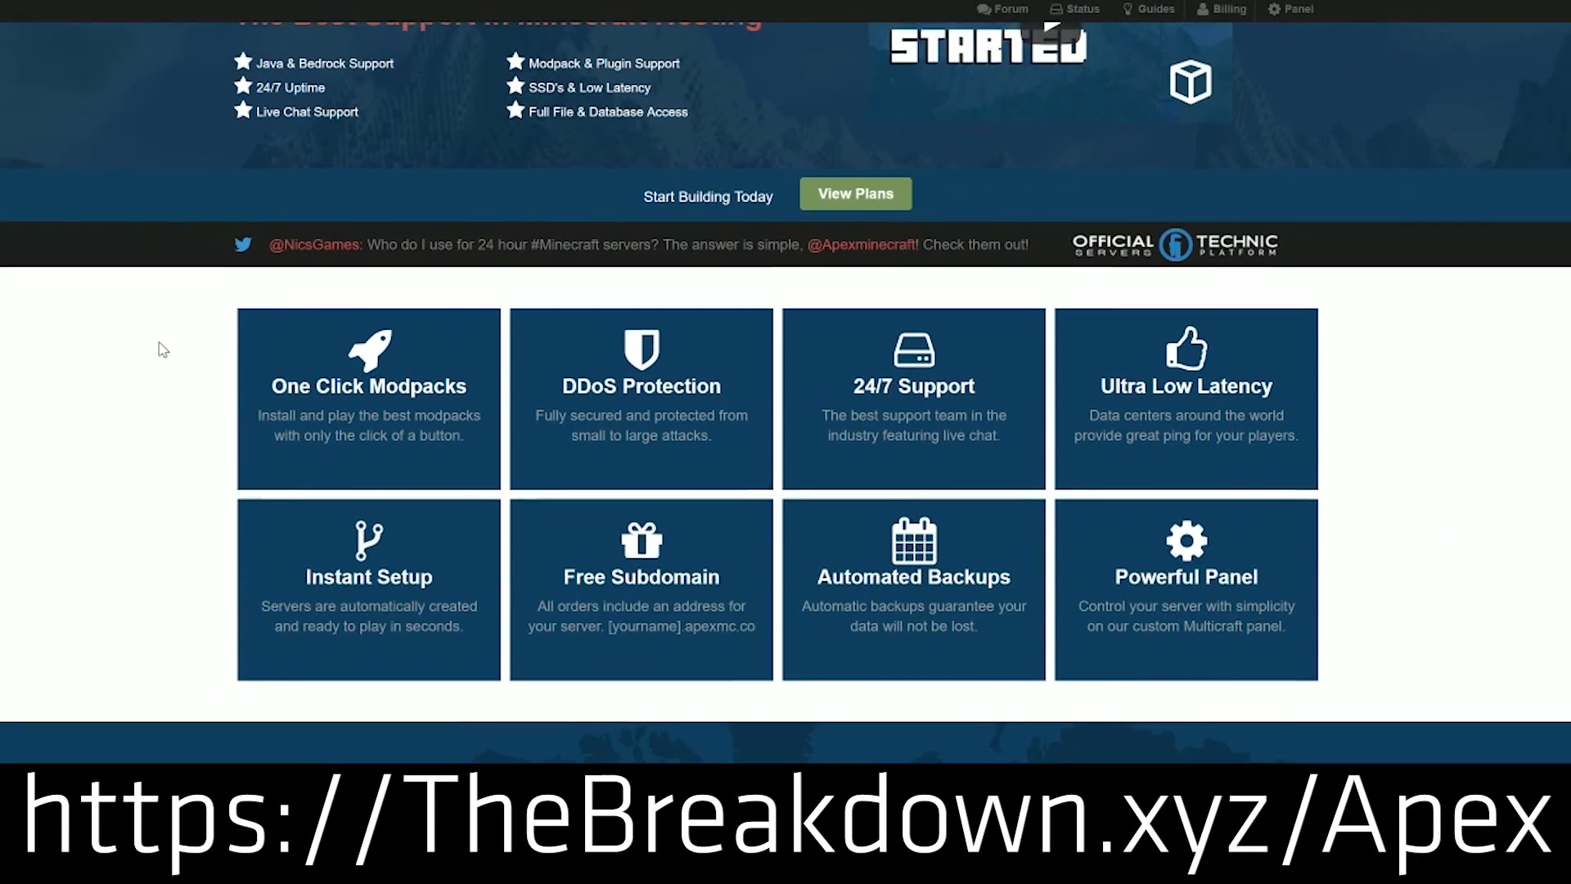
# Switch the Apex server's JAR file to Sky Adventures, confirm the modpack warning and save
pyautogui.scroll(-3)
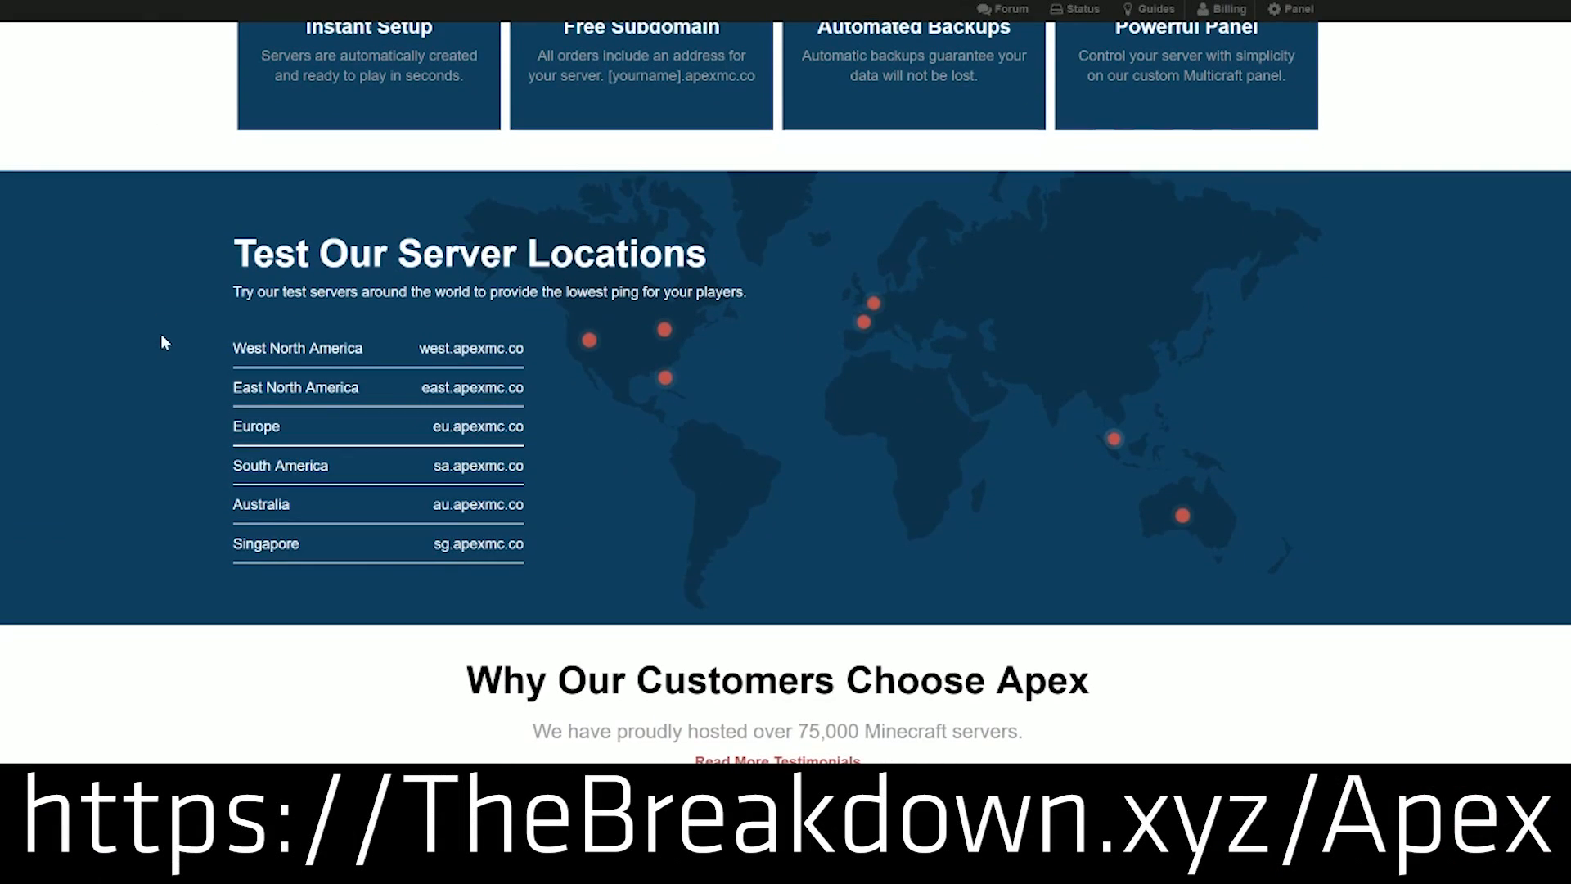
pyautogui.scroll(-3)
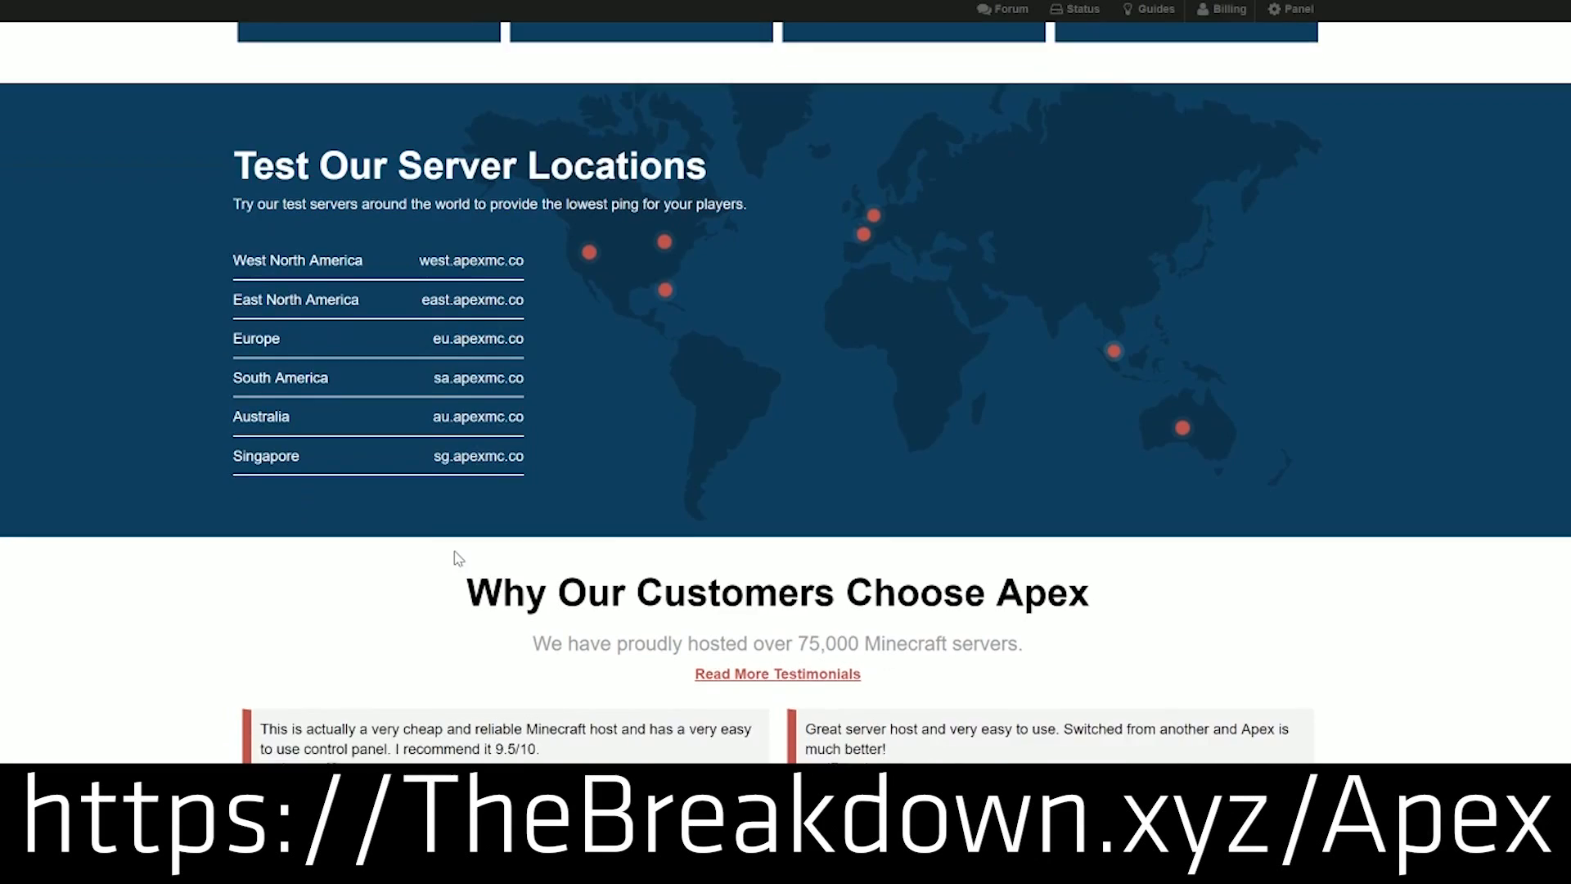
pyautogui.scroll(-3)
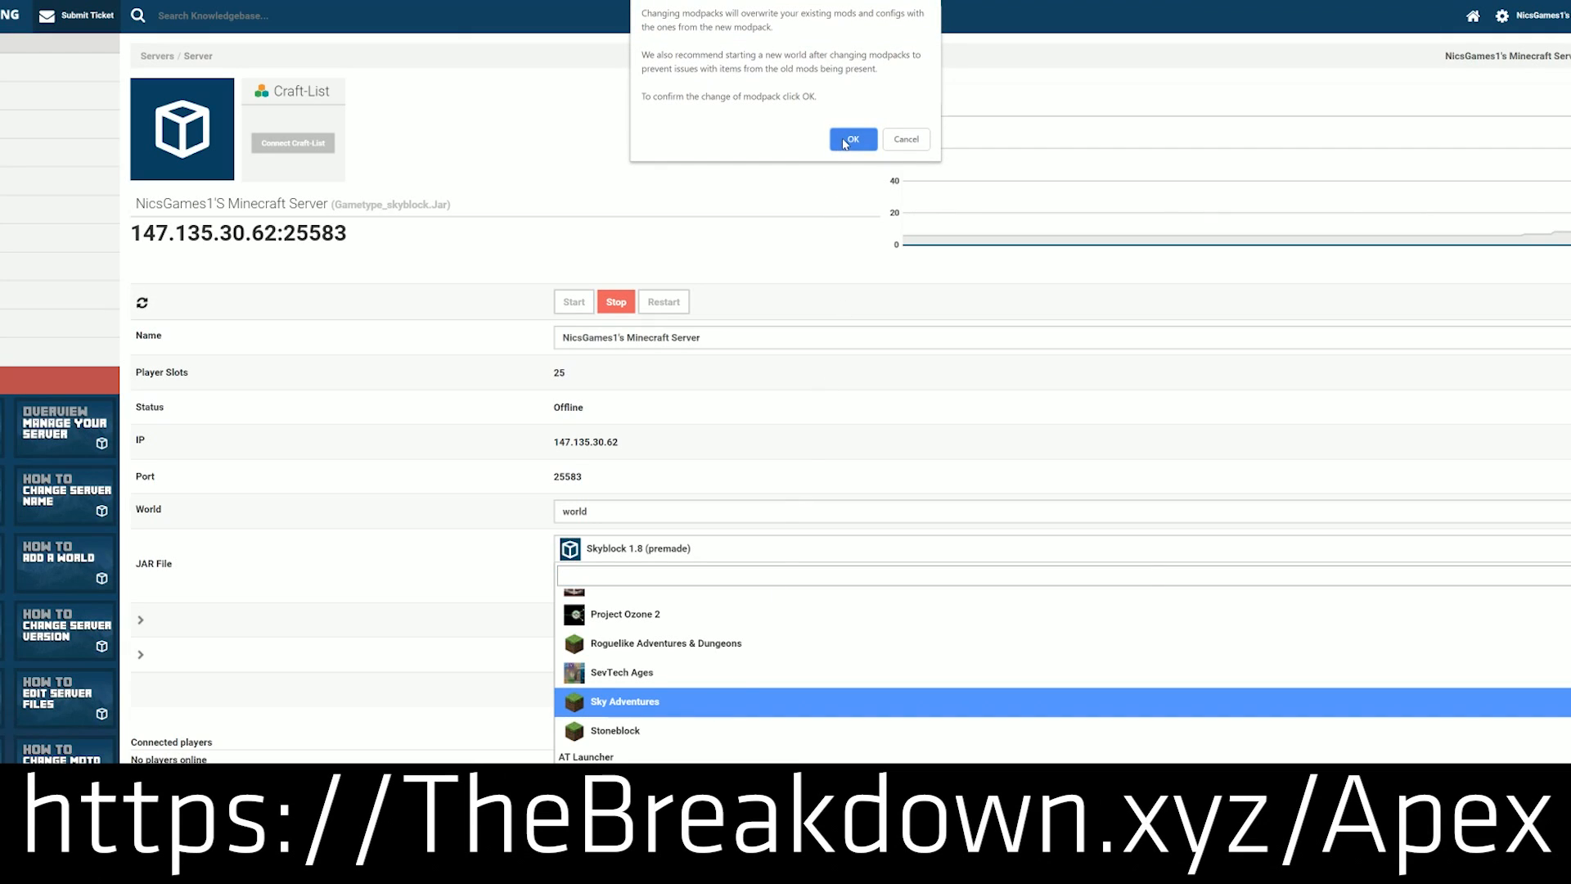
pyautogui.click(851, 139)
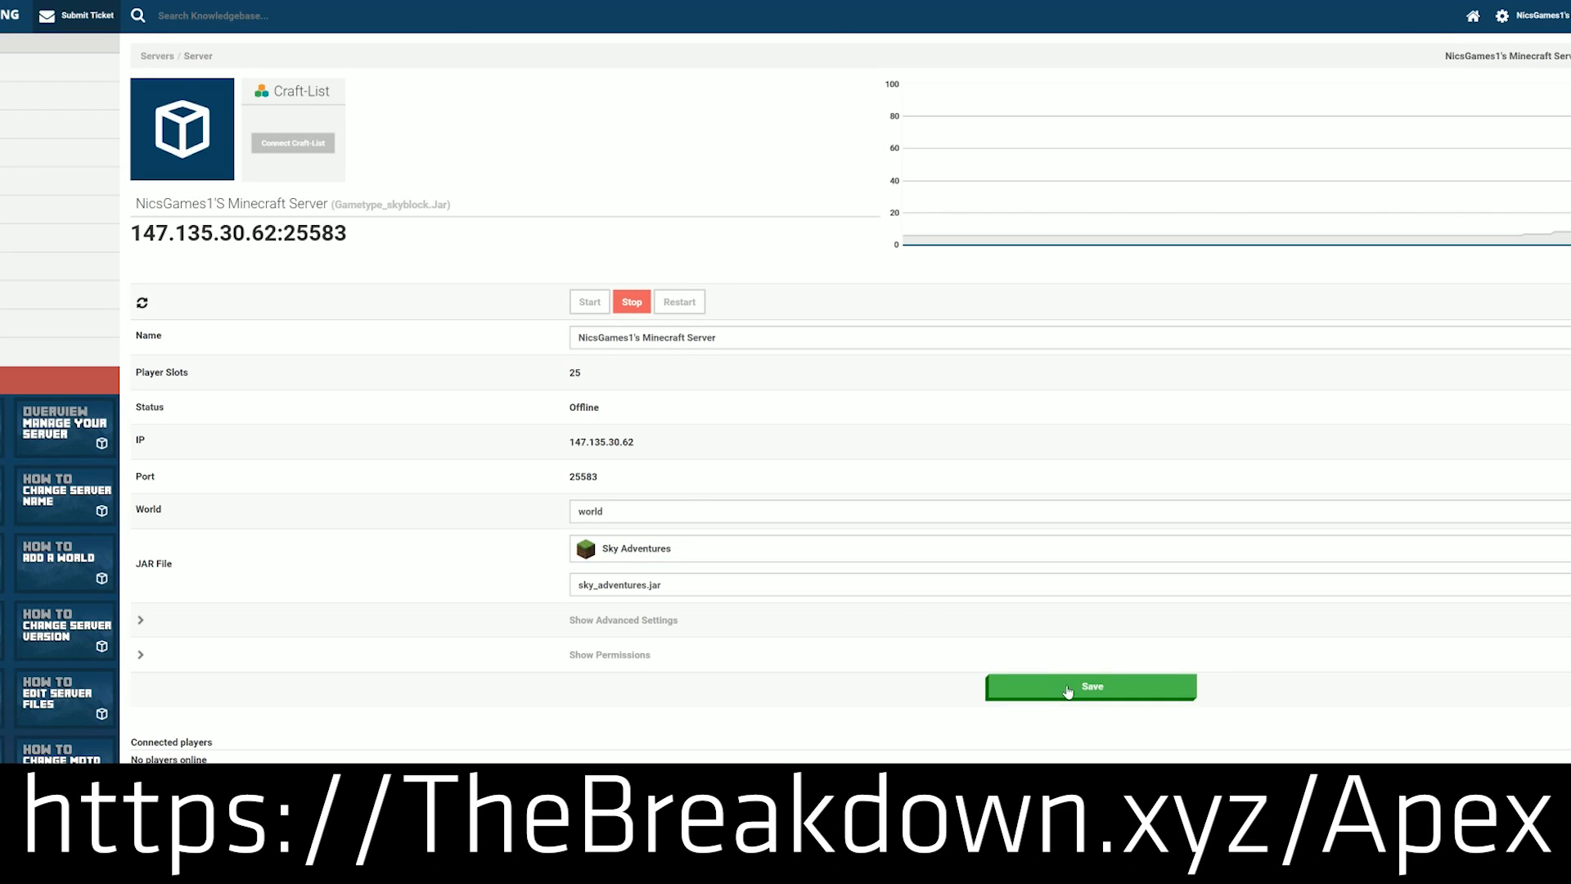
pyautogui.click(1090, 689)
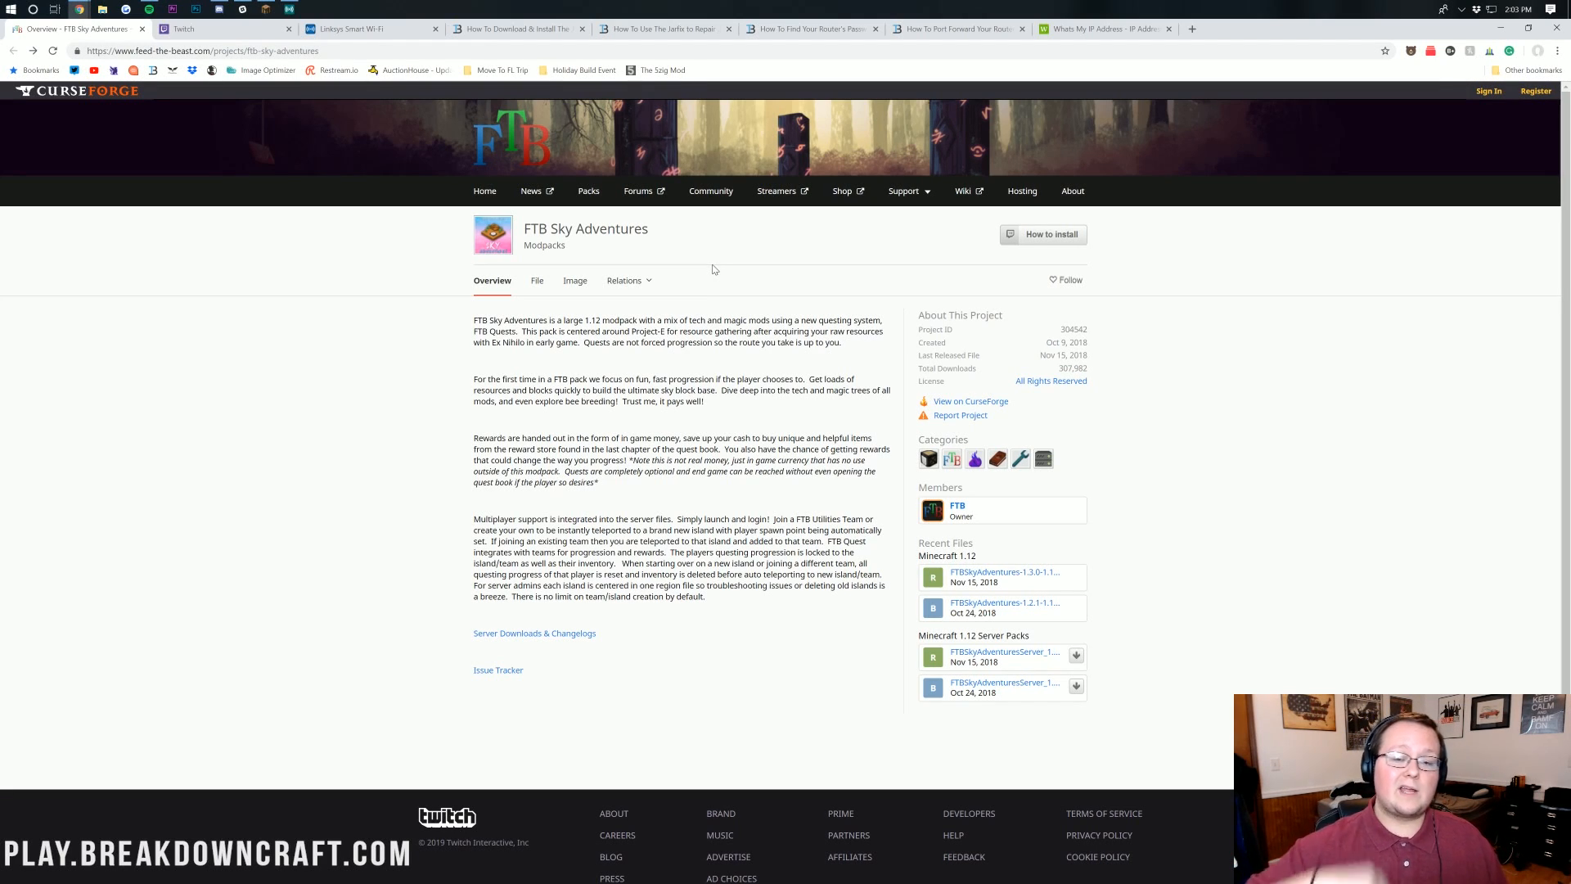
pyautogui.moveTo(720, 226)
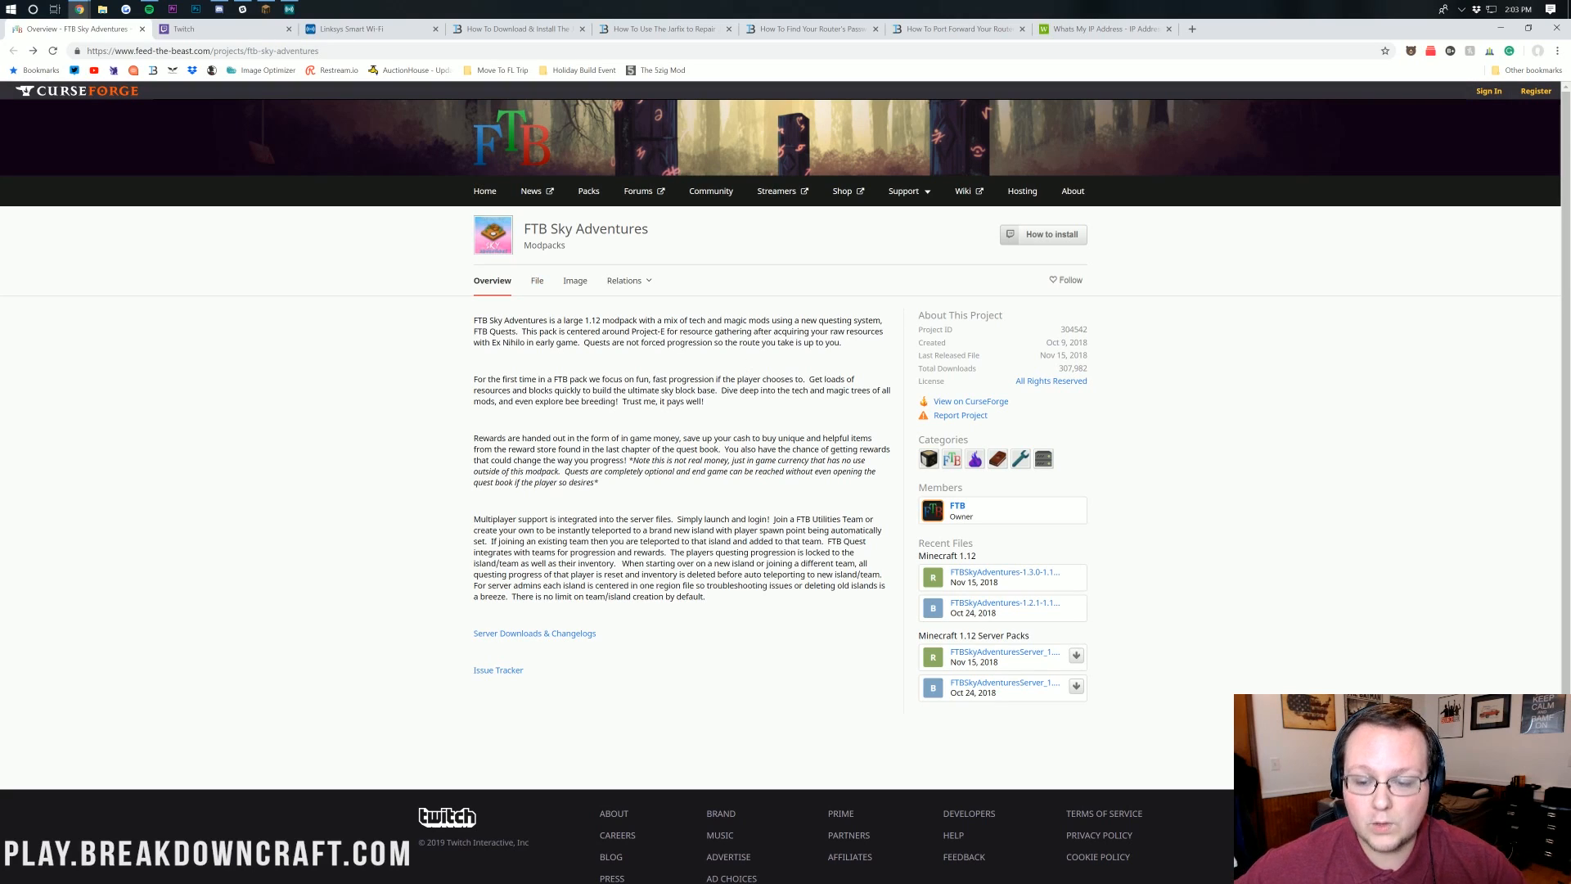
pyautogui.moveTo(981, 444)
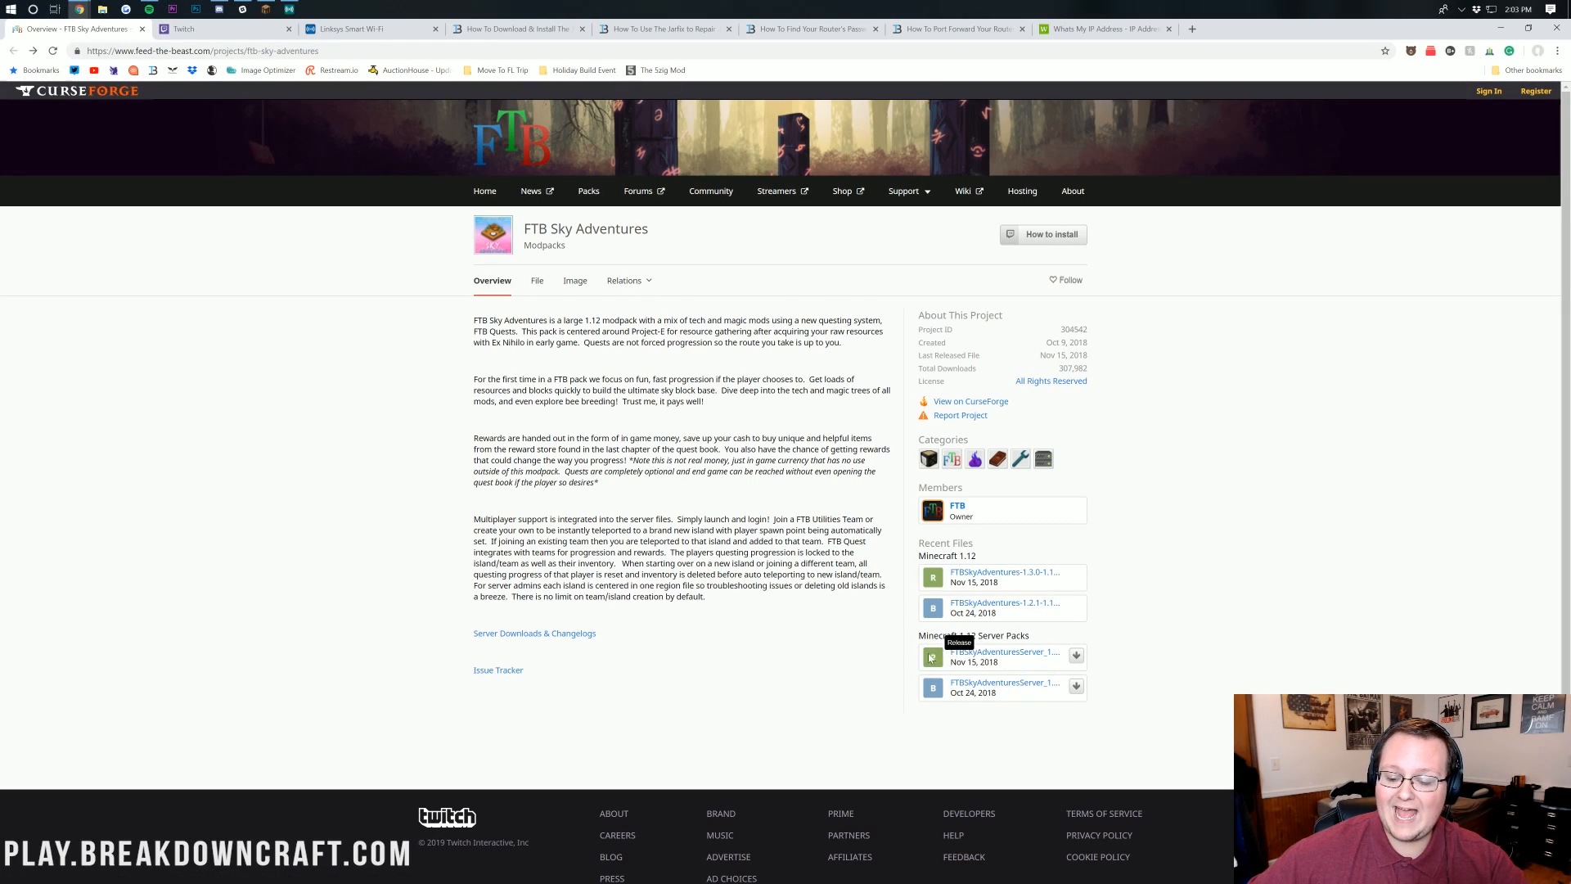
# Download the newest 1.12 server pack, FTBSkyAdventuresServer_1.3.0.zip, from CurseForge
pyautogui.click(1003, 652)
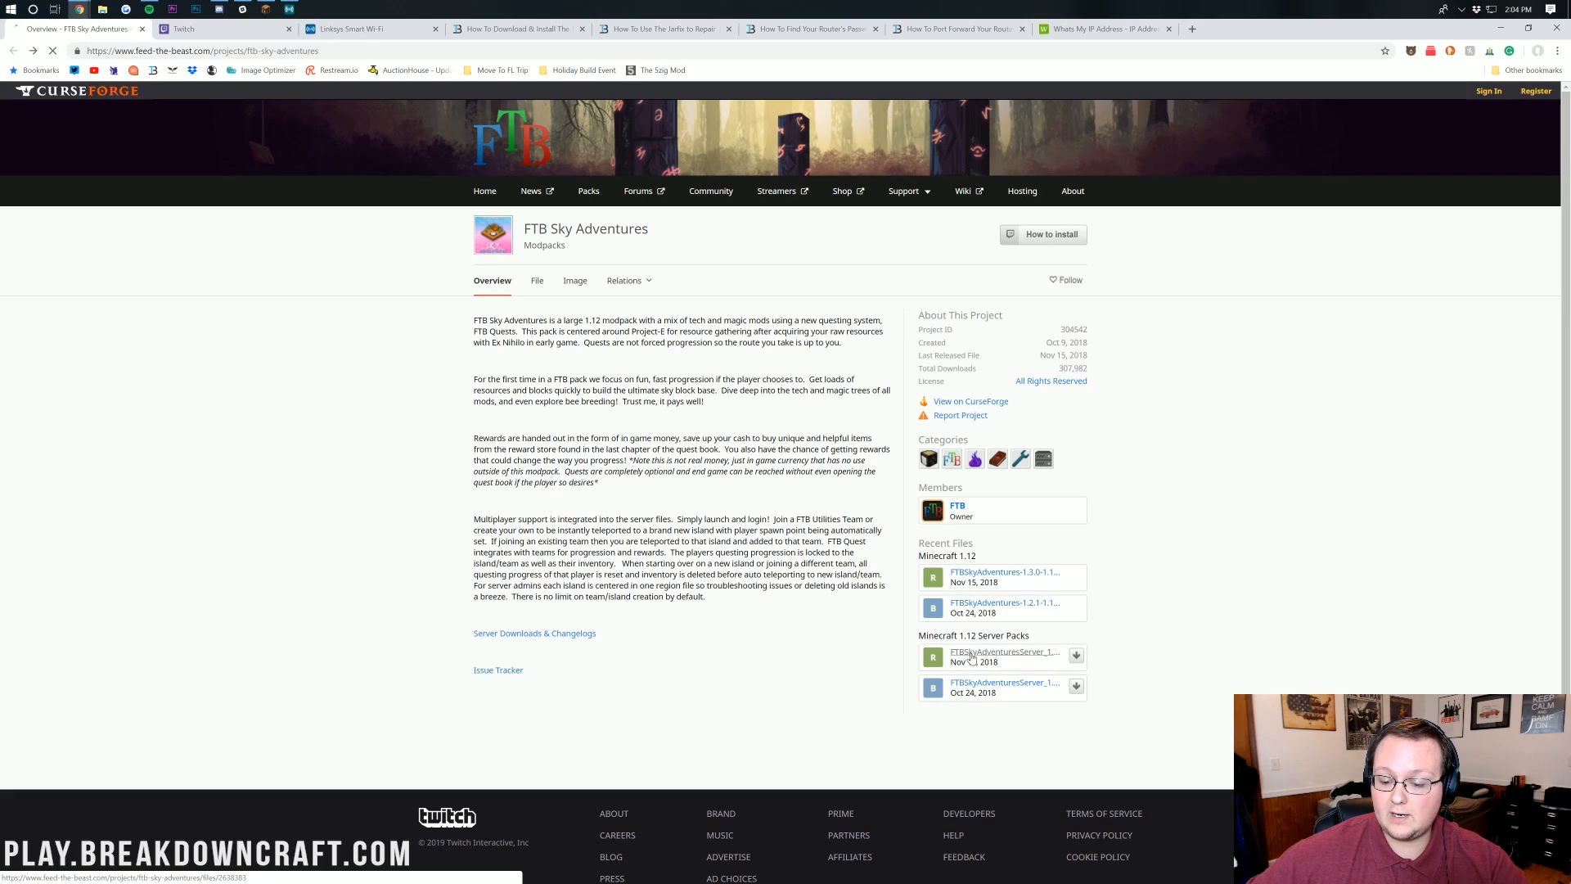
pyautogui.click(1003, 657)
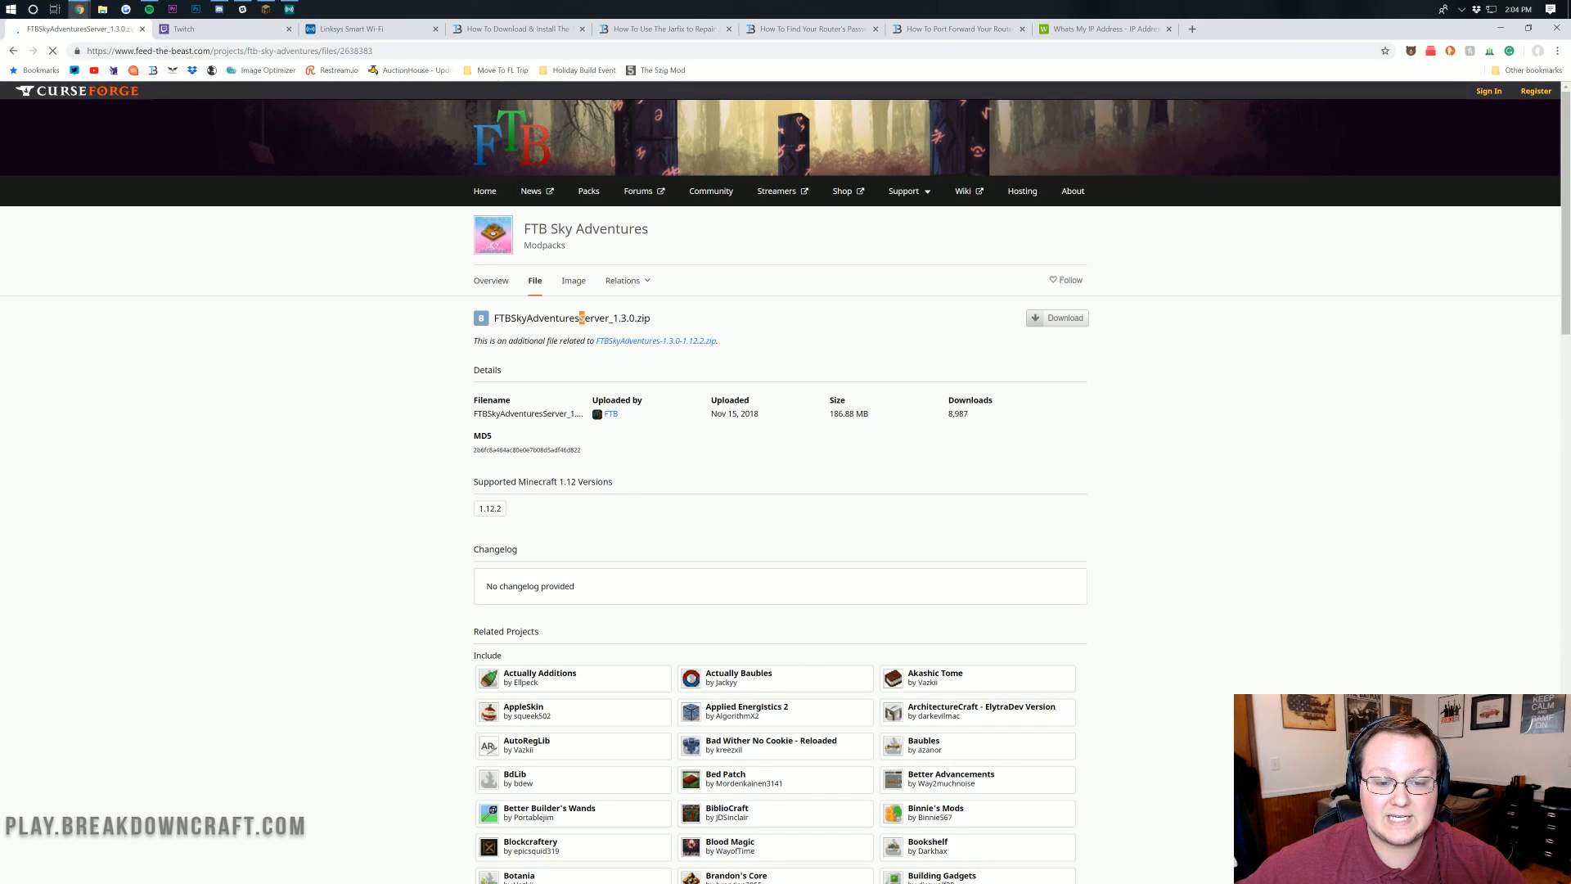
pyautogui.doubleClick(593, 317)
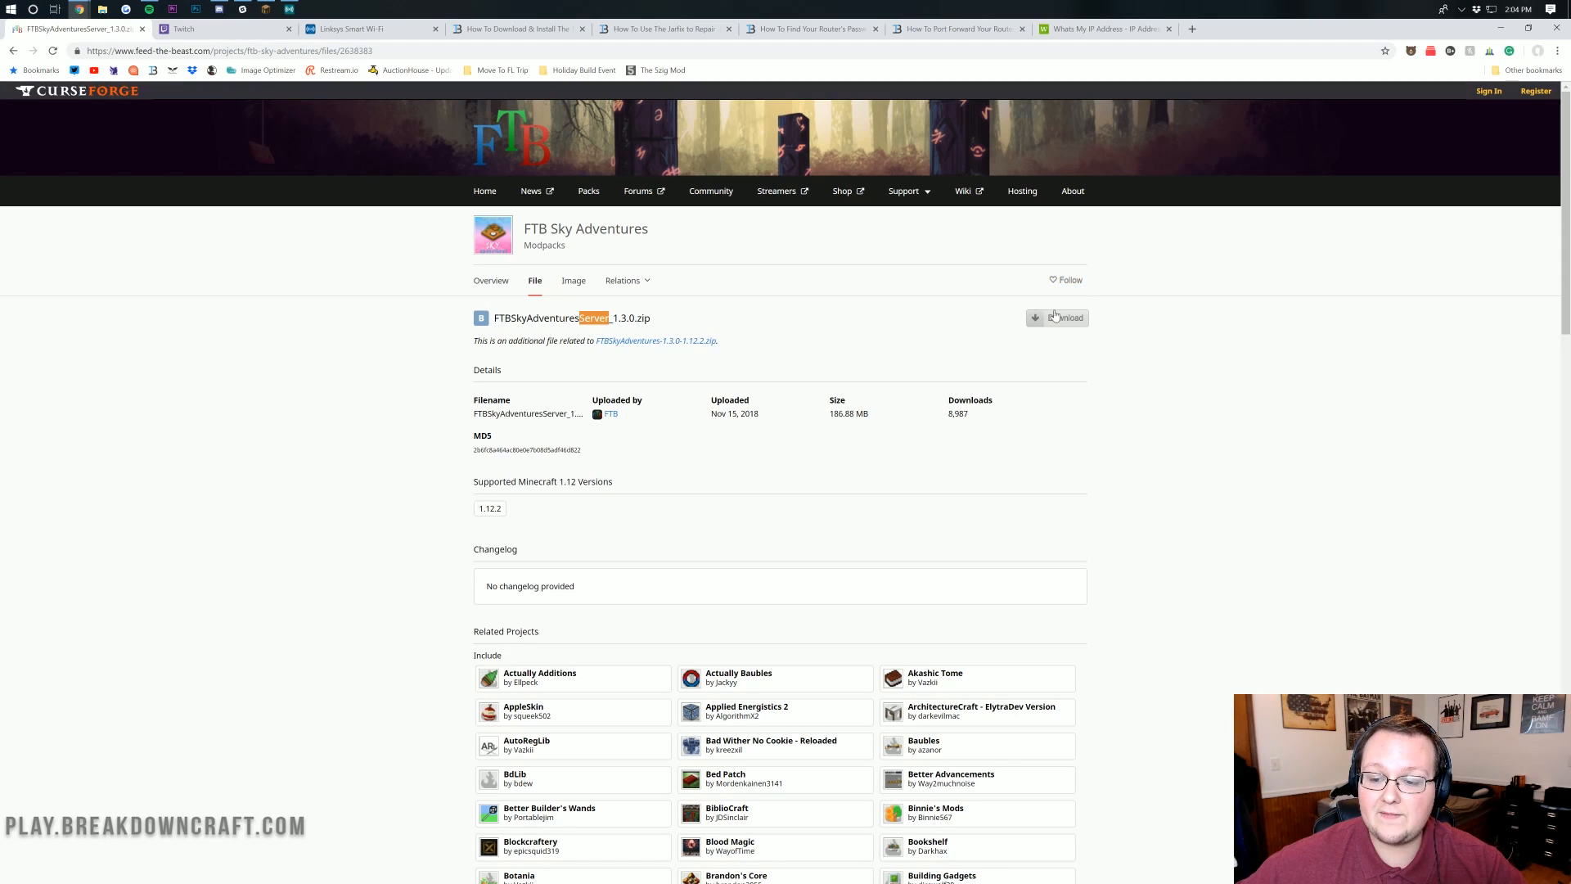
pyautogui.click(1056, 318)
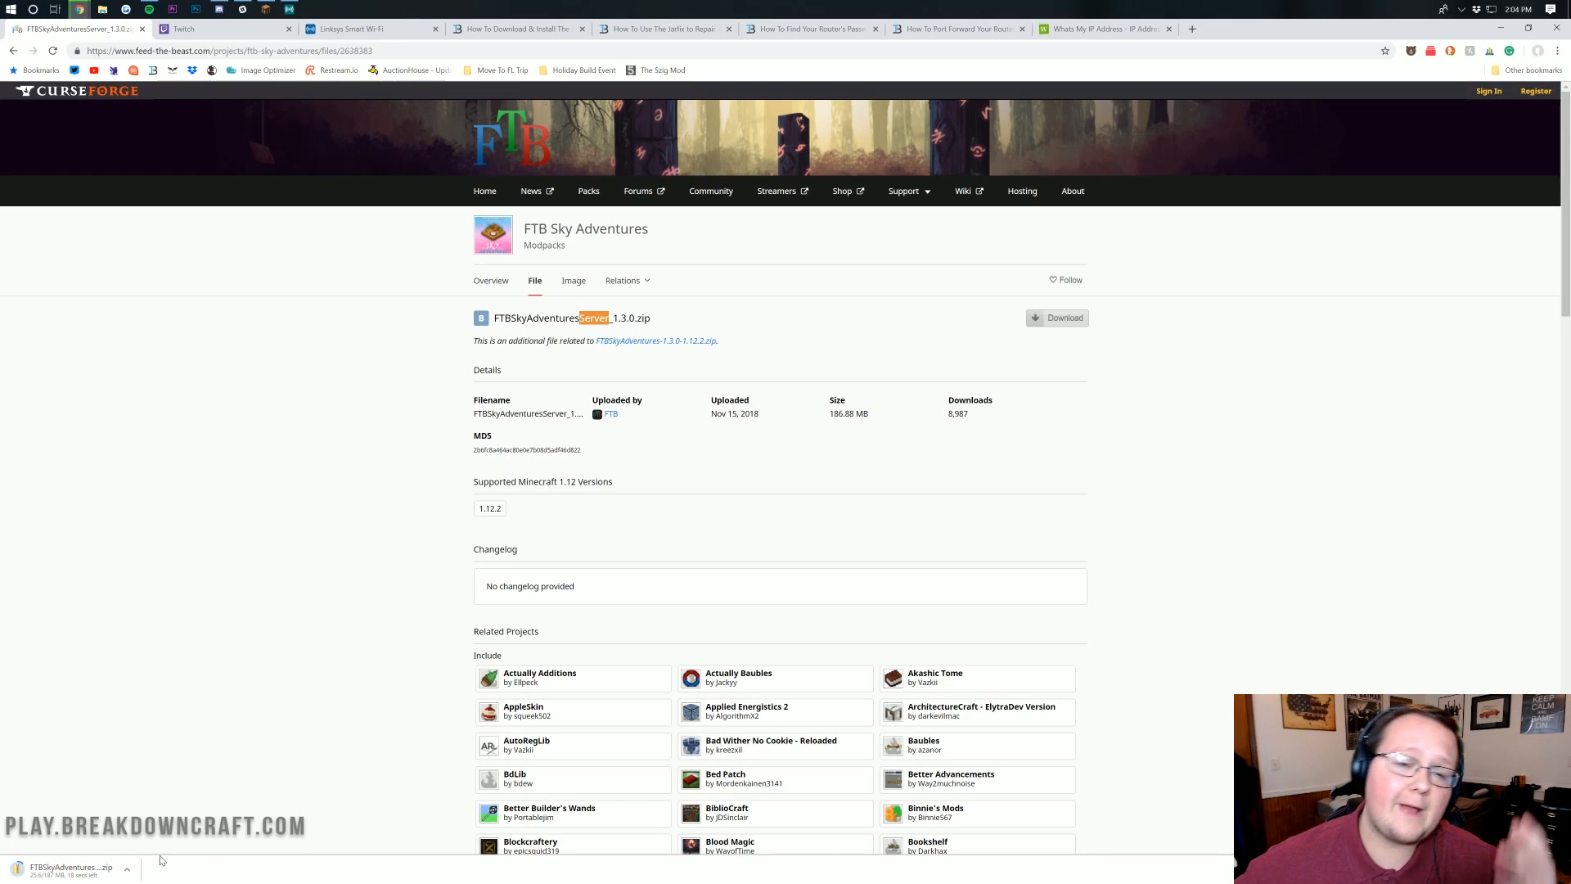
pyautogui.moveTo(187, 713)
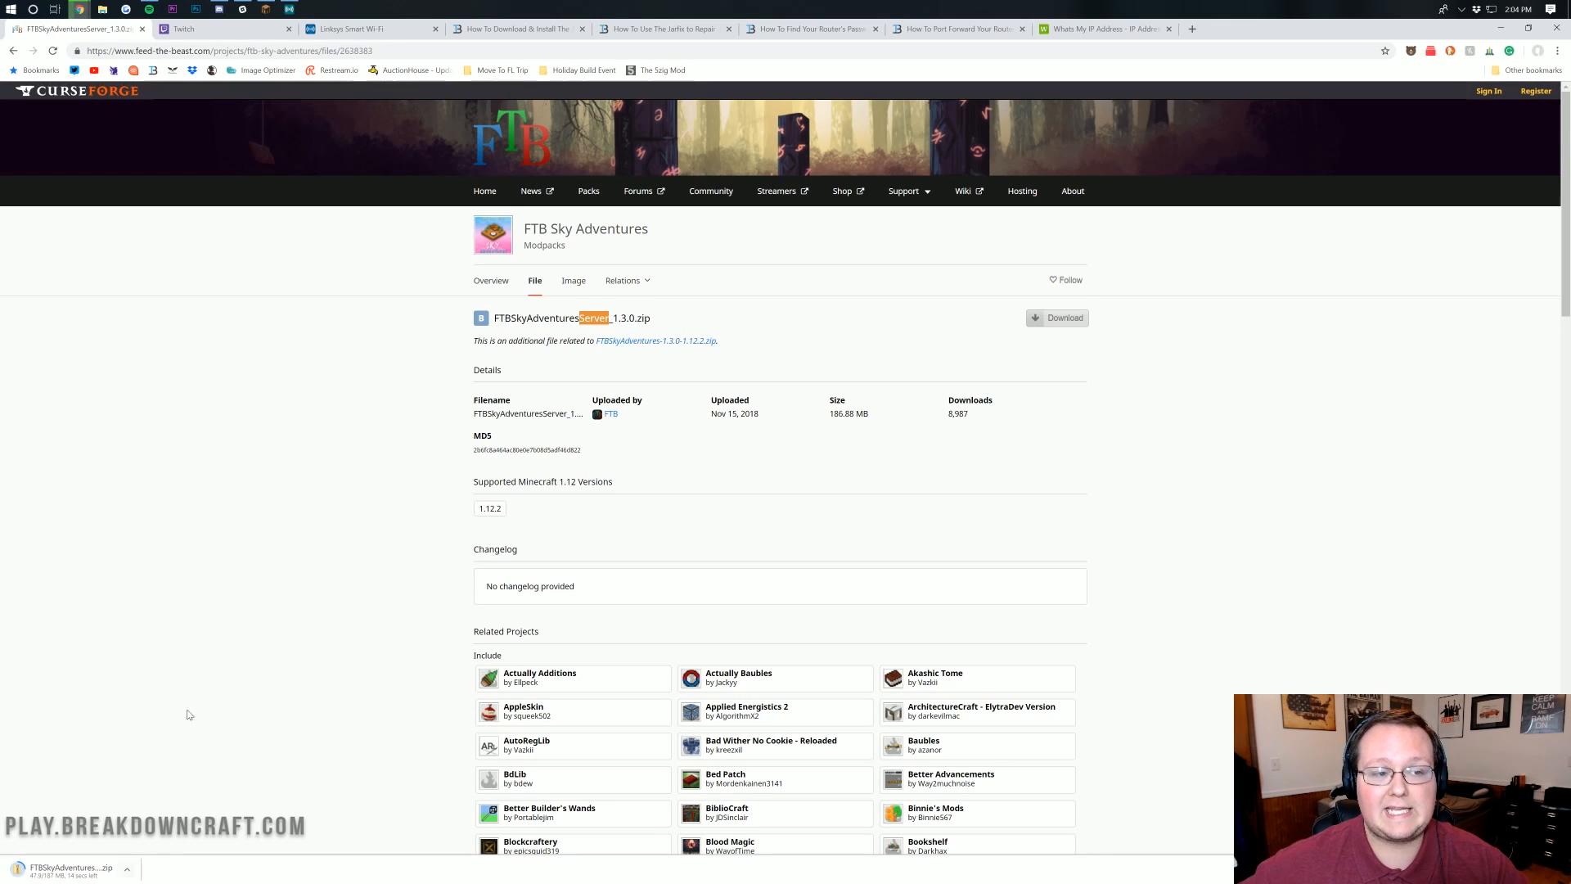
pyautogui.moveTo(856, 640)
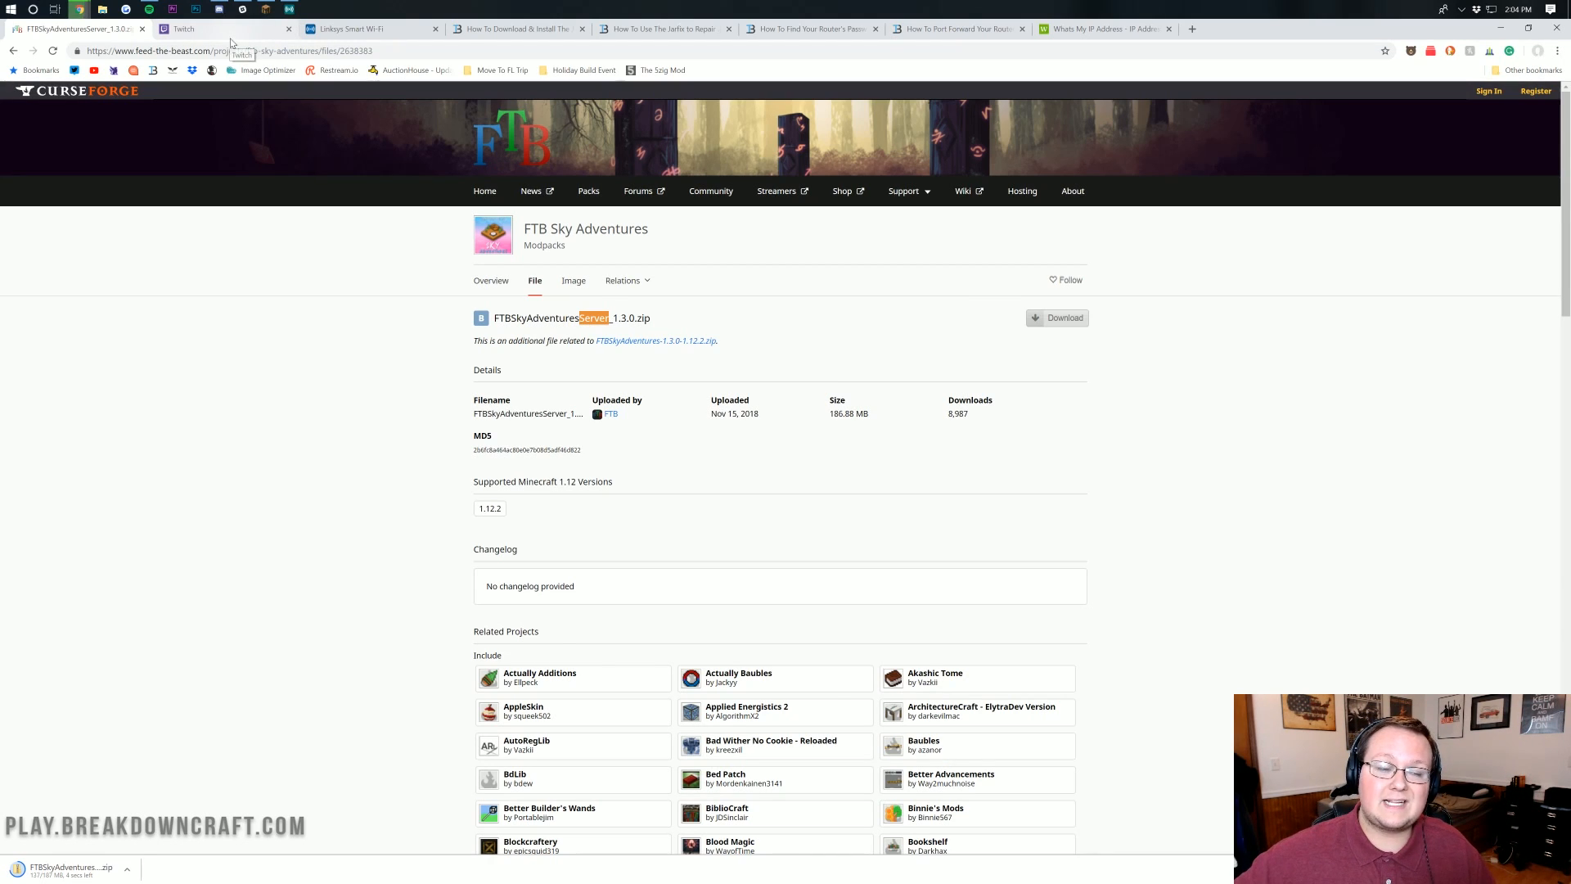
# Start the Twitch Desktop App Windows installer download from app.twitch.tv
pyautogui.click(230, 28)
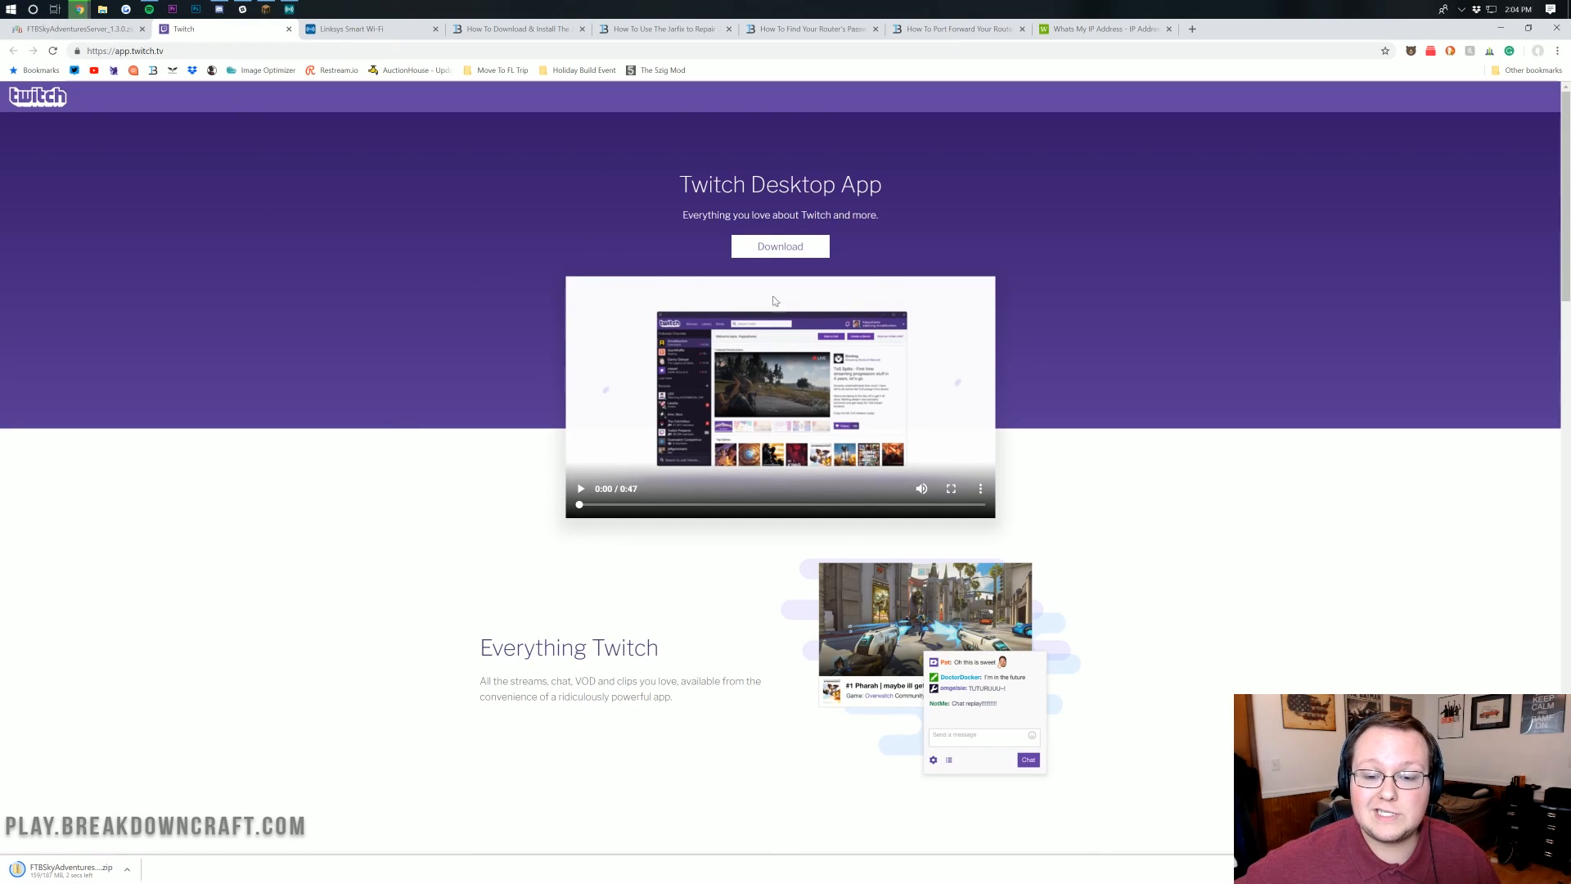
pyautogui.click(779, 247)
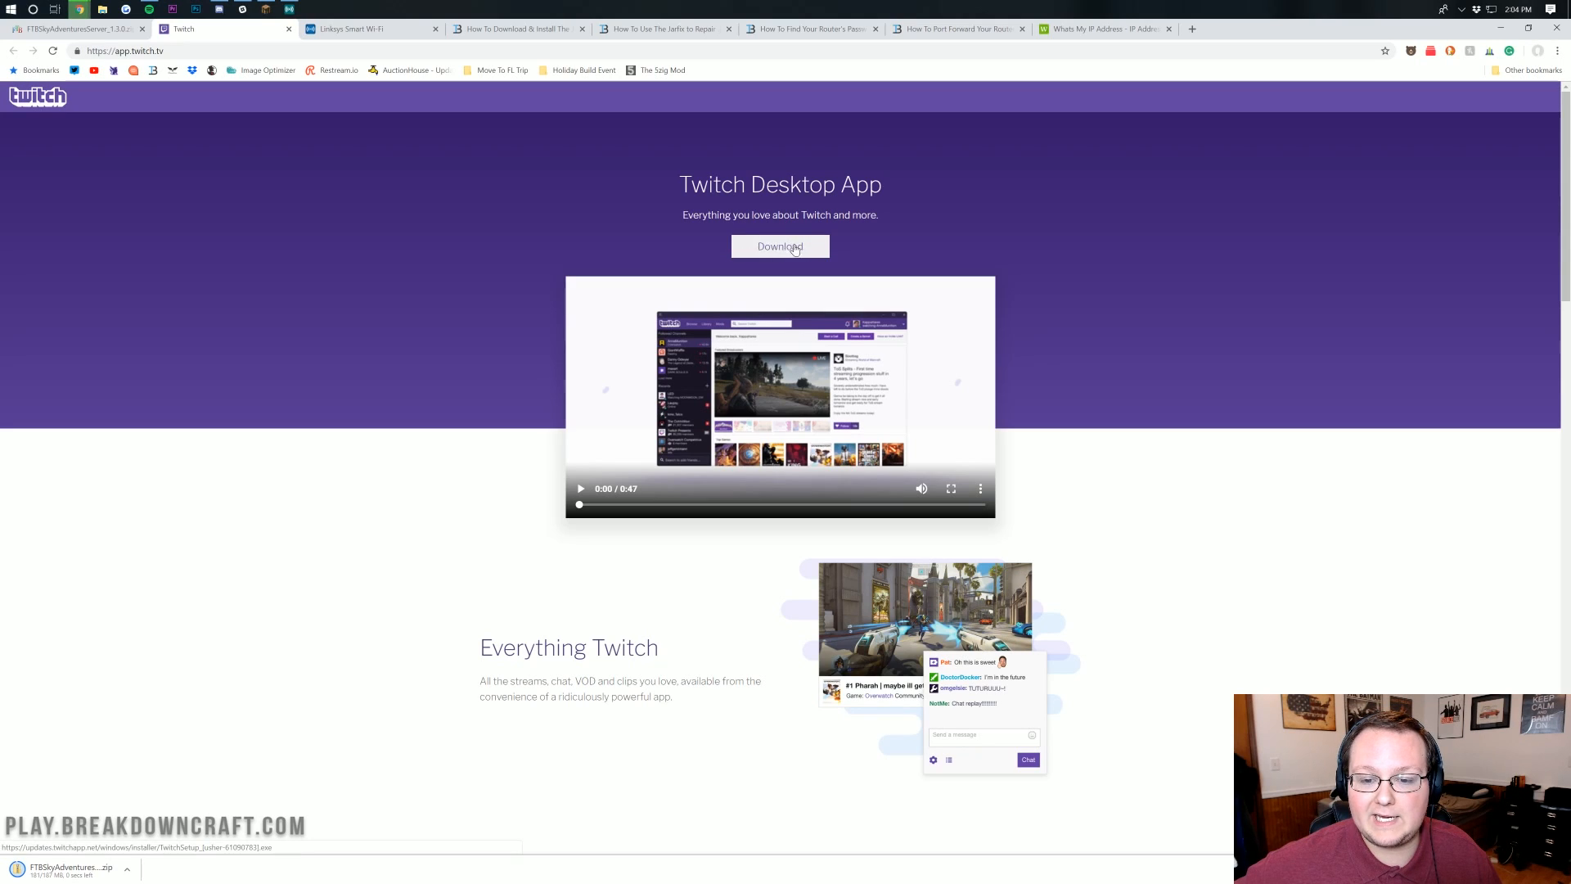
pyautogui.click(781, 248)
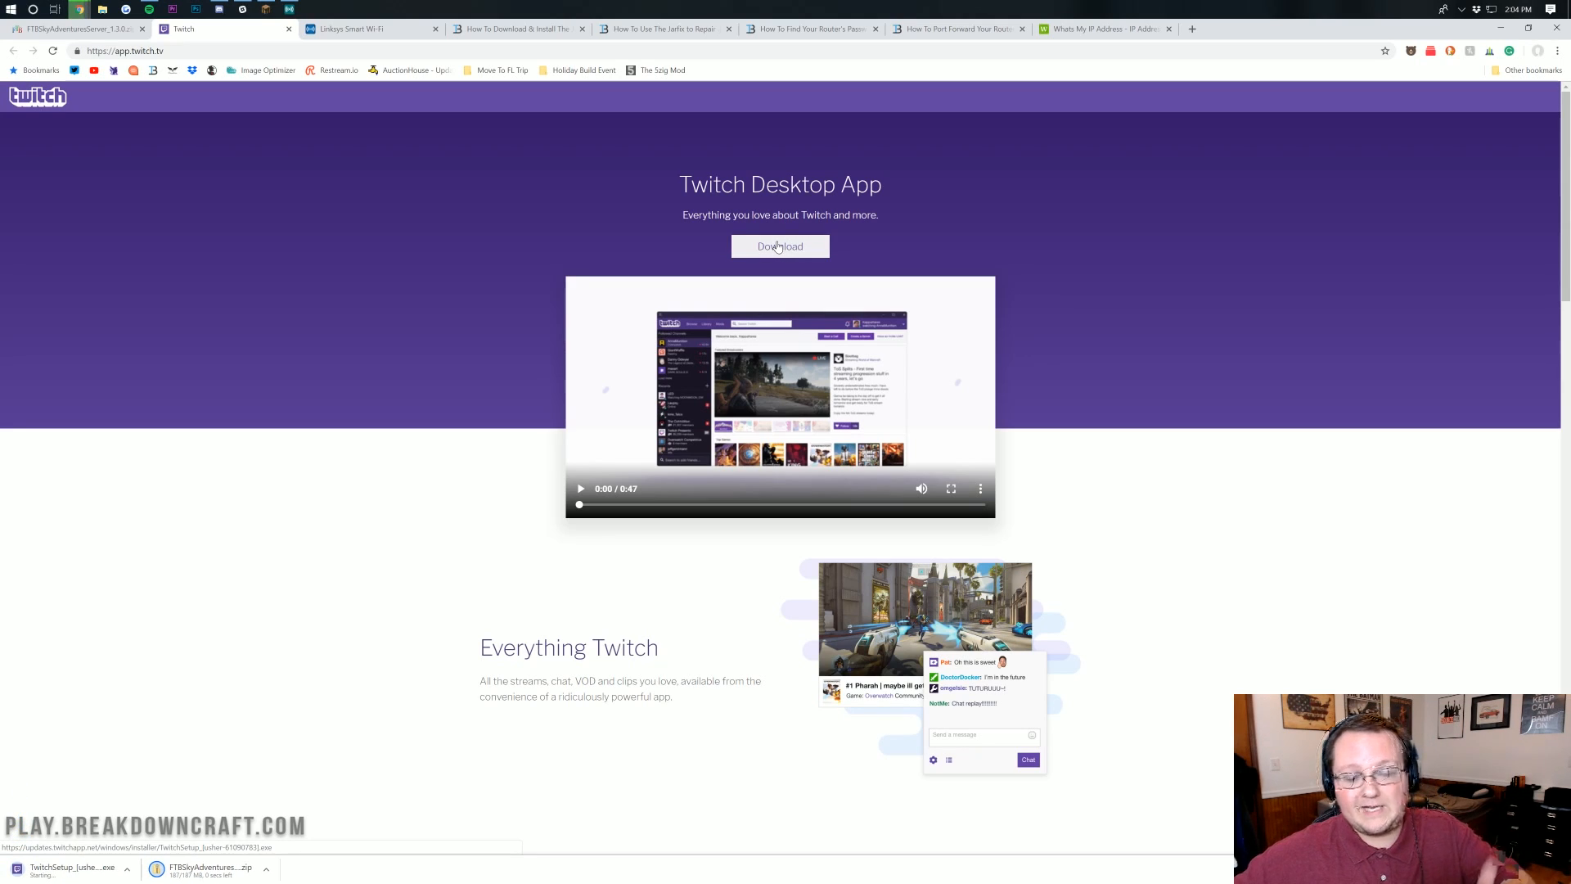
pyautogui.moveTo(645, 162)
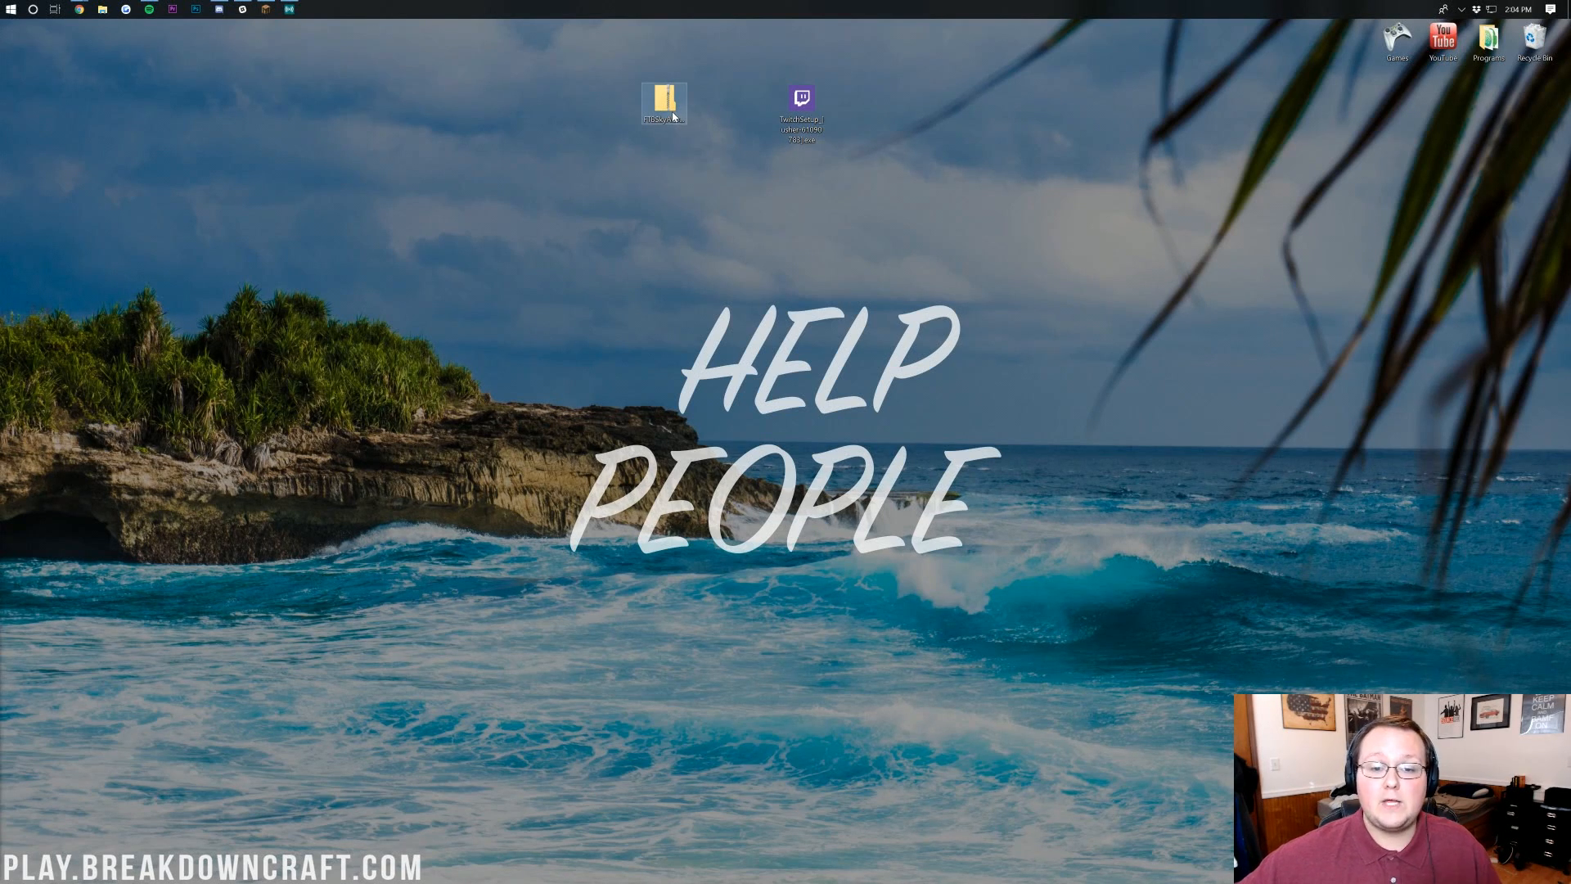
pyautogui.moveTo(665, 103)
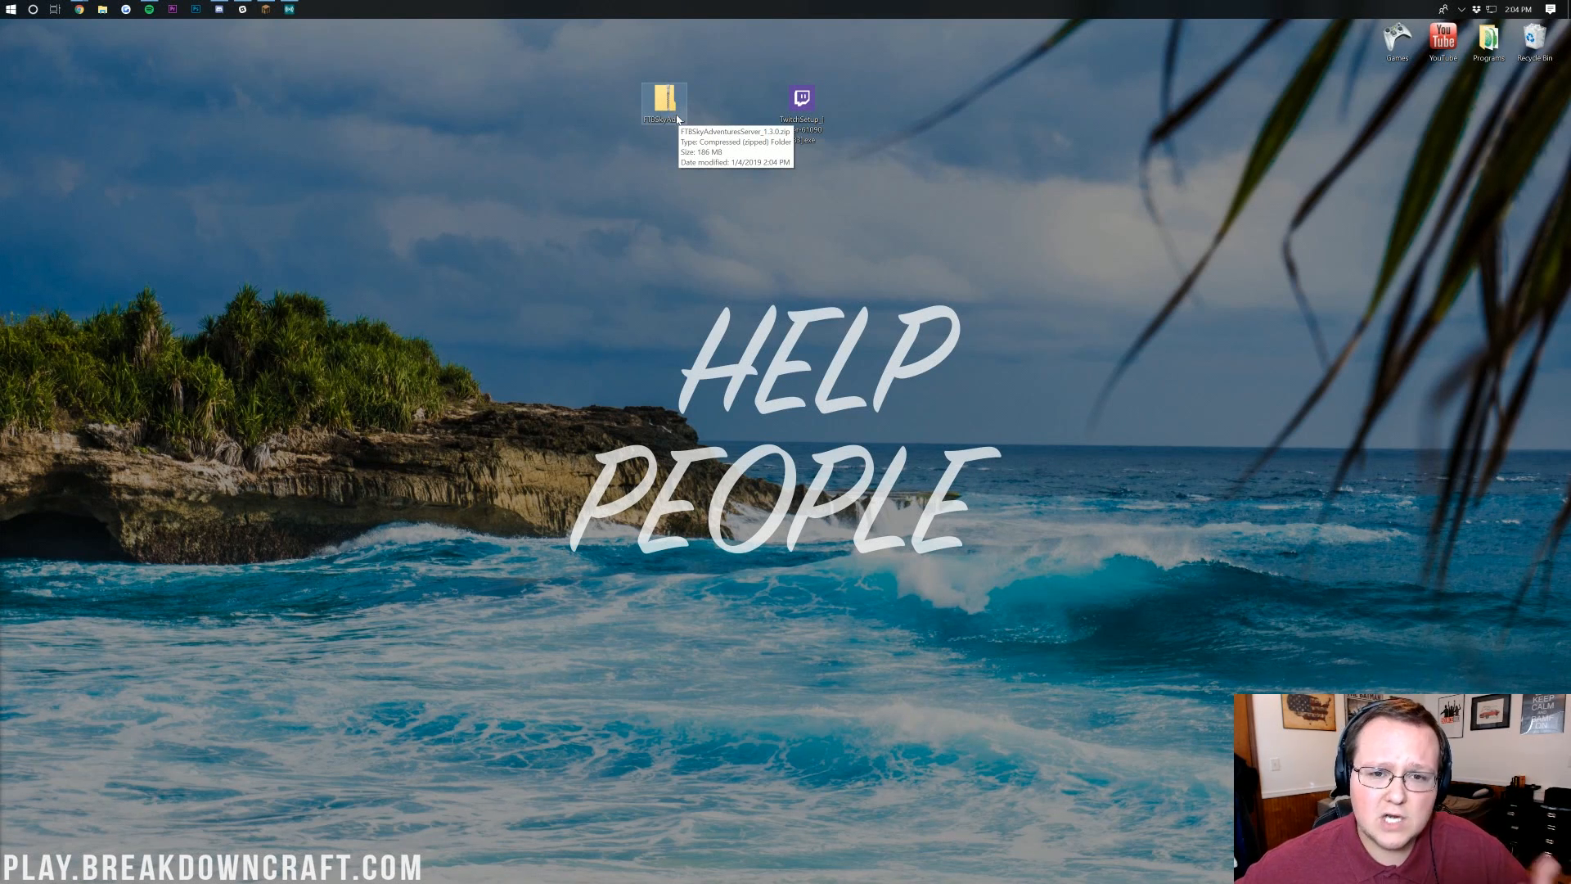
pyautogui.moveTo(651, 195)
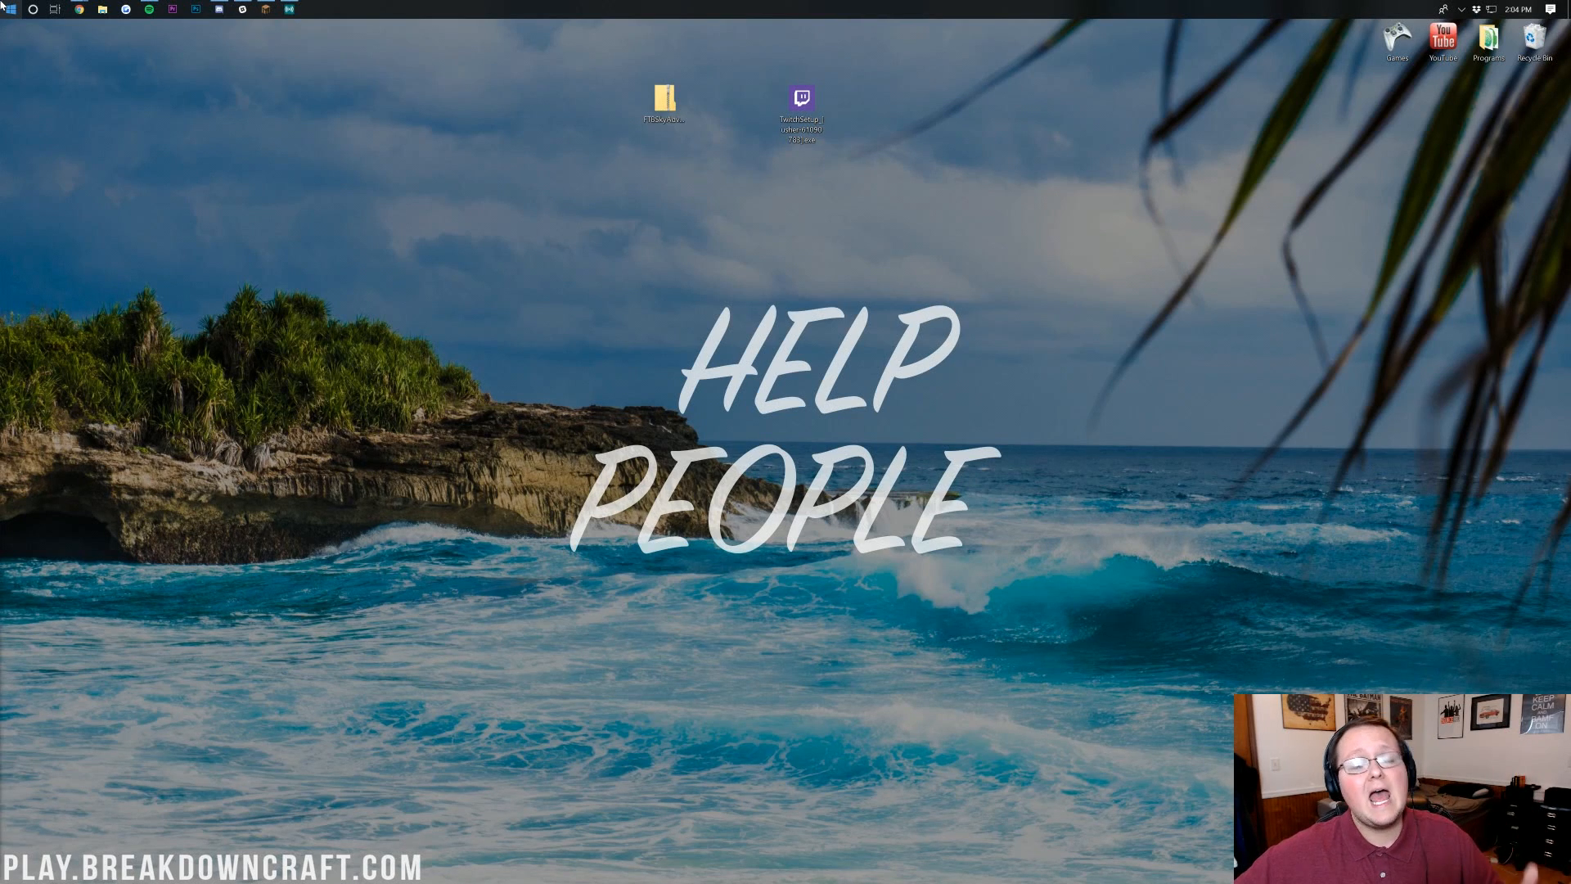
pyautogui.click(11, 10)
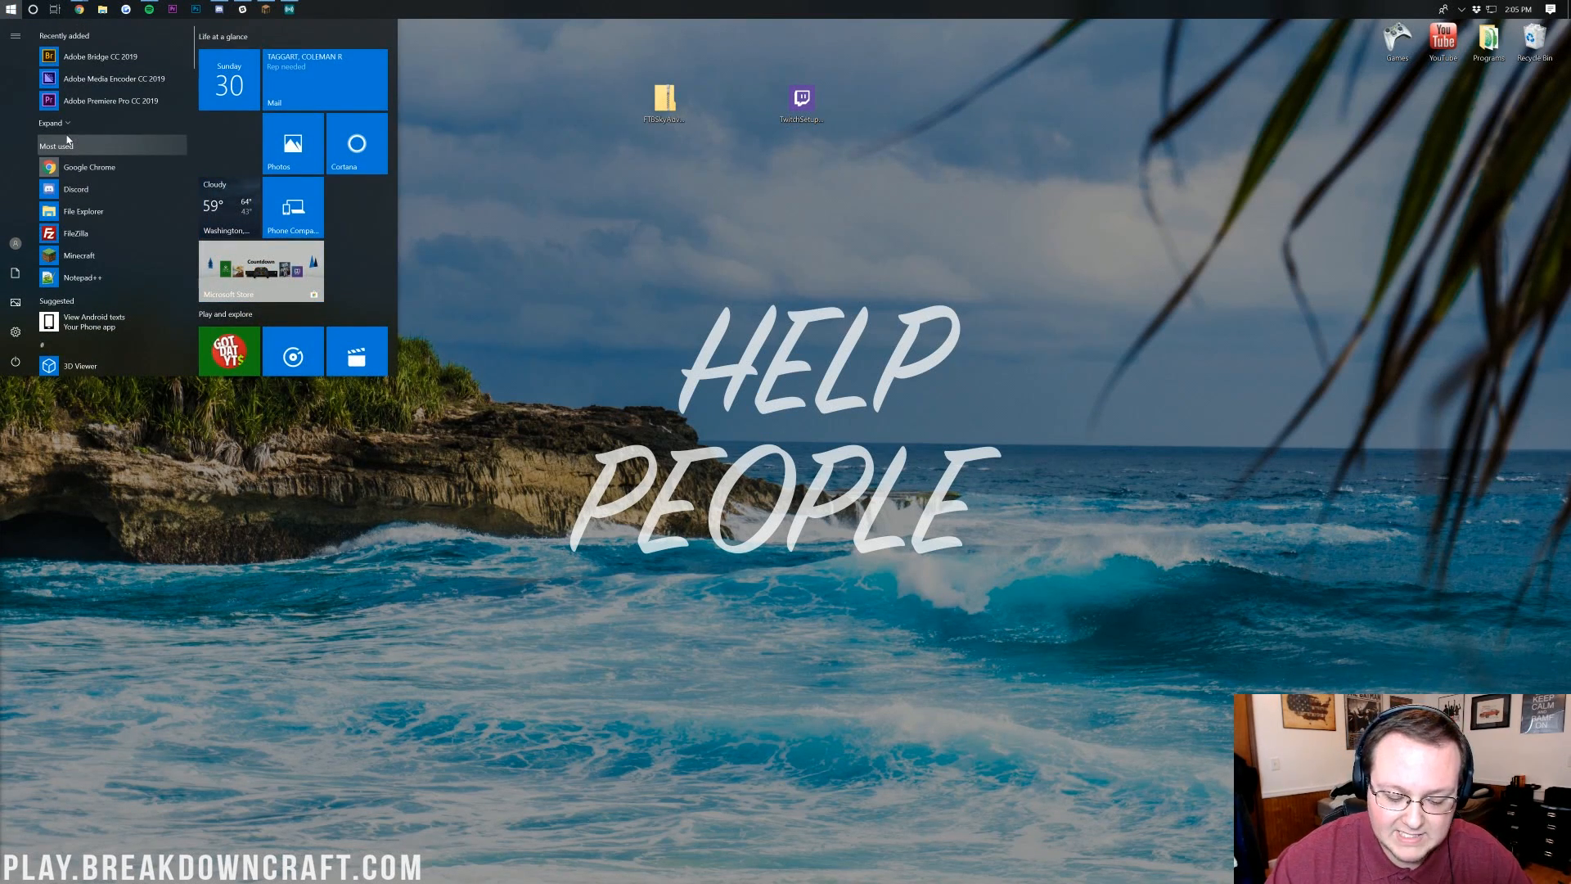
pyautogui.write('downloads')
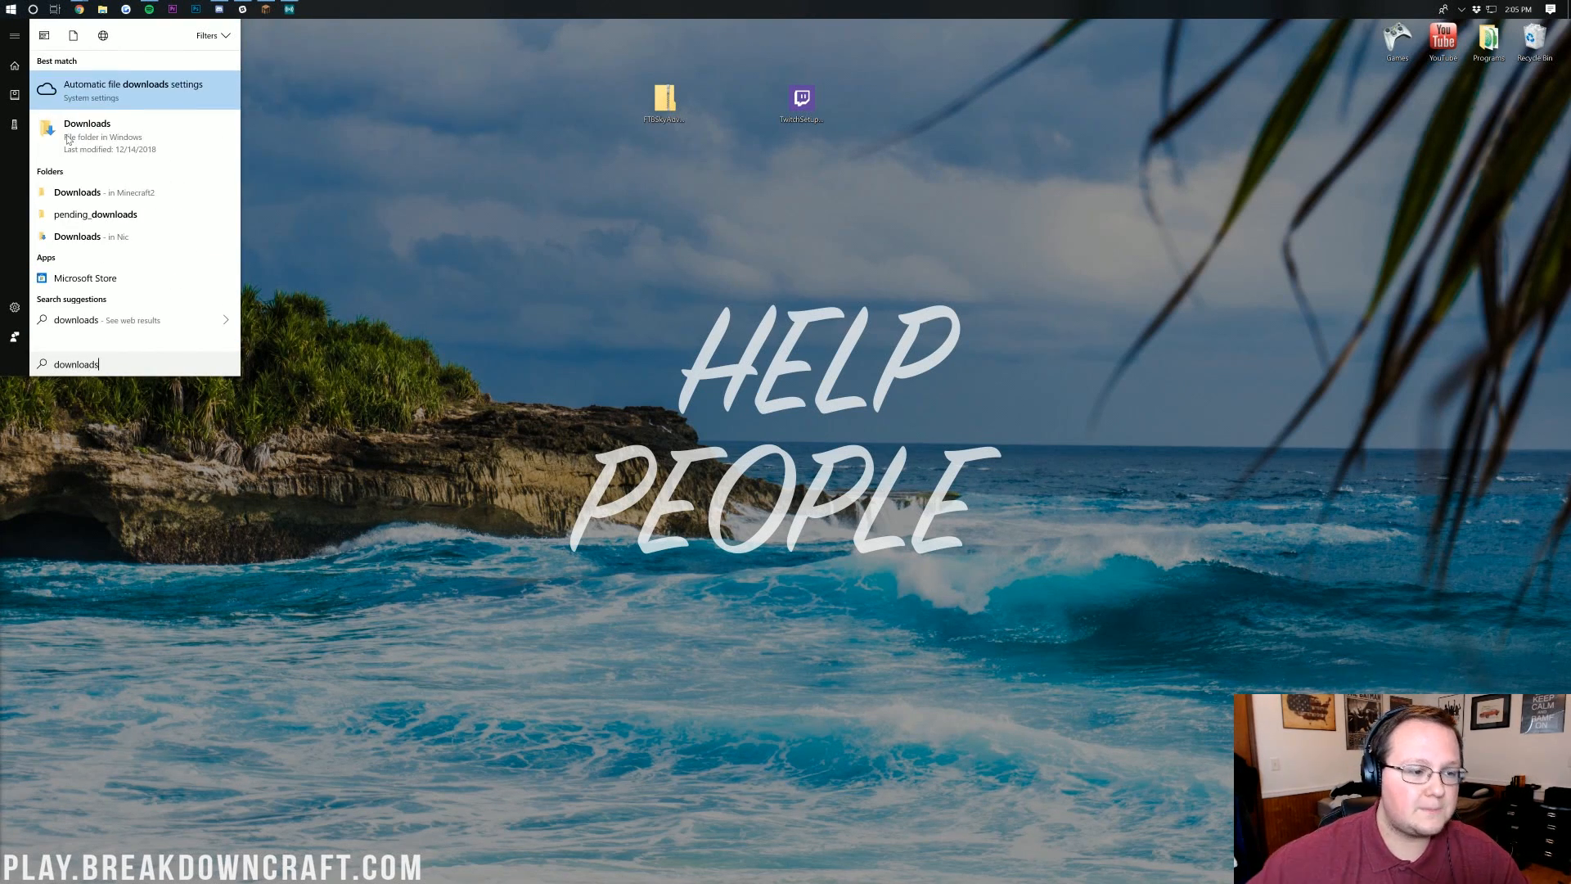
pyautogui.click(87, 123)
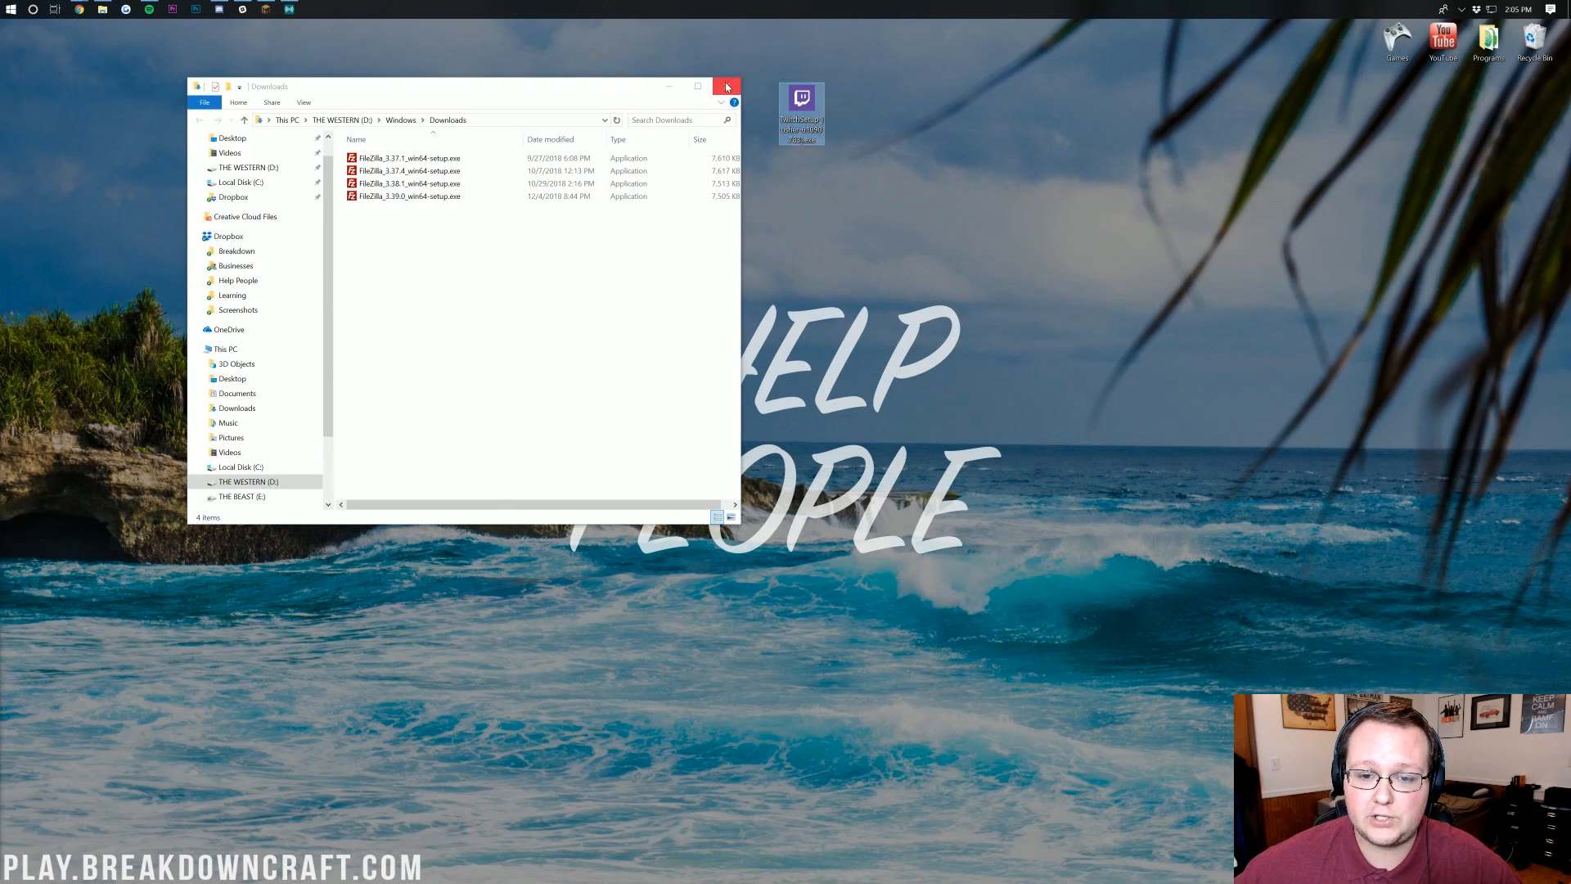
pyautogui.click(727, 87)
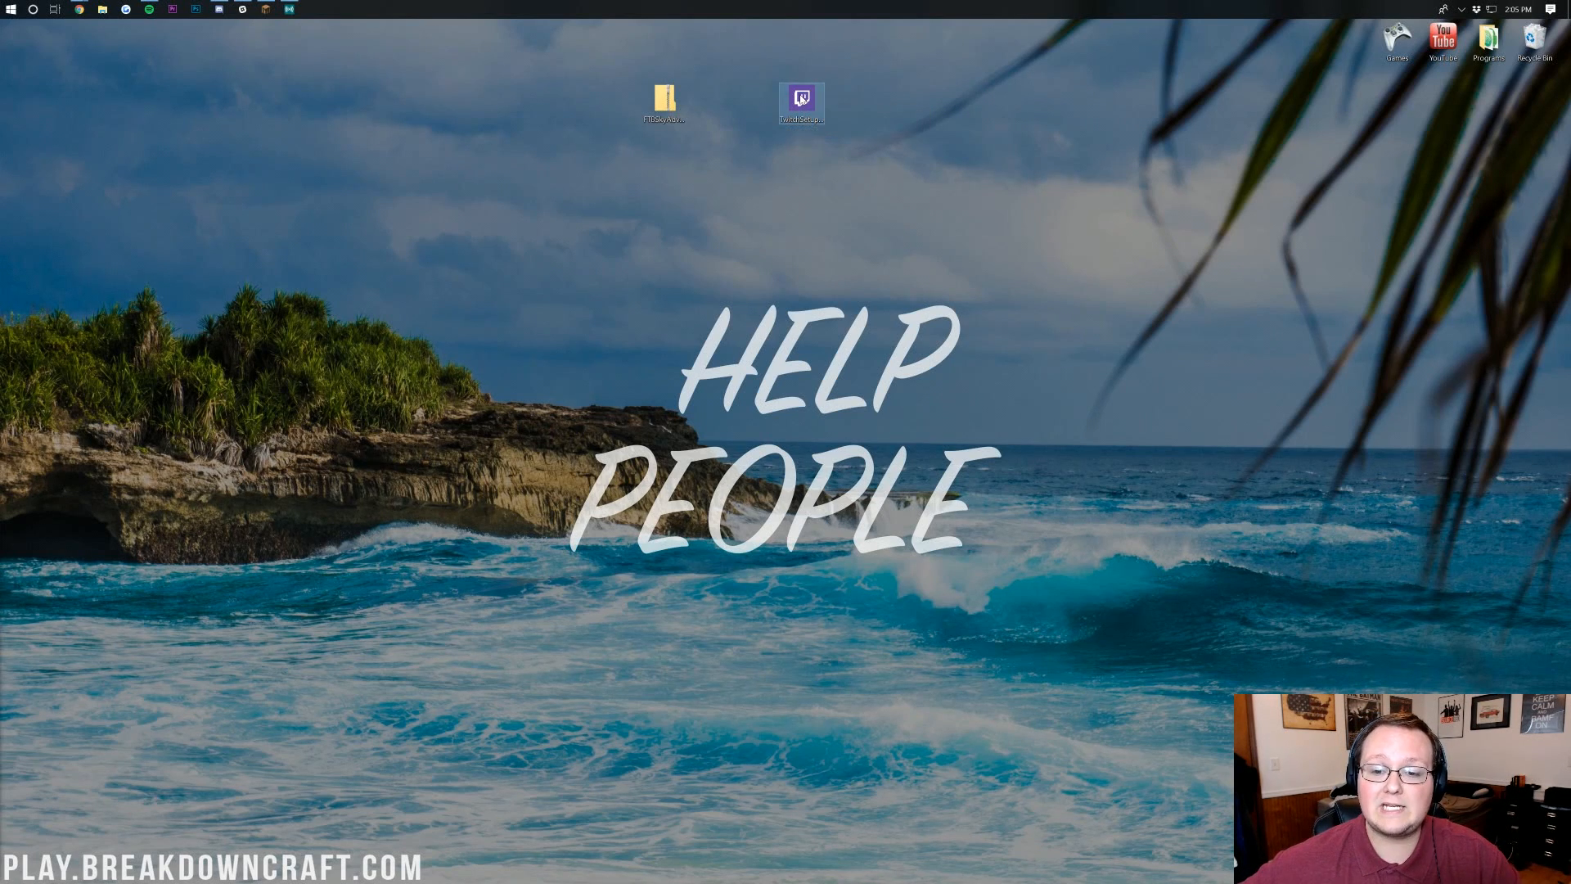
# Run TwitchSetup from the desktop and install the Twitch desktop app
pyautogui.doubleClick(801, 99)
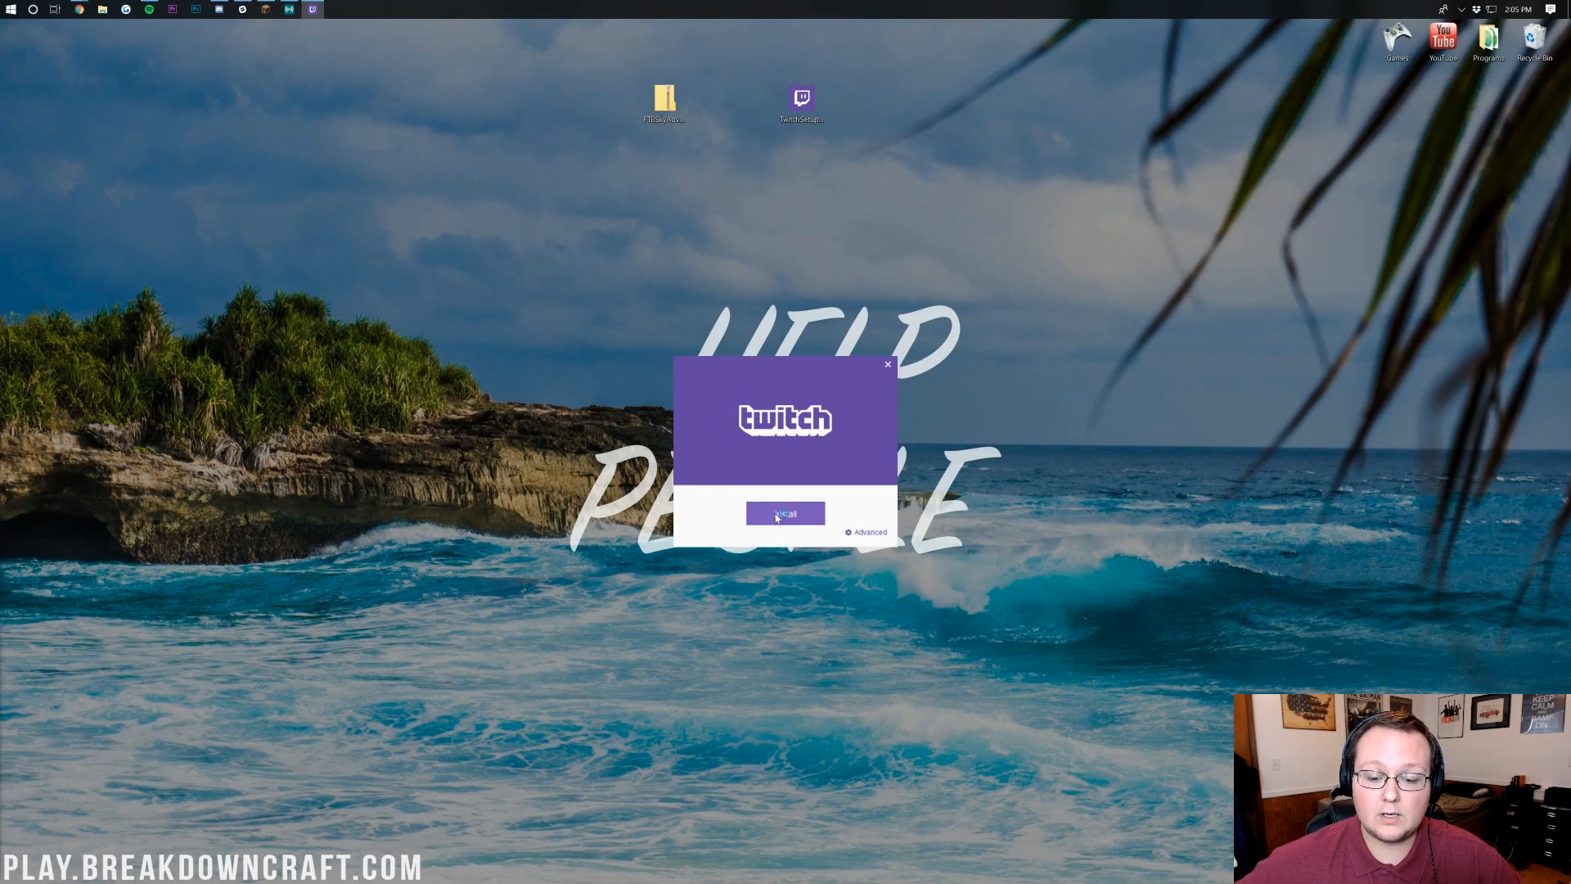
pyautogui.click(785, 512)
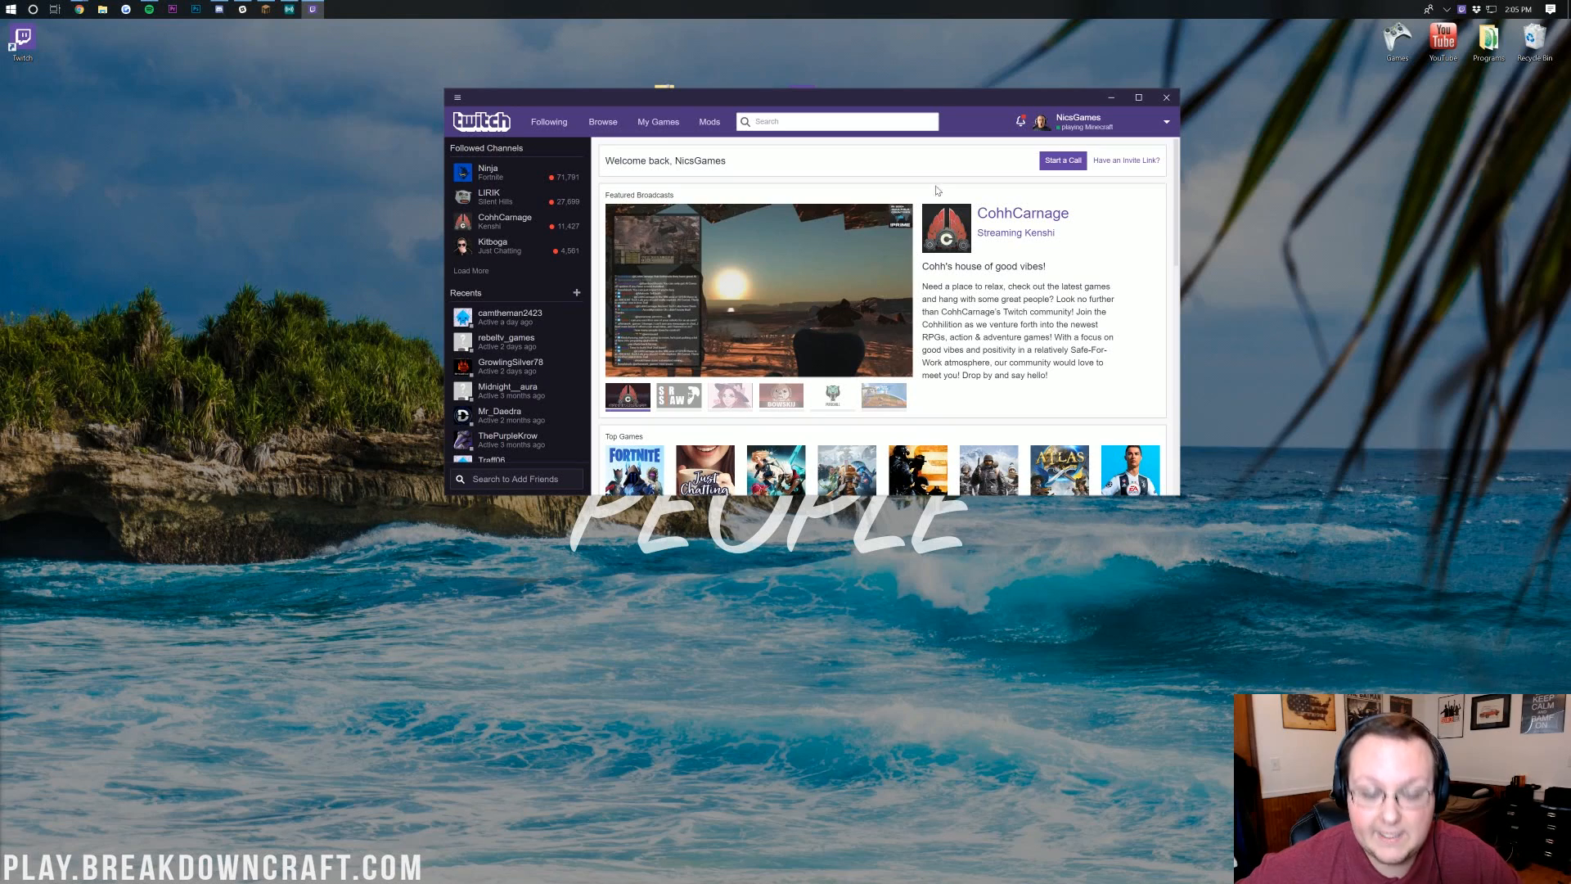
pyautogui.moveTo(708, 121)
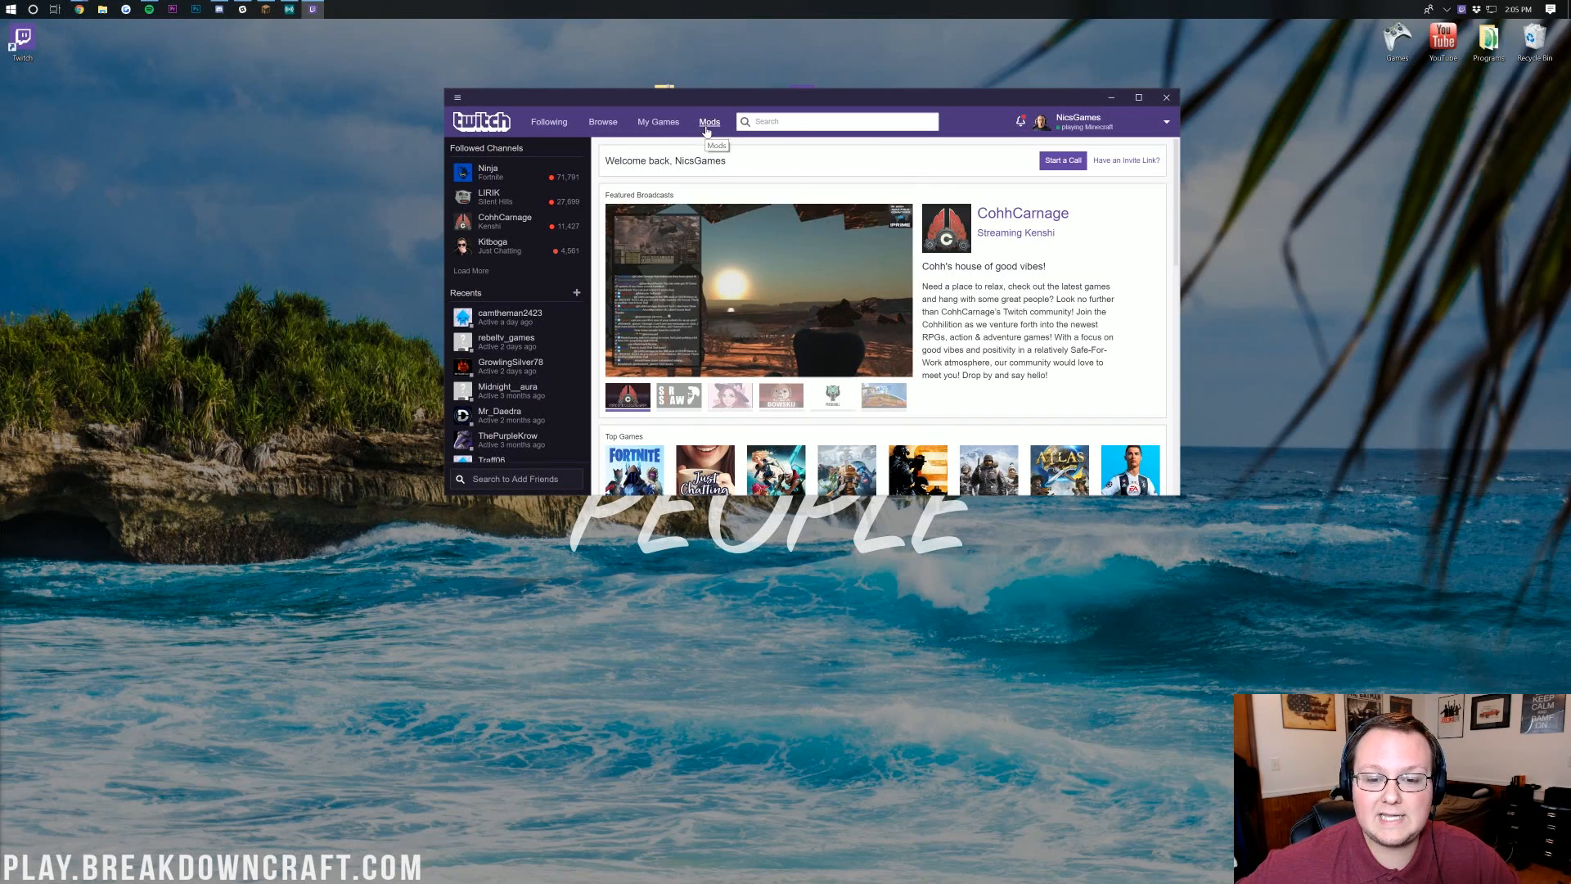
# Find FTB Sky Adventures among Minecraft modpacks by searching 'sky adv' and install it
pyautogui.click(709, 121)
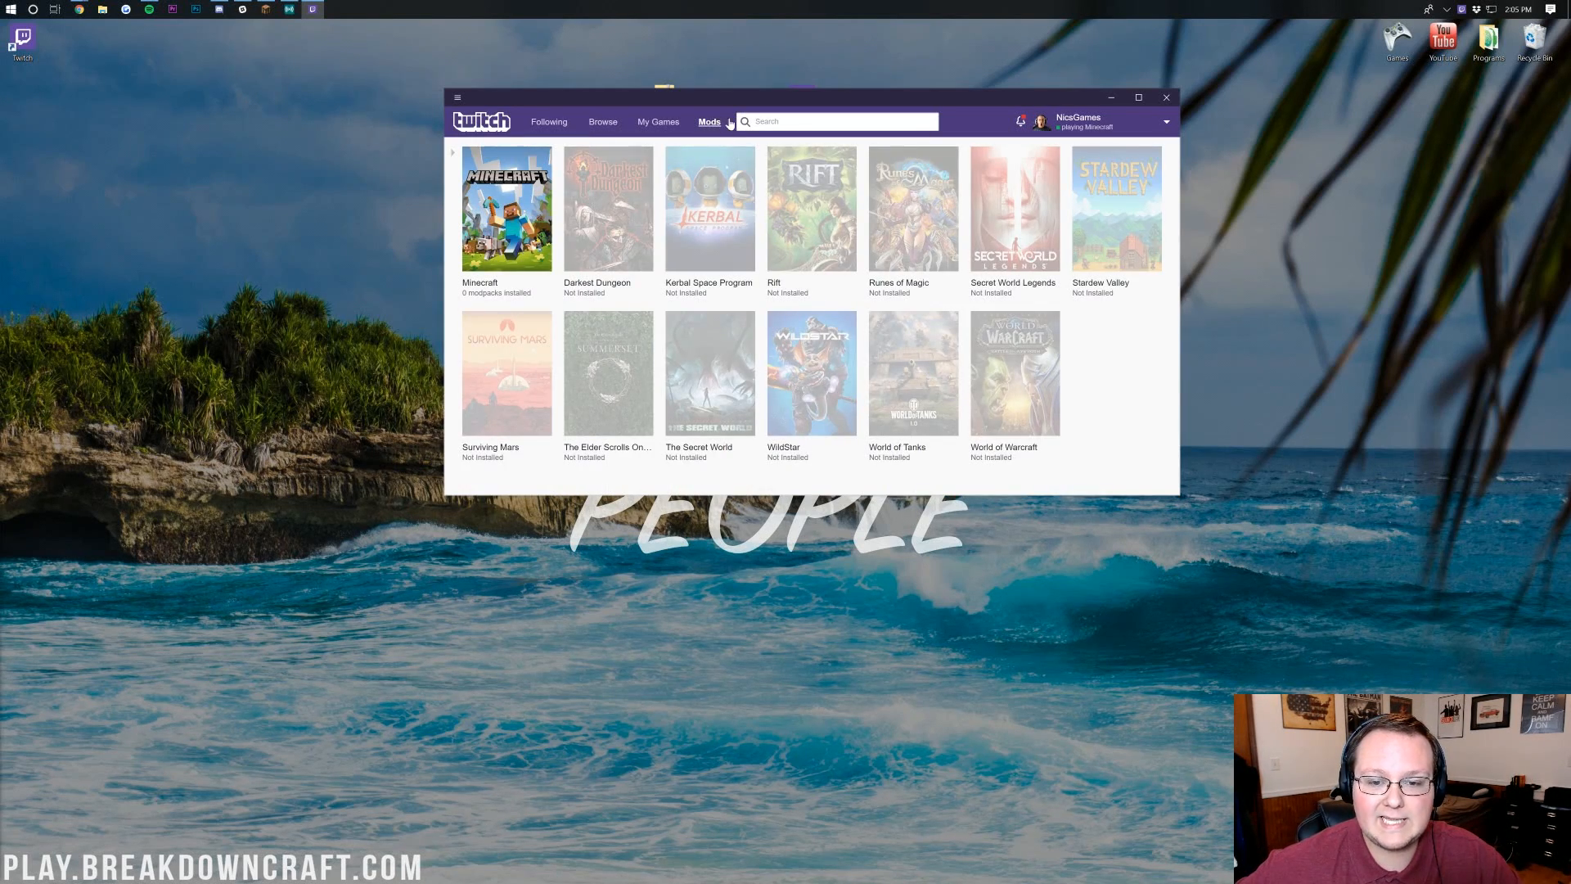
pyautogui.moveTo(645, 98)
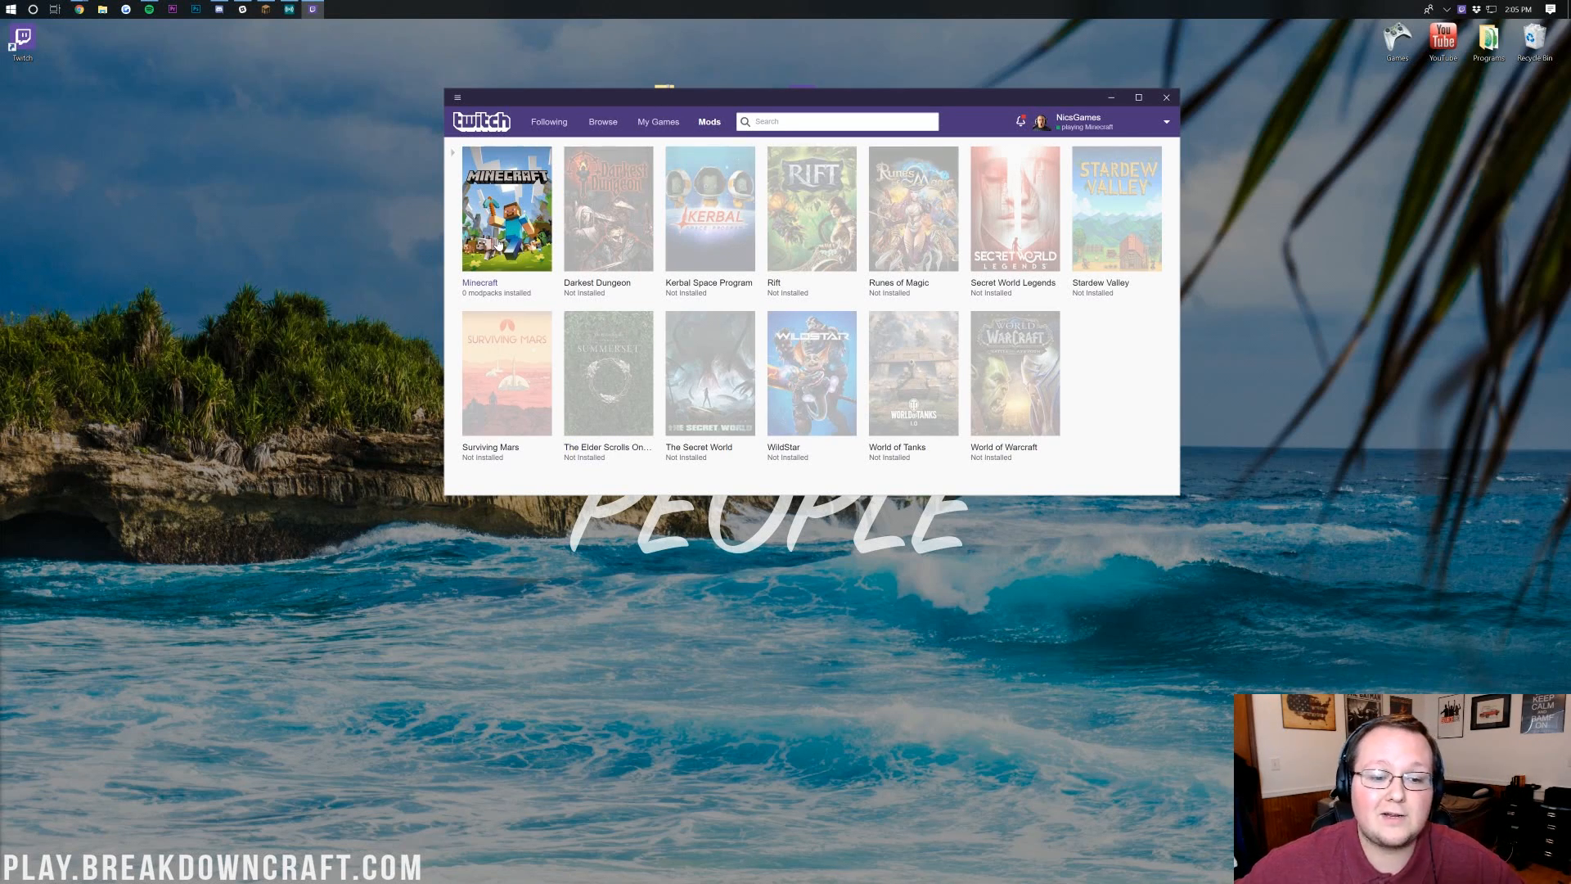
pyautogui.click(507, 208)
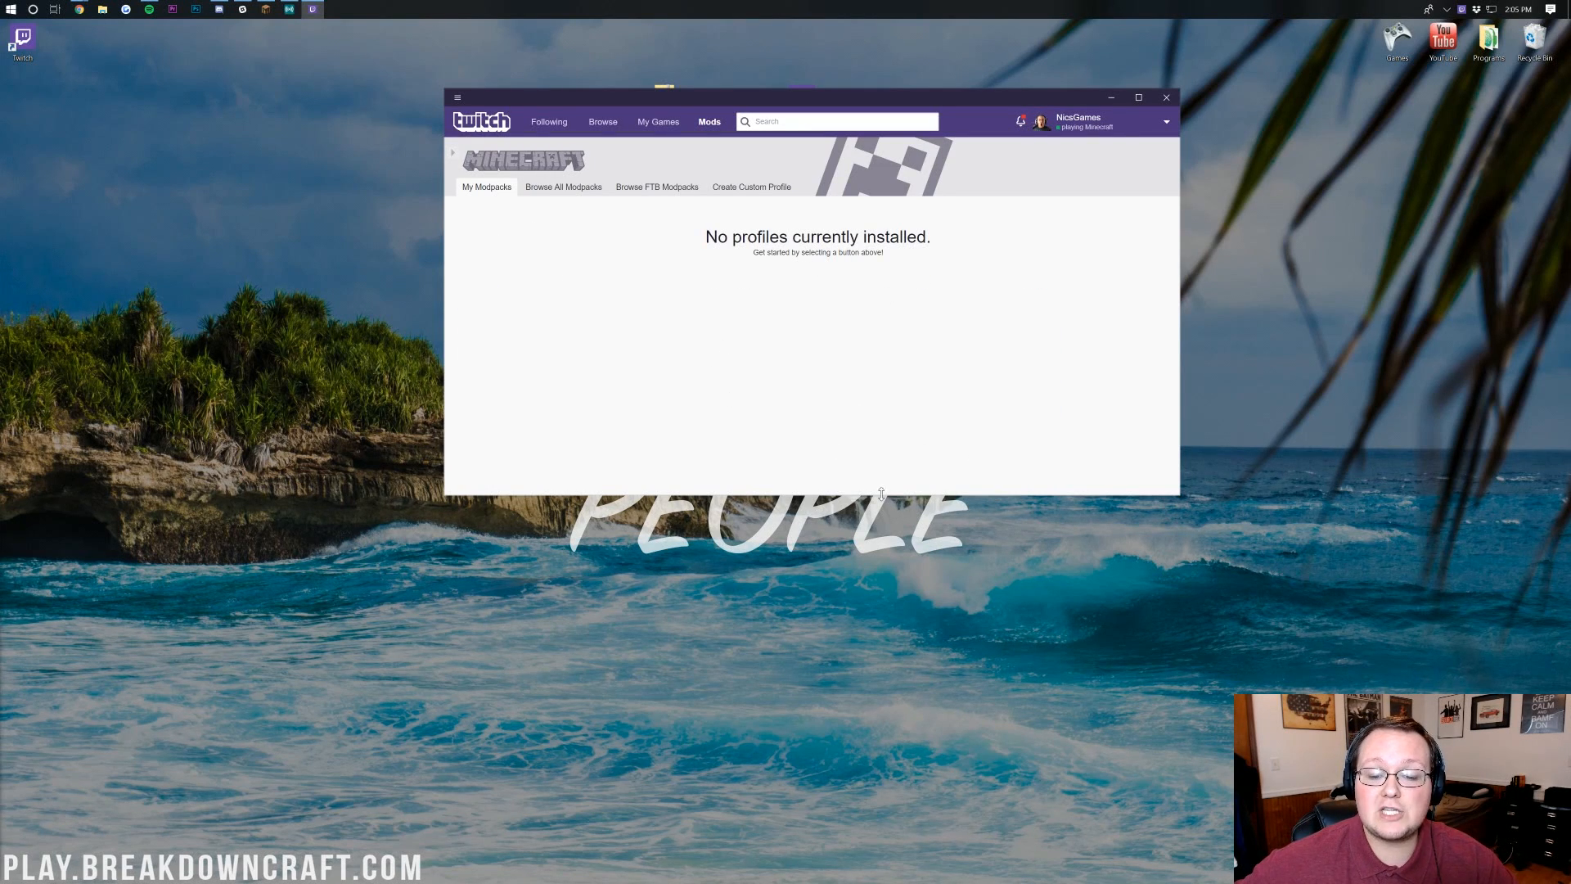
pyautogui.moveTo(812, 445)
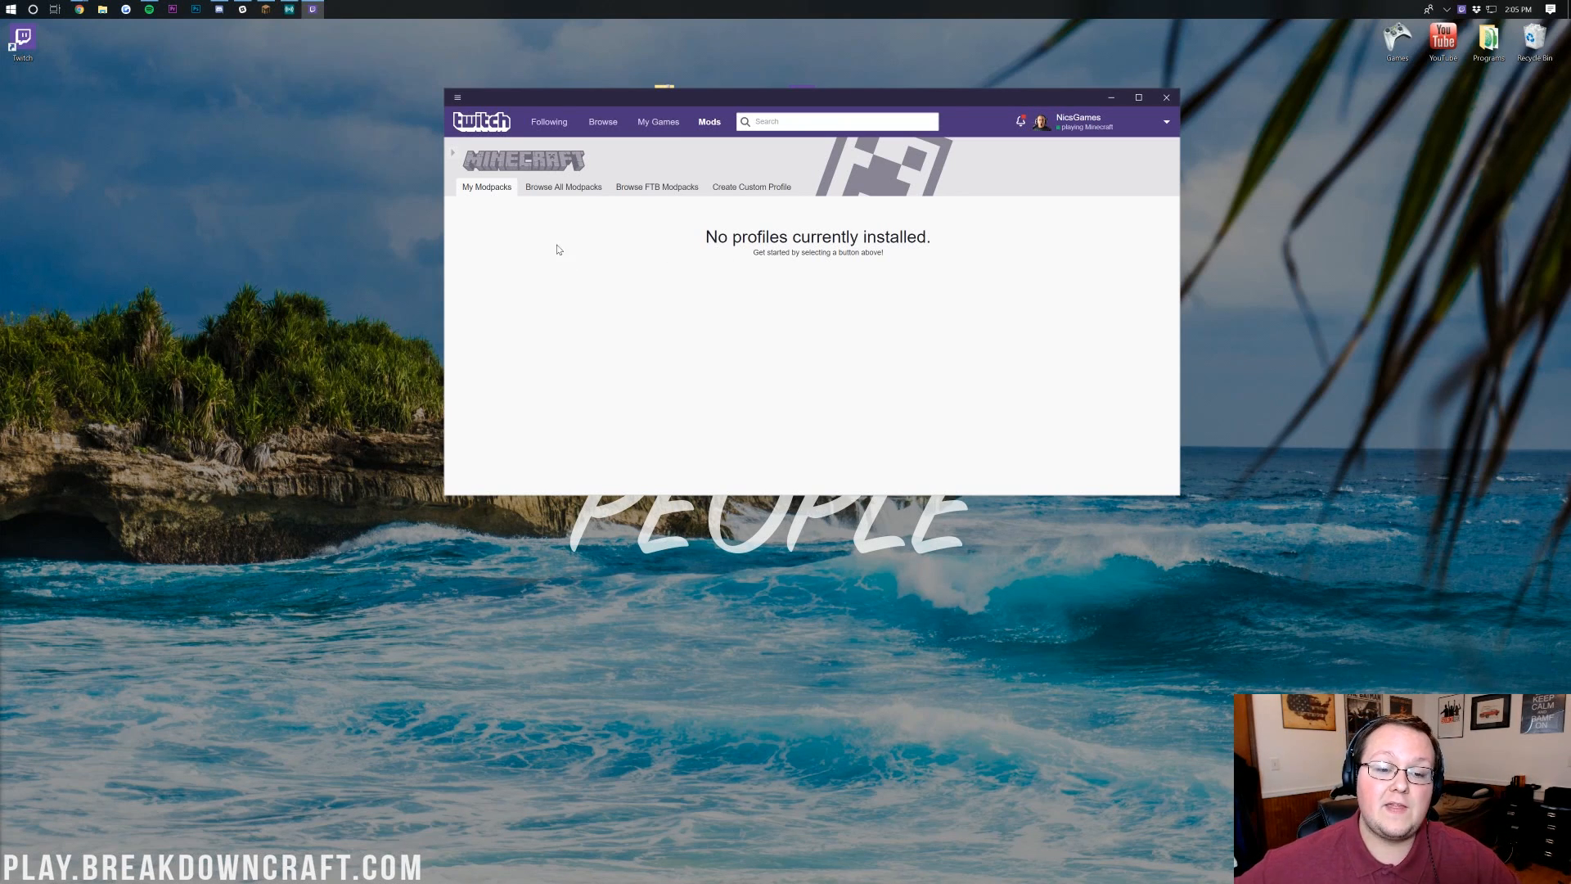
pyautogui.click(563, 186)
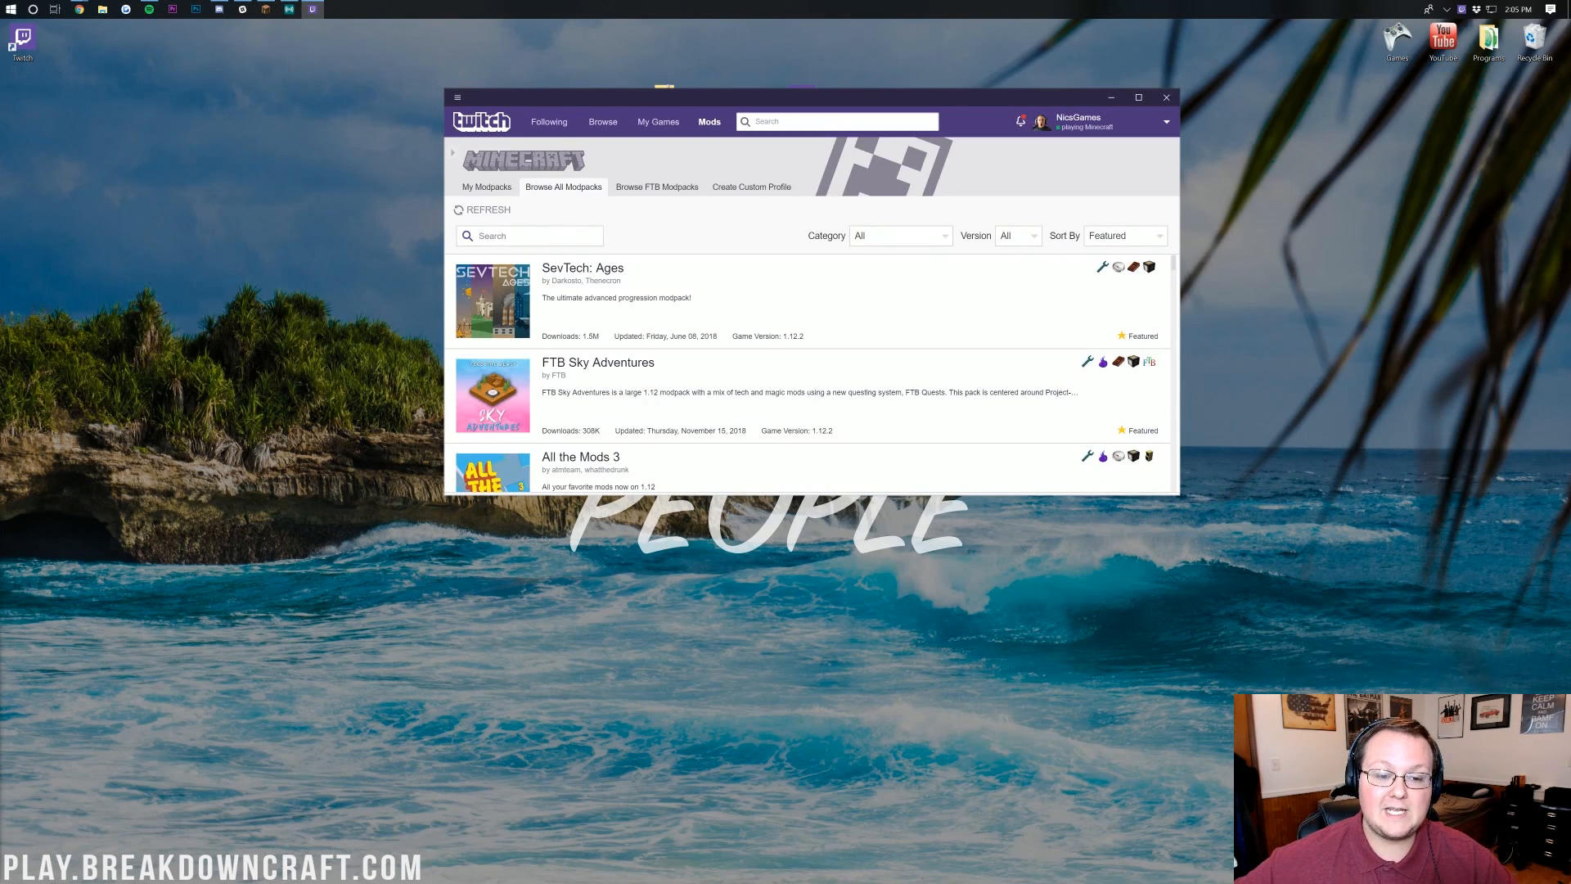
pyautogui.write('sky adve')
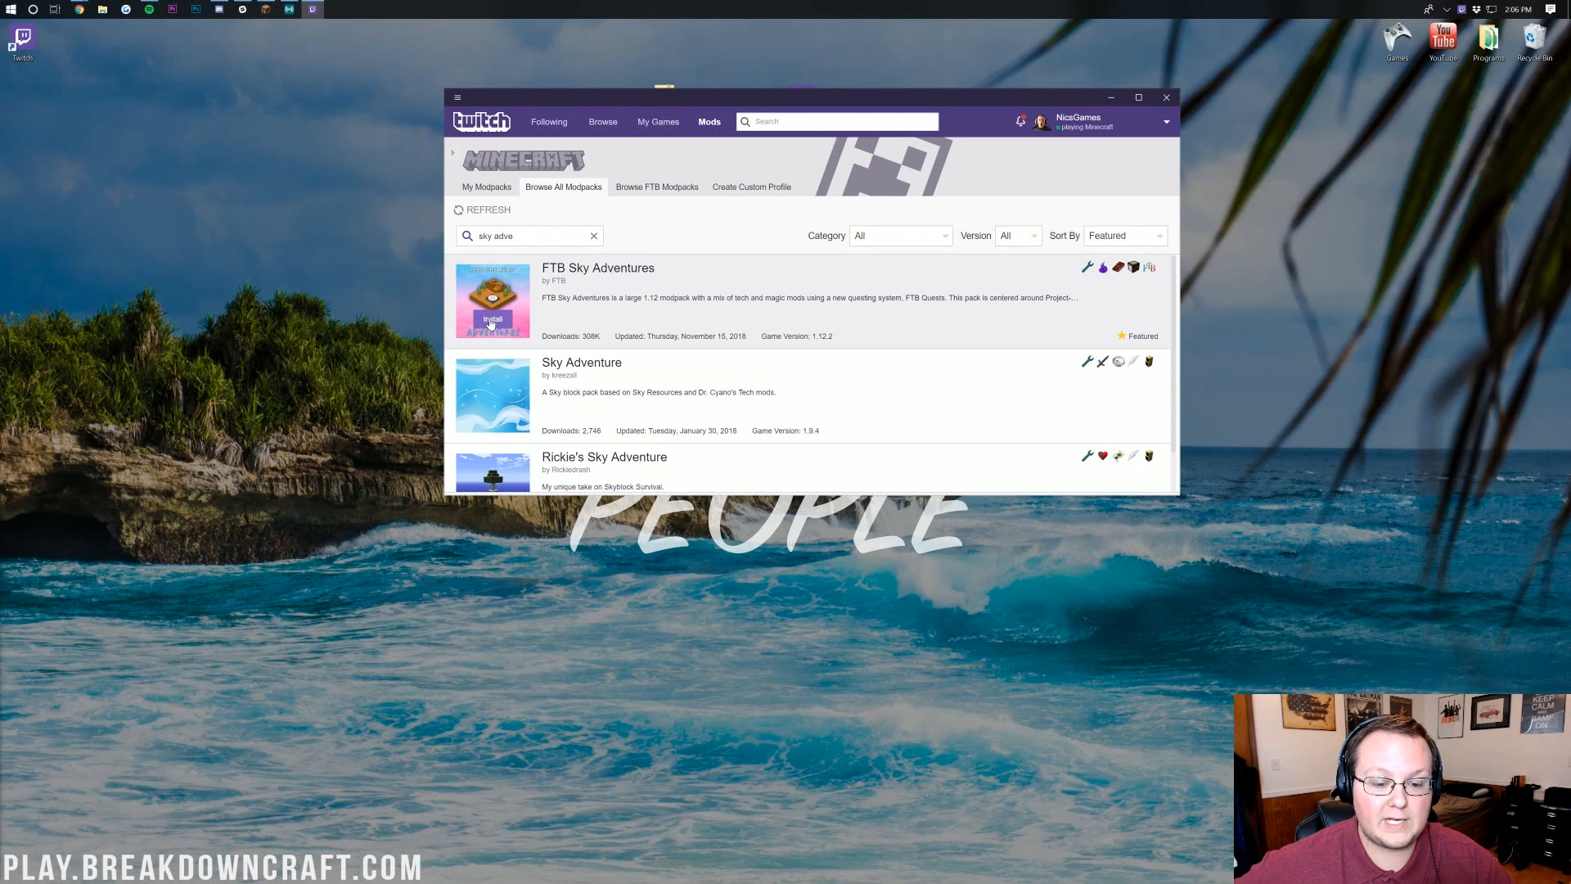
pyautogui.click(493, 319)
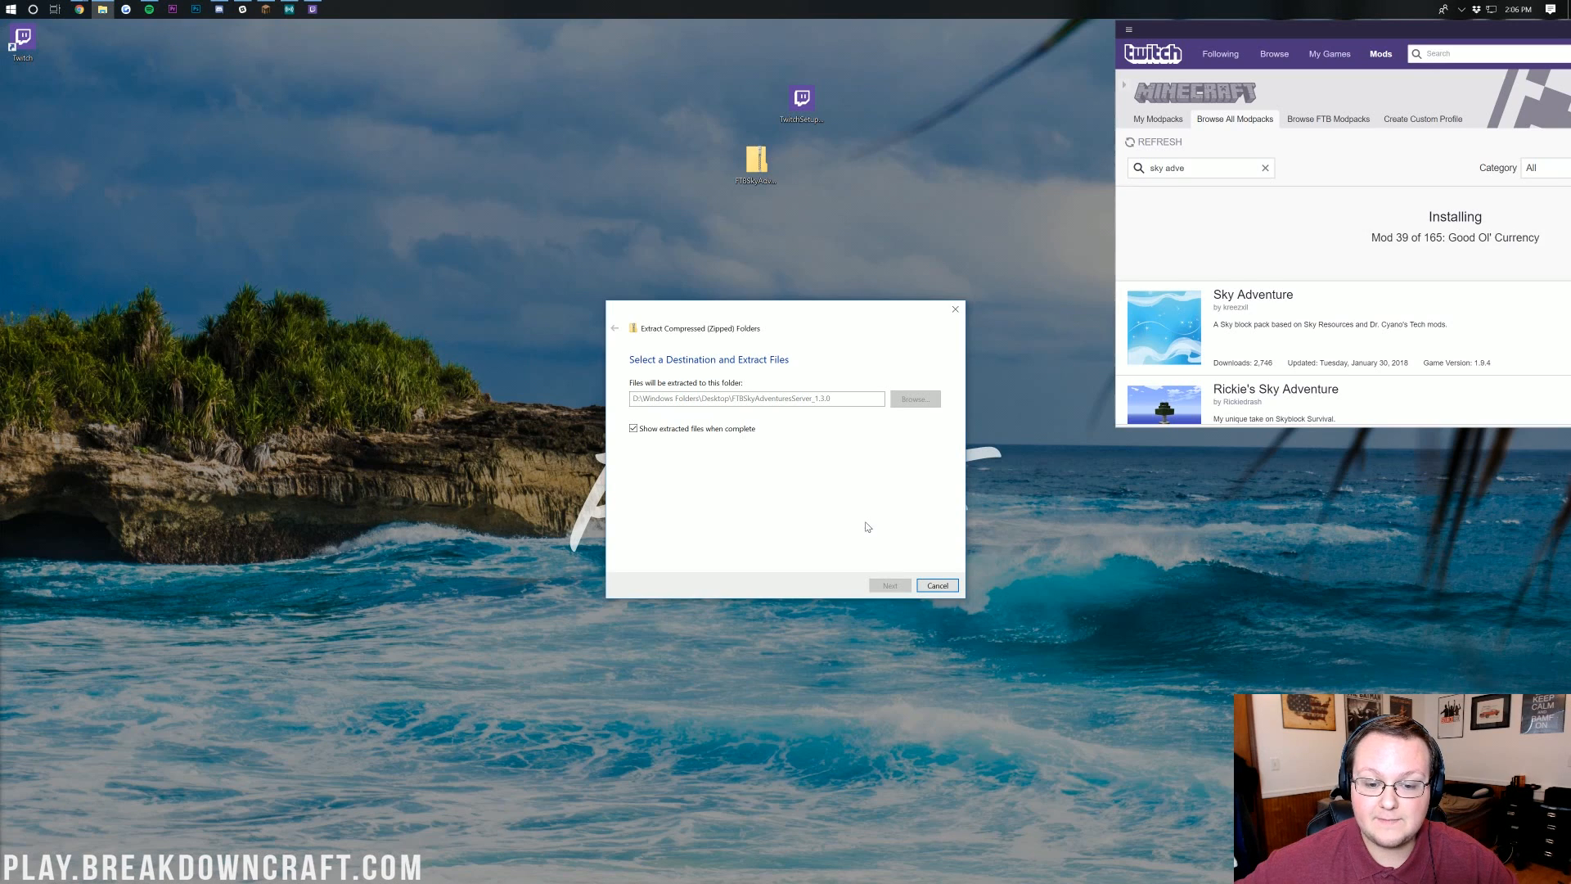
# Extract the server zip to the desktop as the FTBSkyAdventuresServer_1.3.0 folder
pyautogui.click(887, 584)
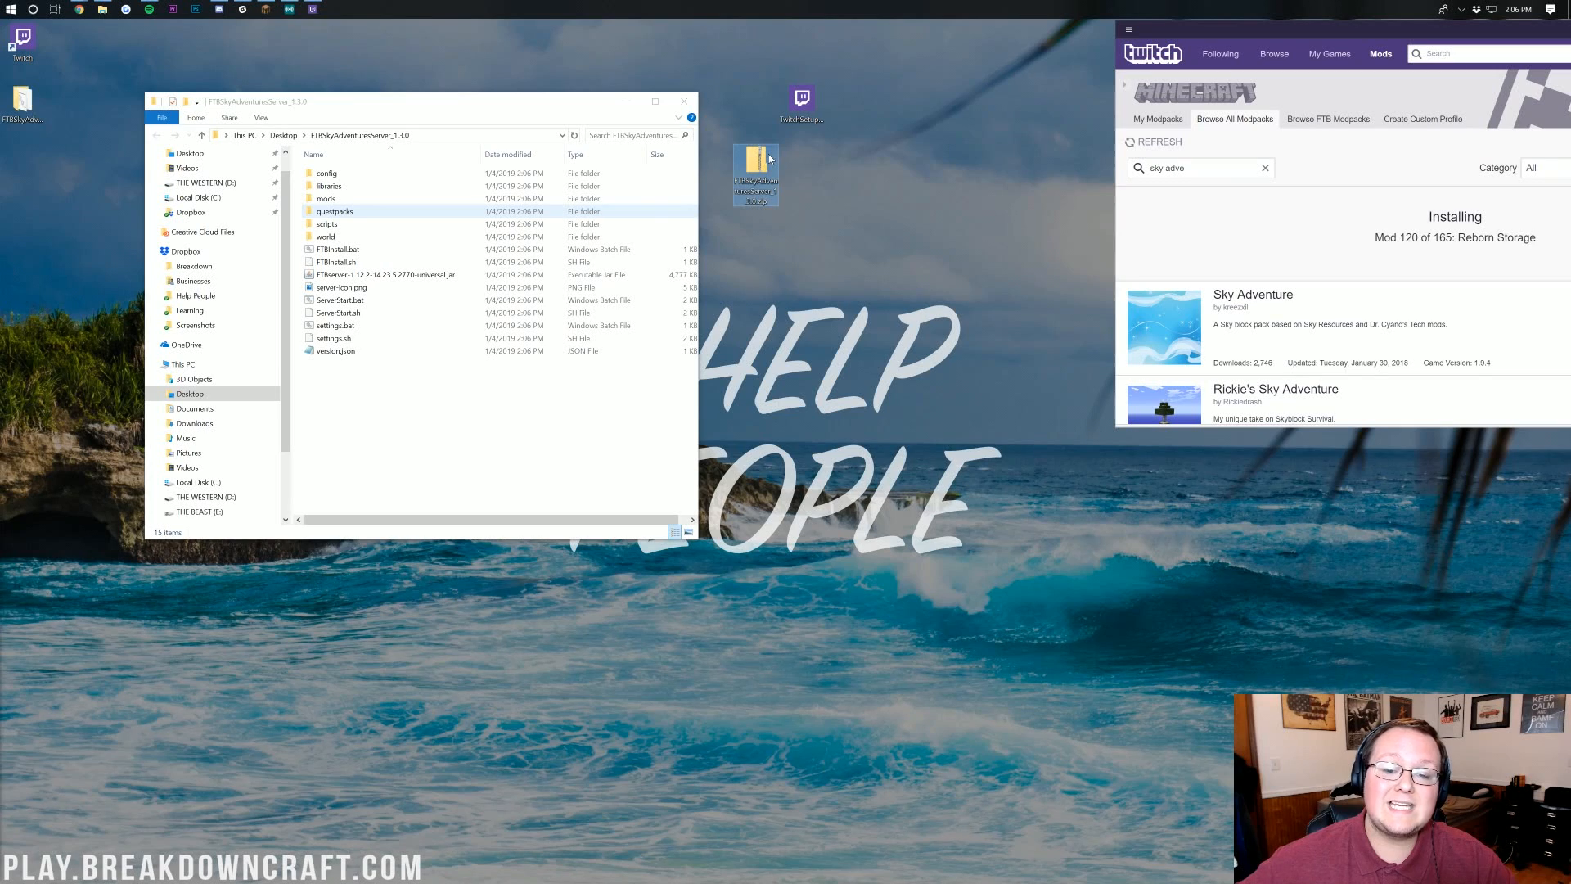
# Delete the downloaded server zip from the desktop and confirm
pyautogui.rightClick(756, 171)
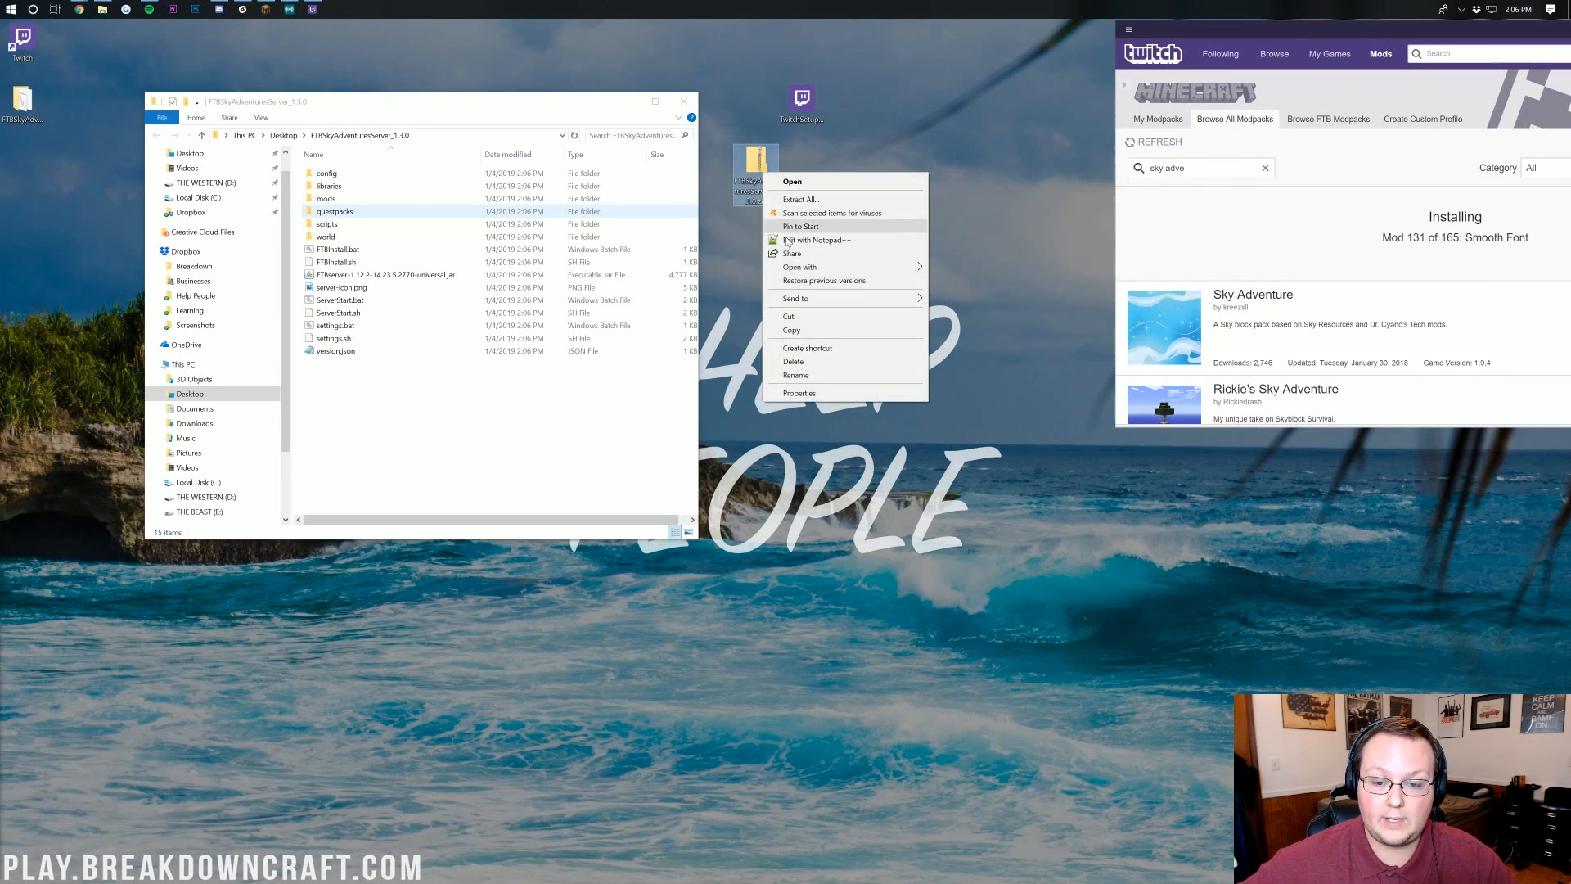
pyautogui.click(794, 360)
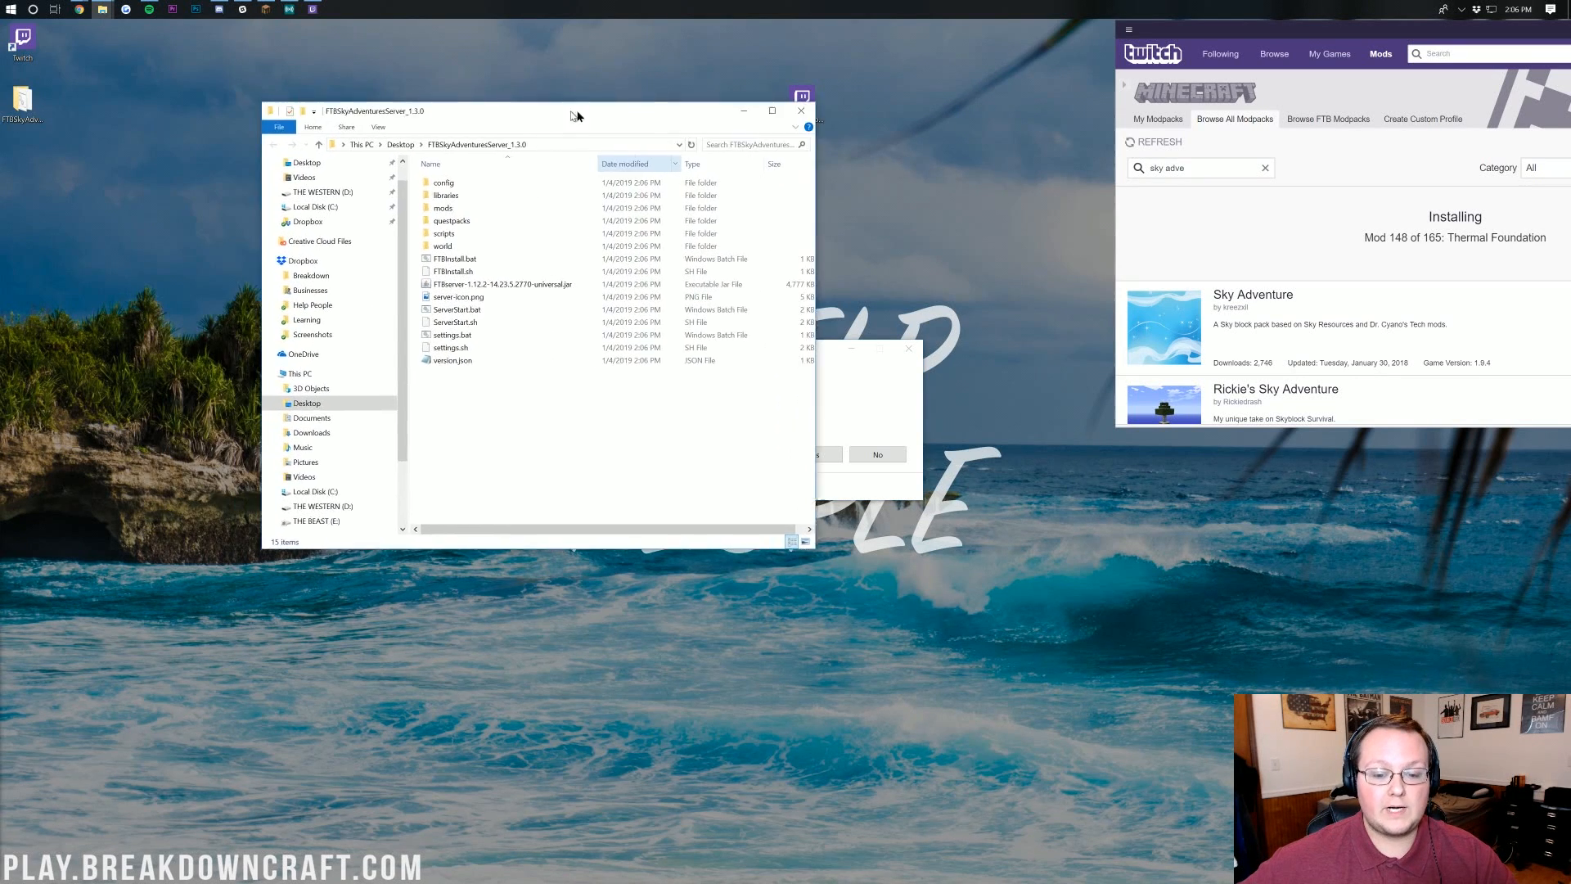
pyautogui.click(820, 454)
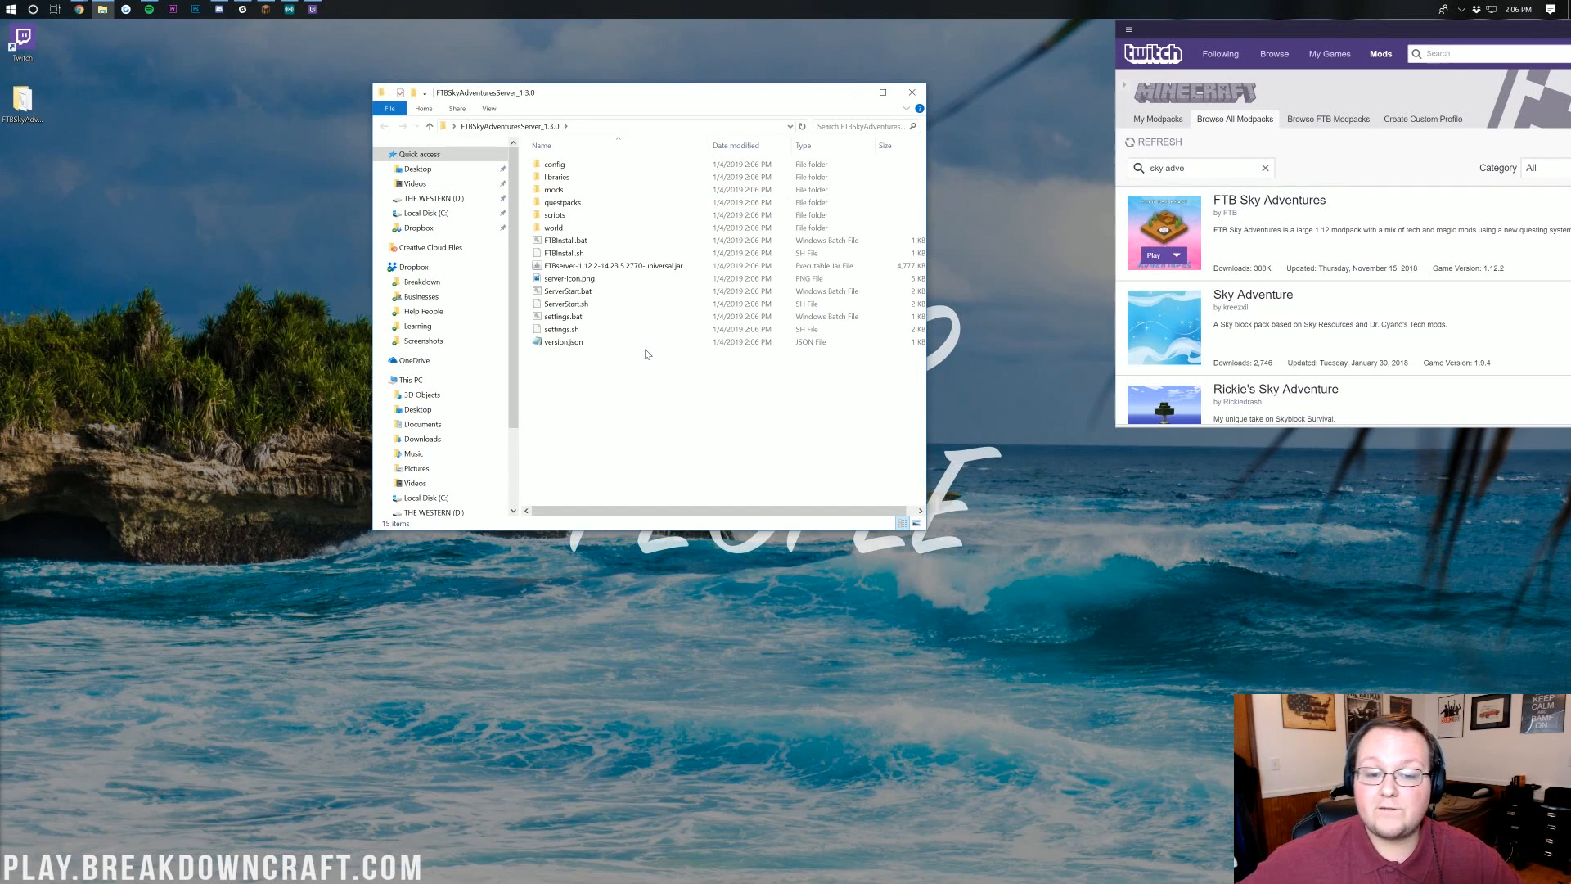
# Run FTBInstall.bat, start the server once with ServerStart.bat, then close the stopped console
pyautogui.click(565, 239)
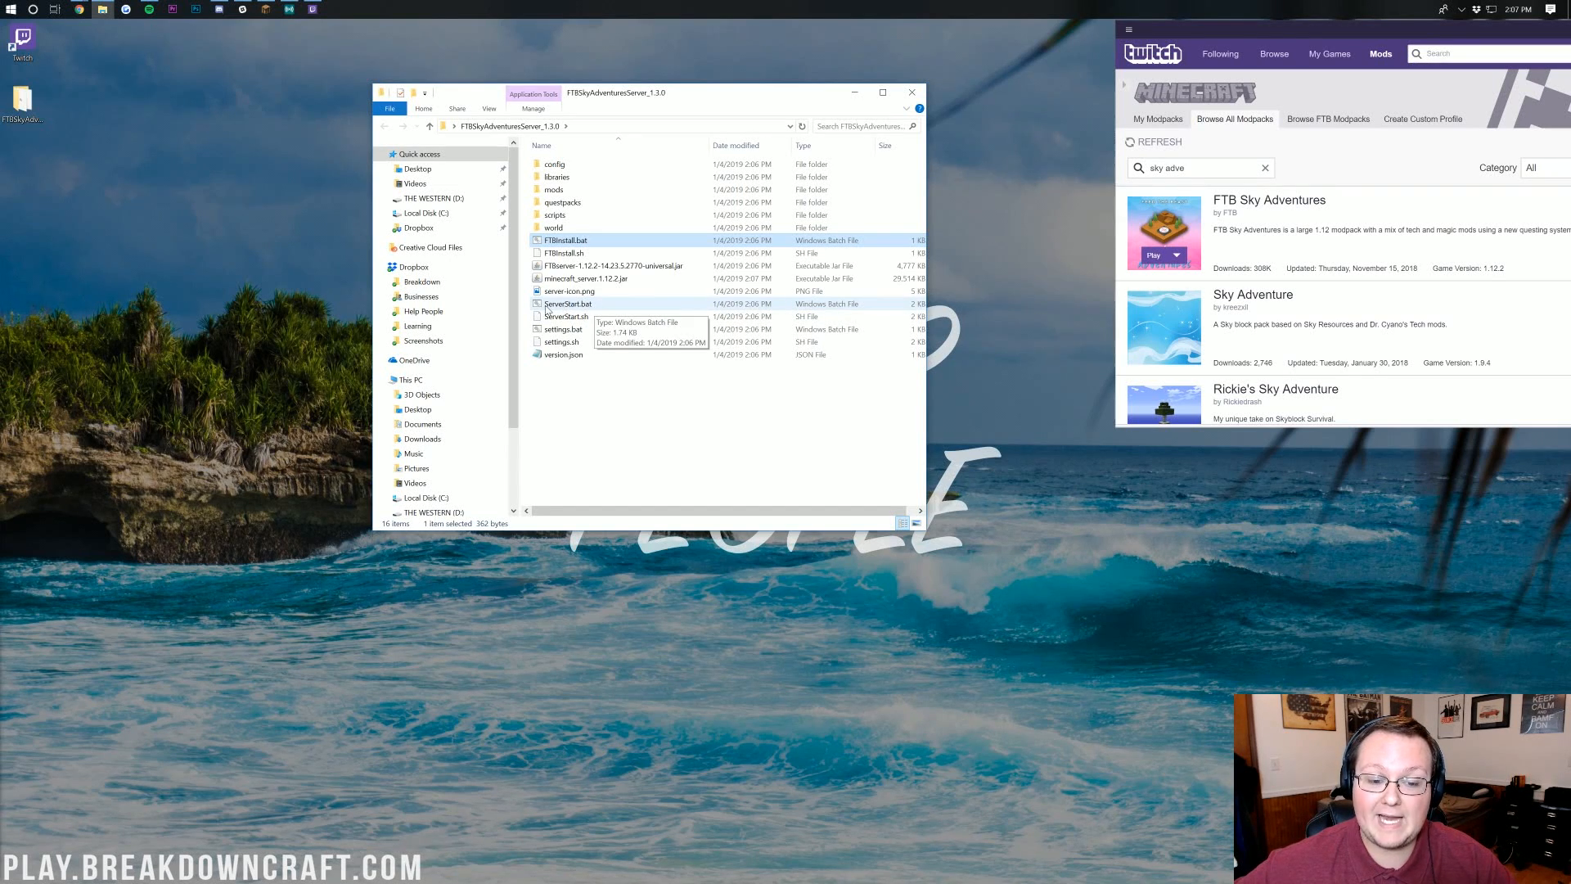
pyautogui.doubleClick(568, 304)
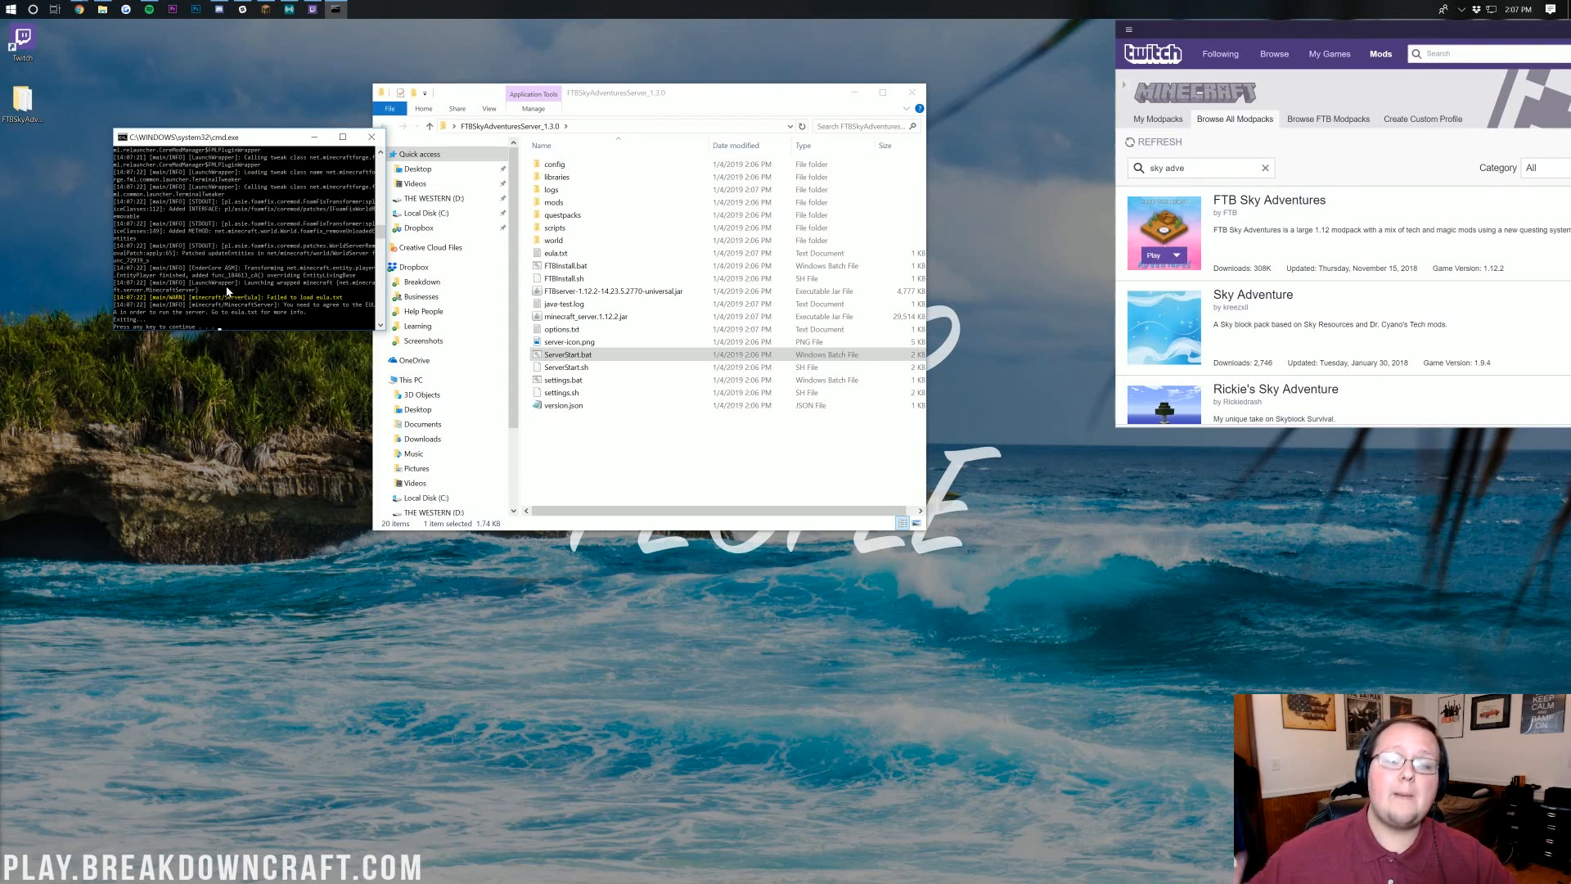
pyautogui.click(372, 136)
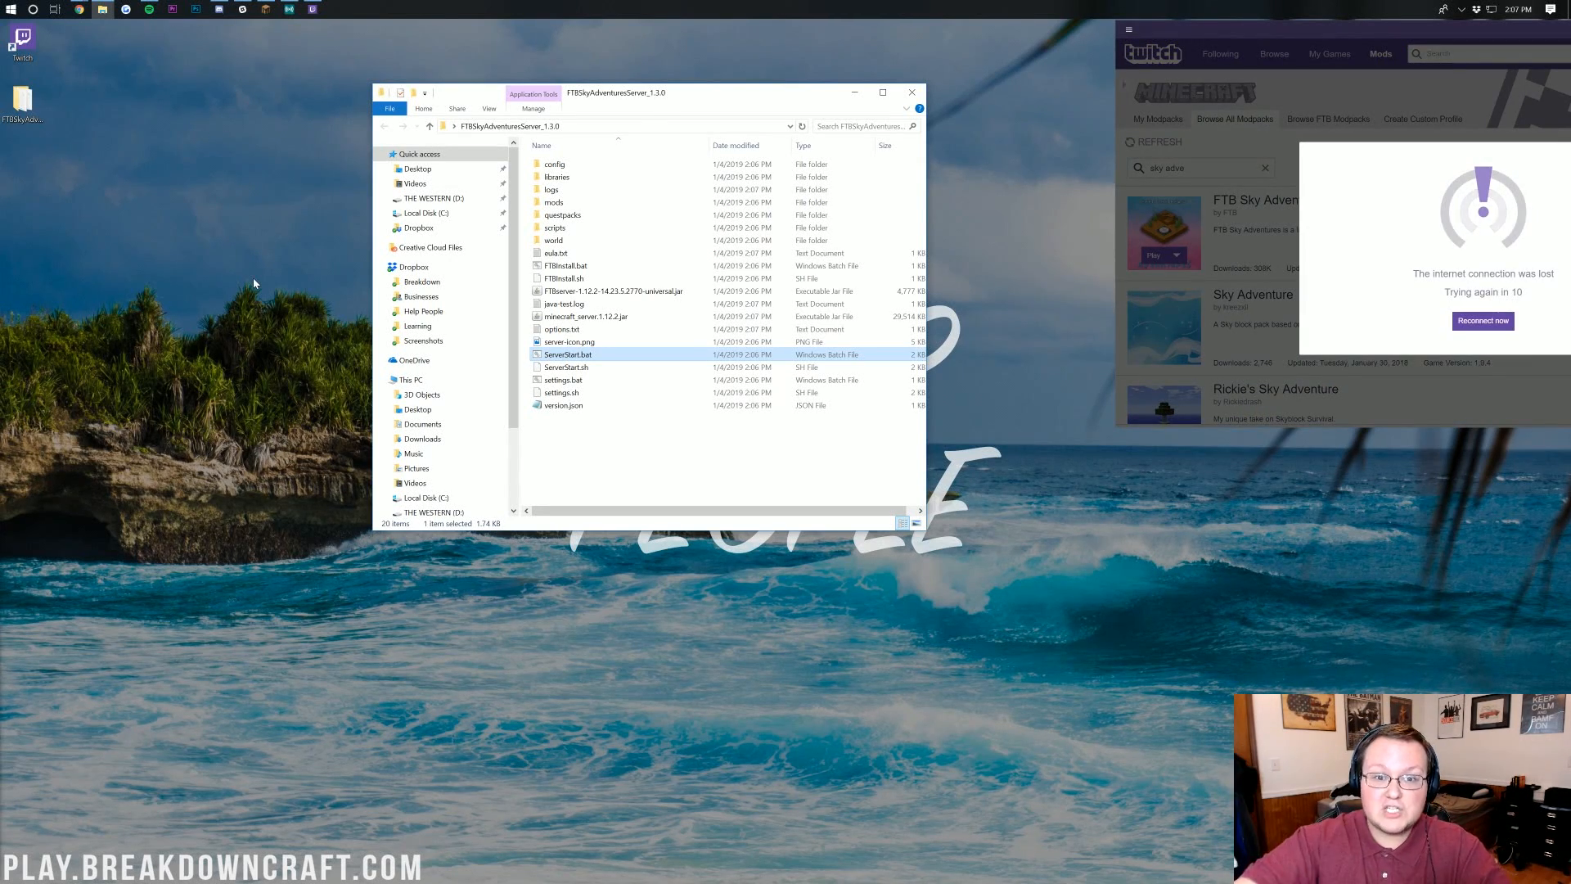
pyautogui.moveTo(100, 9)
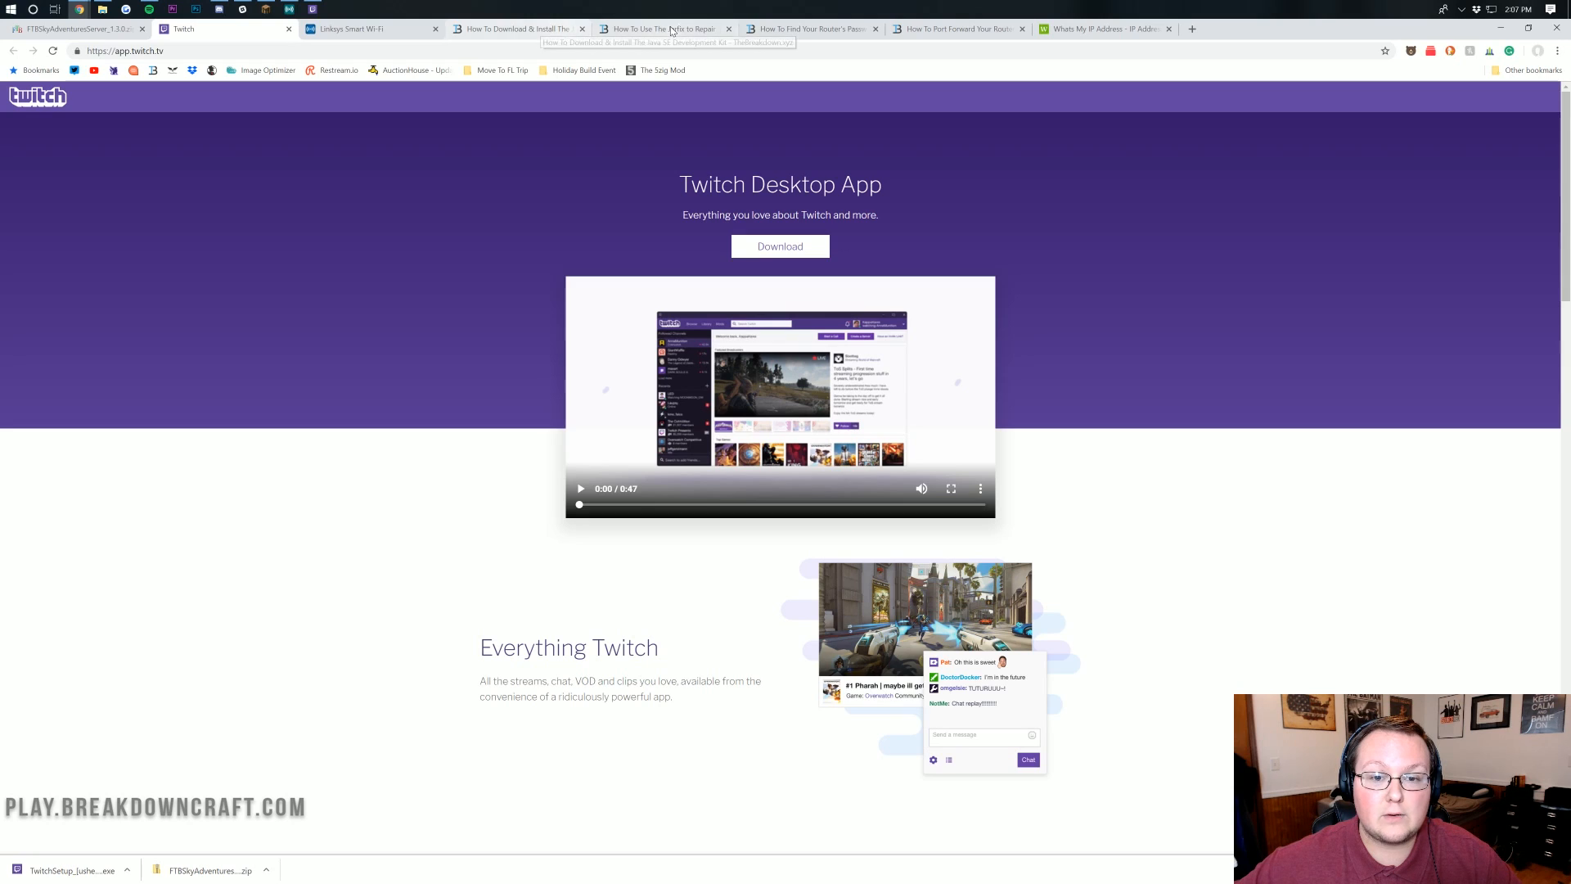
# Review the Java JDK and Jarfix guides on TheBreakdown.xyz, ending at the Jarfix download link
pyautogui.click(516, 27)
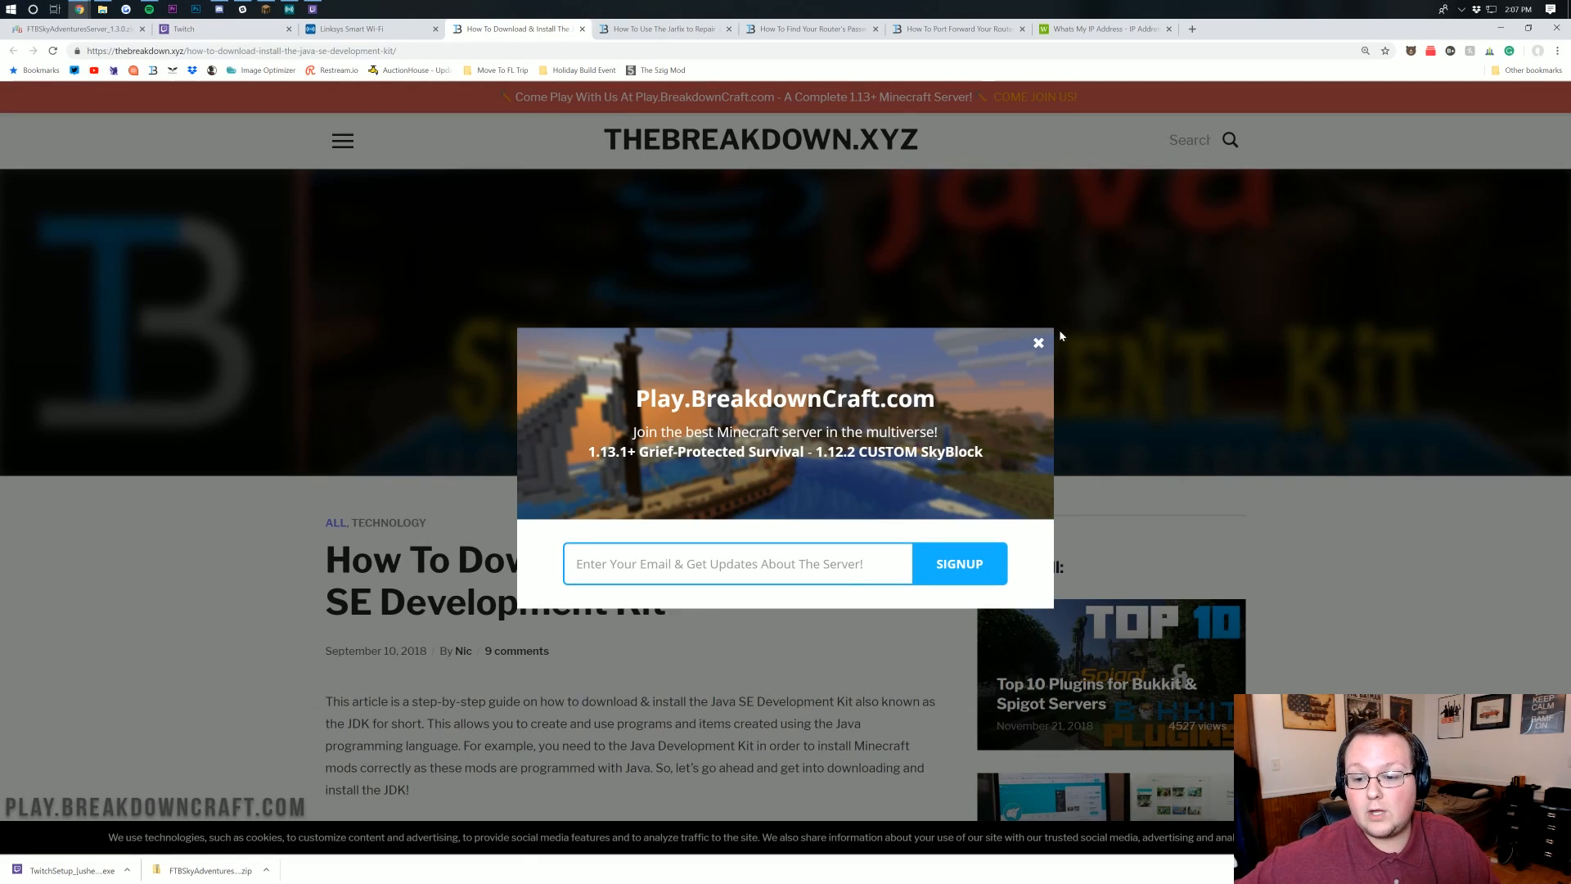
pyautogui.click(1039, 342)
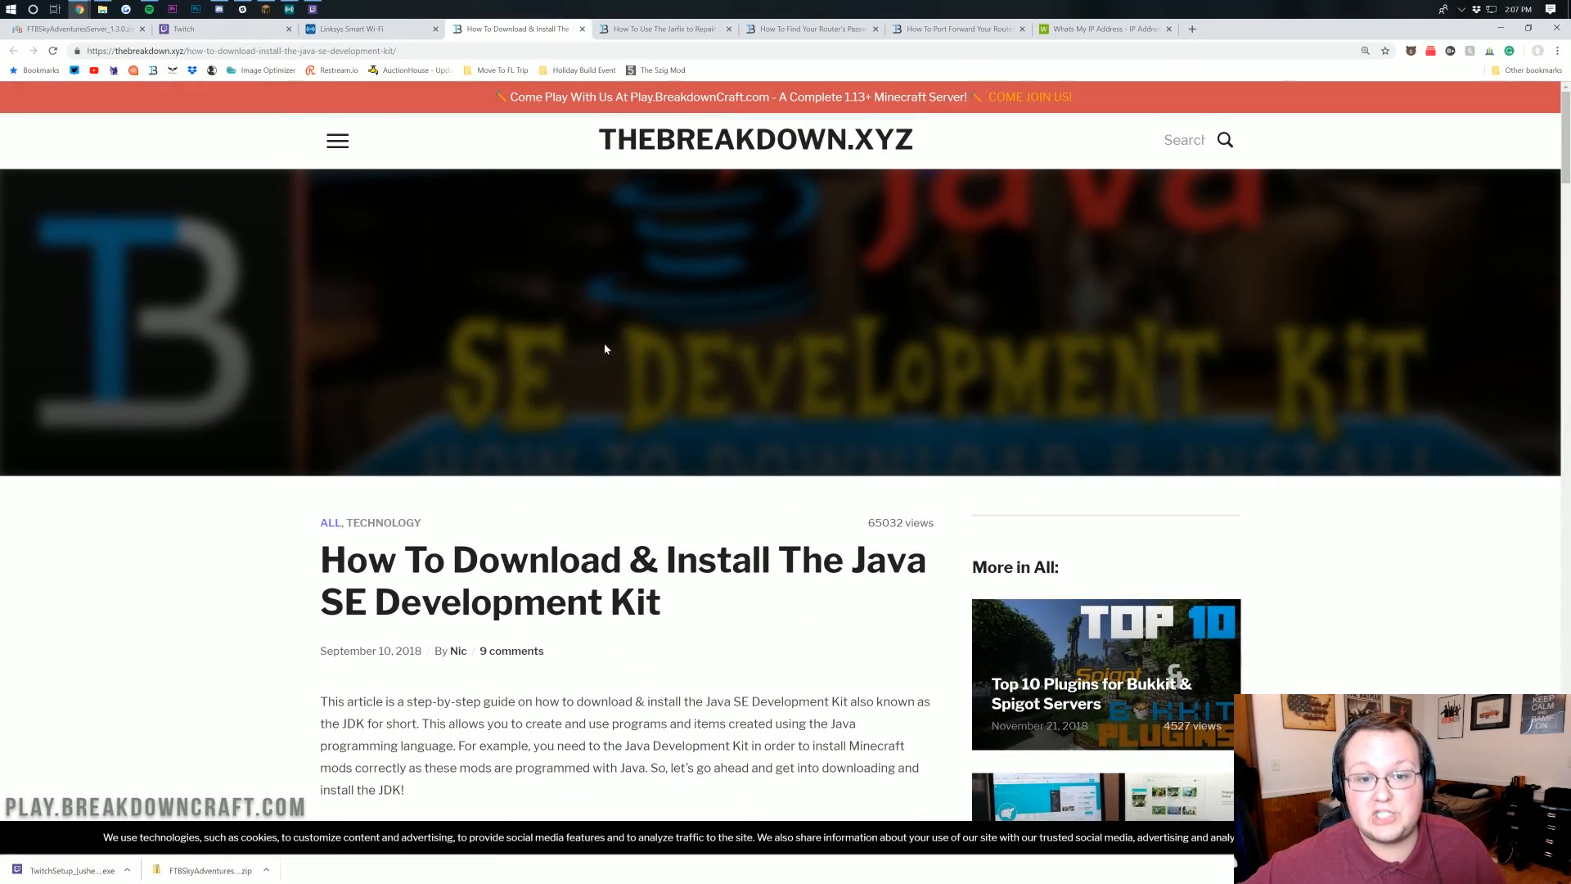
pyautogui.moveTo(611, 341)
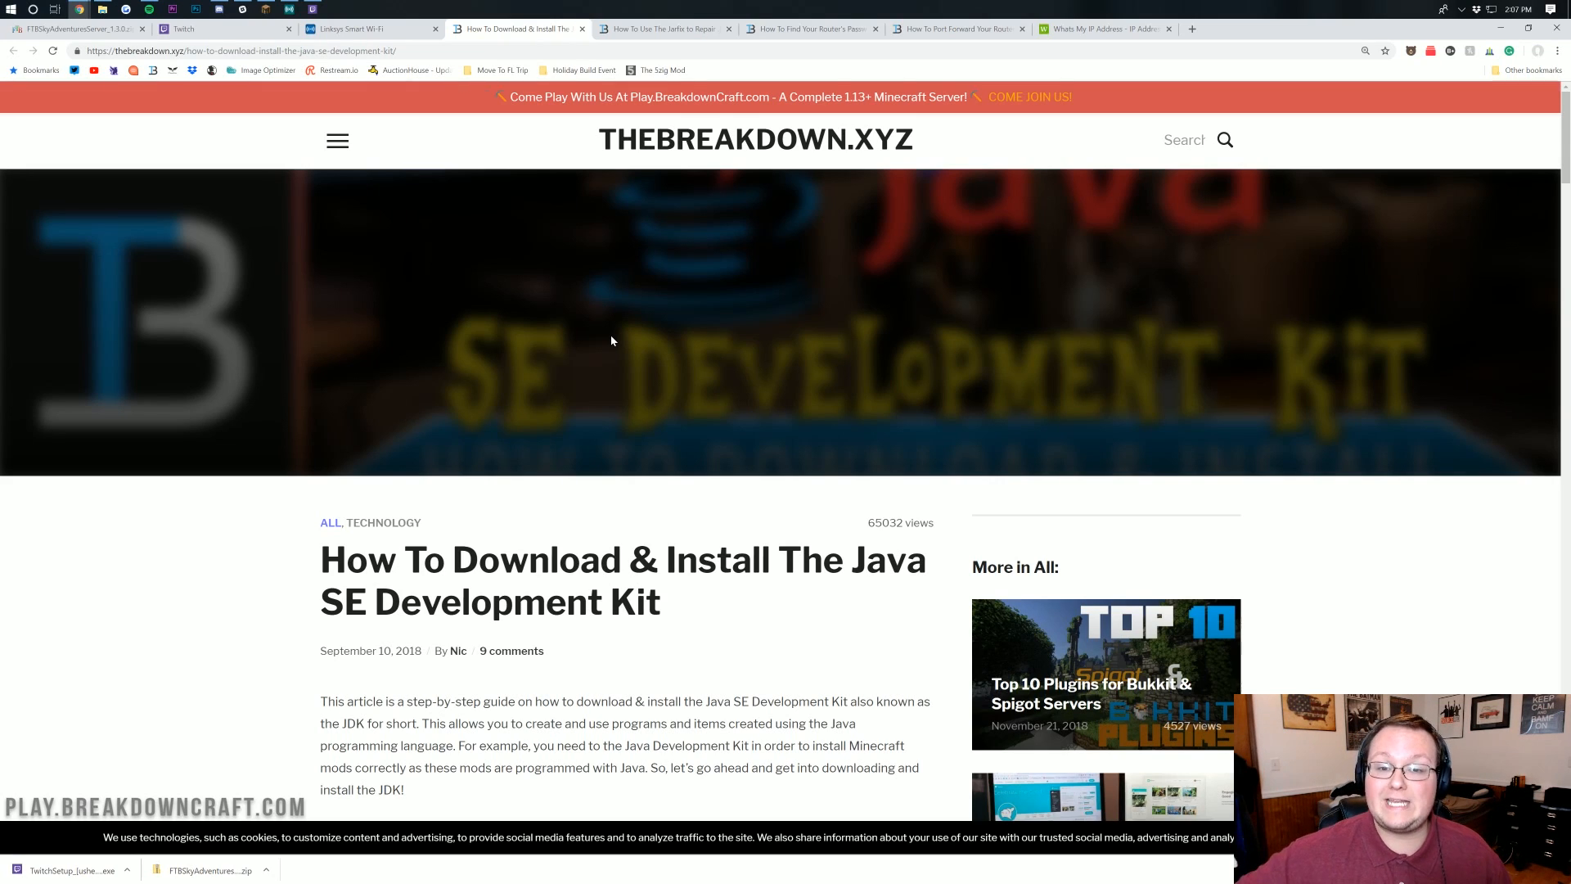
pyautogui.moveTo(648, 234)
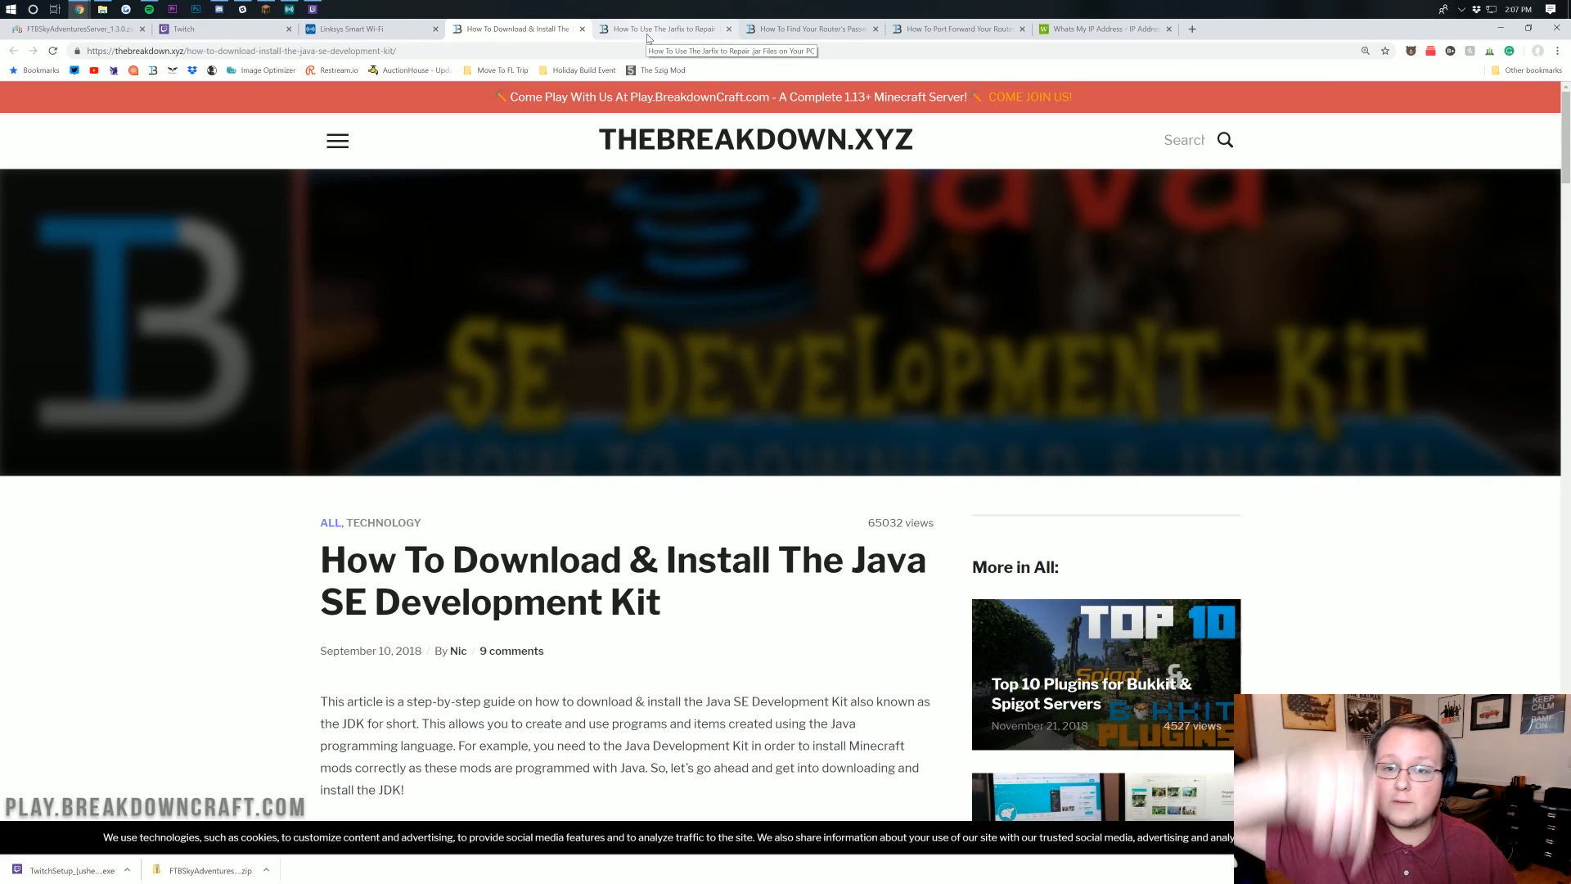
pyautogui.click(662, 27)
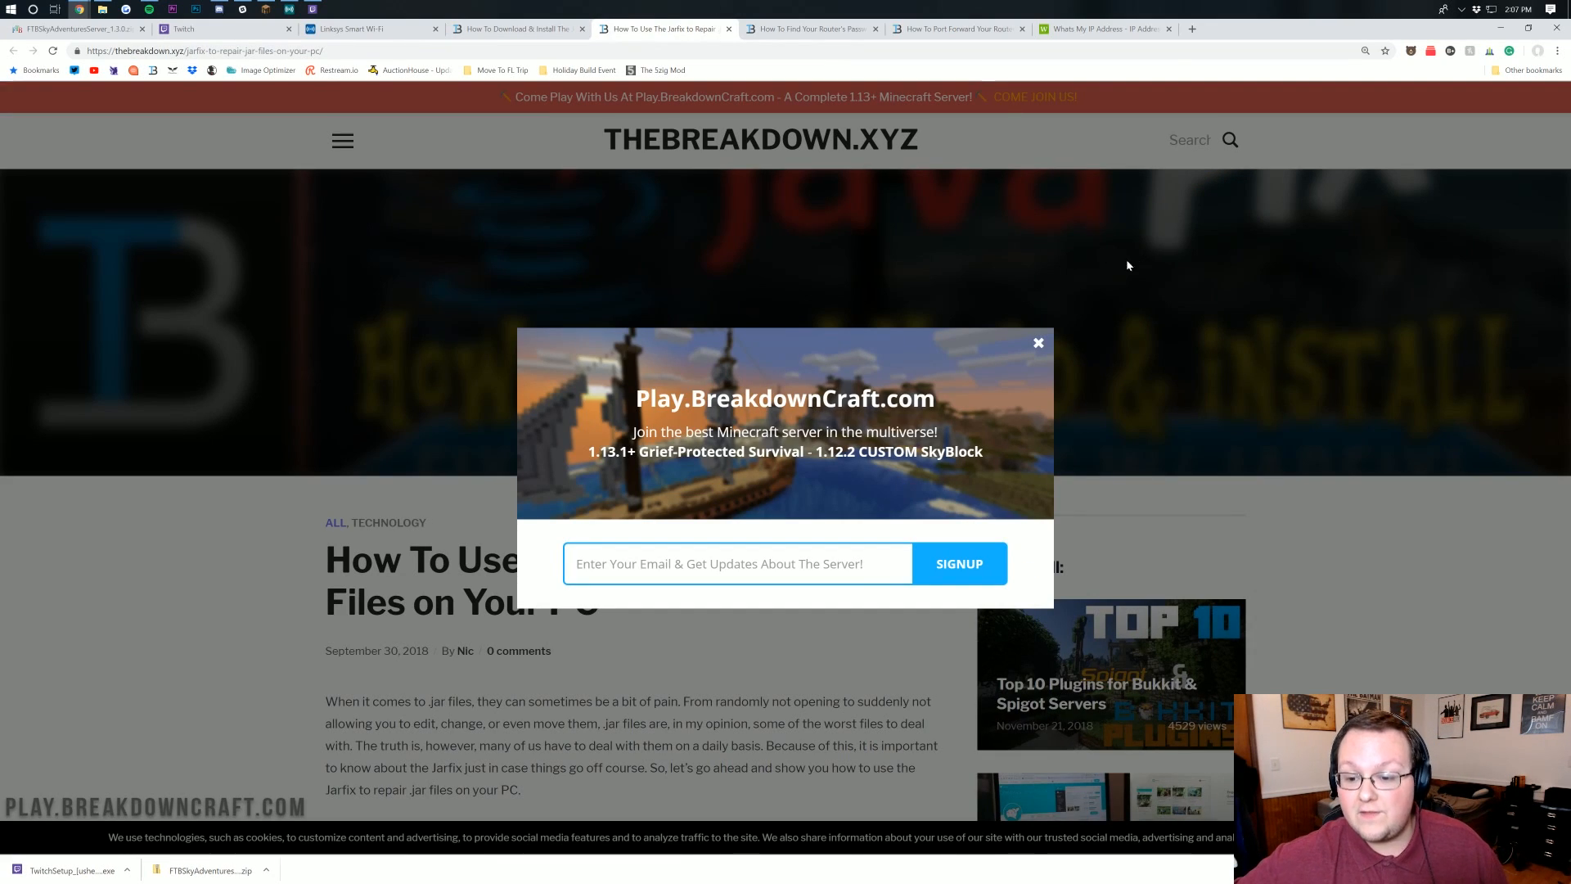
pyautogui.click(1038, 342)
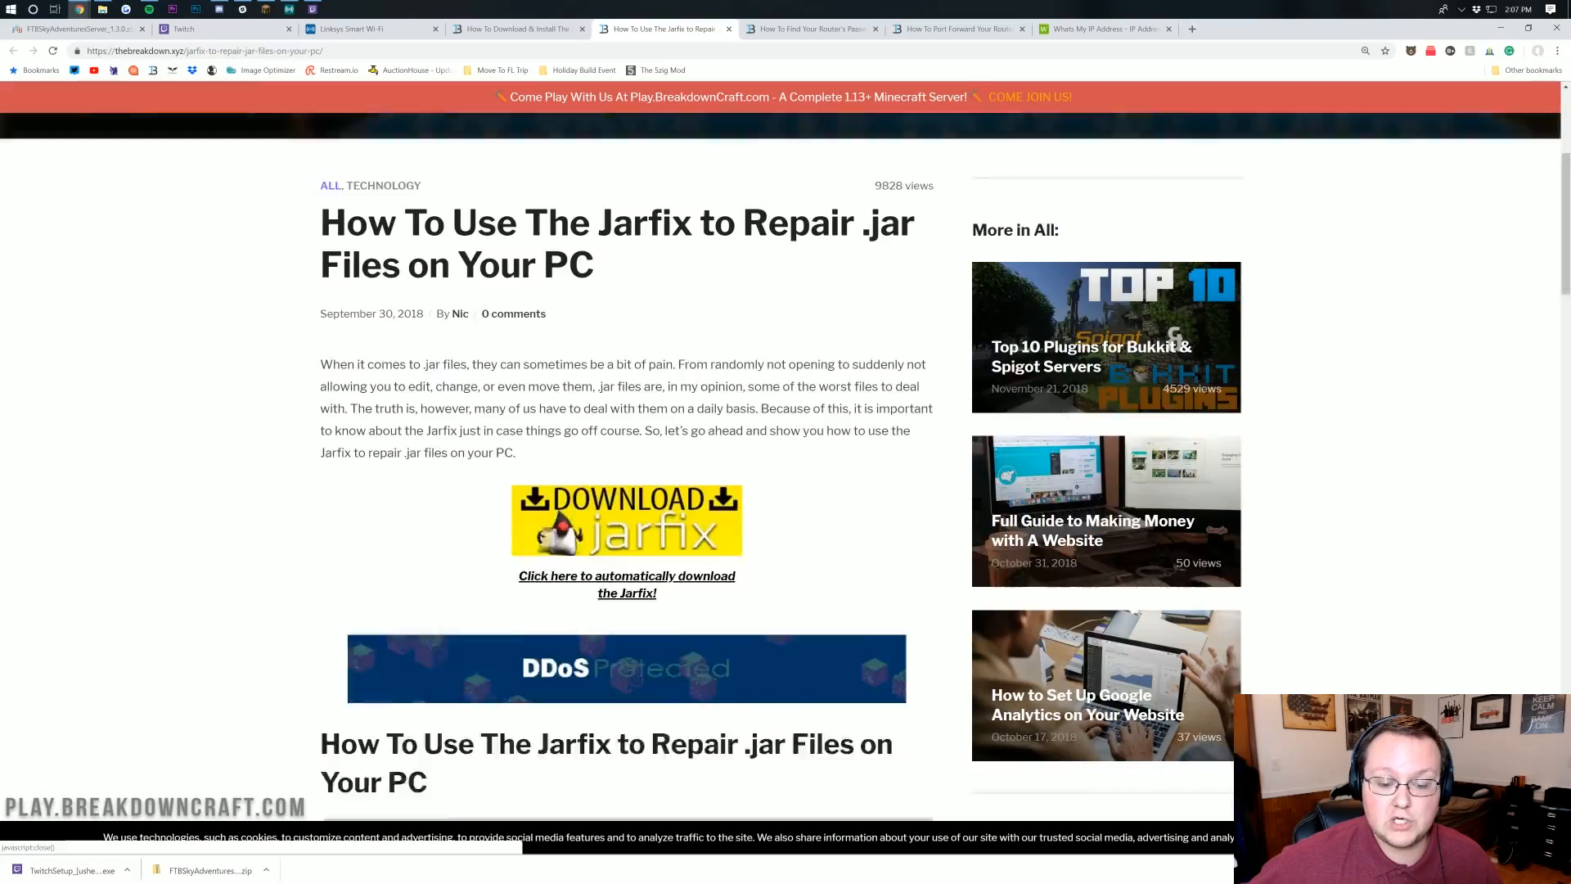
pyautogui.scroll(-3)
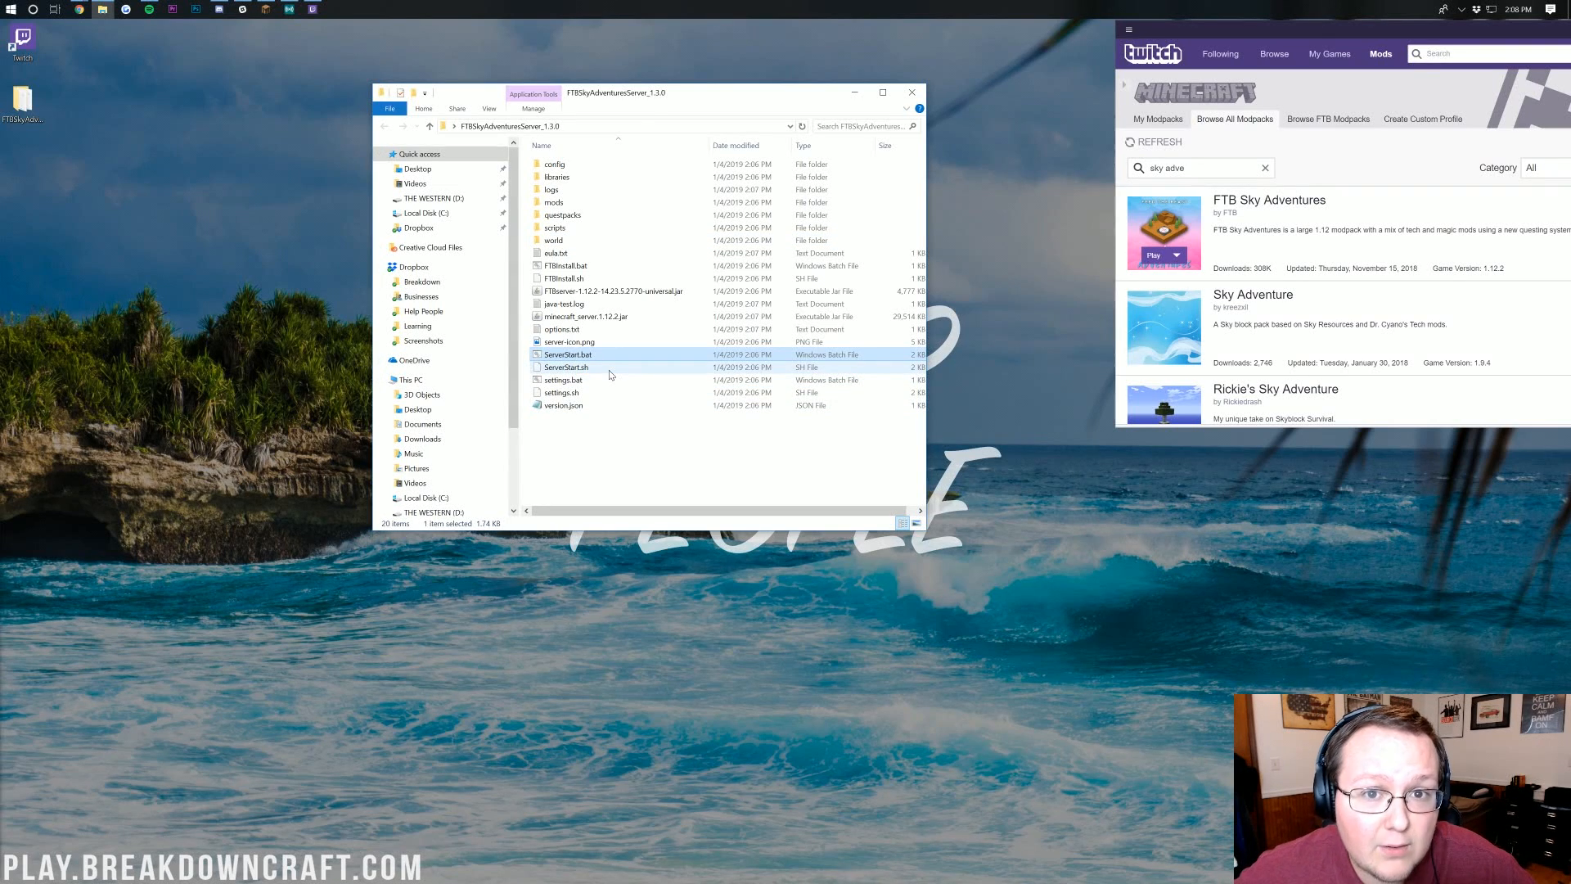
# Edit eula.txt in Notepad to eula=true and save it
pyautogui.click(565, 265)
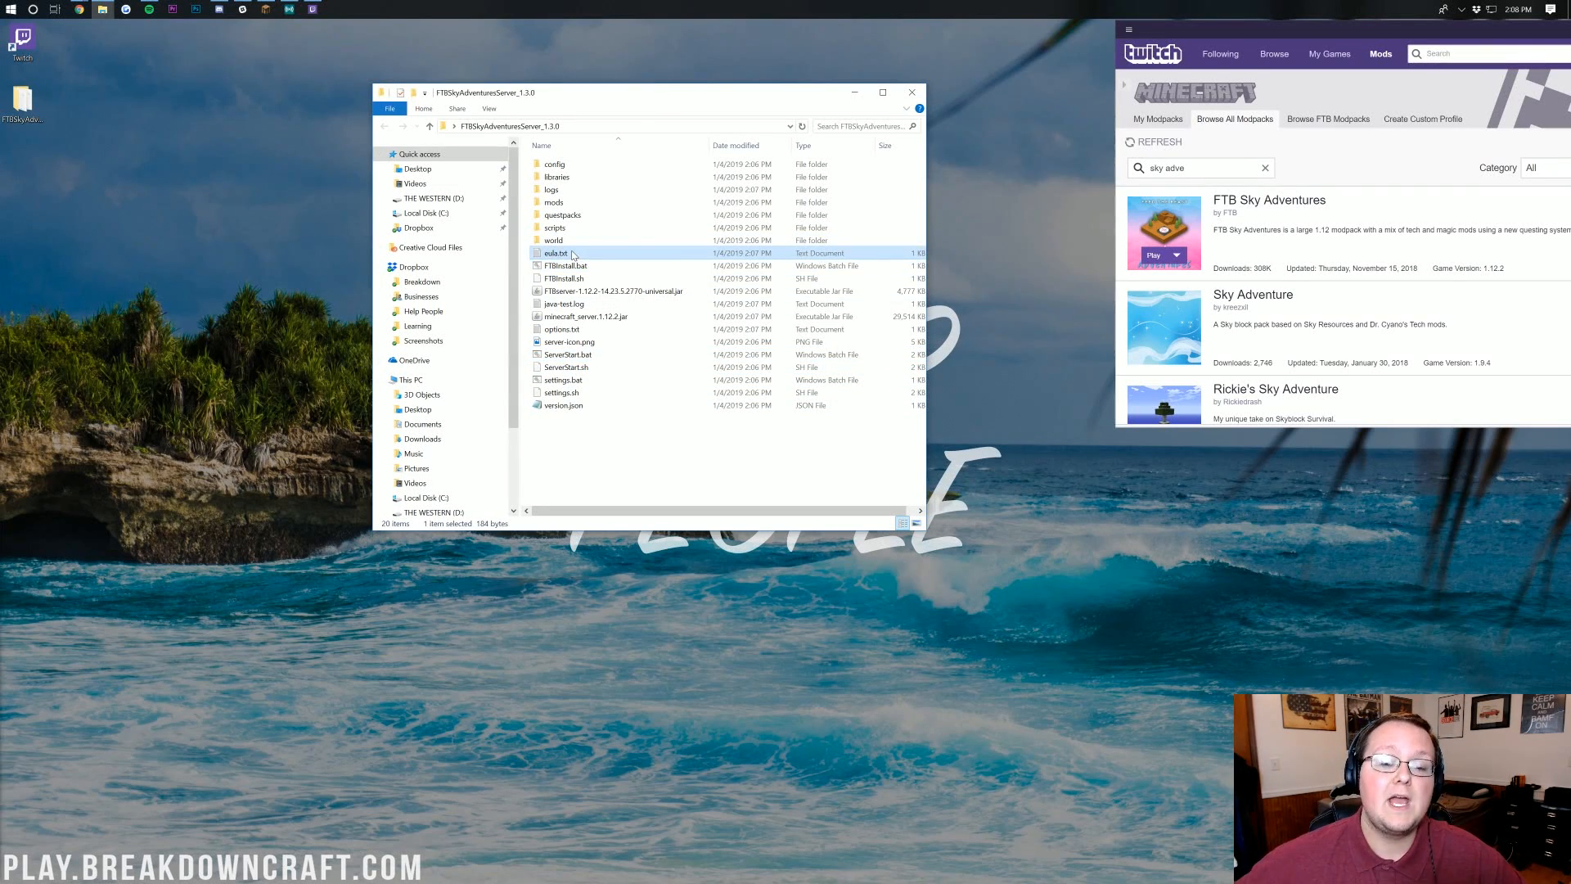
pyautogui.doubleClick(555, 252)
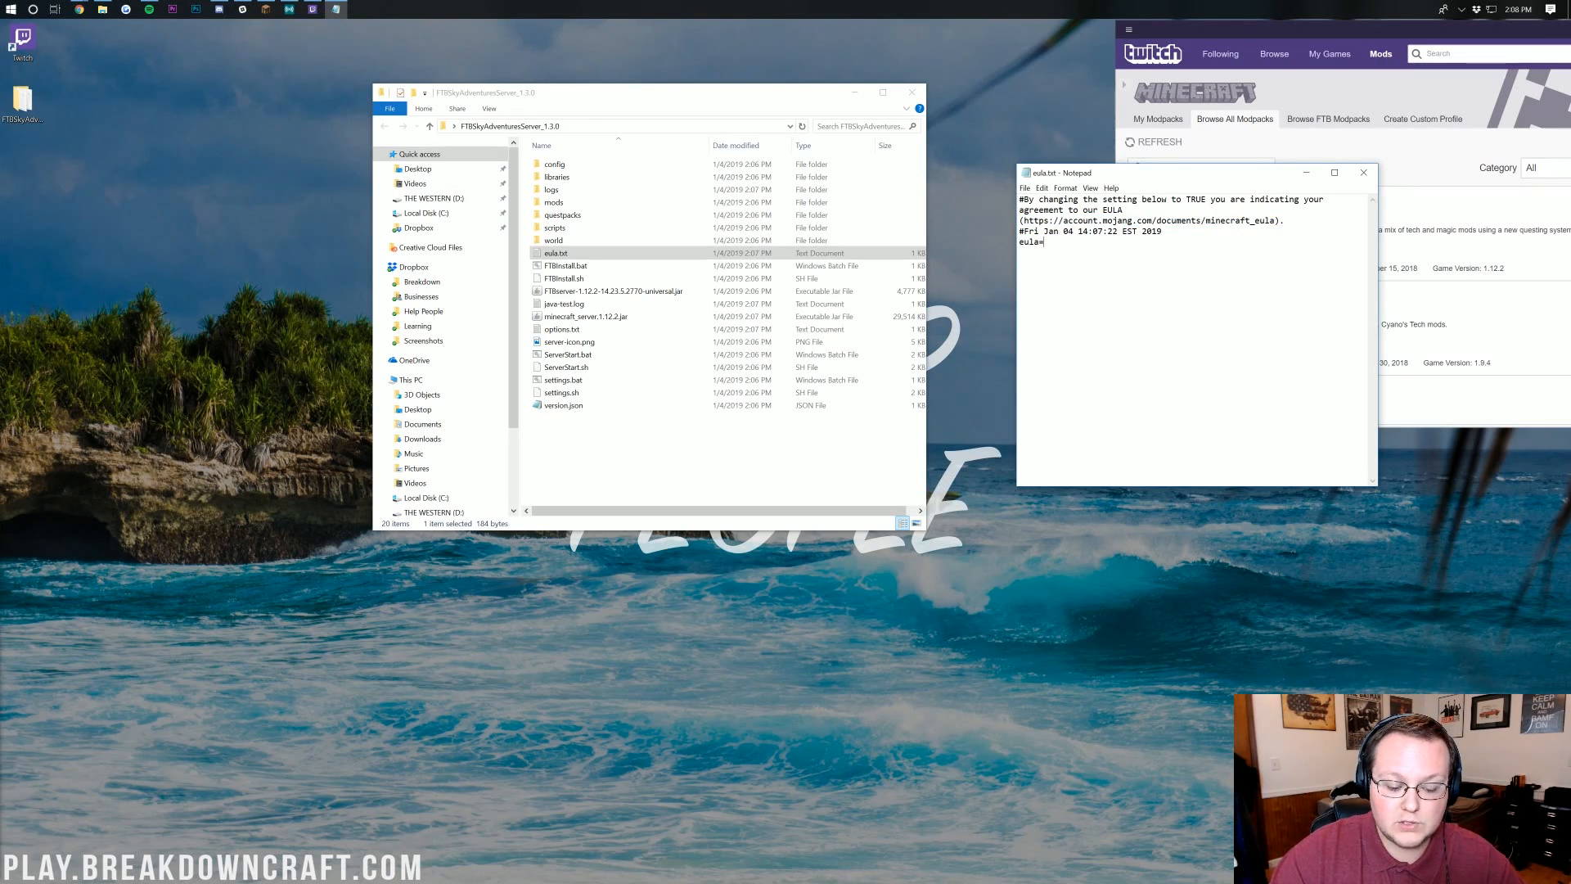
pyautogui.write('true')
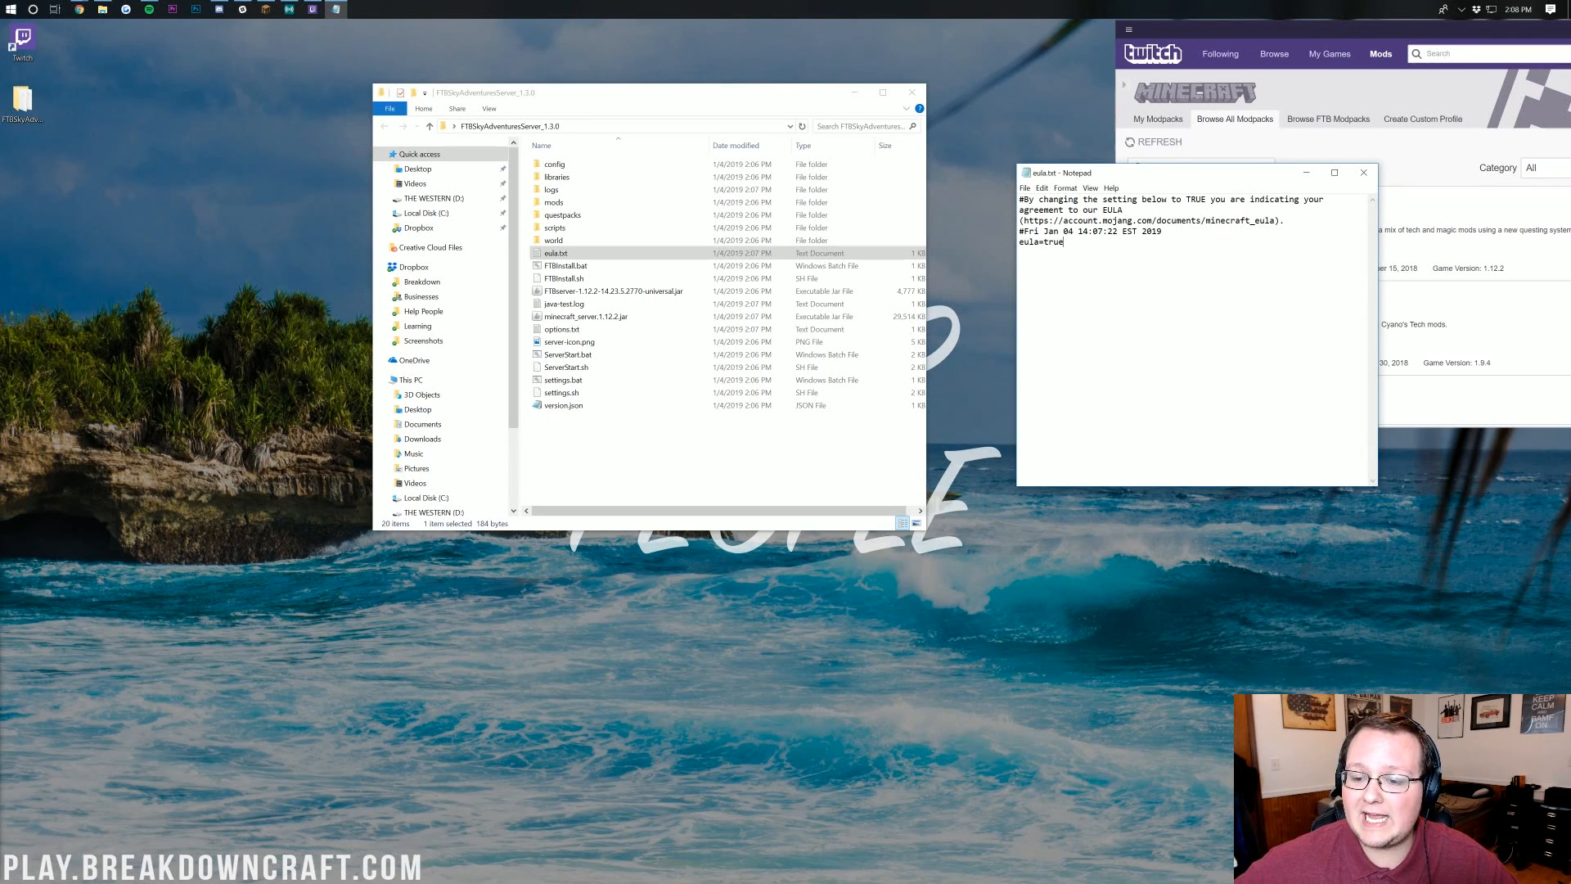
pyautogui.click(1024, 188)
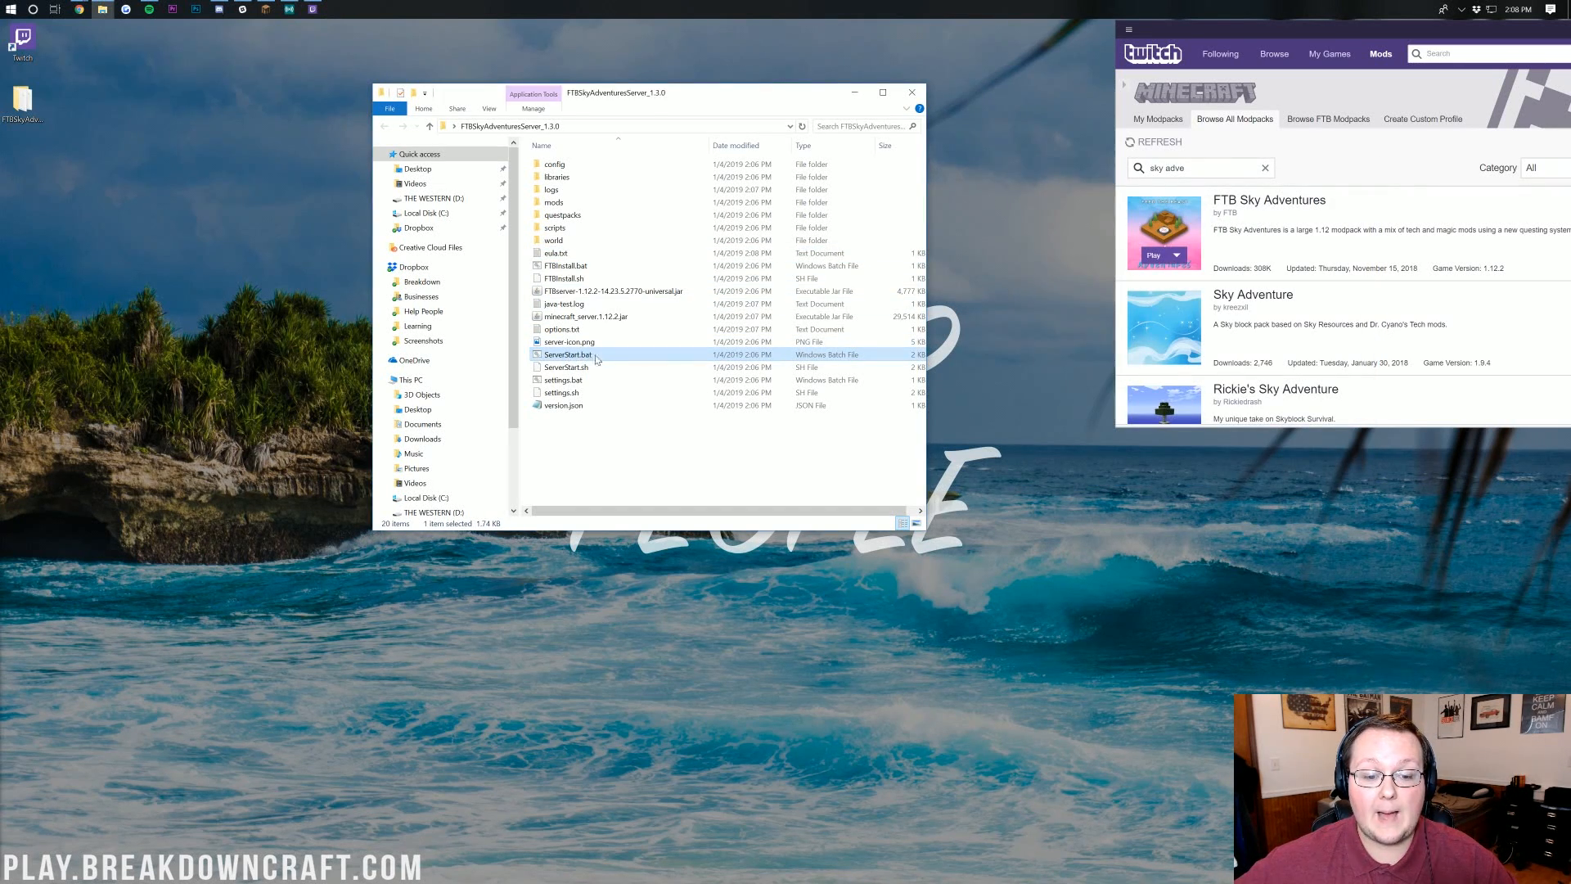
# Launch the FTB Sky Adventures server with ServerStart.bat
pyautogui.doubleClick(570, 354)
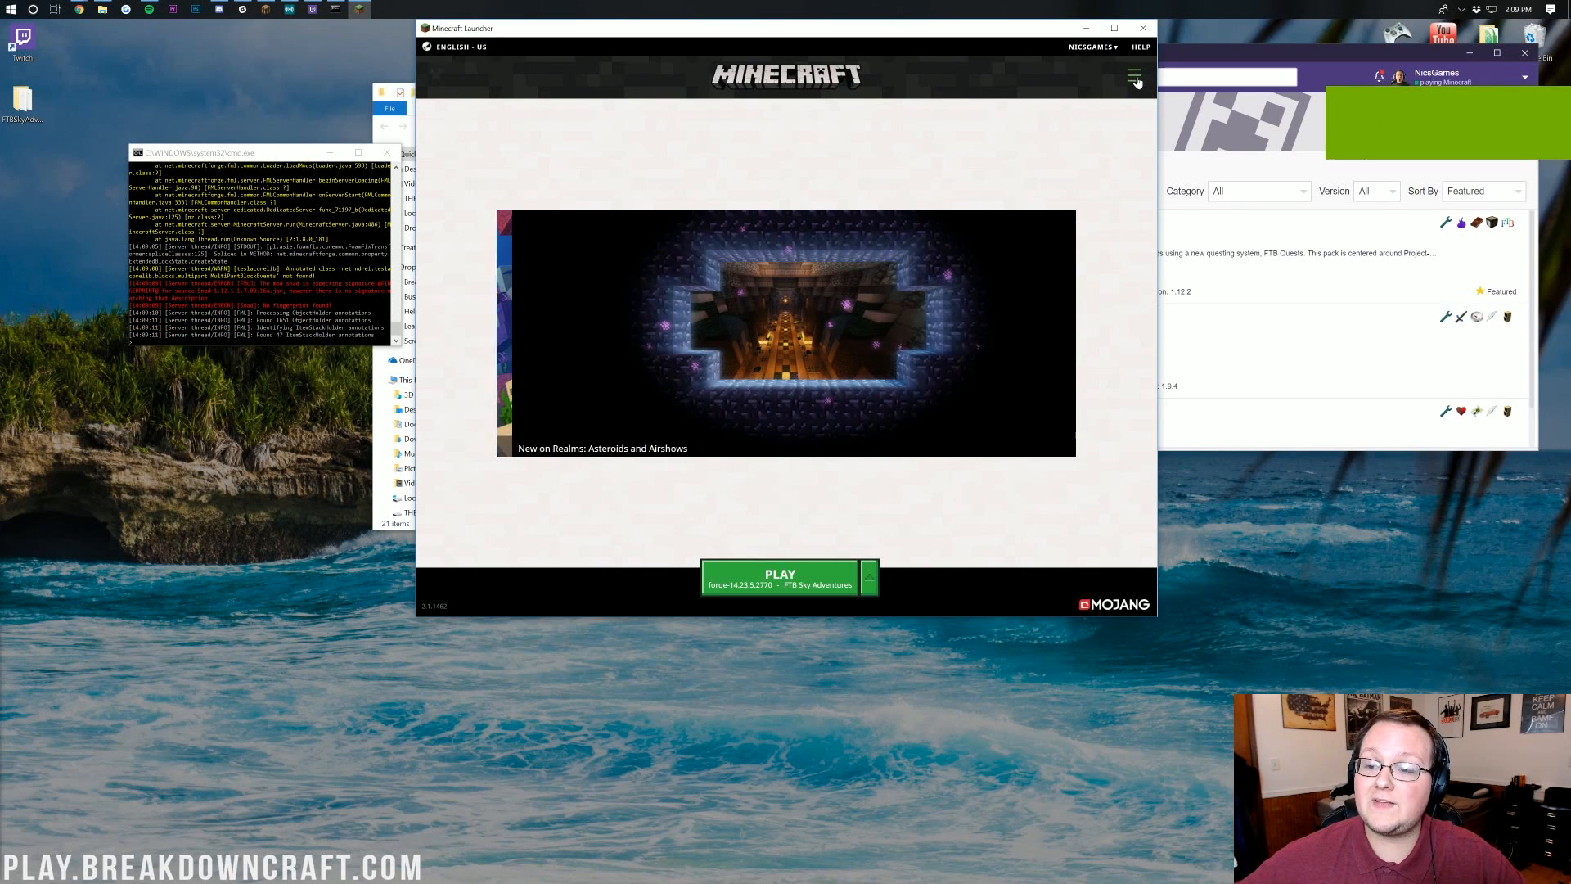
# Check the FTB Sky Adventures profile in Launch options and start the modded 1.12.2 game
pyautogui.click(1134, 76)
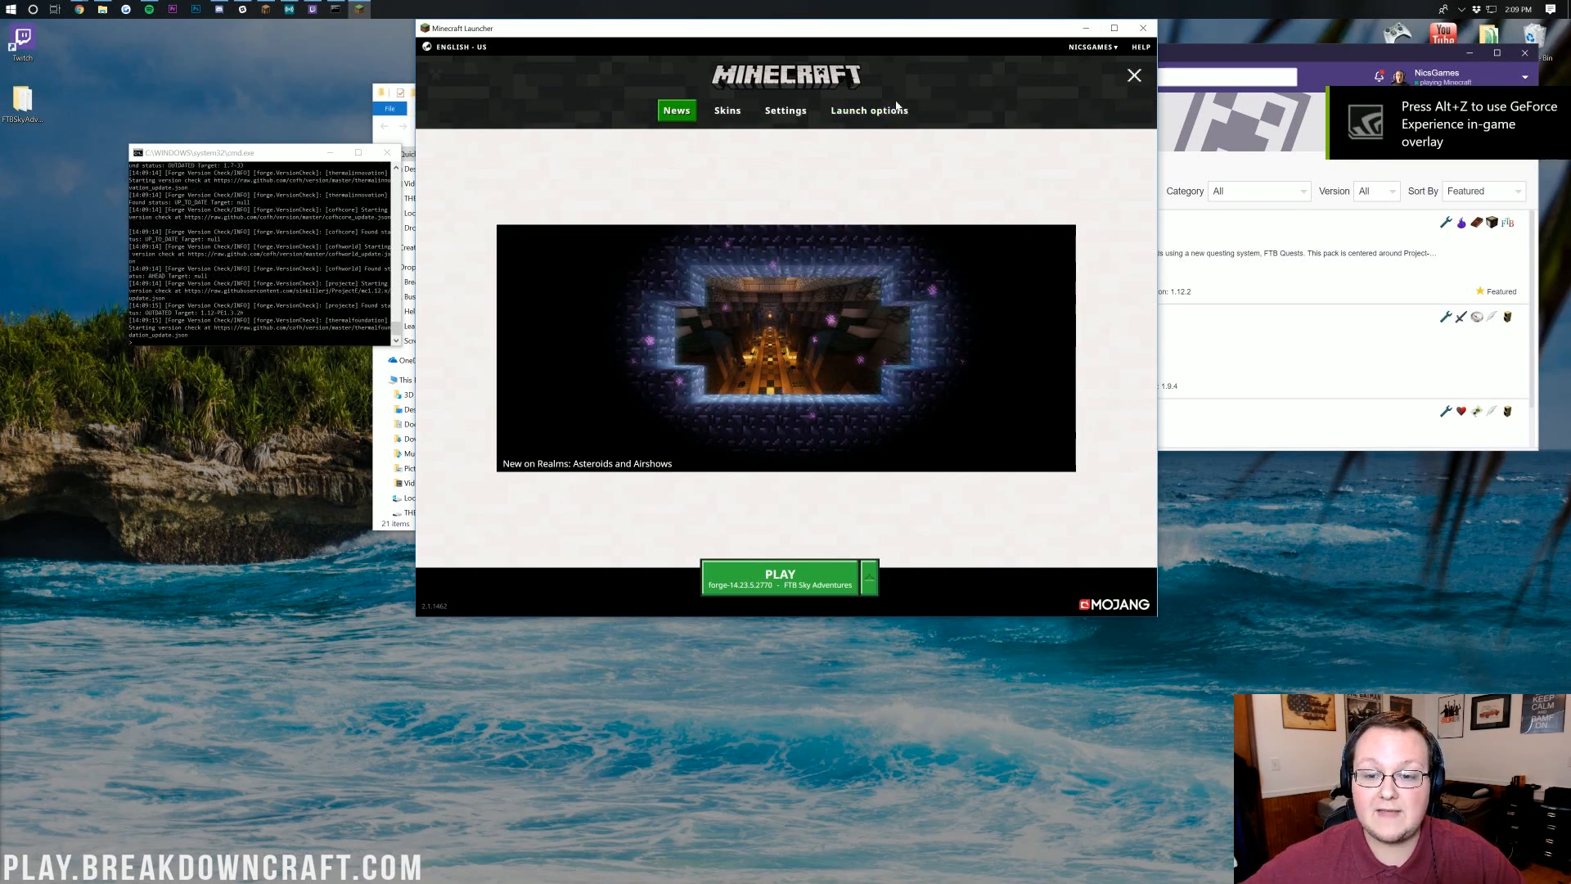
pyautogui.click(867, 110)
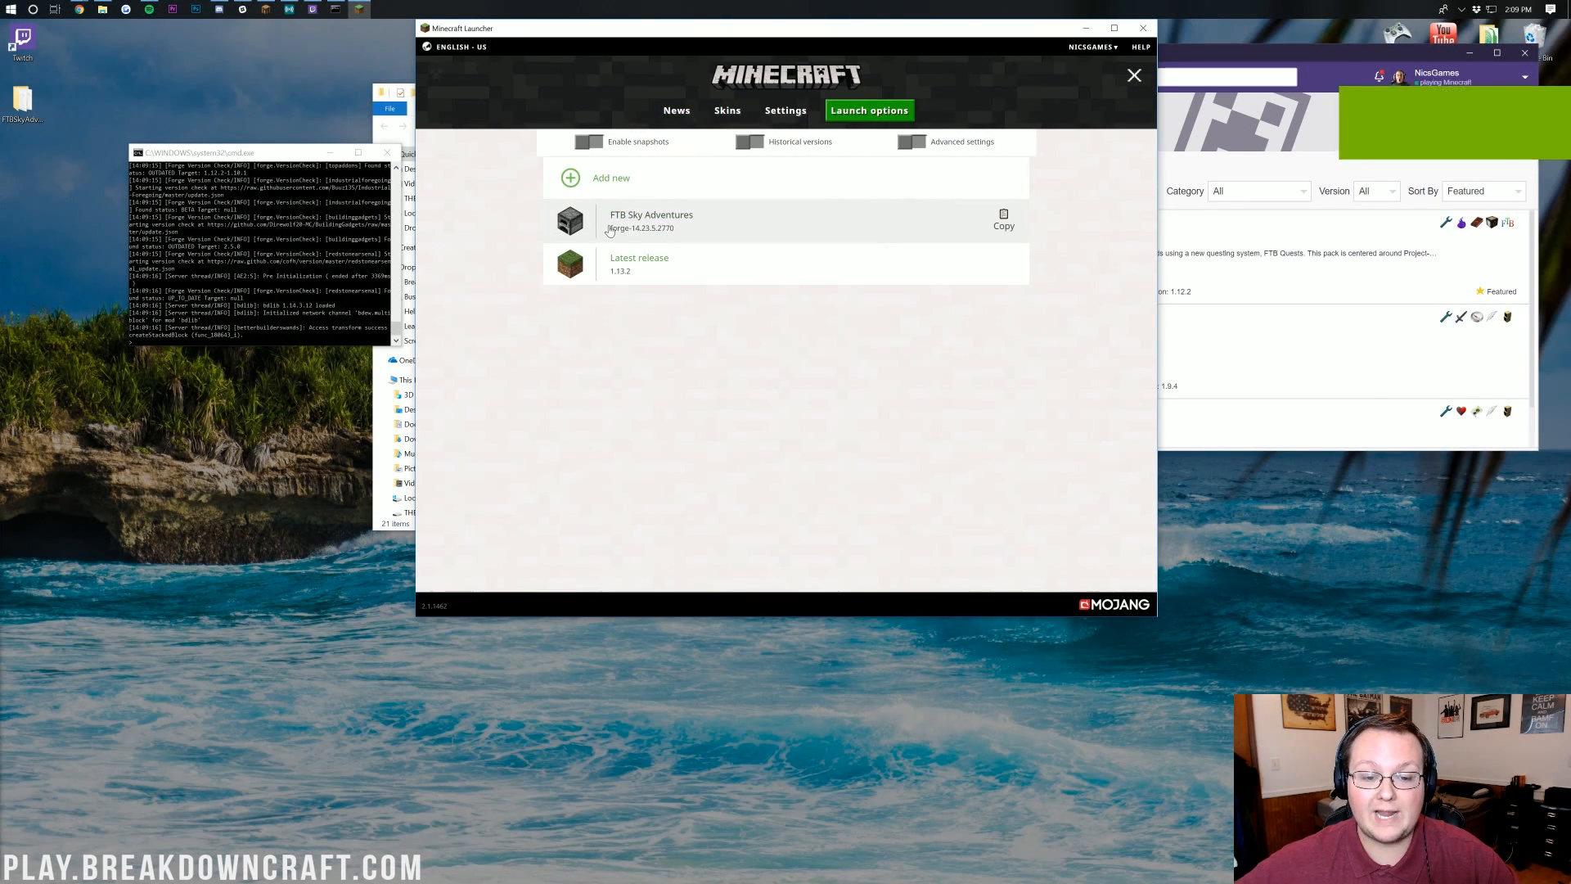
pyautogui.click(651, 221)
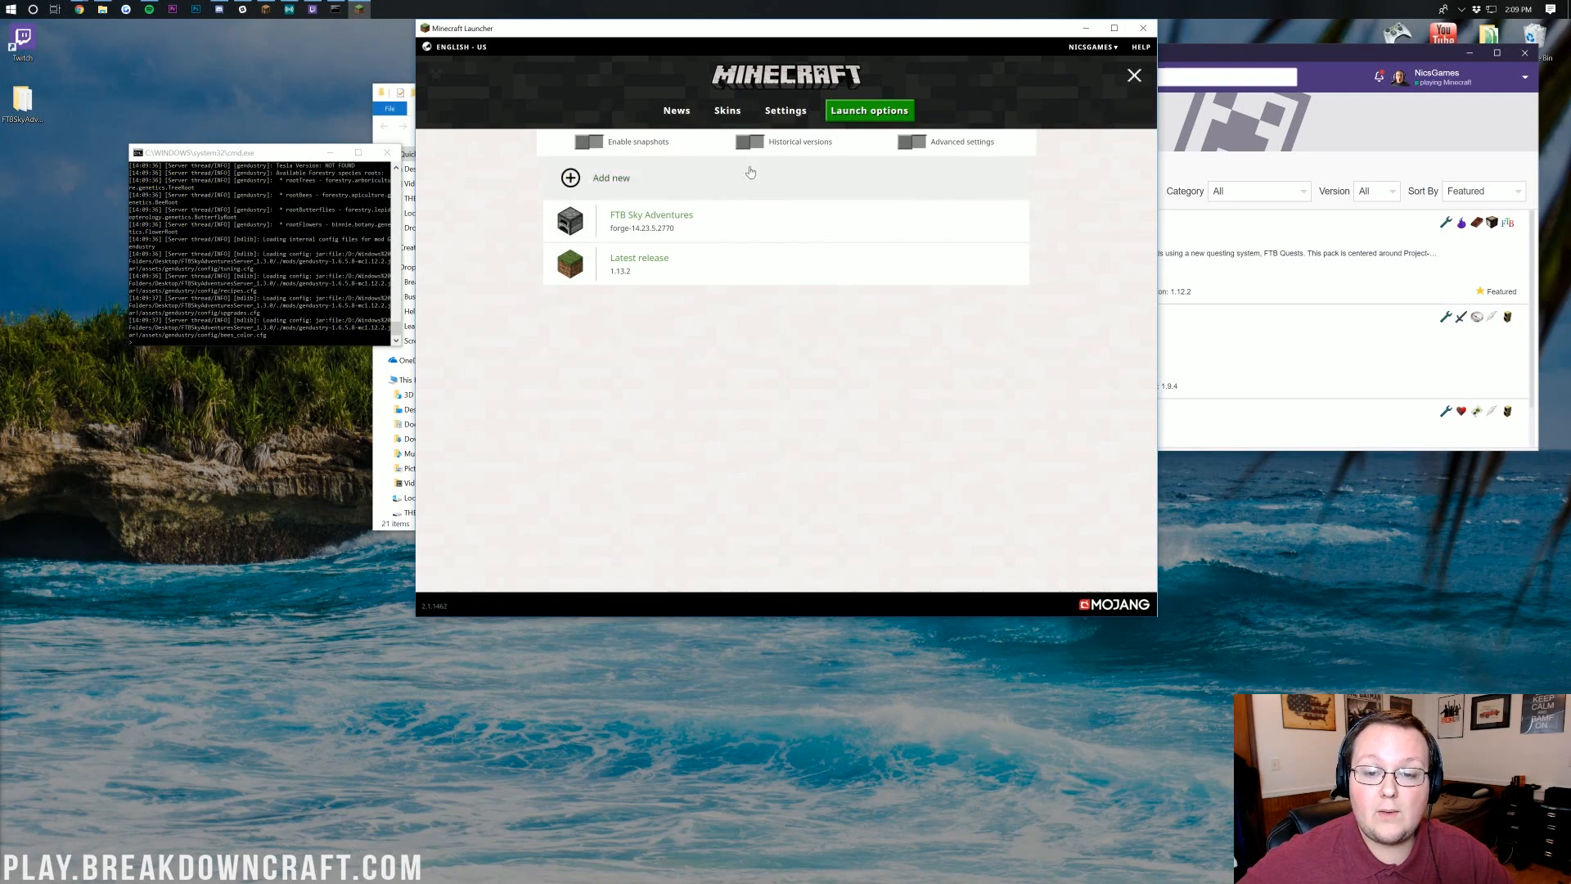
pyautogui.click(676, 110)
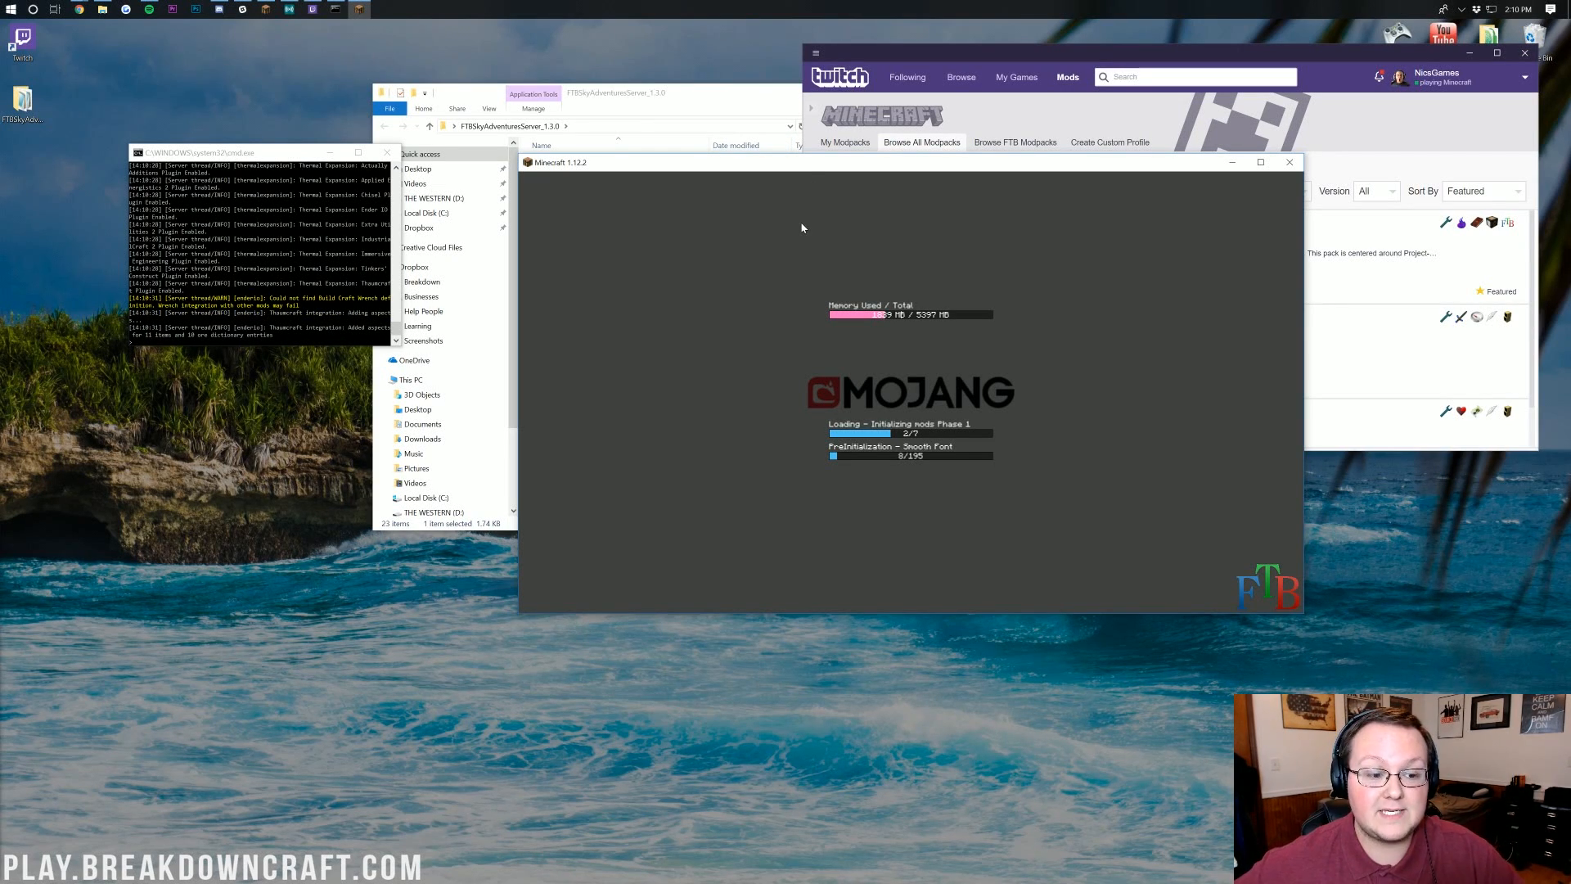
pyautogui.moveTo(771, 256)
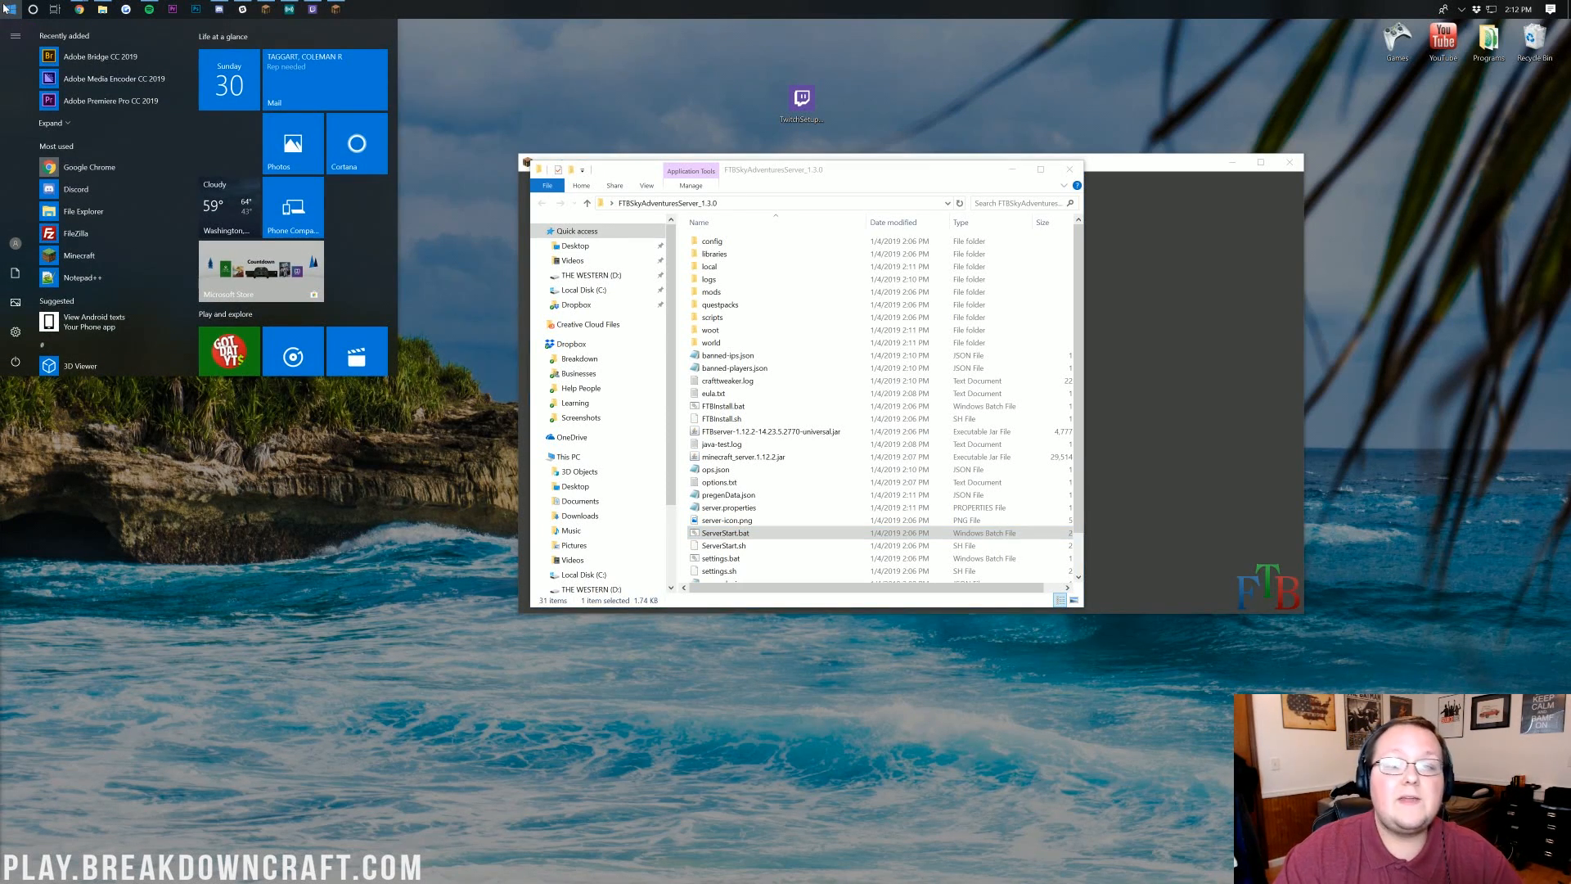
# Search the Start menu for cmd to find Command Prompt
pyautogui.write('cmd')
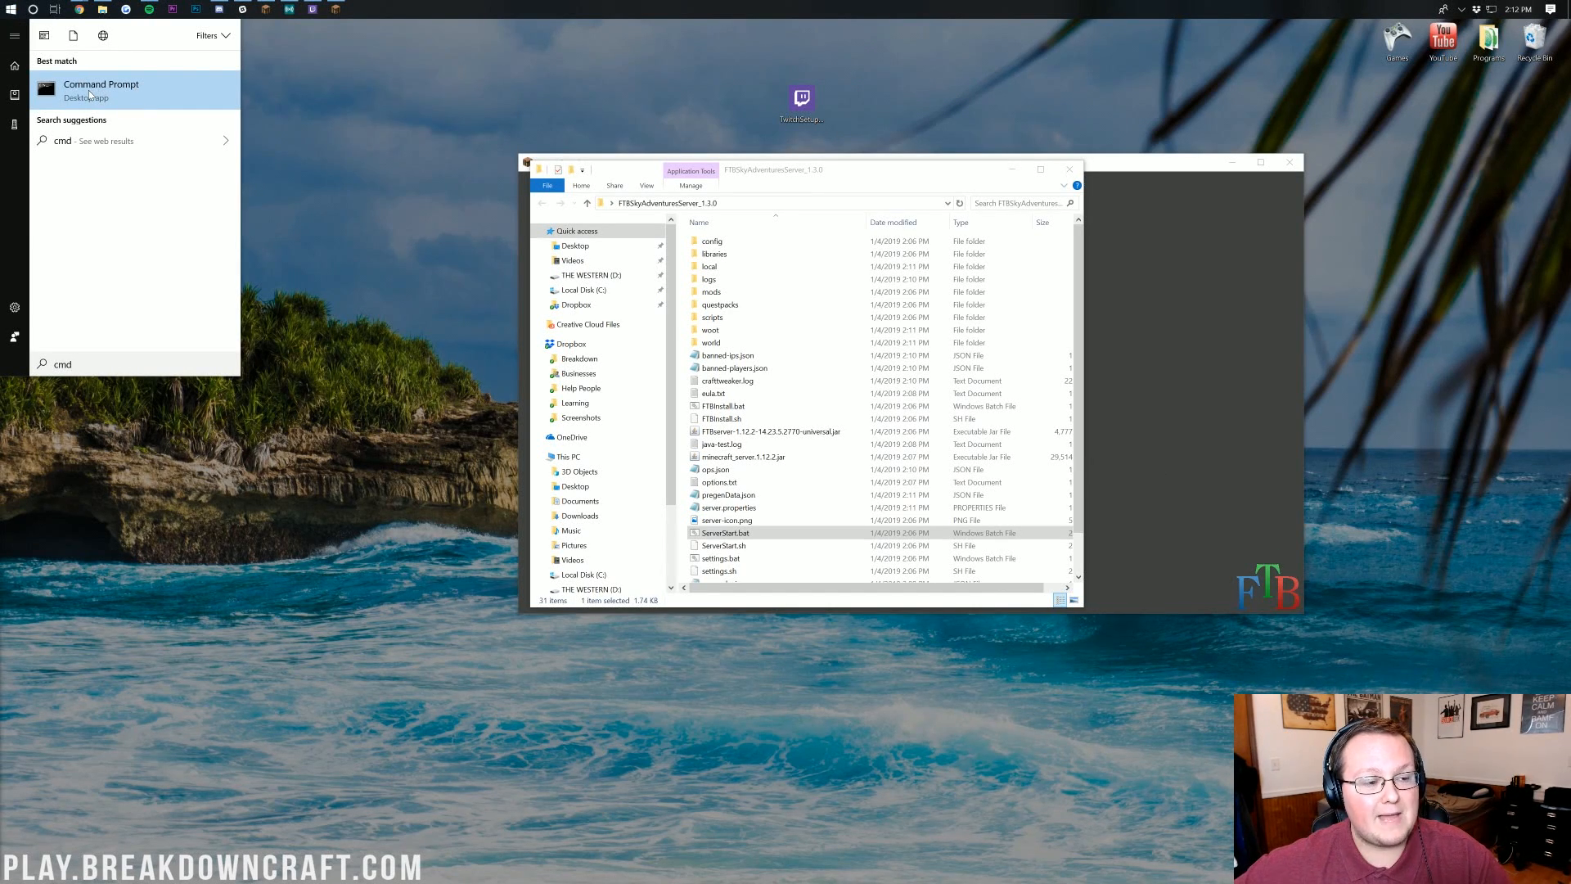
# Run ipconfig in Command Prompt to list the Ethernet IPv4 address, subnet mask and gateway
pyautogui.click(100, 88)
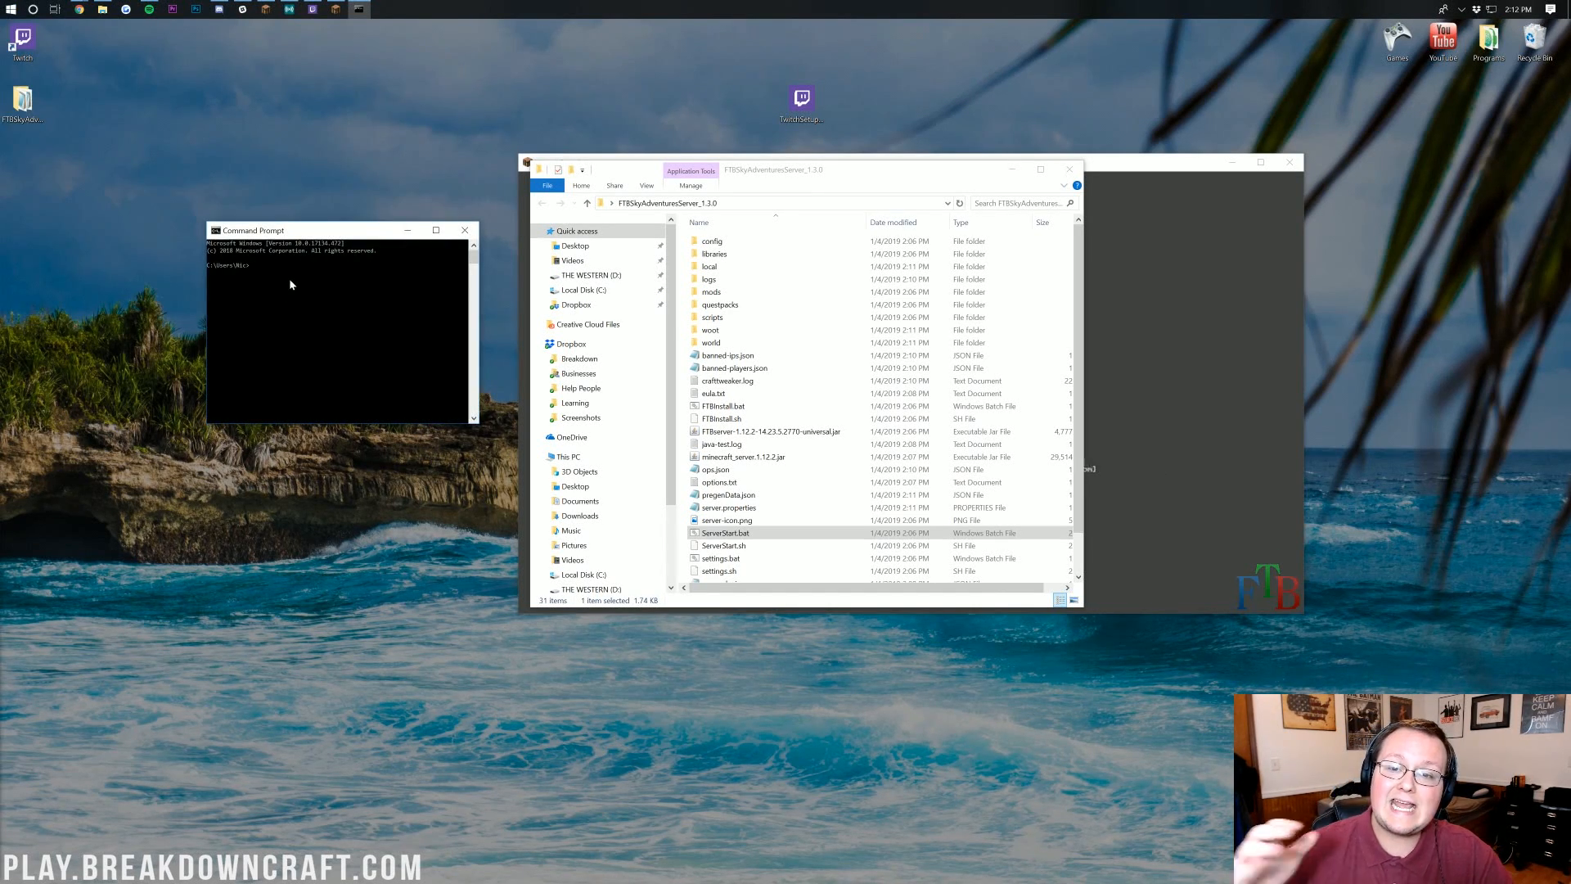
pyautogui.write('ipco')
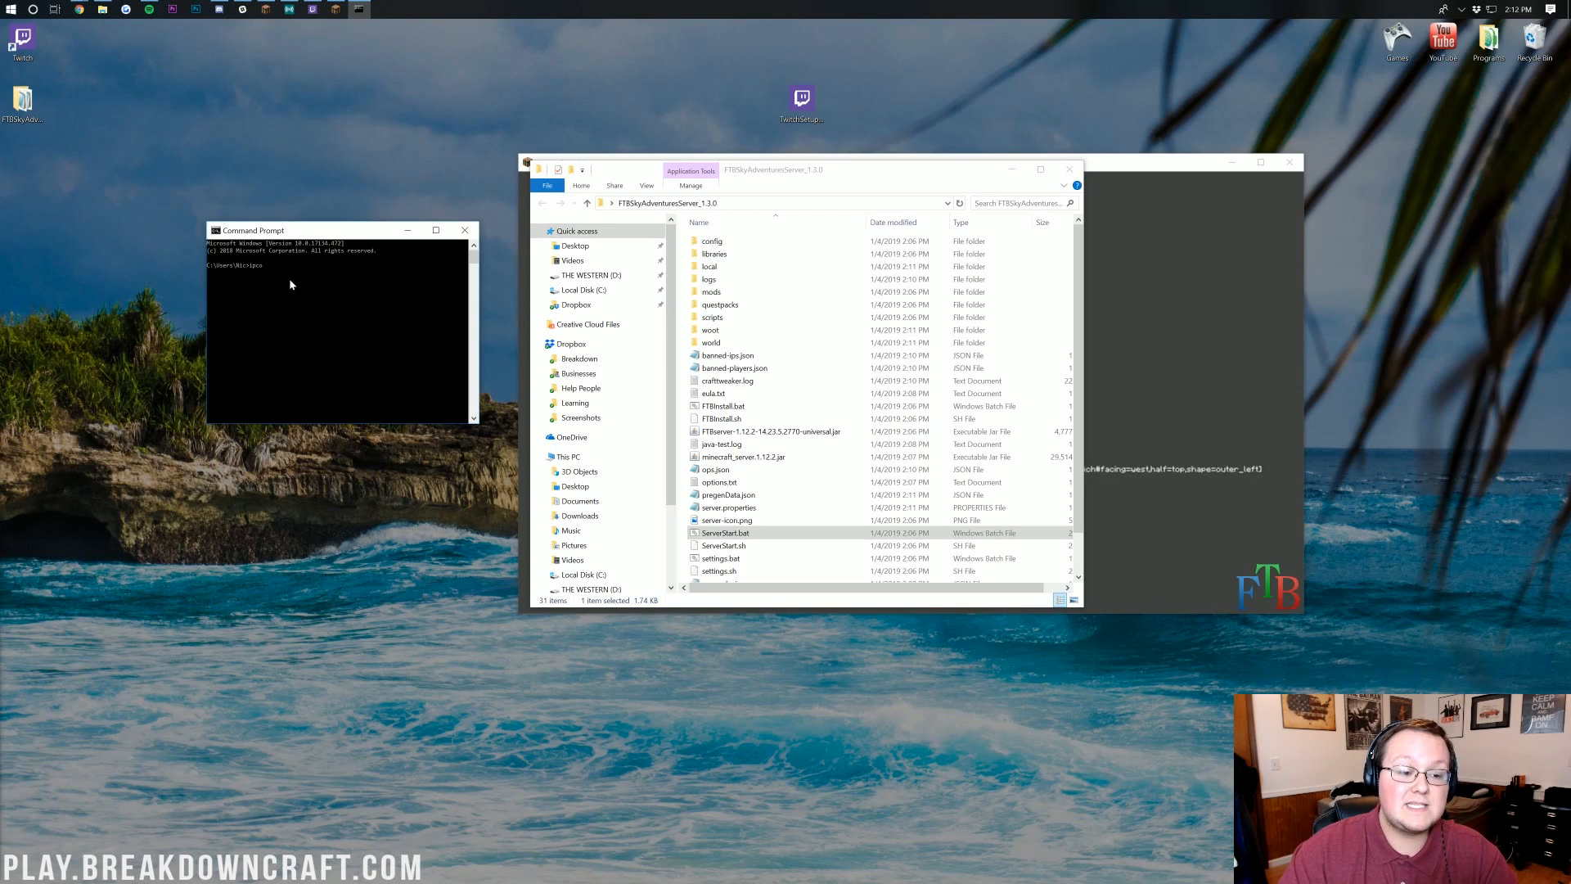
pyautogui.write('ipconfig')
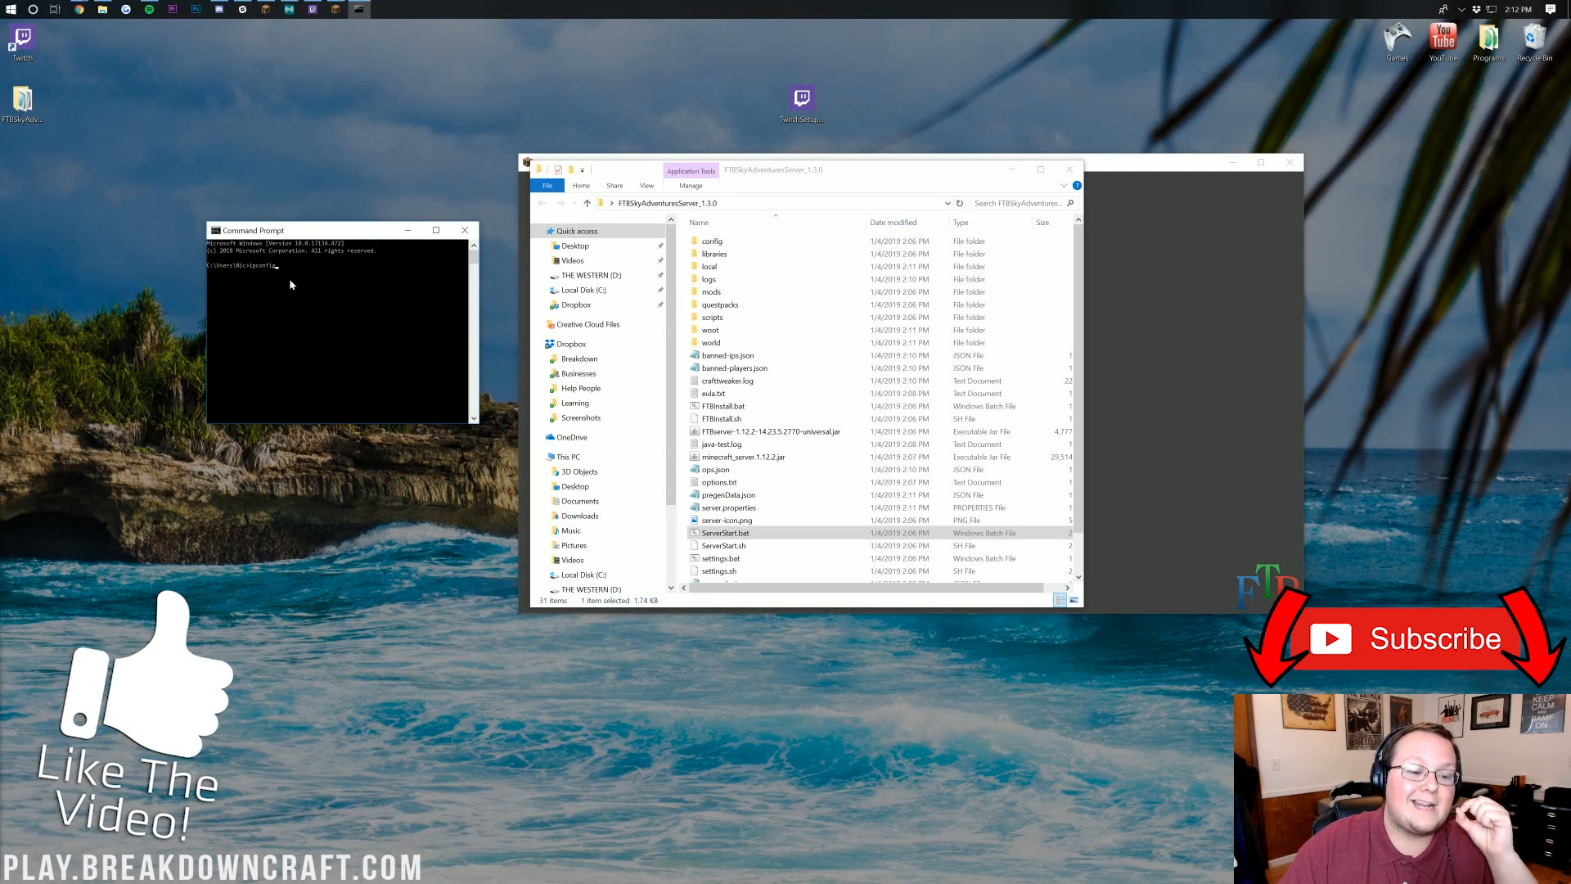
pyautogui.press('Enter')
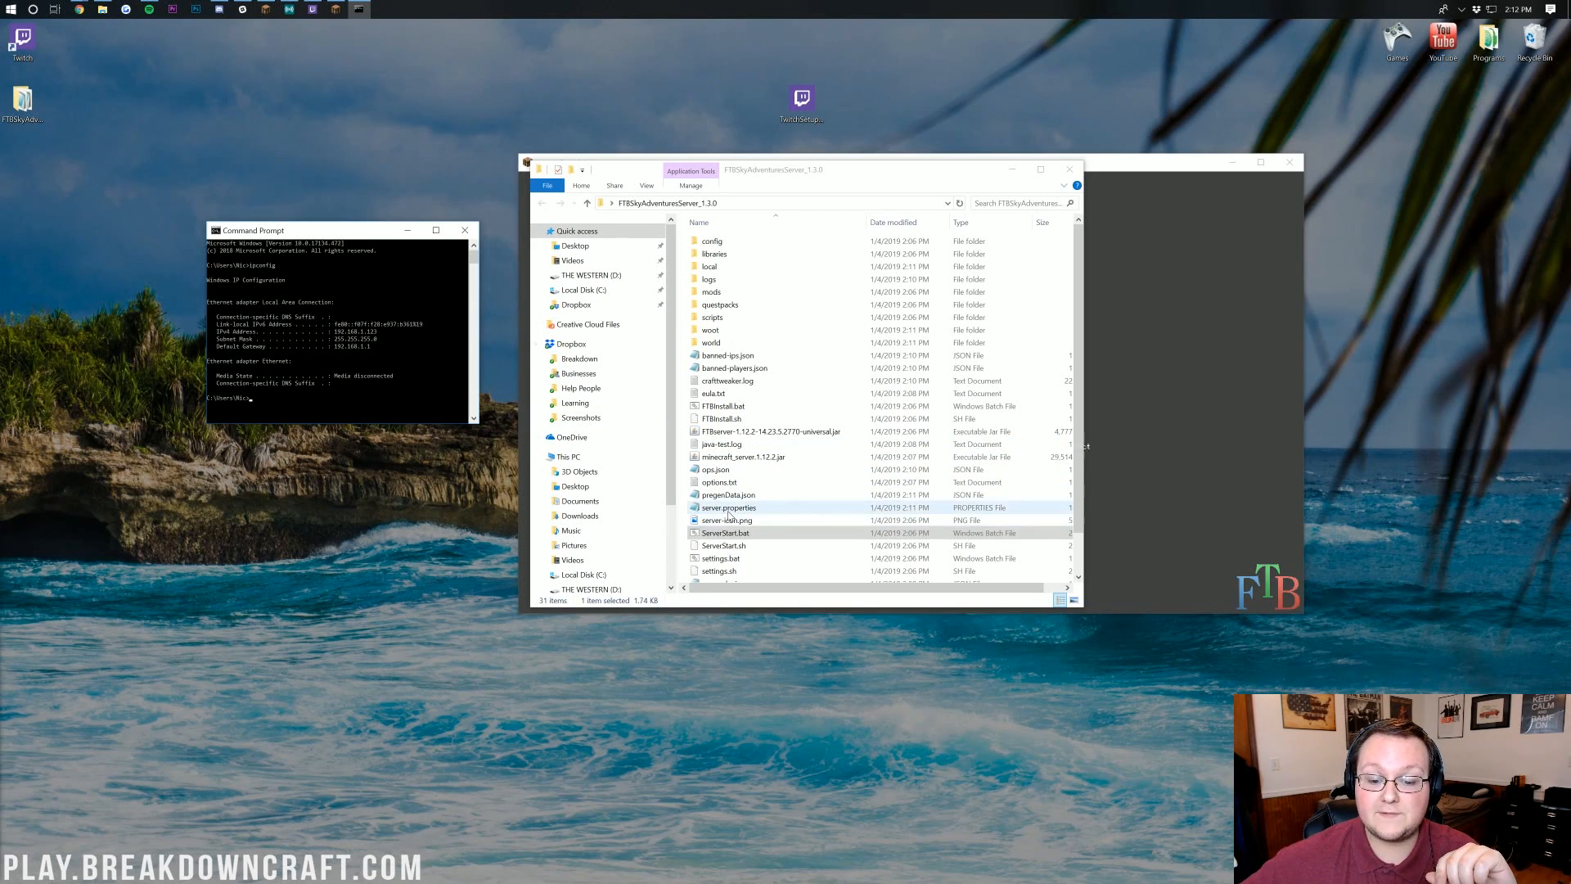
# Set server-ip=192.168.1.123 in server.properties with Notepad and save the file
pyautogui.doubleClick(727, 507)
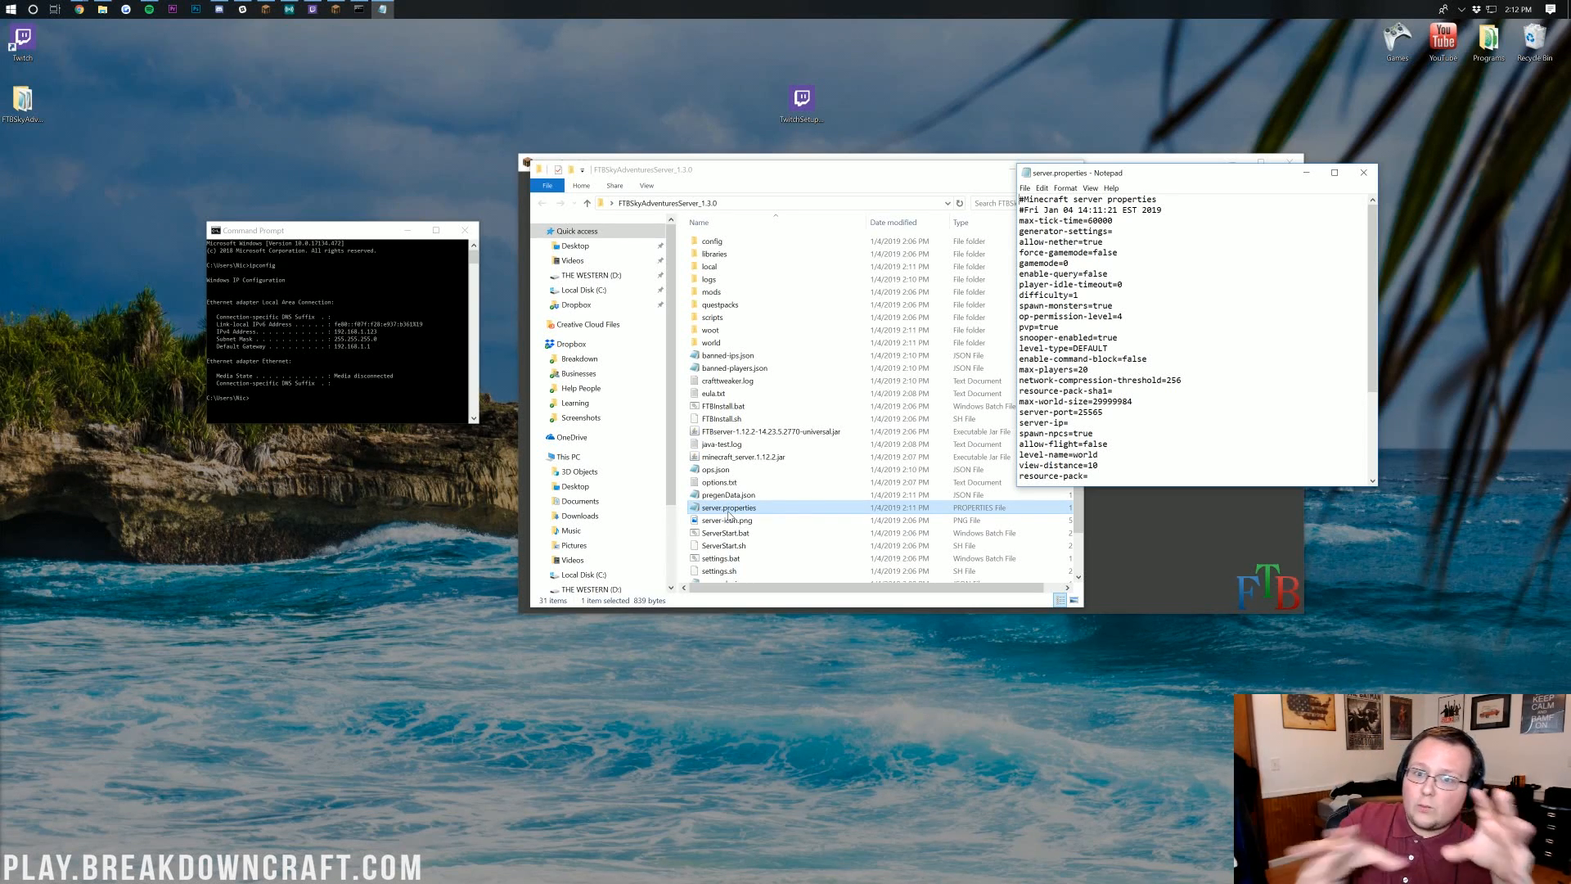
pyautogui.moveTo(747, 514)
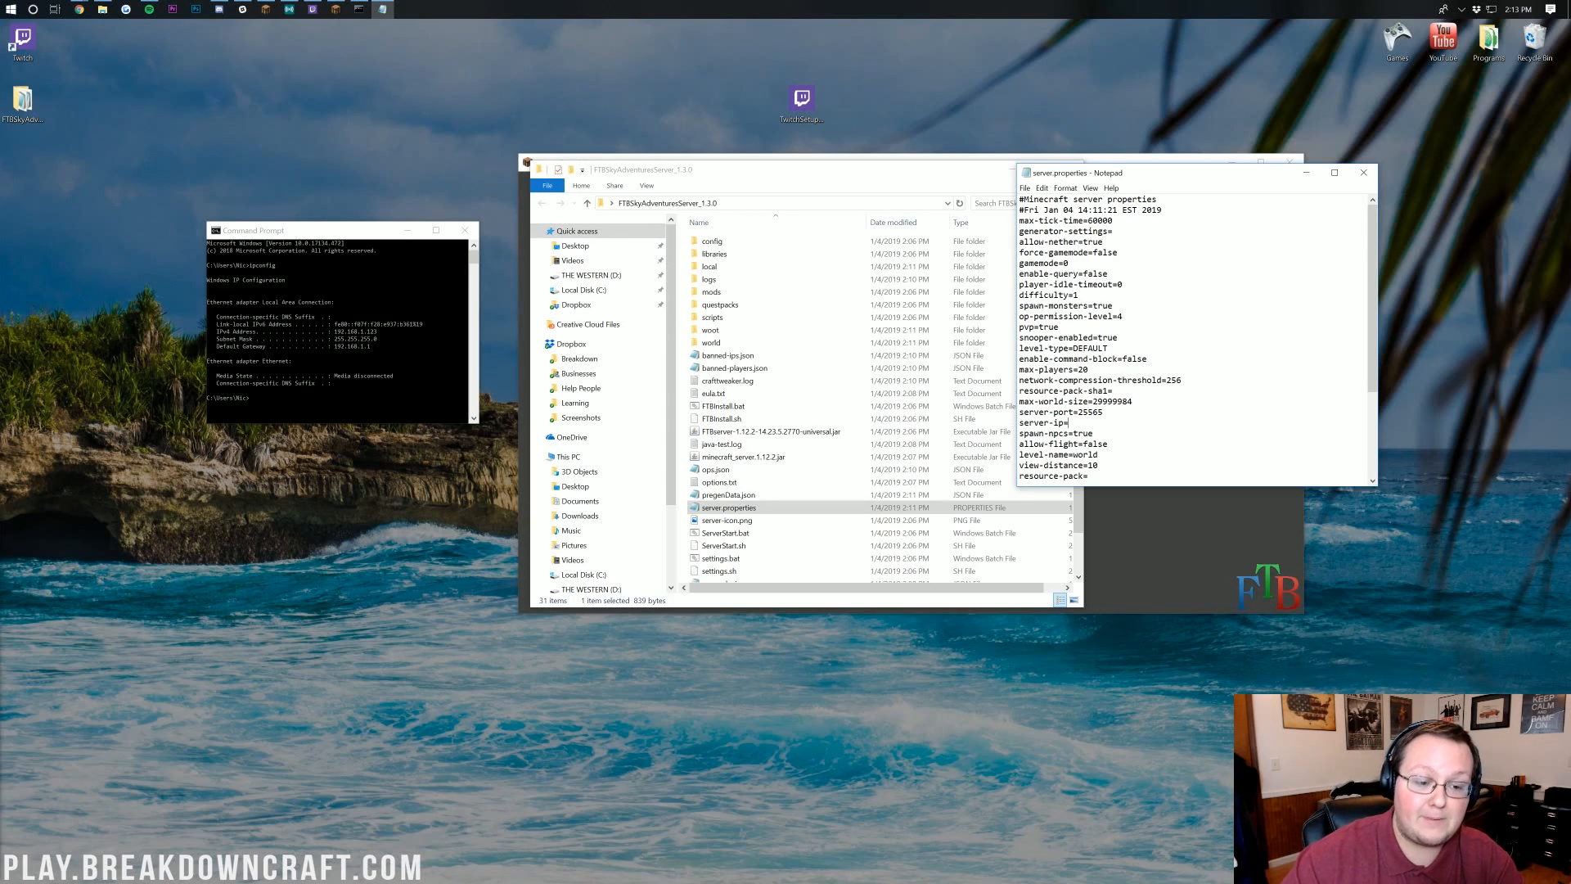
pyautogui.write('192.')
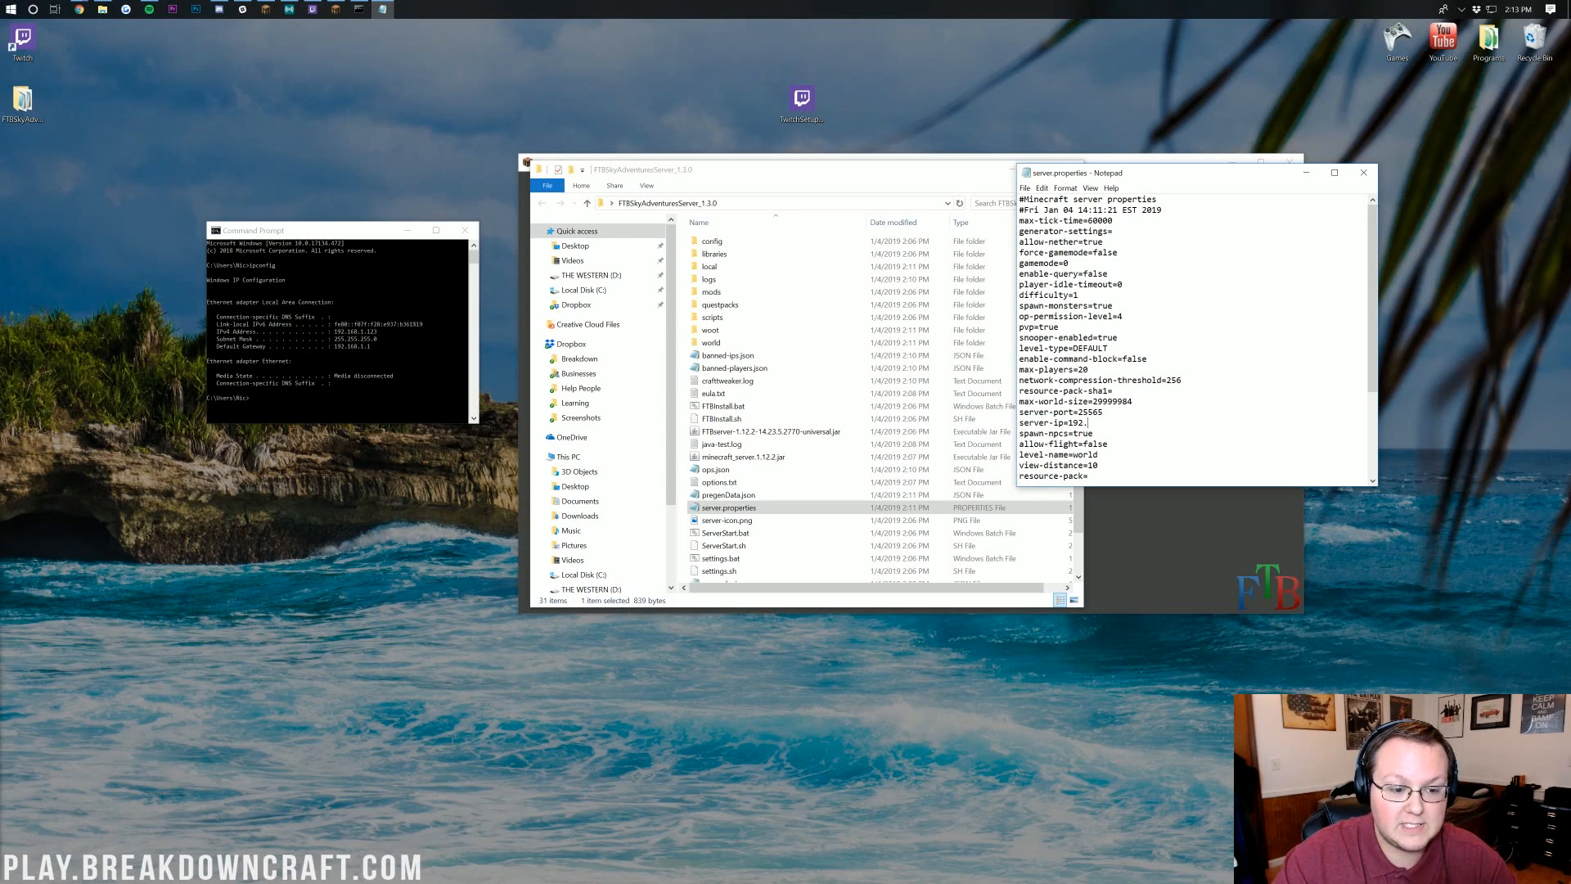
pyautogui.write('168.')
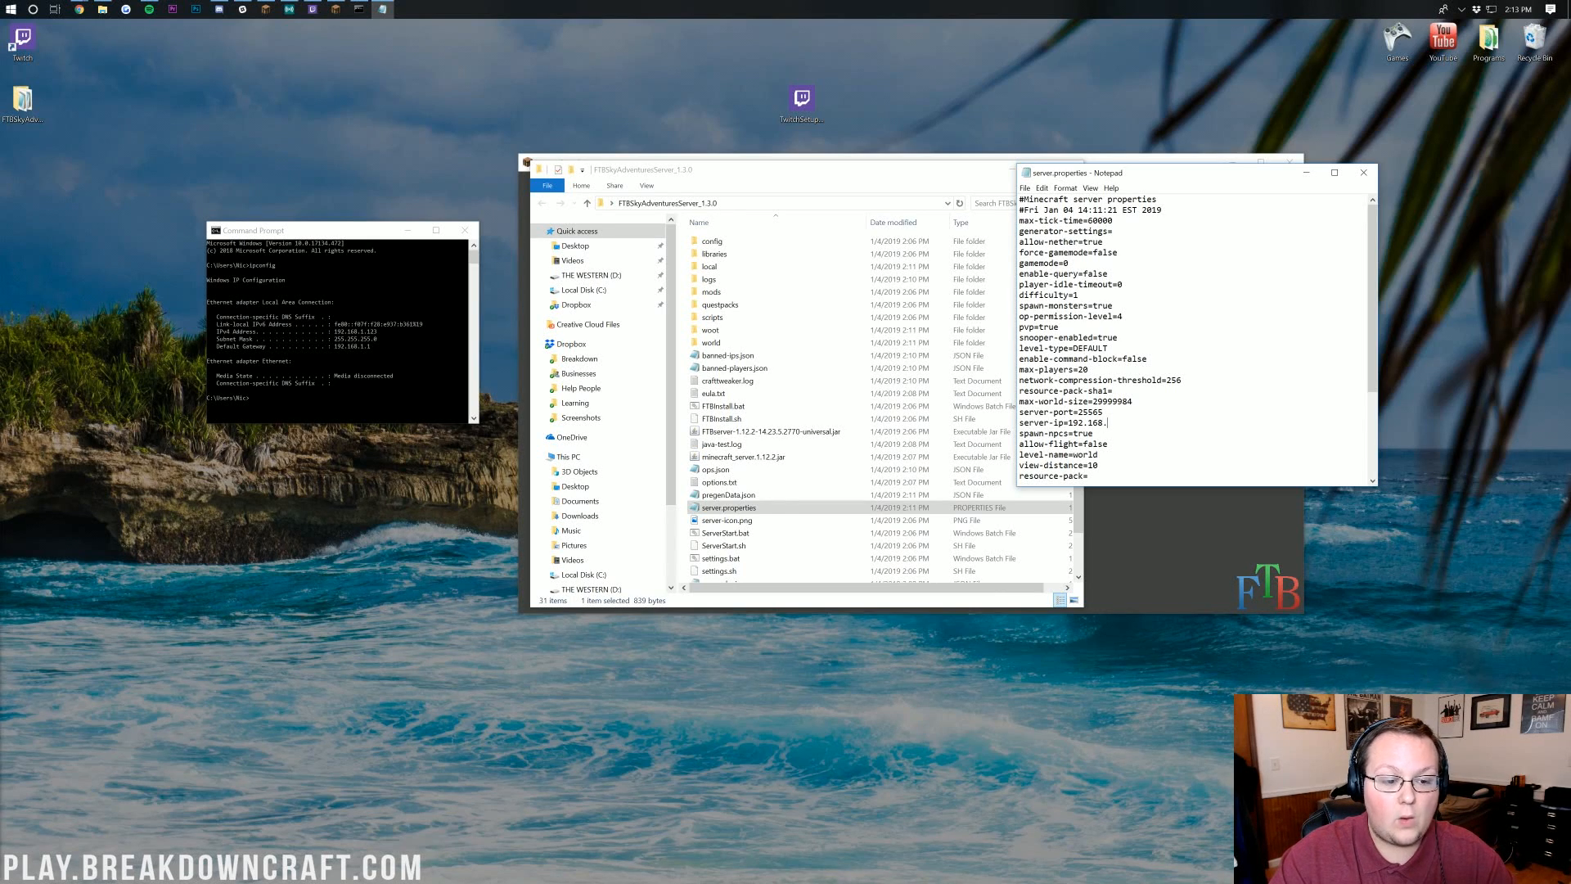
pyautogui.write('1.123')
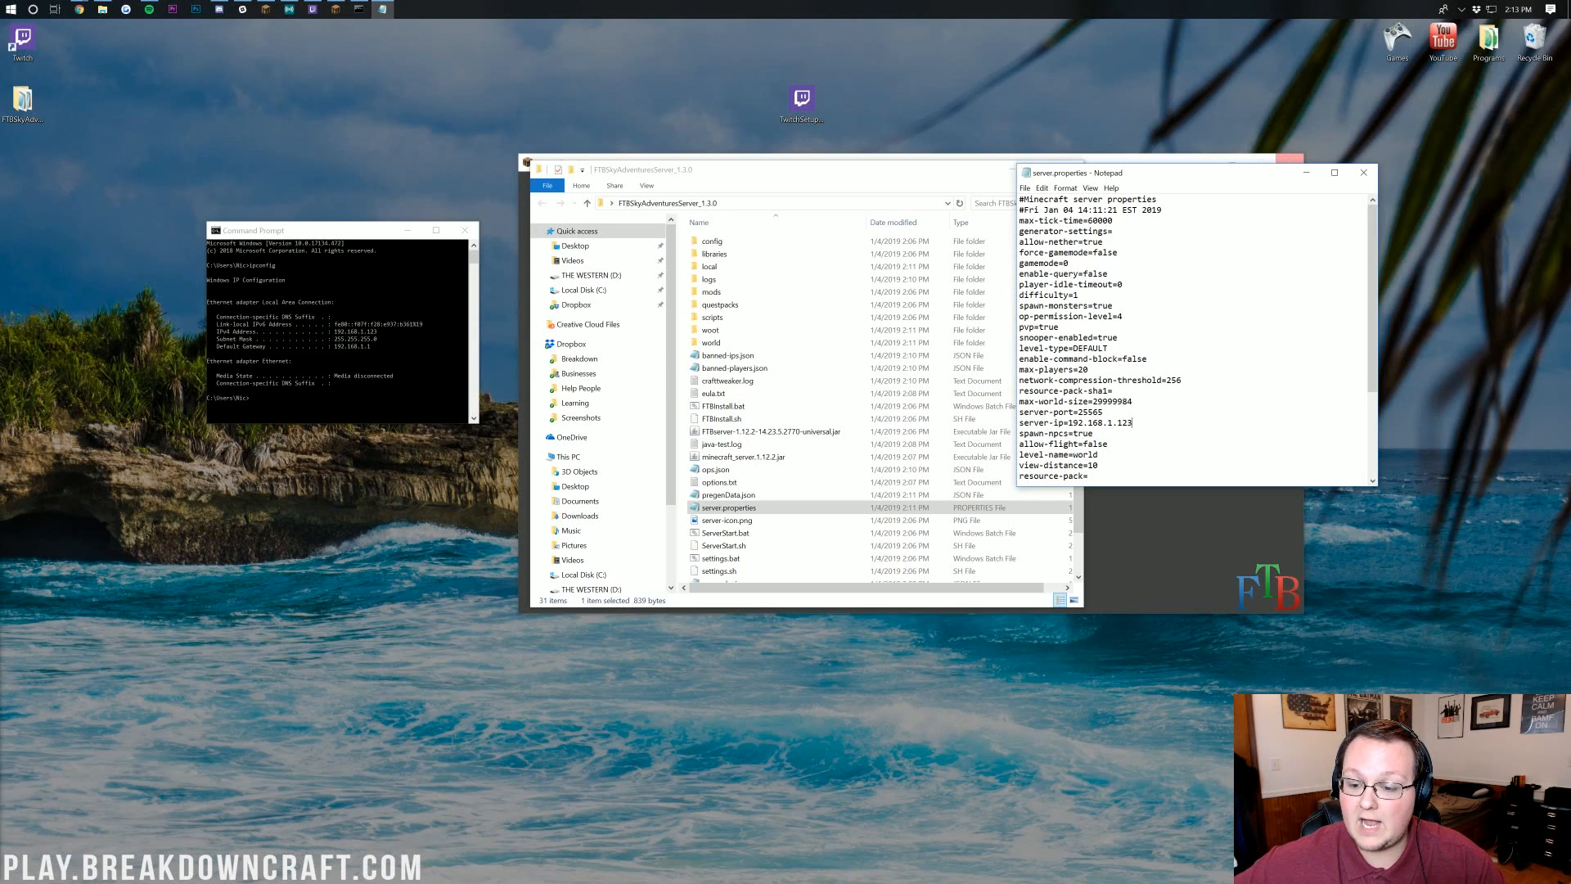
pyautogui.click(1025, 187)
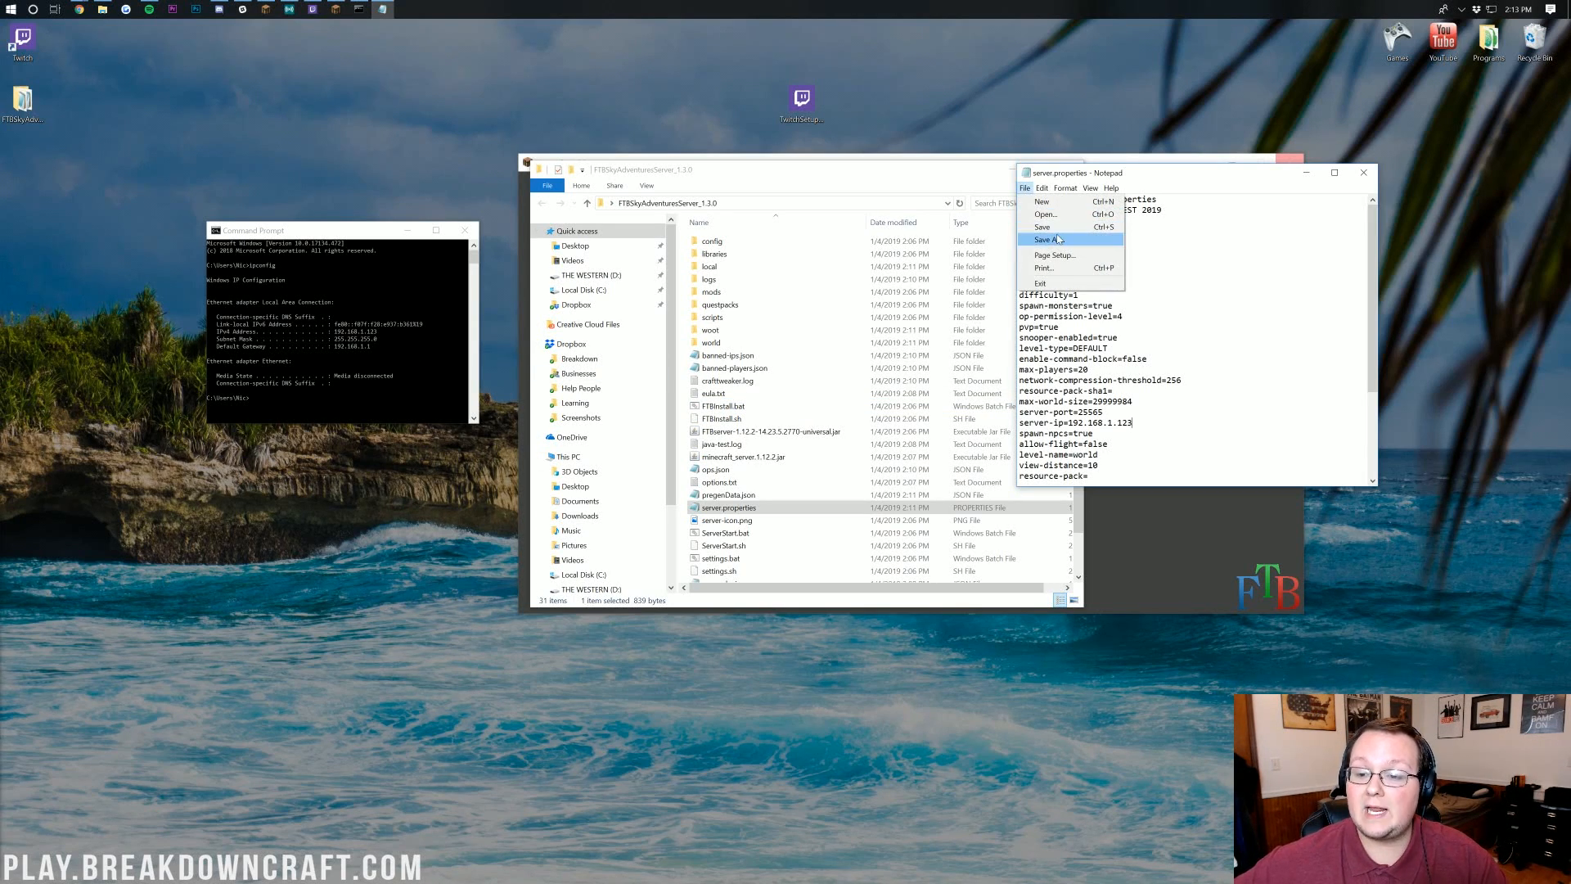
pyautogui.click(1043, 226)
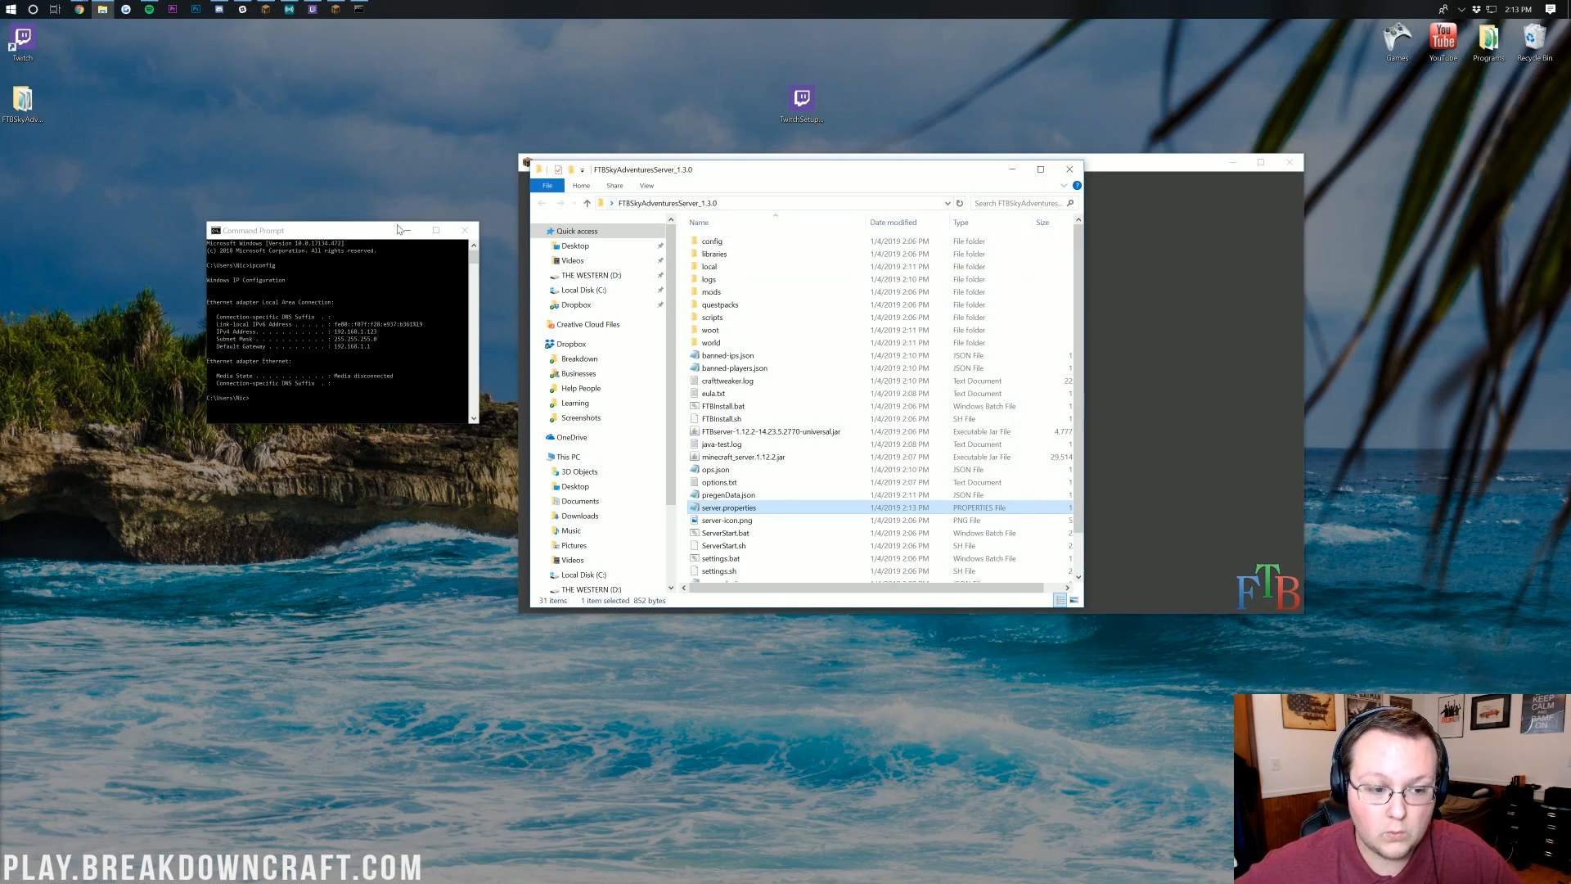
pyautogui.moveTo(340, 358)
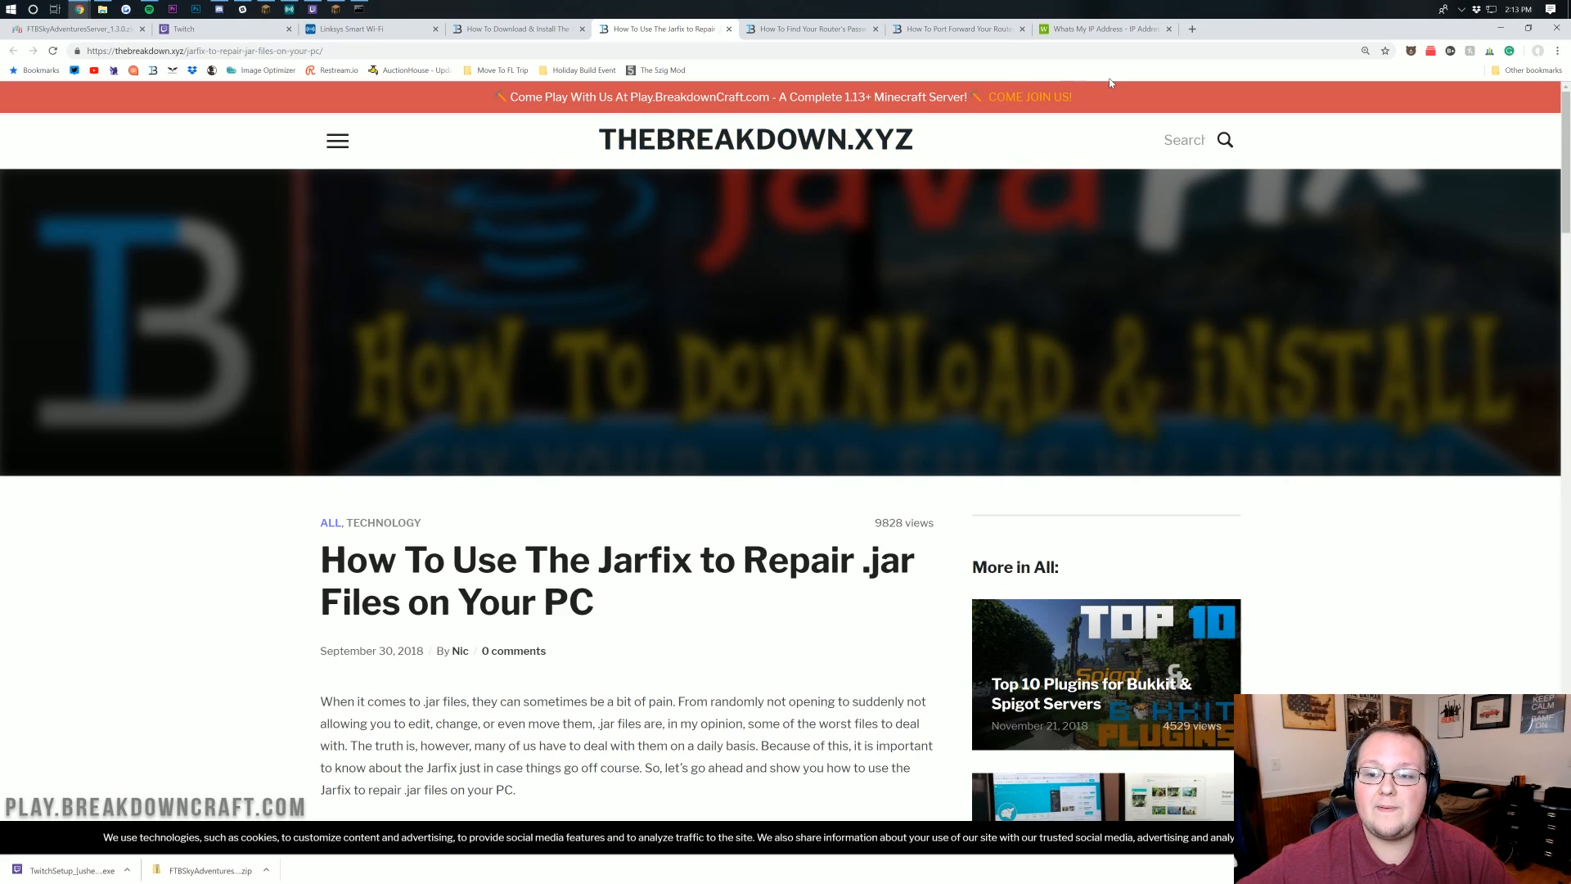
# Load the Linksys Smart Wi-Fi sign-in page at 192.168.1.1 in a new Chrome tab
pyautogui.click(1192, 28)
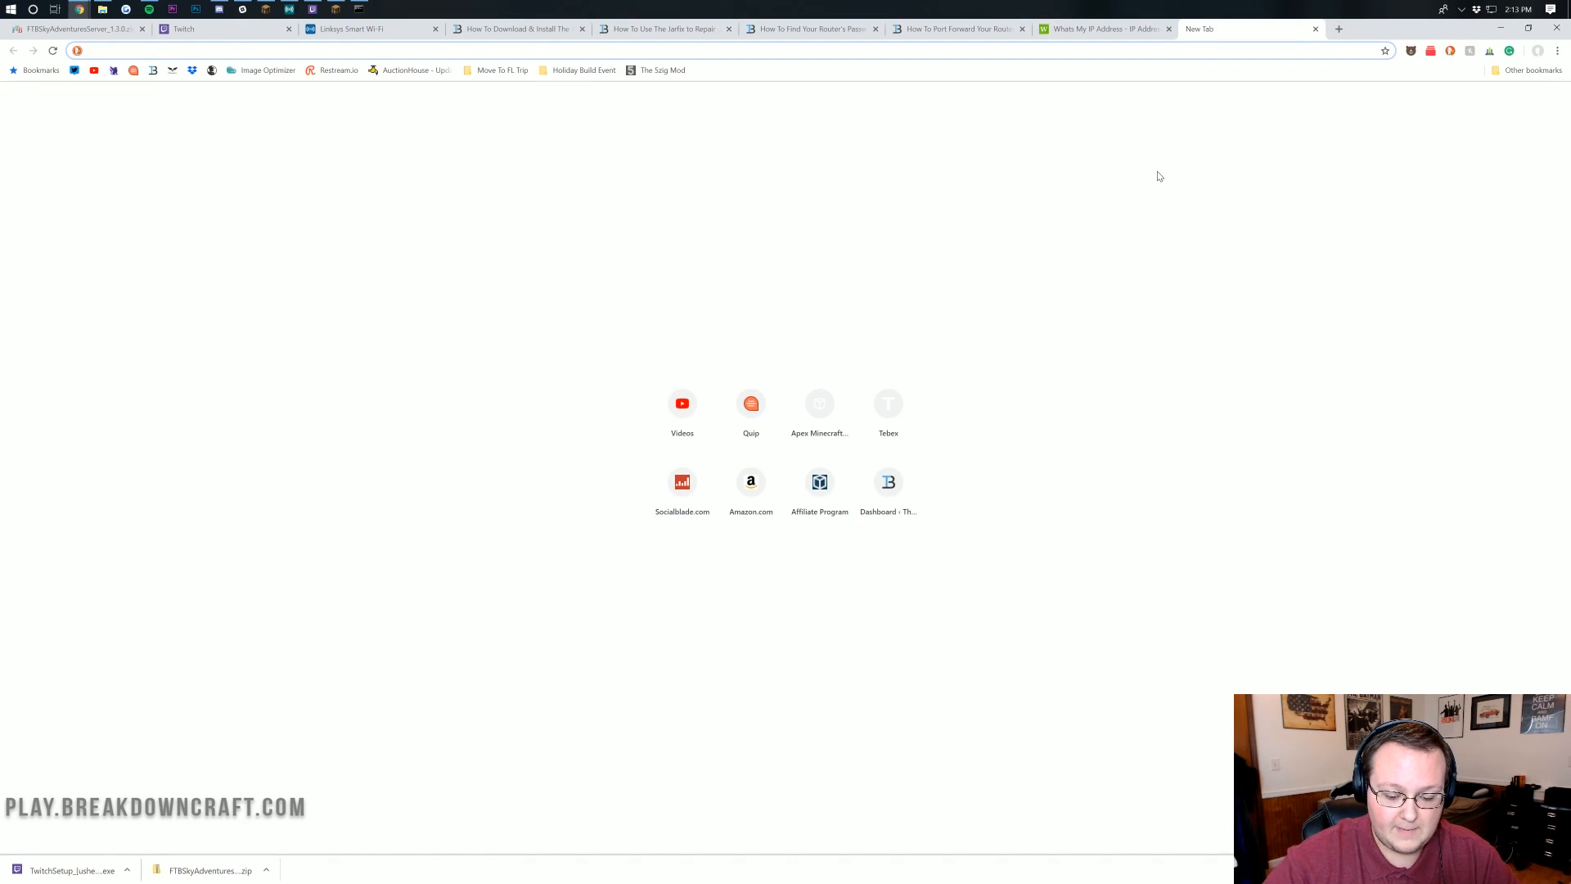
pyautogui.write('192.168.1.1')
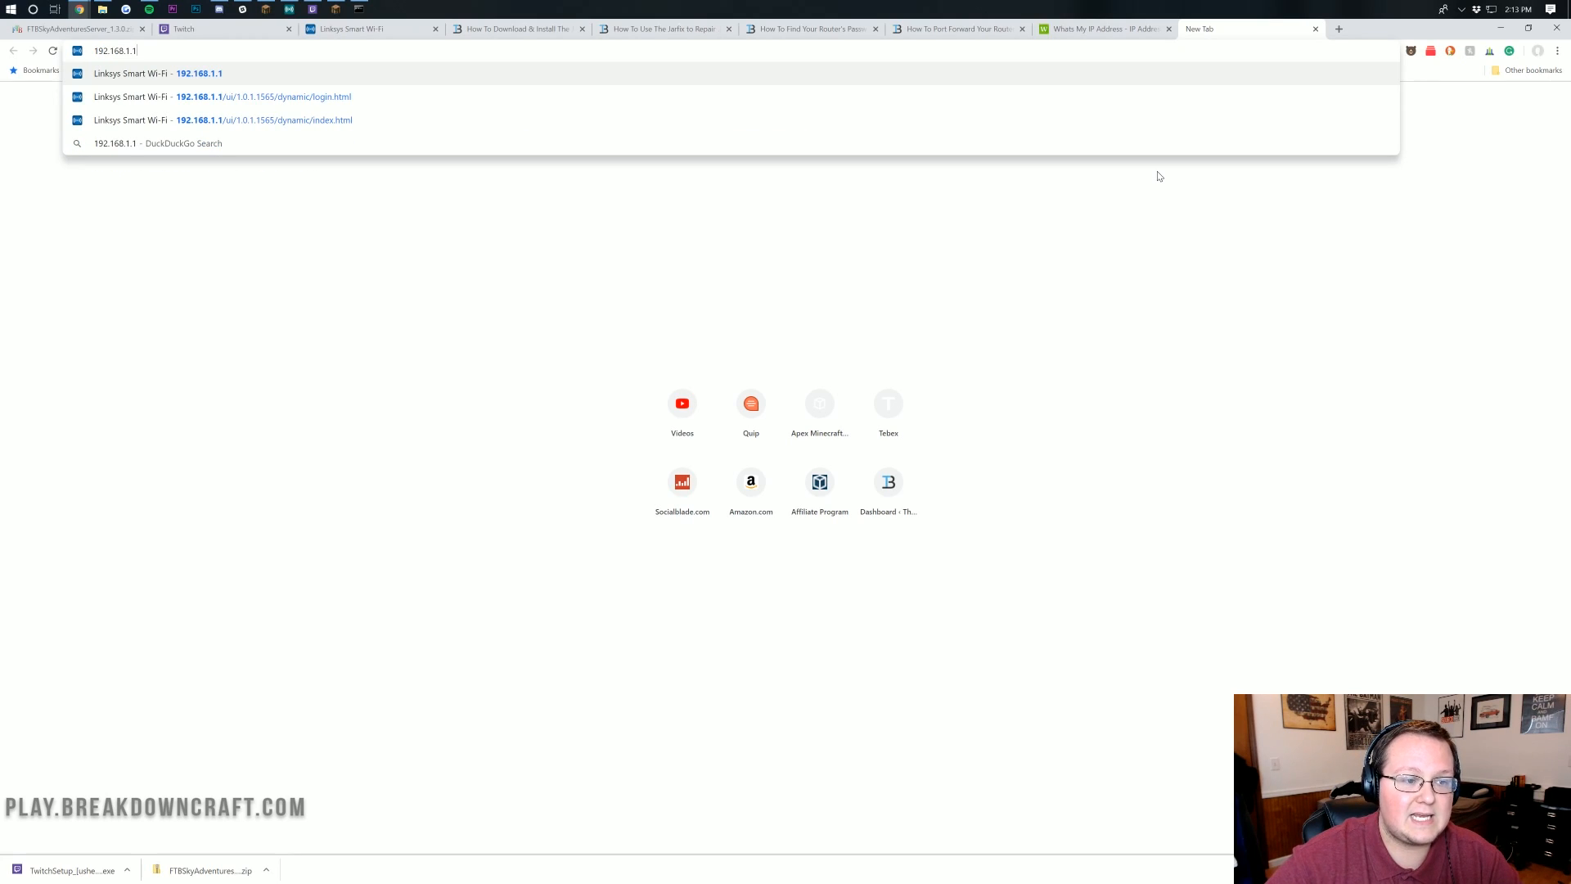
pyautogui.click(263, 97)
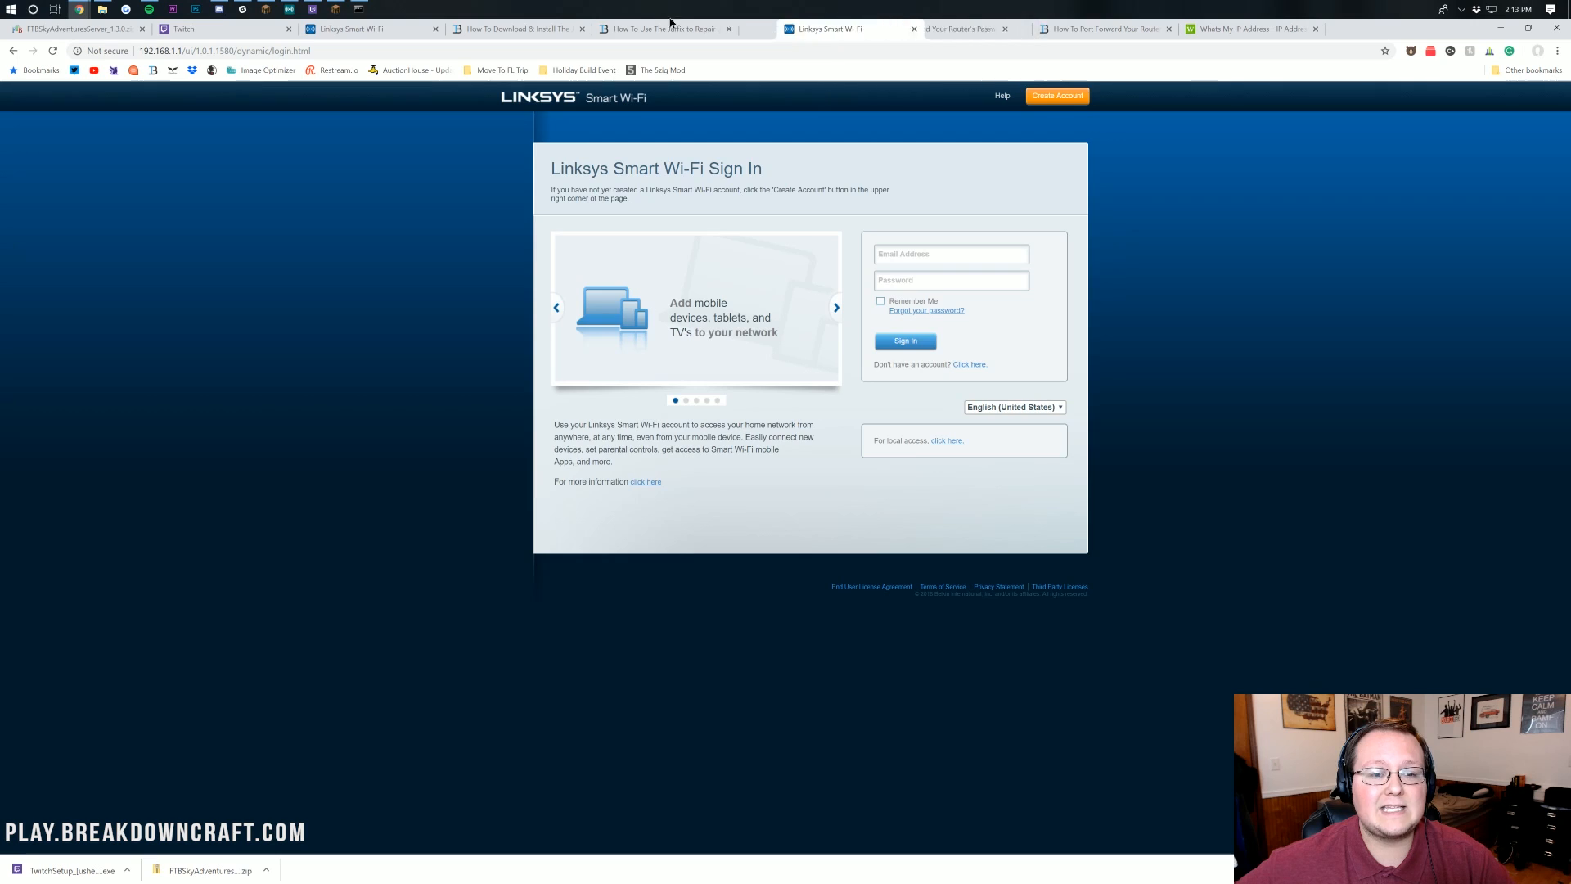
# Close the duplicate router tab and quit the Minecraft game window via its Options
pyautogui.click(950, 254)
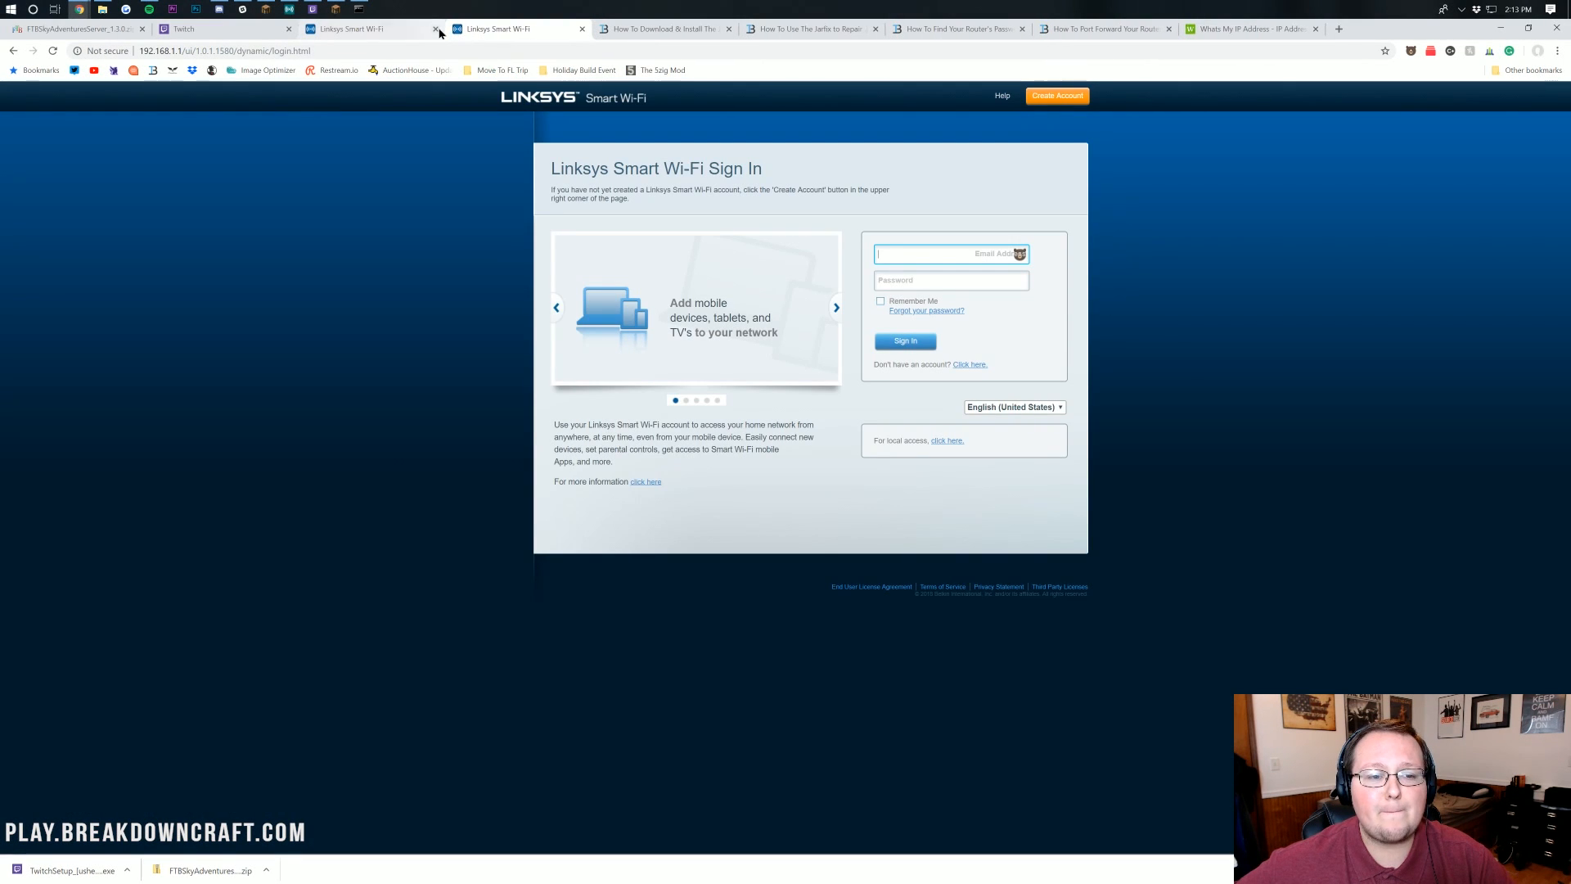
pyautogui.click(435, 28)
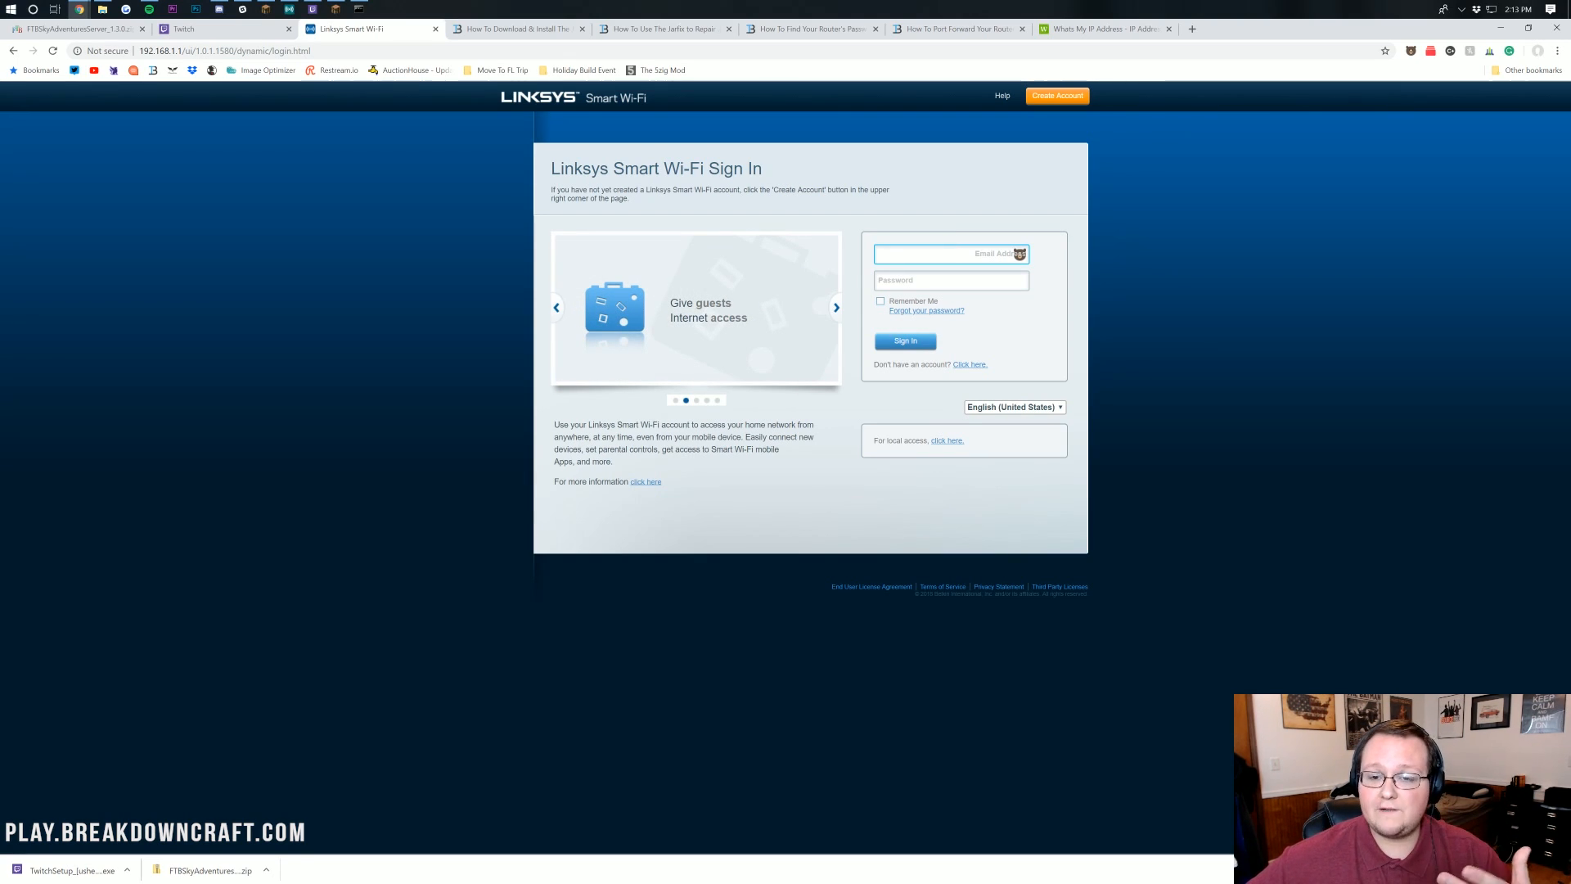
pyautogui.moveTo(910, 231)
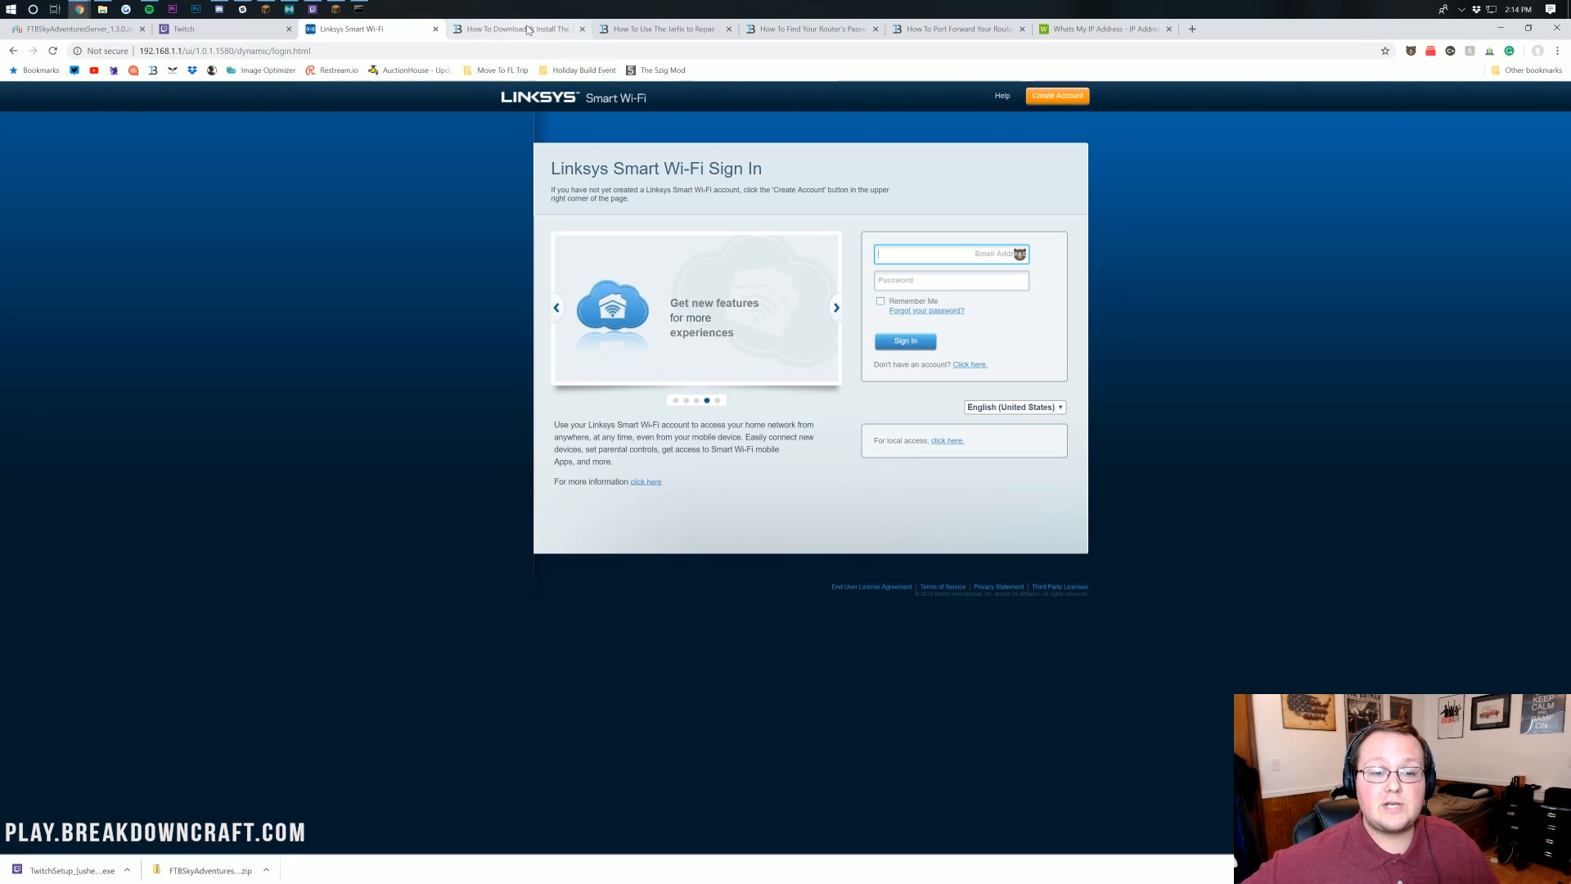
pyautogui.click(516, 28)
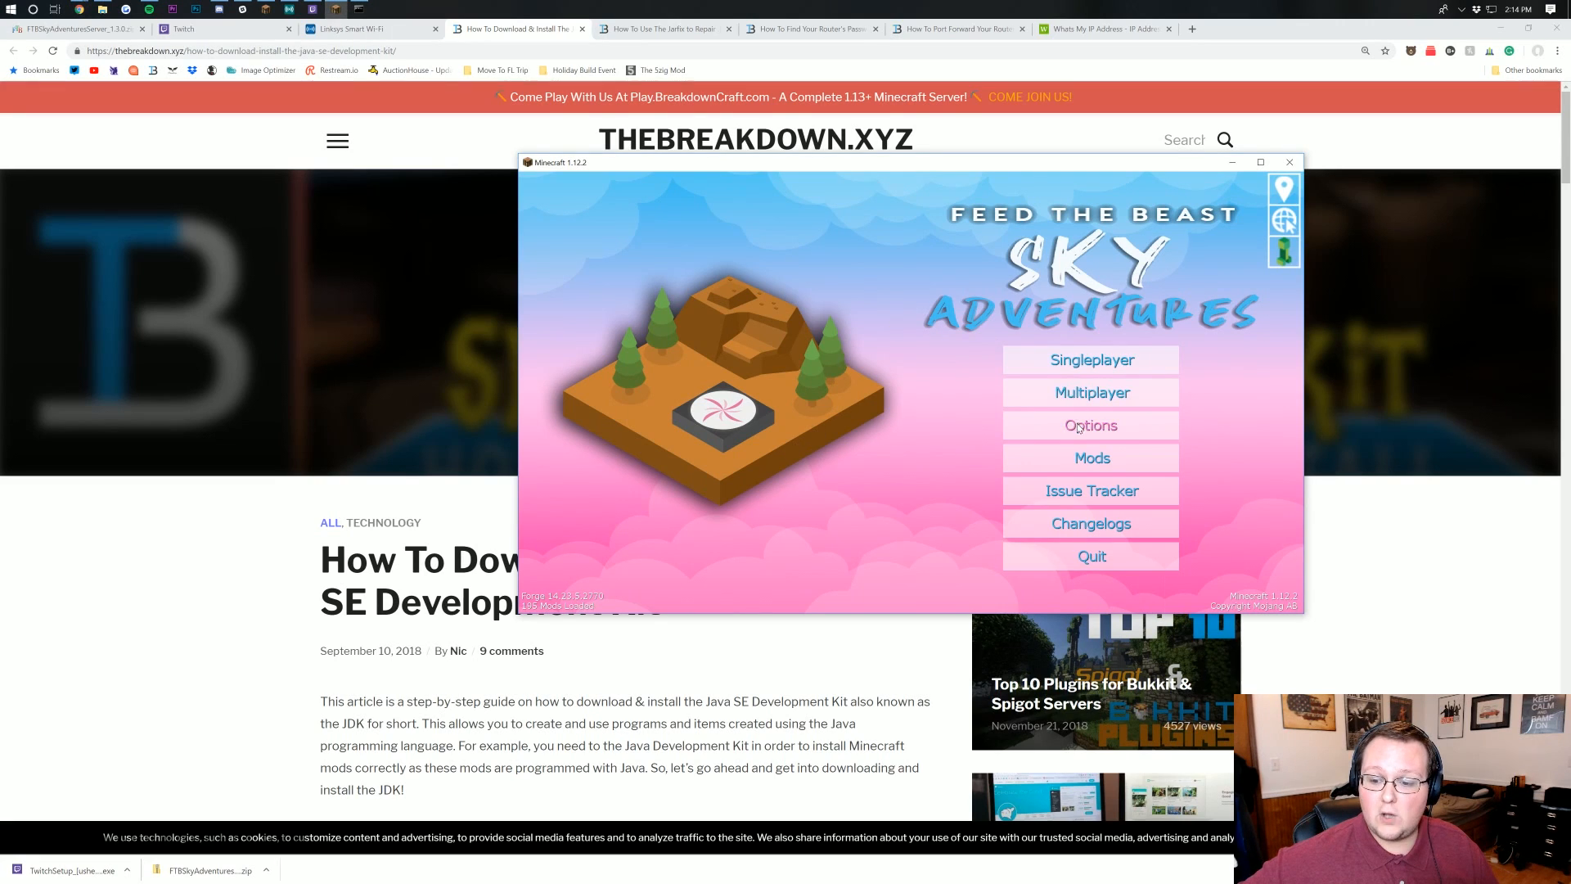
pyautogui.click(1090, 426)
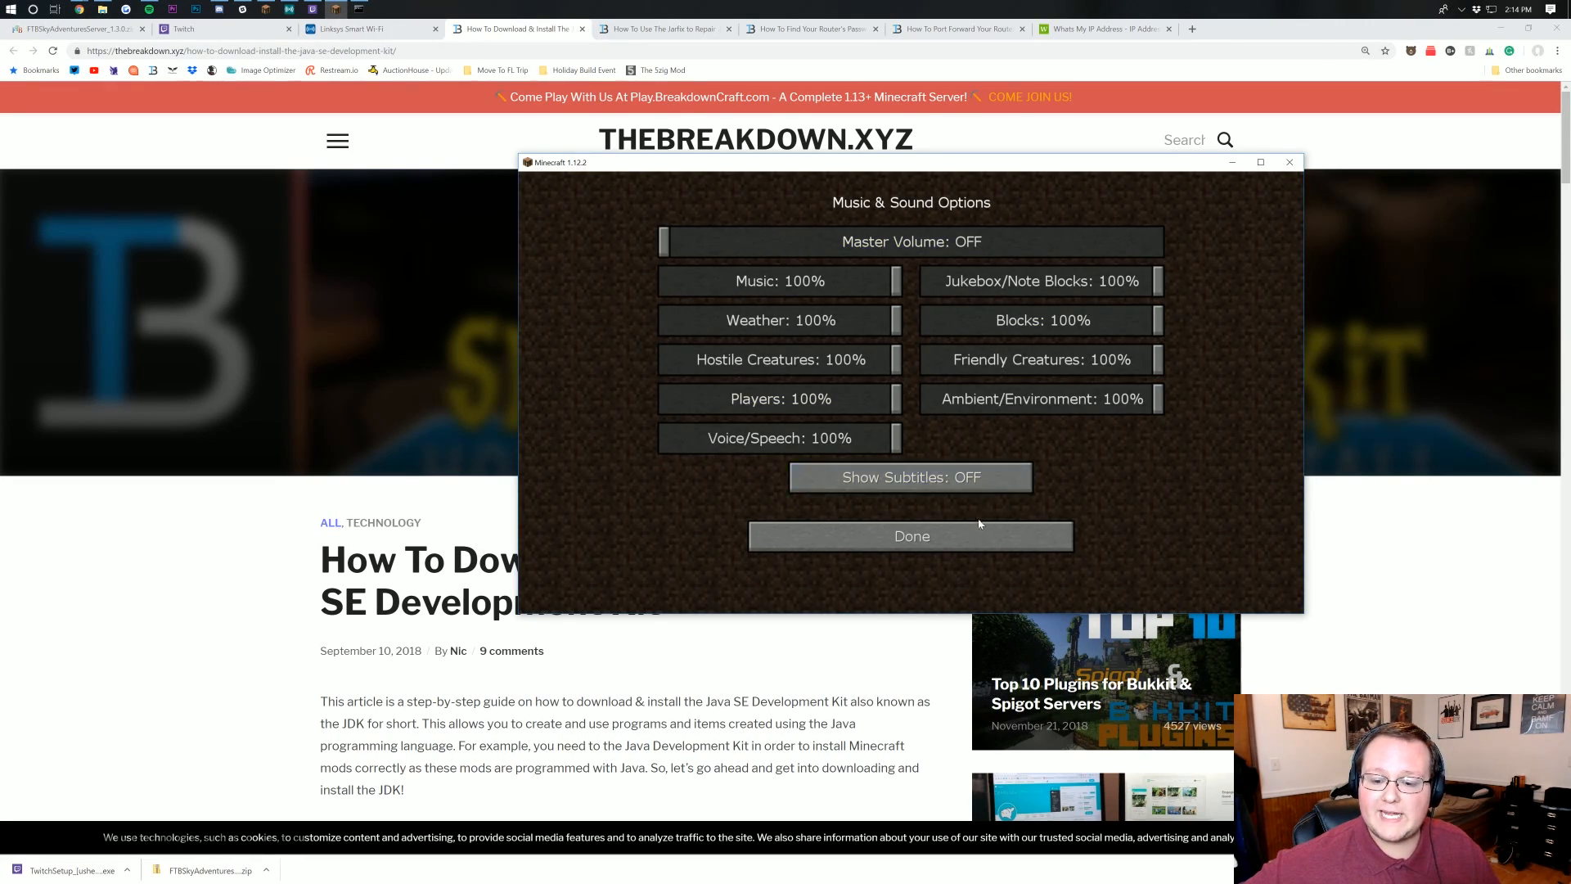
pyautogui.click(910, 535)
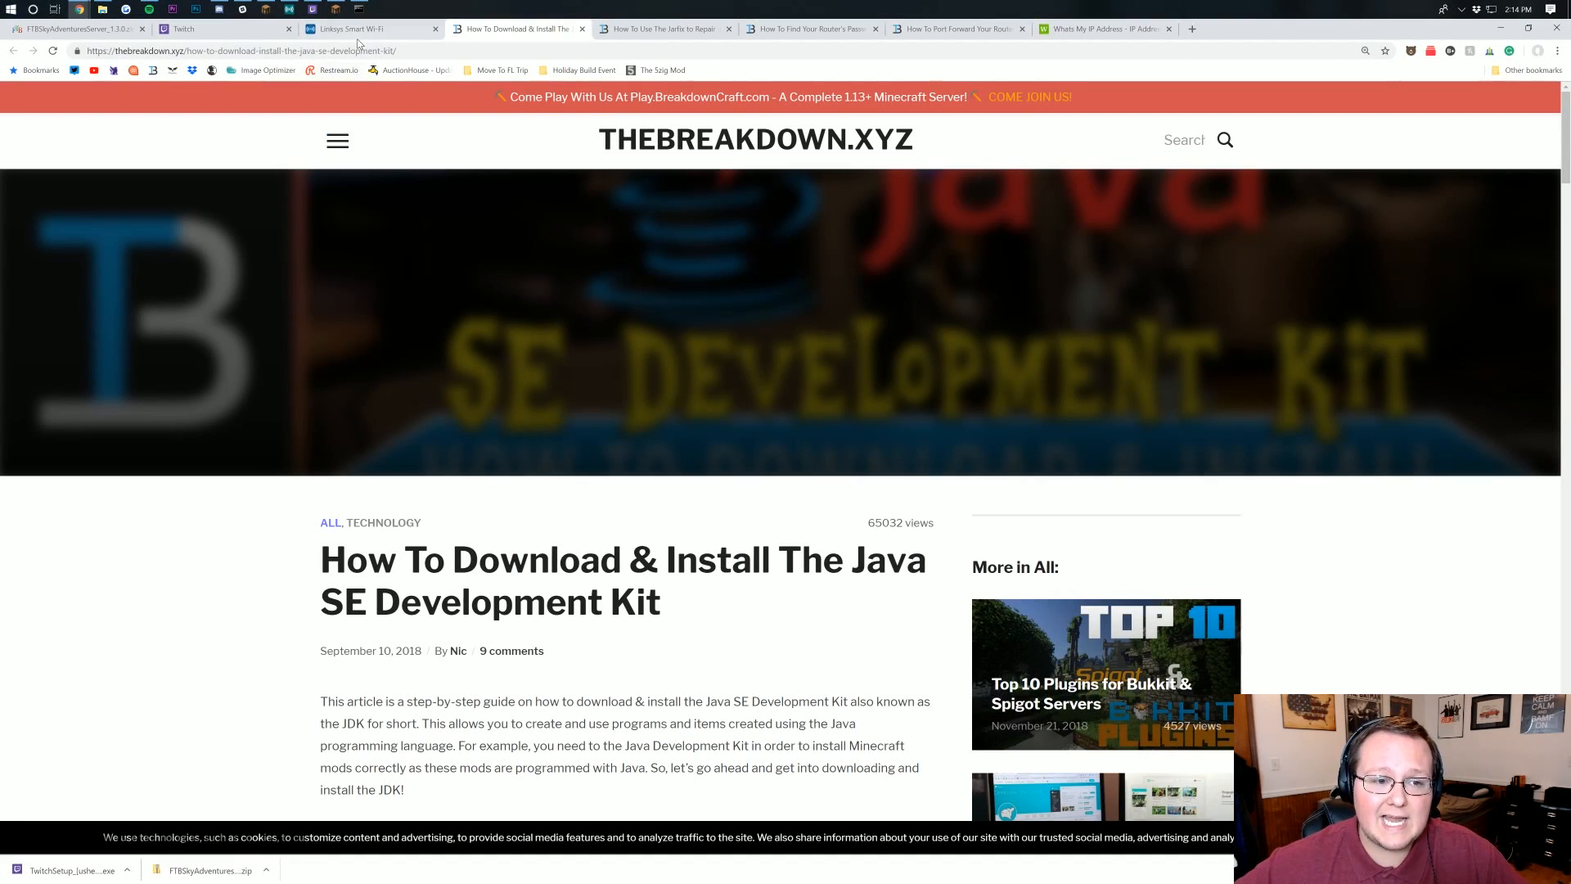
# Switch among the Linksys sign-in, Java install and router-password article tabs
pyautogui.click(369, 28)
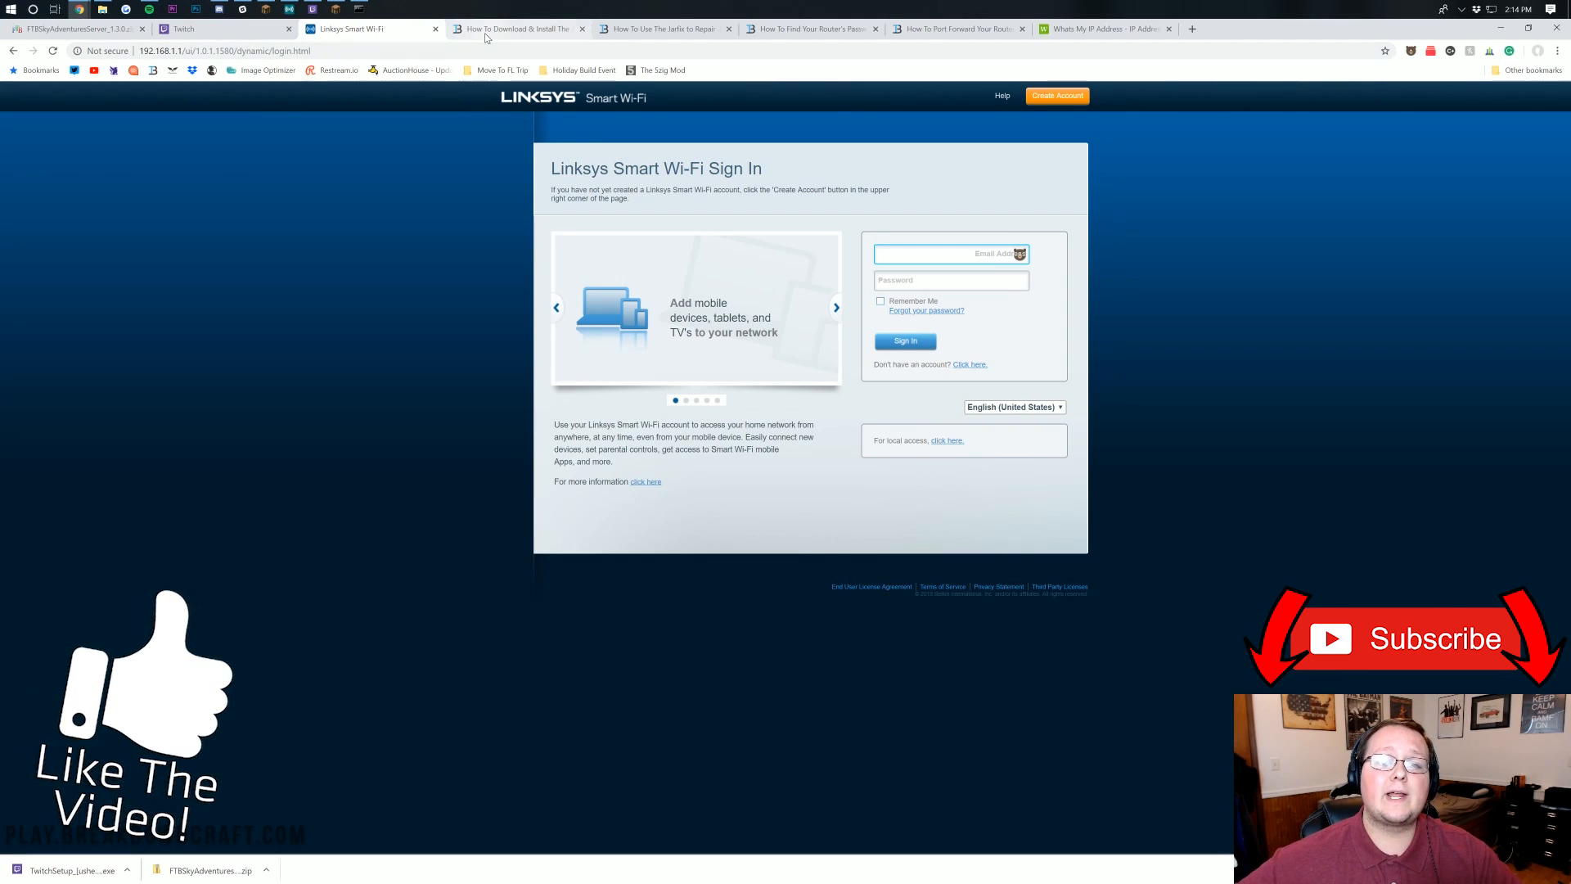
pyautogui.click(516, 28)
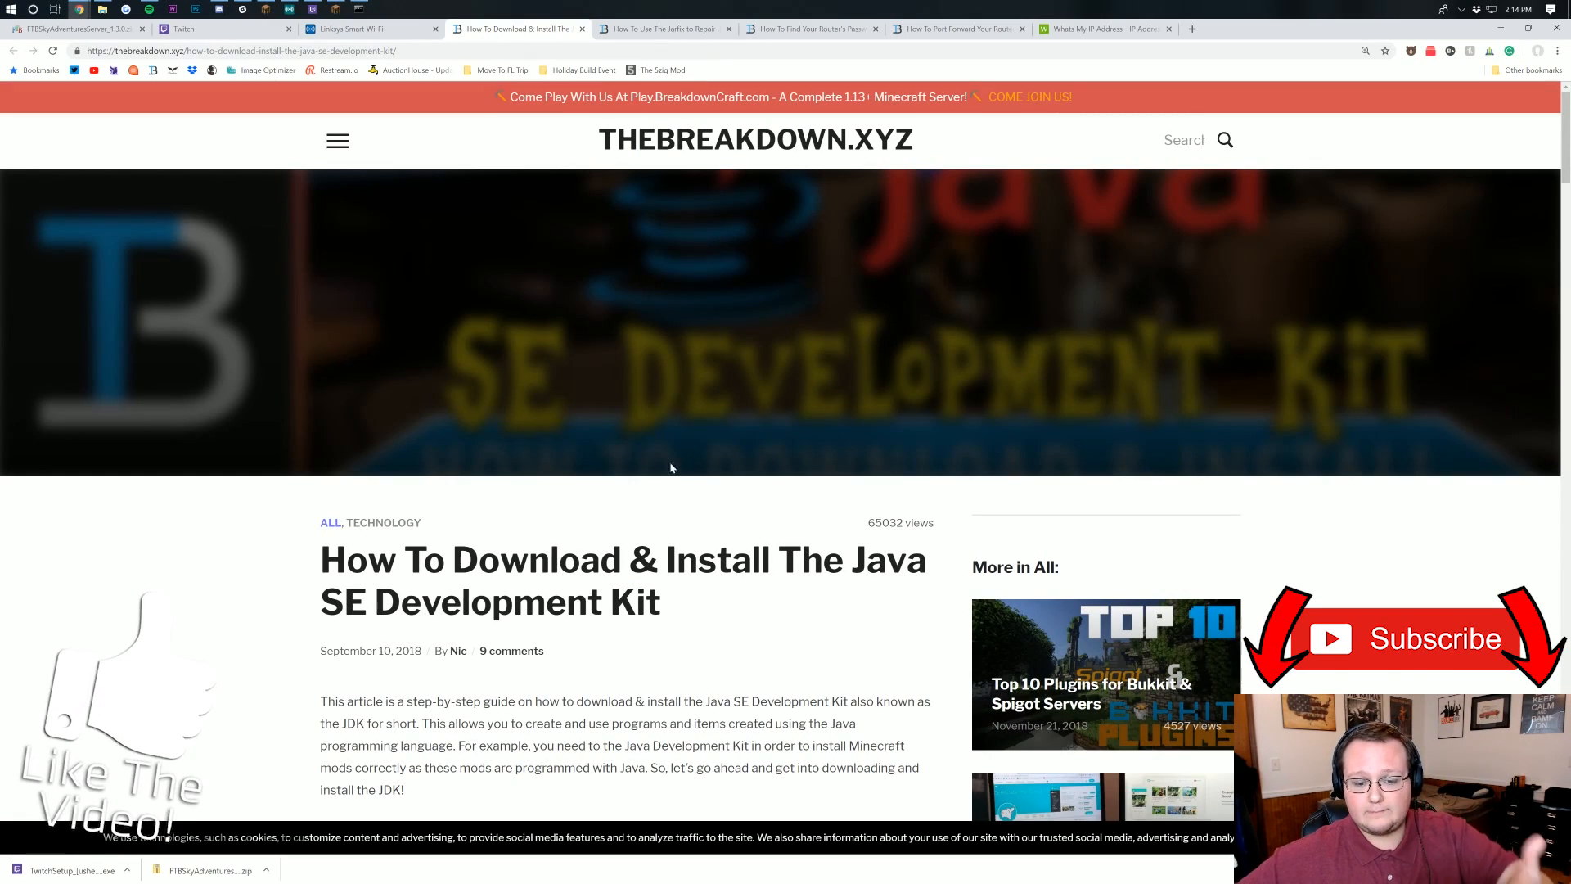
pyautogui.click(808, 28)
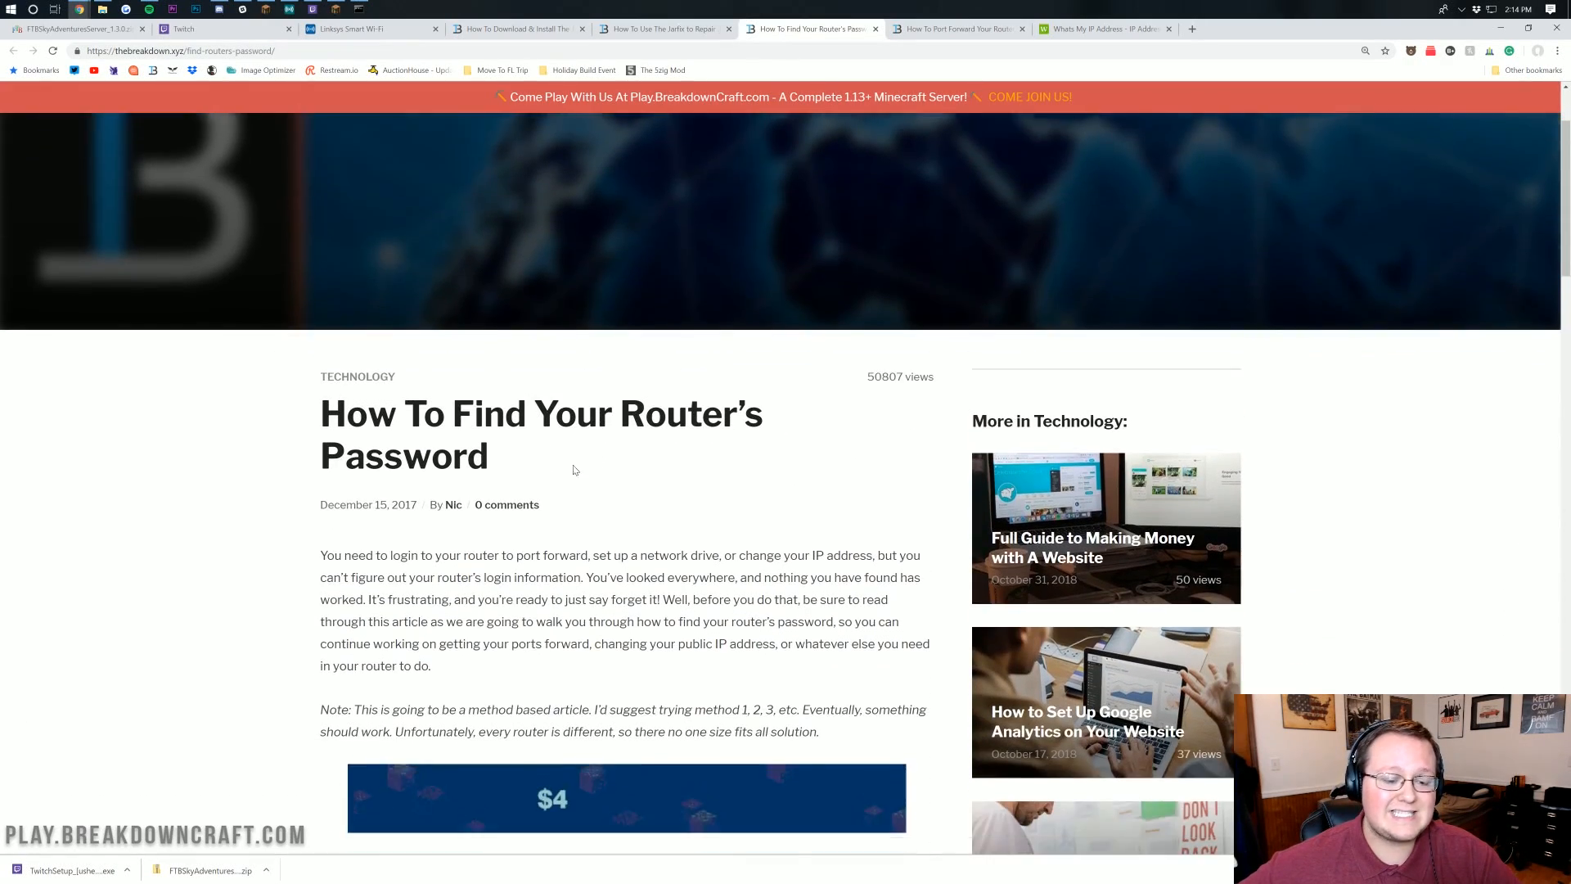
# Scroll through the router-password guide's methods, then return to the Linksys sign-in page
pyautogui.scroll(-3)
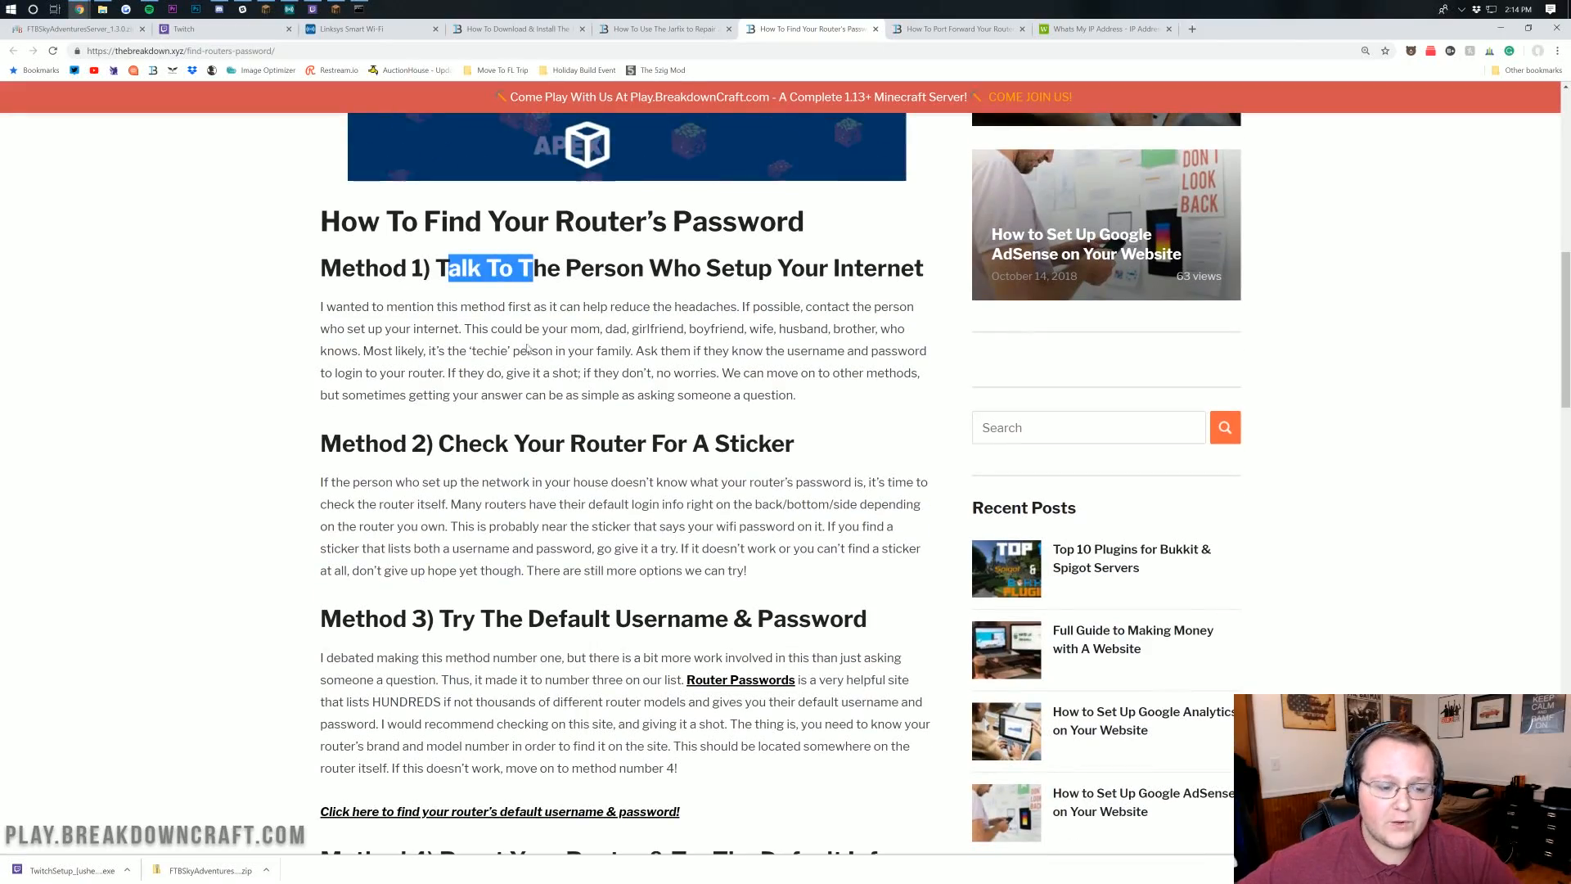
pyautogui.scroll(-3)
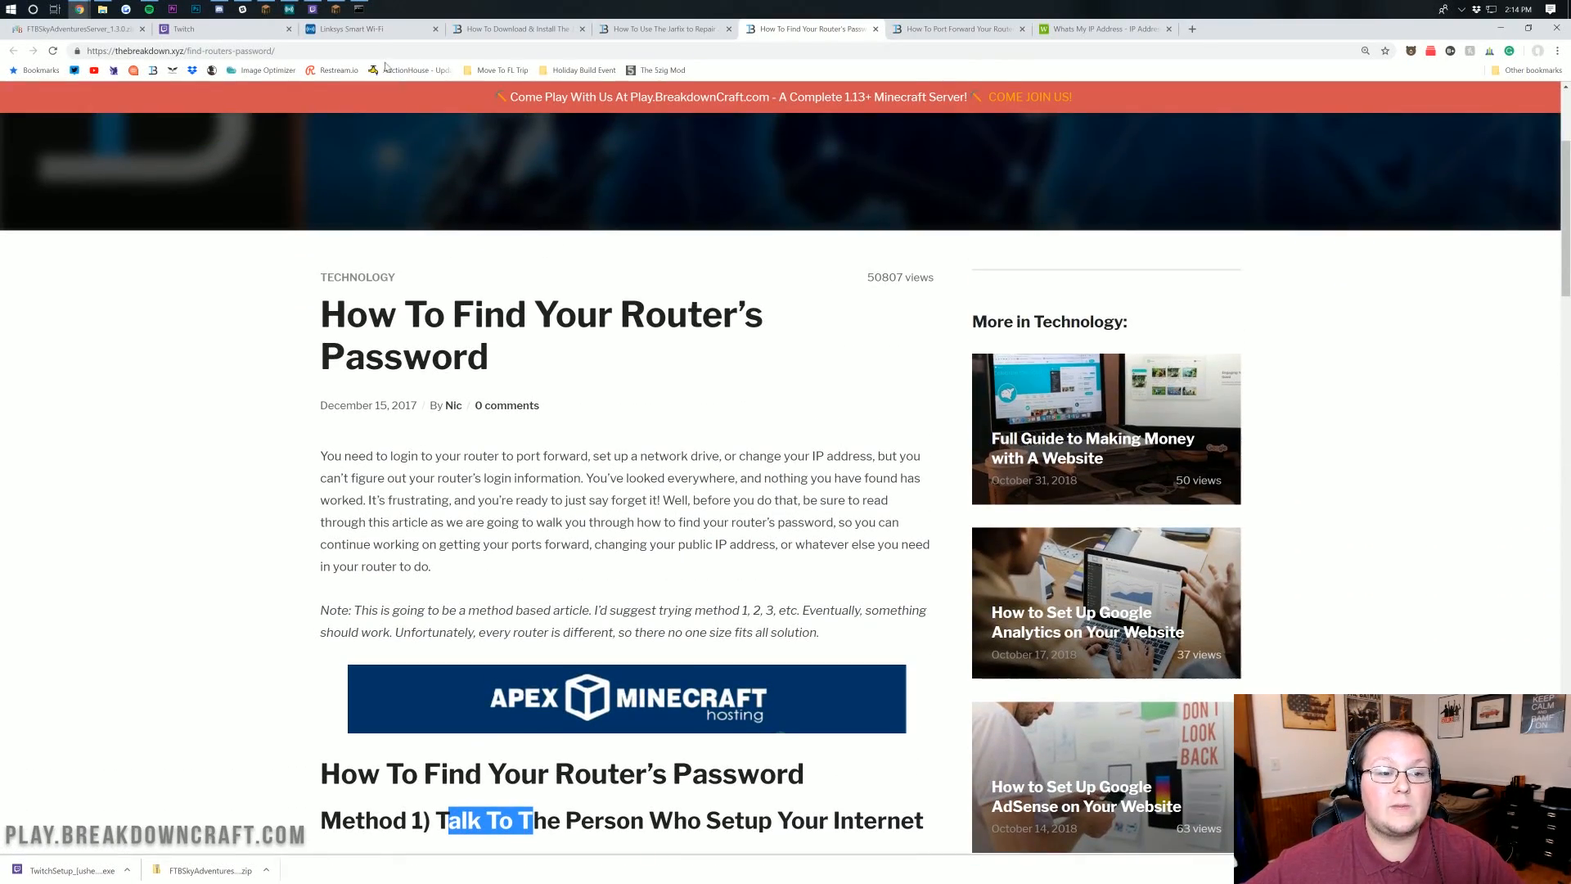
pyautogui.click(350, 28)
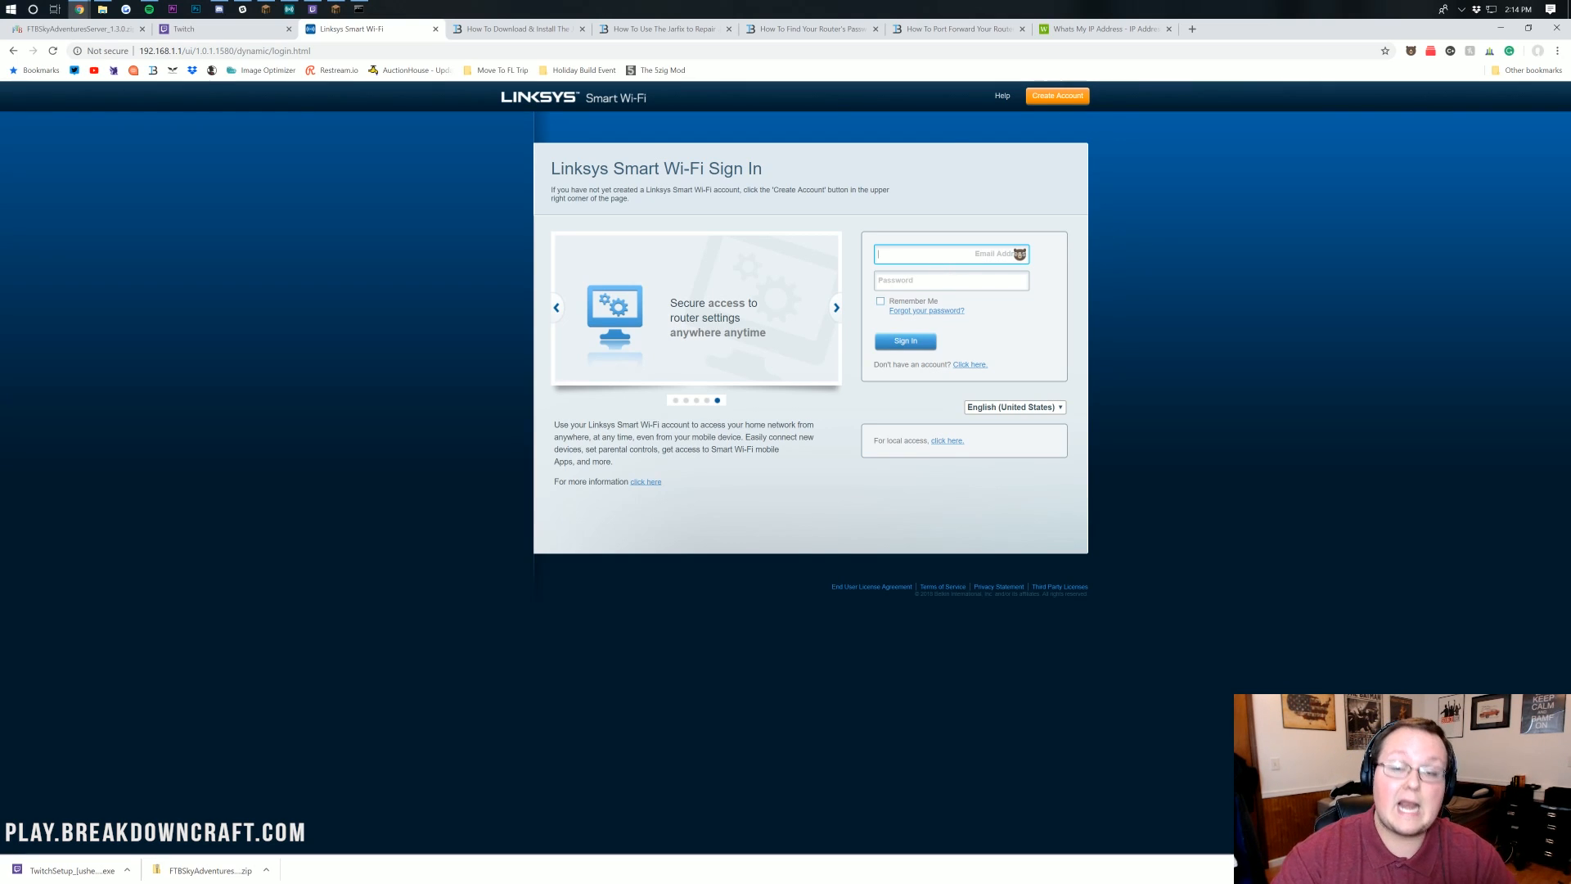
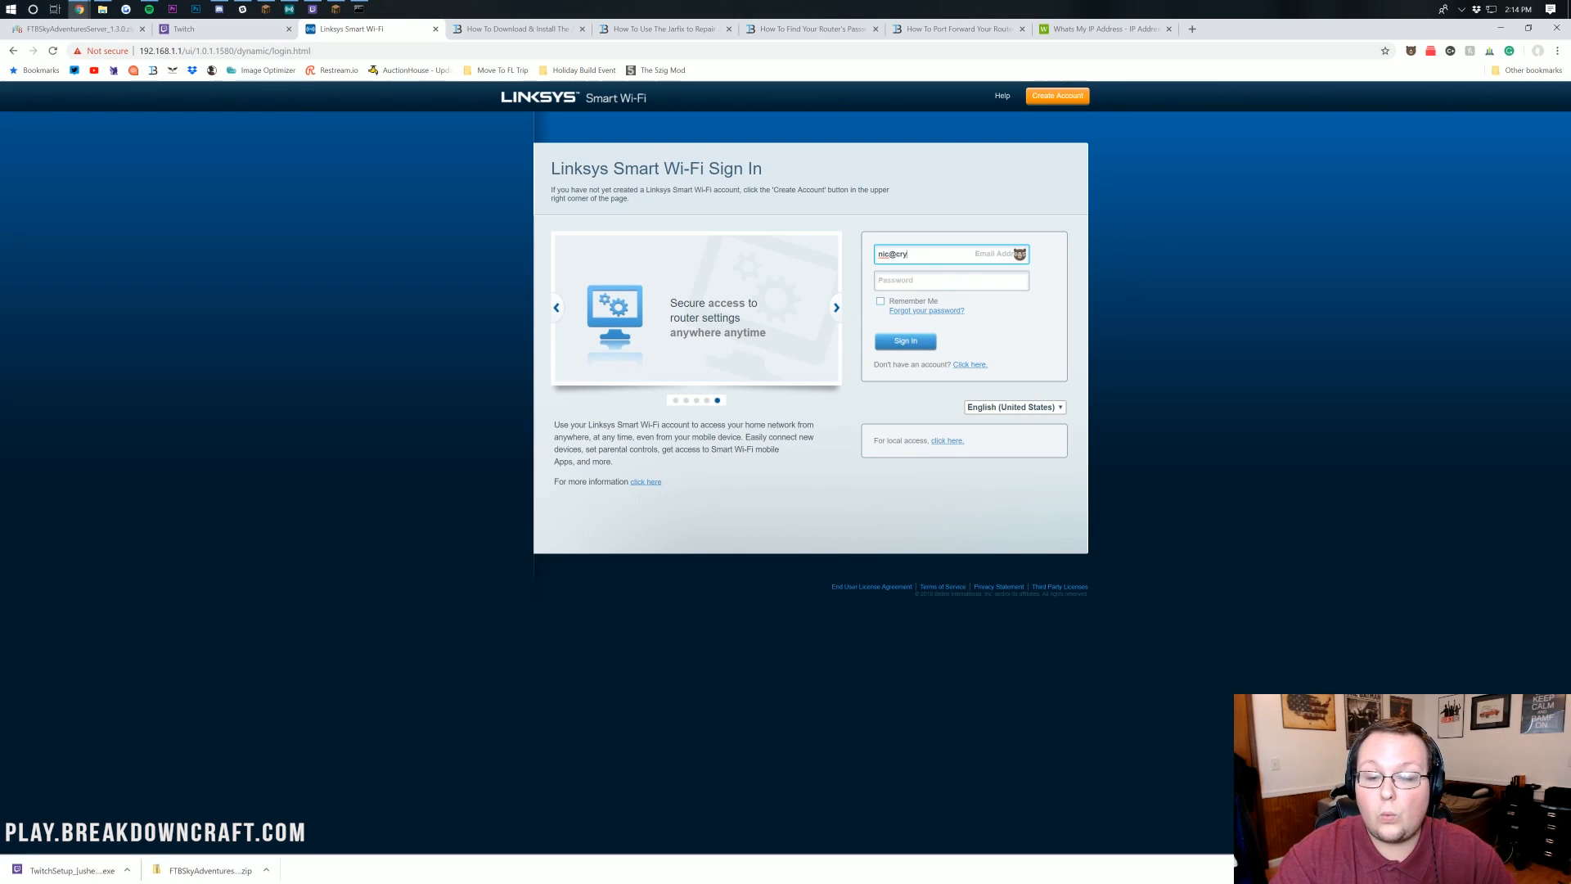
# Sign in to the Linksys router with the account email and password
pyautogui.click(904, 340)
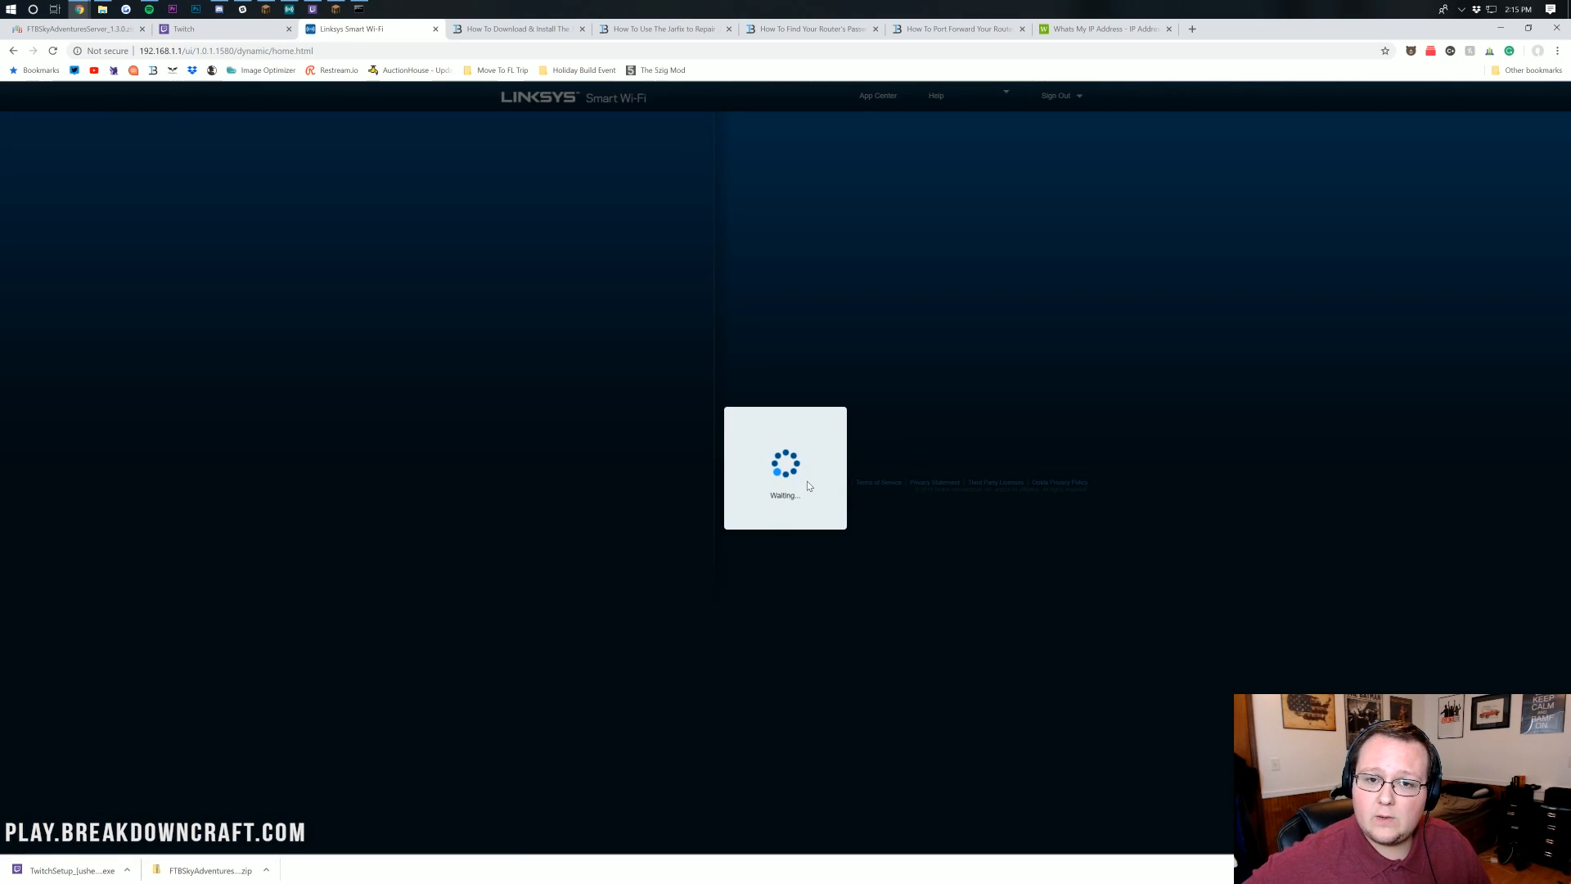
pyautogui.moveTo(766, 296)
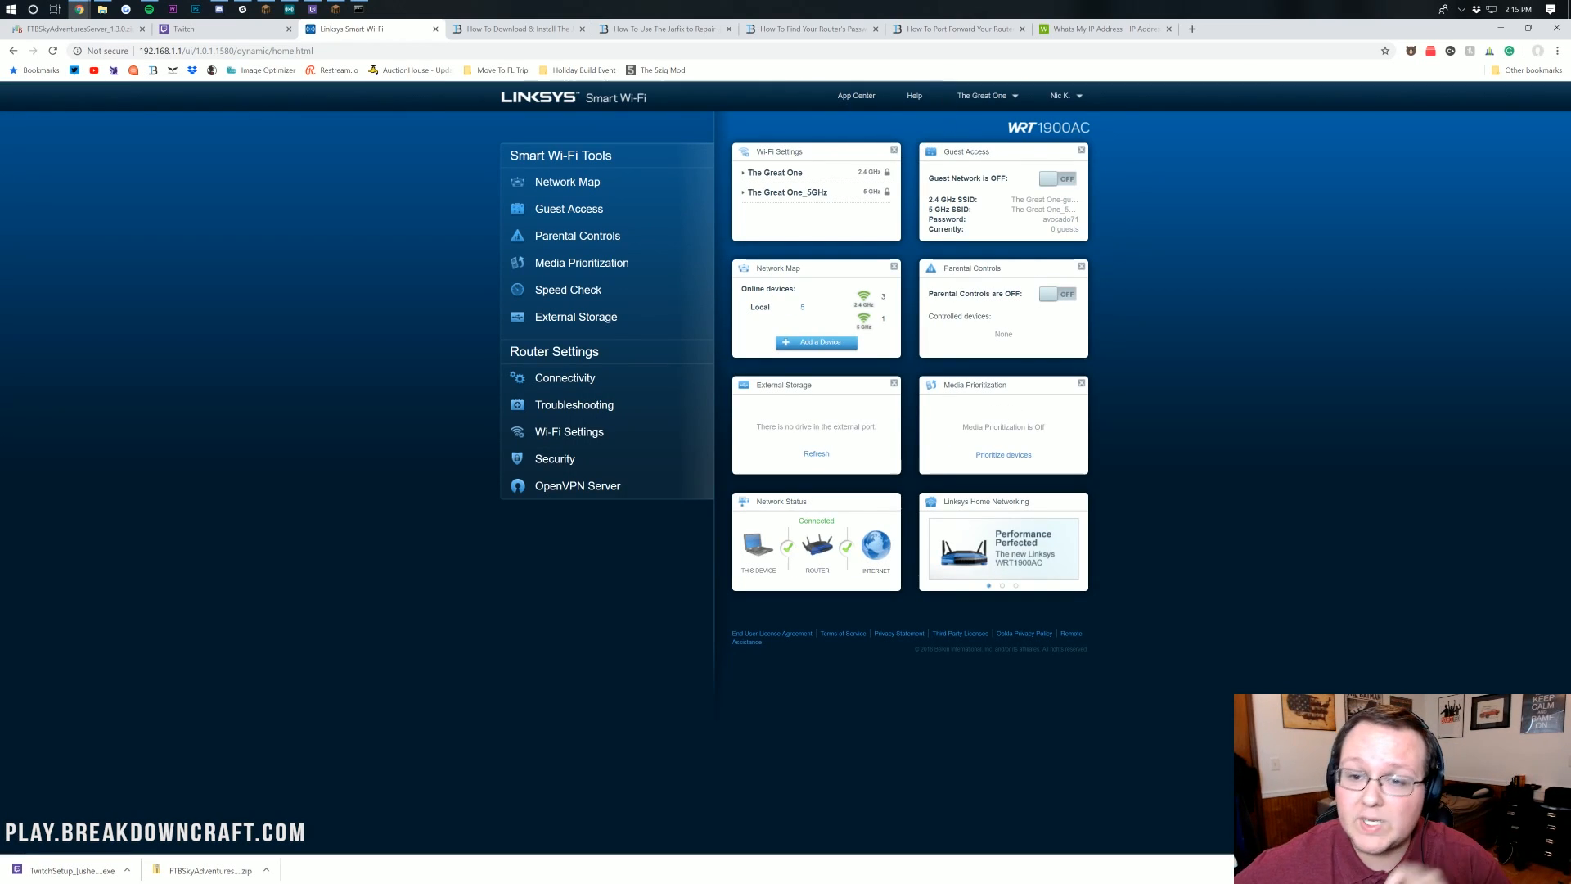
pyautogui.moveTo(958, 28)
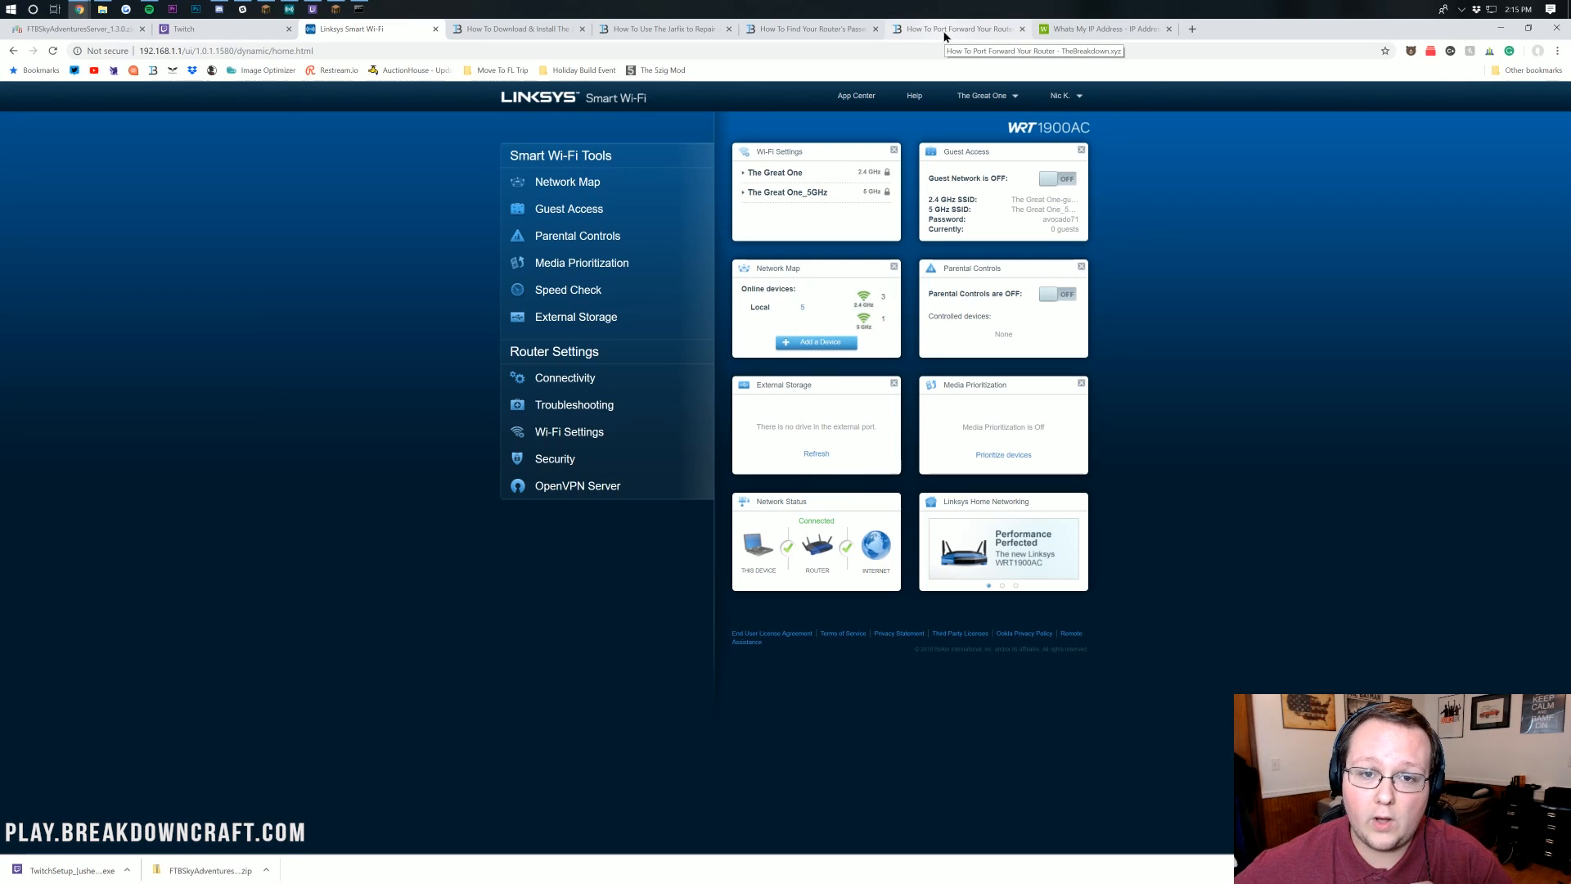
pyautogui.click(958, 28)
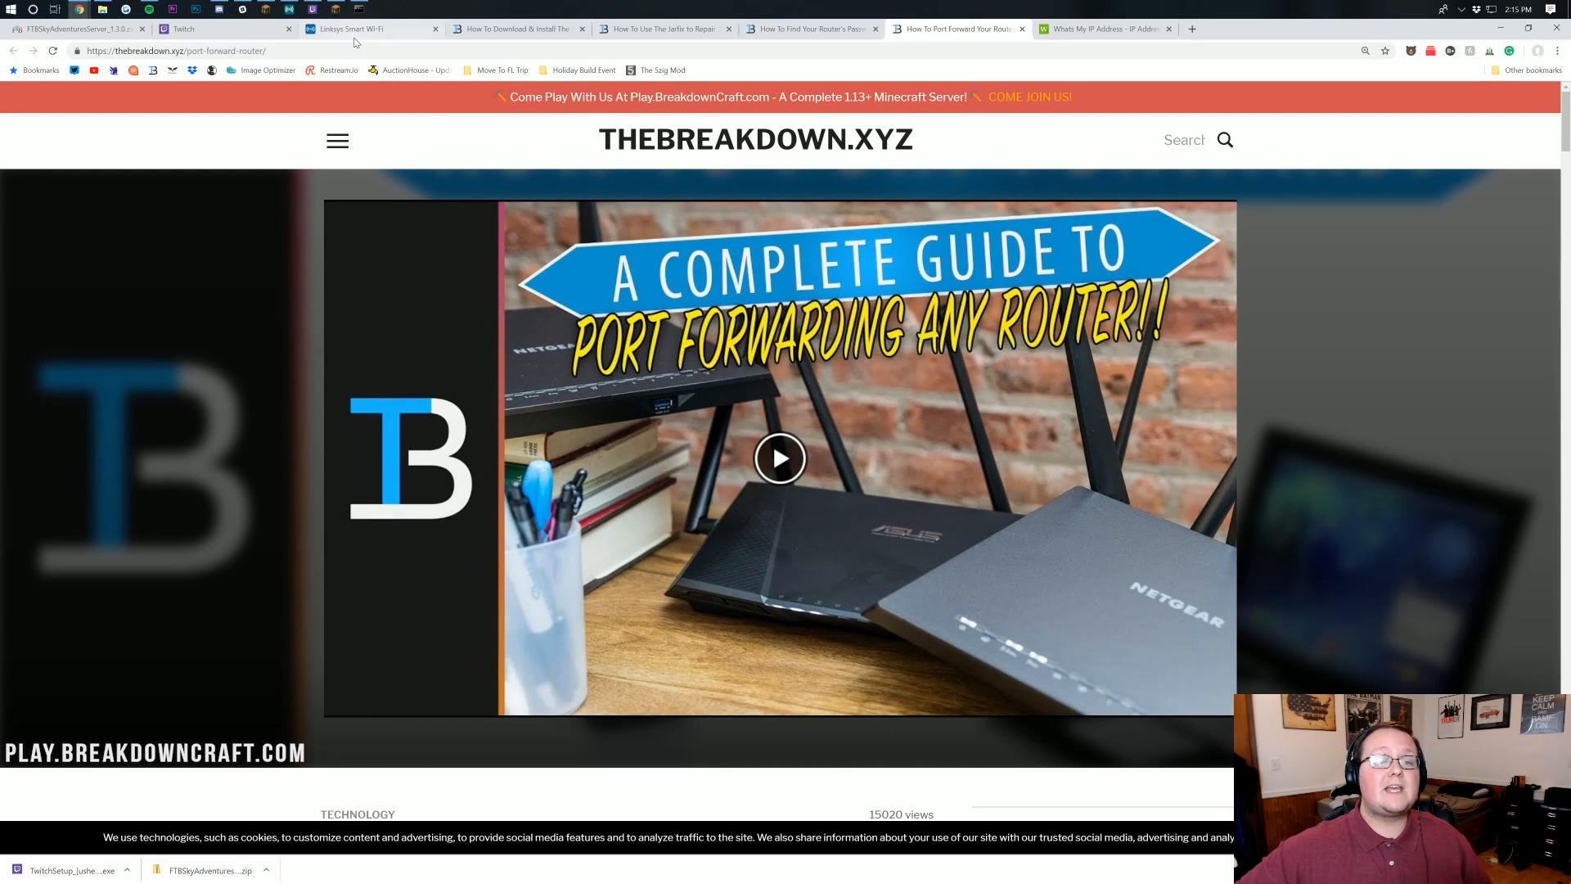
pyautogui.click(360, 27)
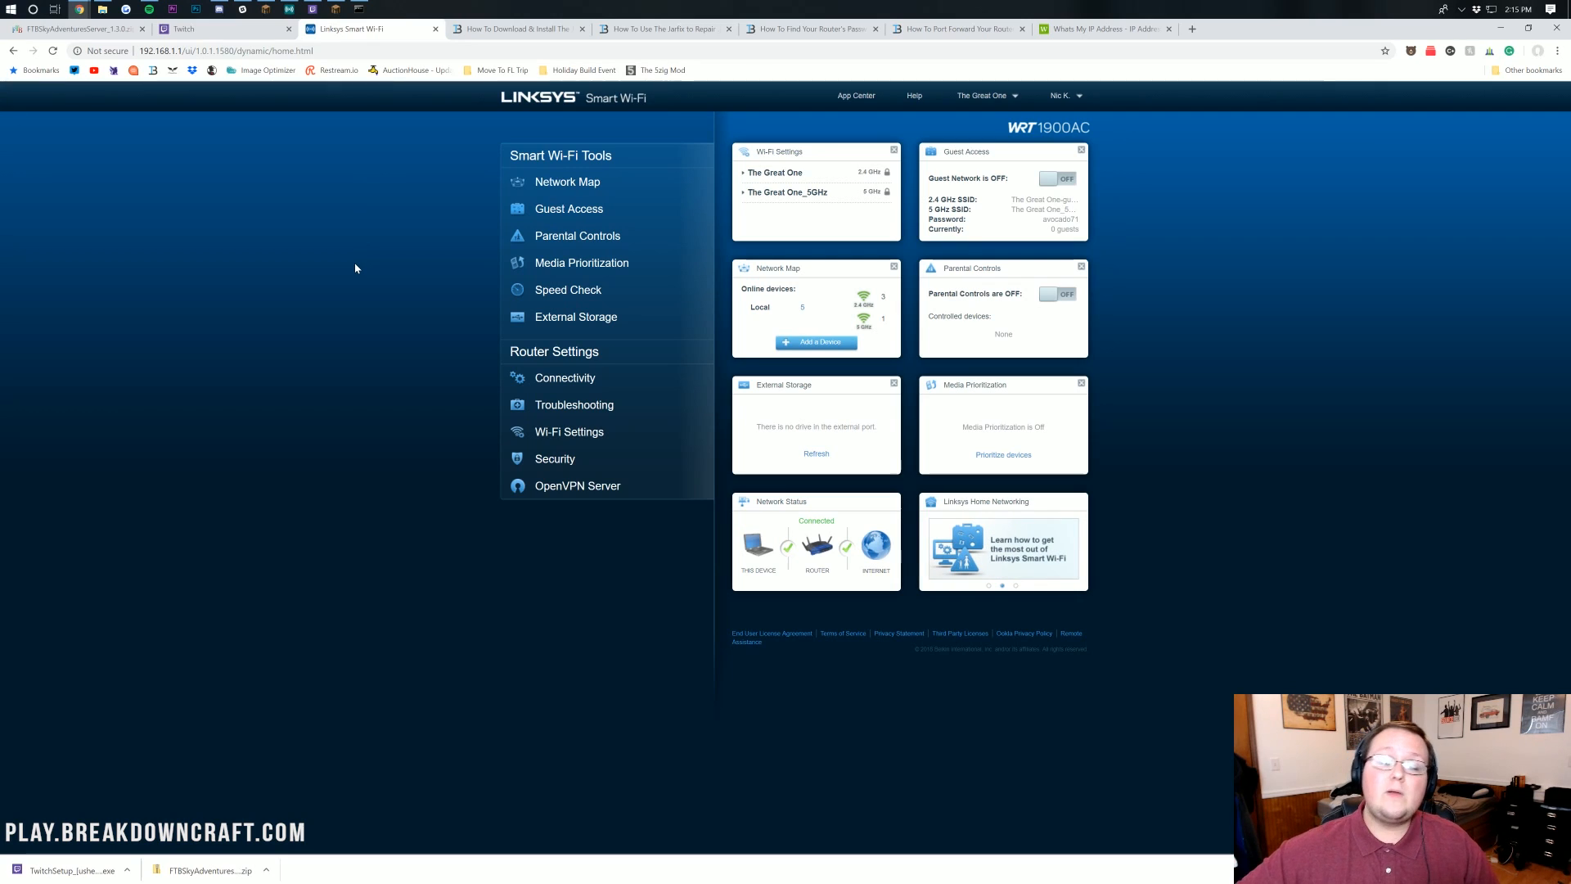
pyautogui.moveTo(555, 458)
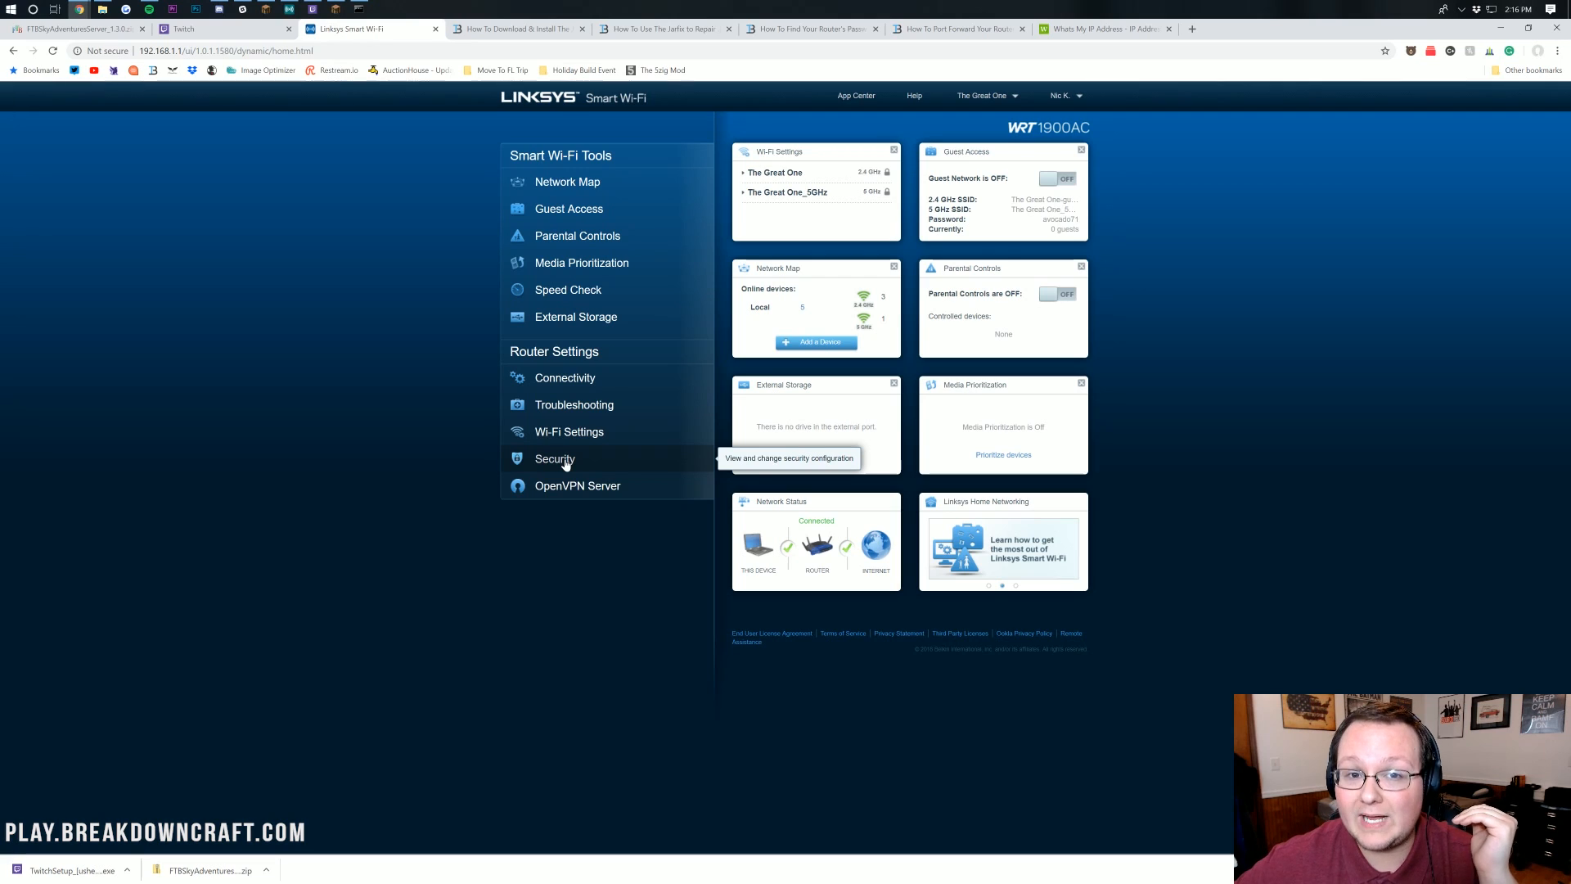
# In Security > Apps and Gaming, delete the old Minecraft rule and add a new single port forwarding rule
pyautogui.click(553, 458)
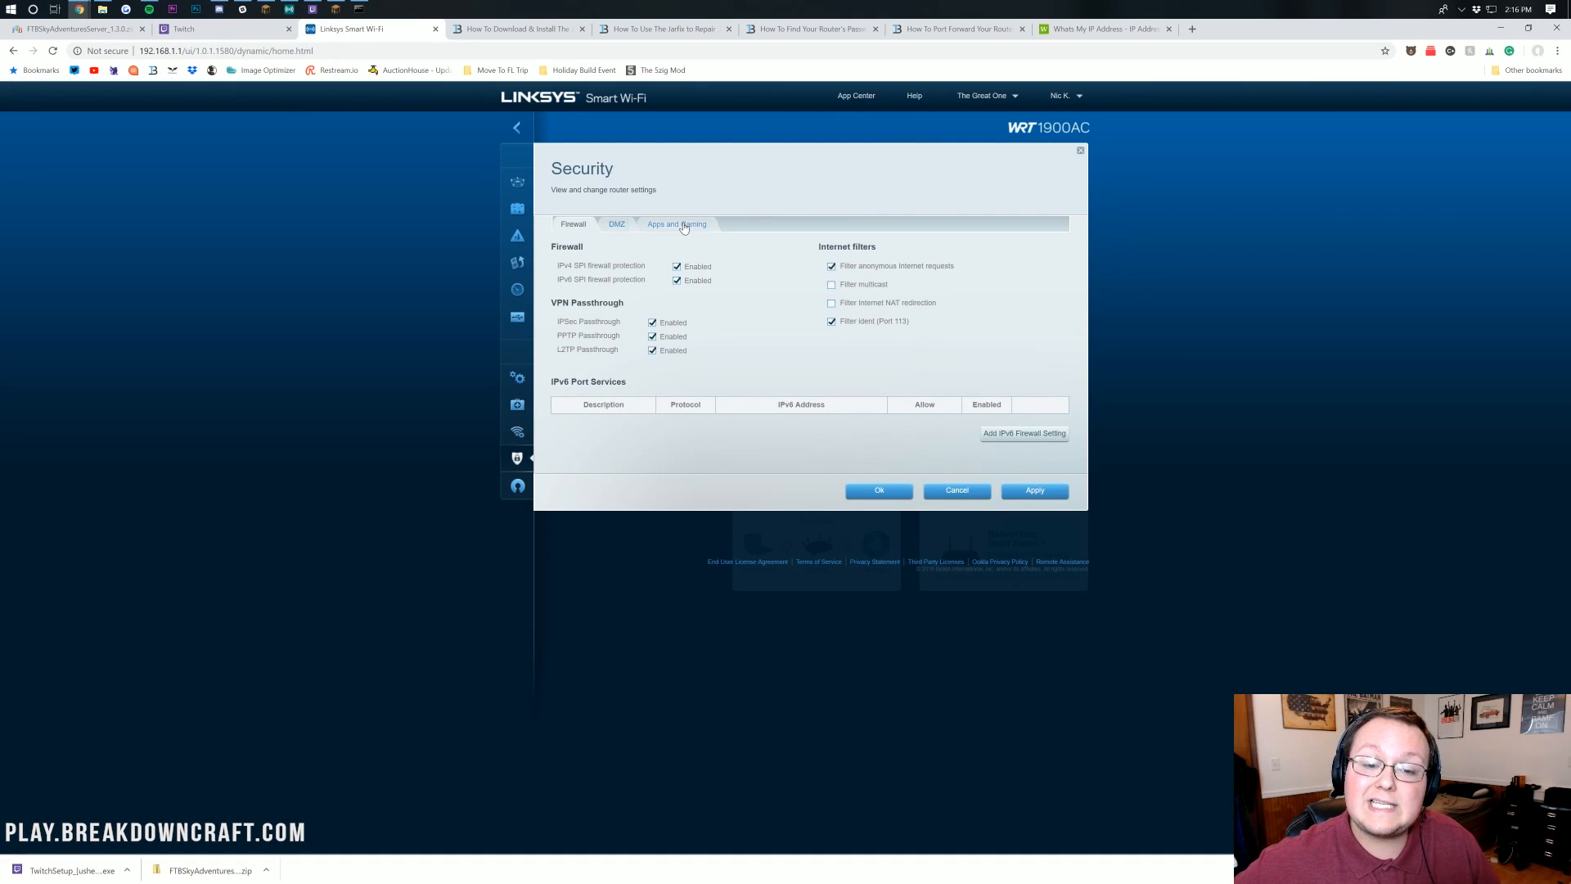
pyautogui.click(676, 225)
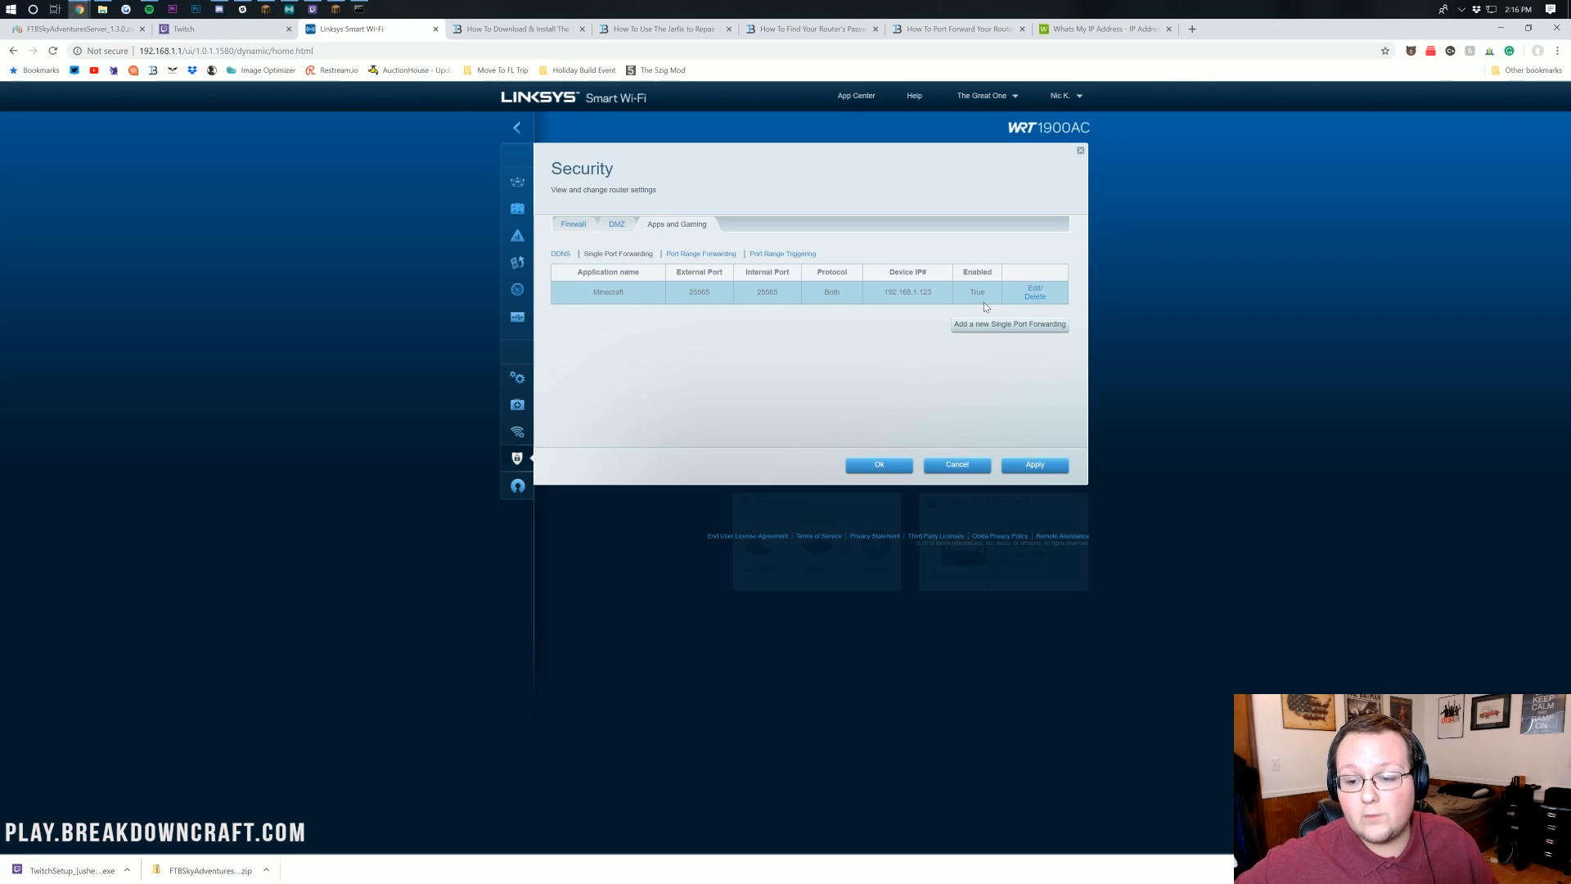
pyautogui.click(1035, 291)
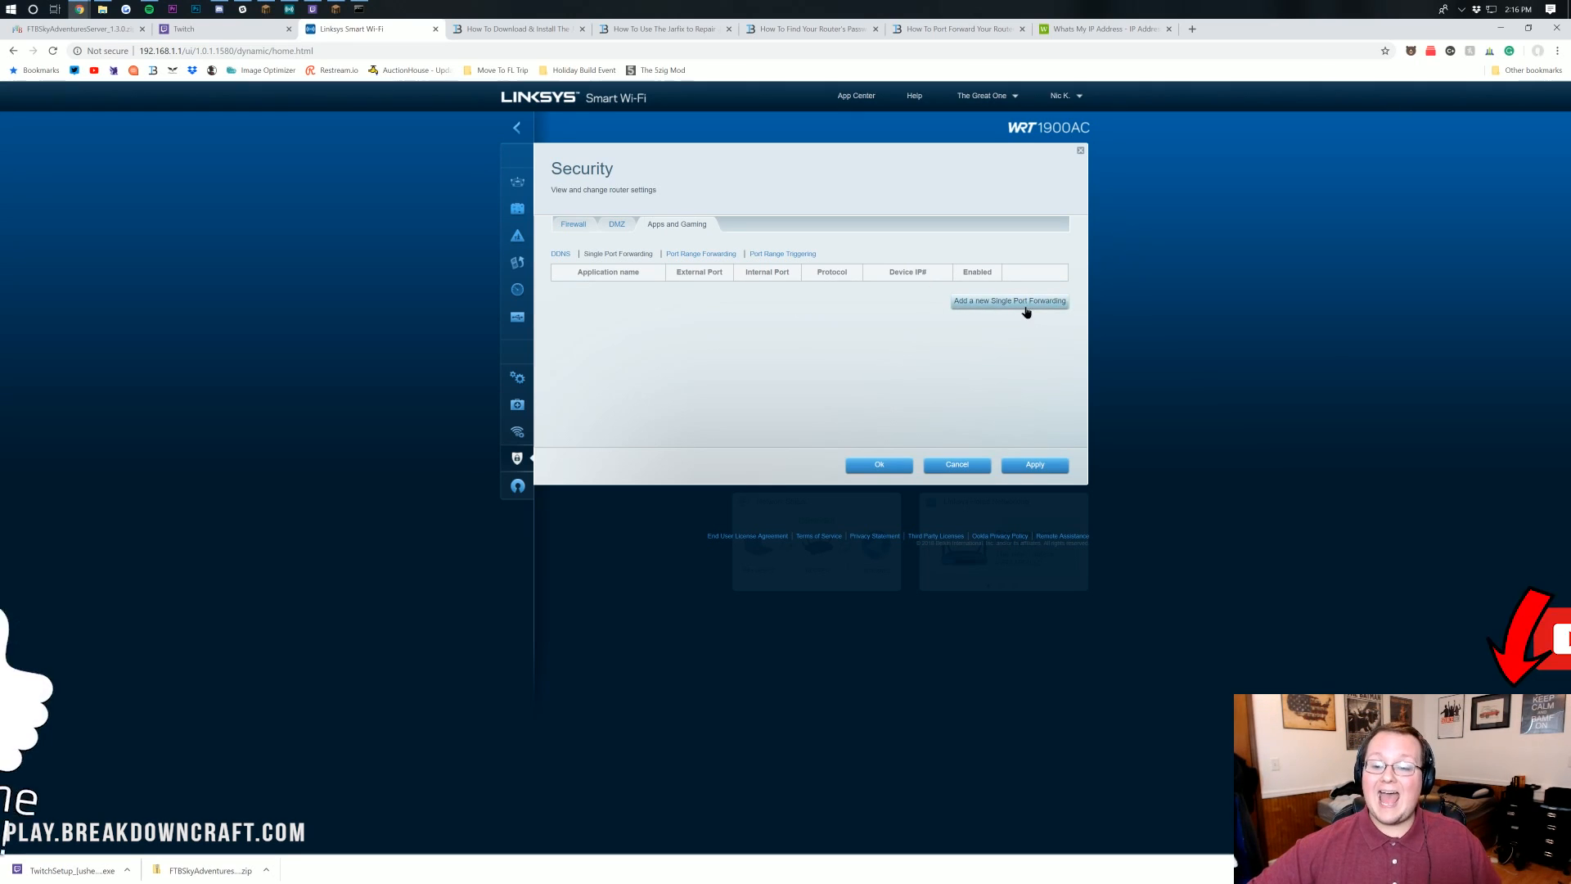
pyautogui.click(1008, 301)
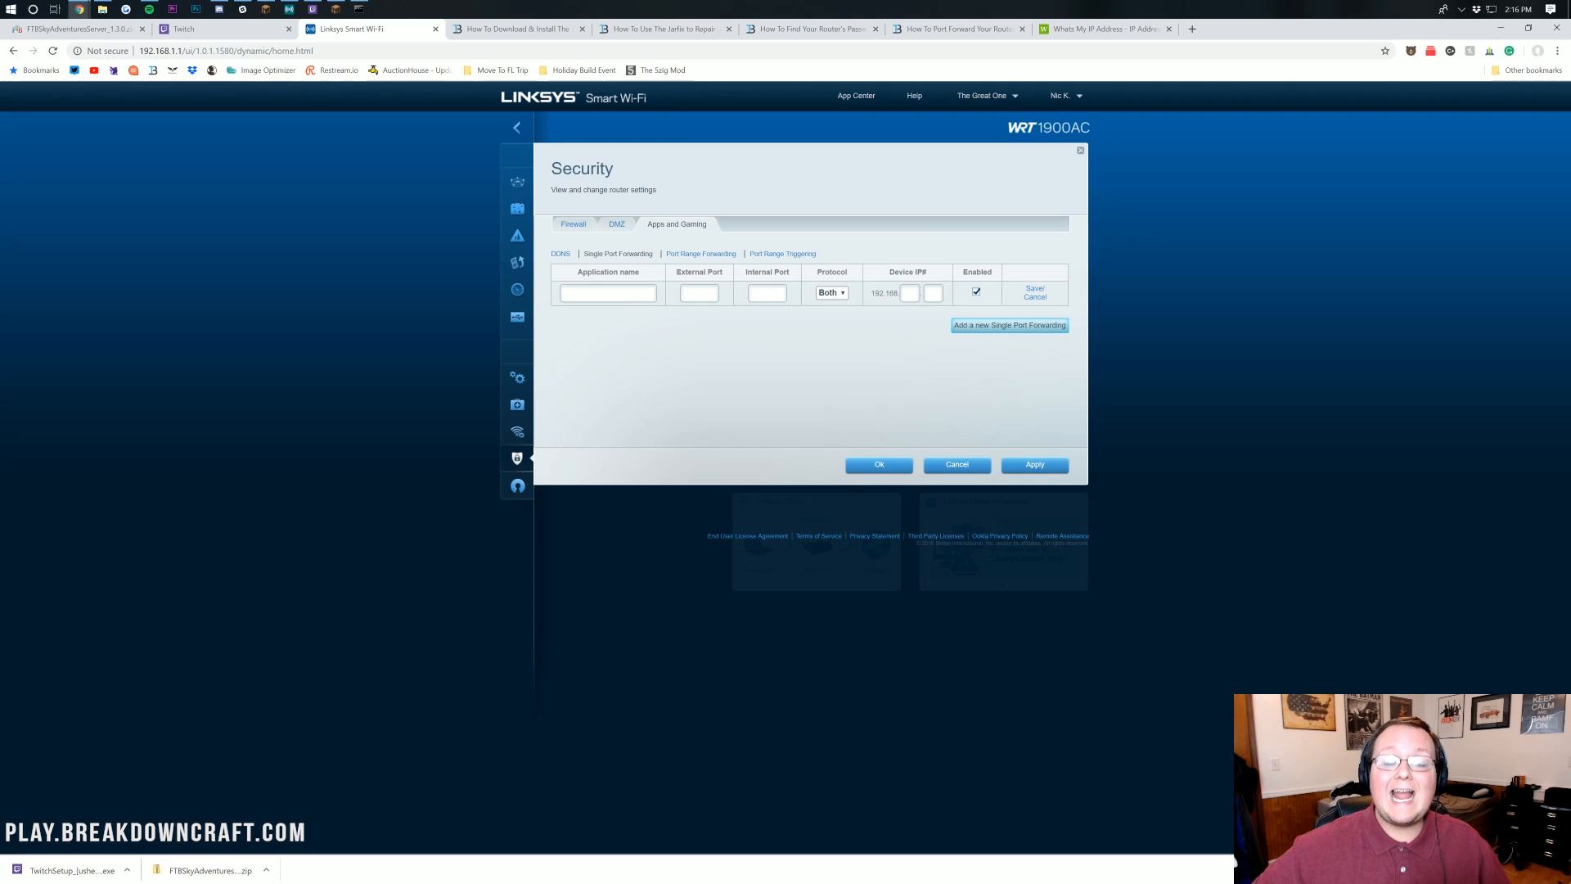
# Name the rule Minecraft, forward port 25565 over both protocols to 192.168.1.123, and save it
pyautogui.click(605, 291)
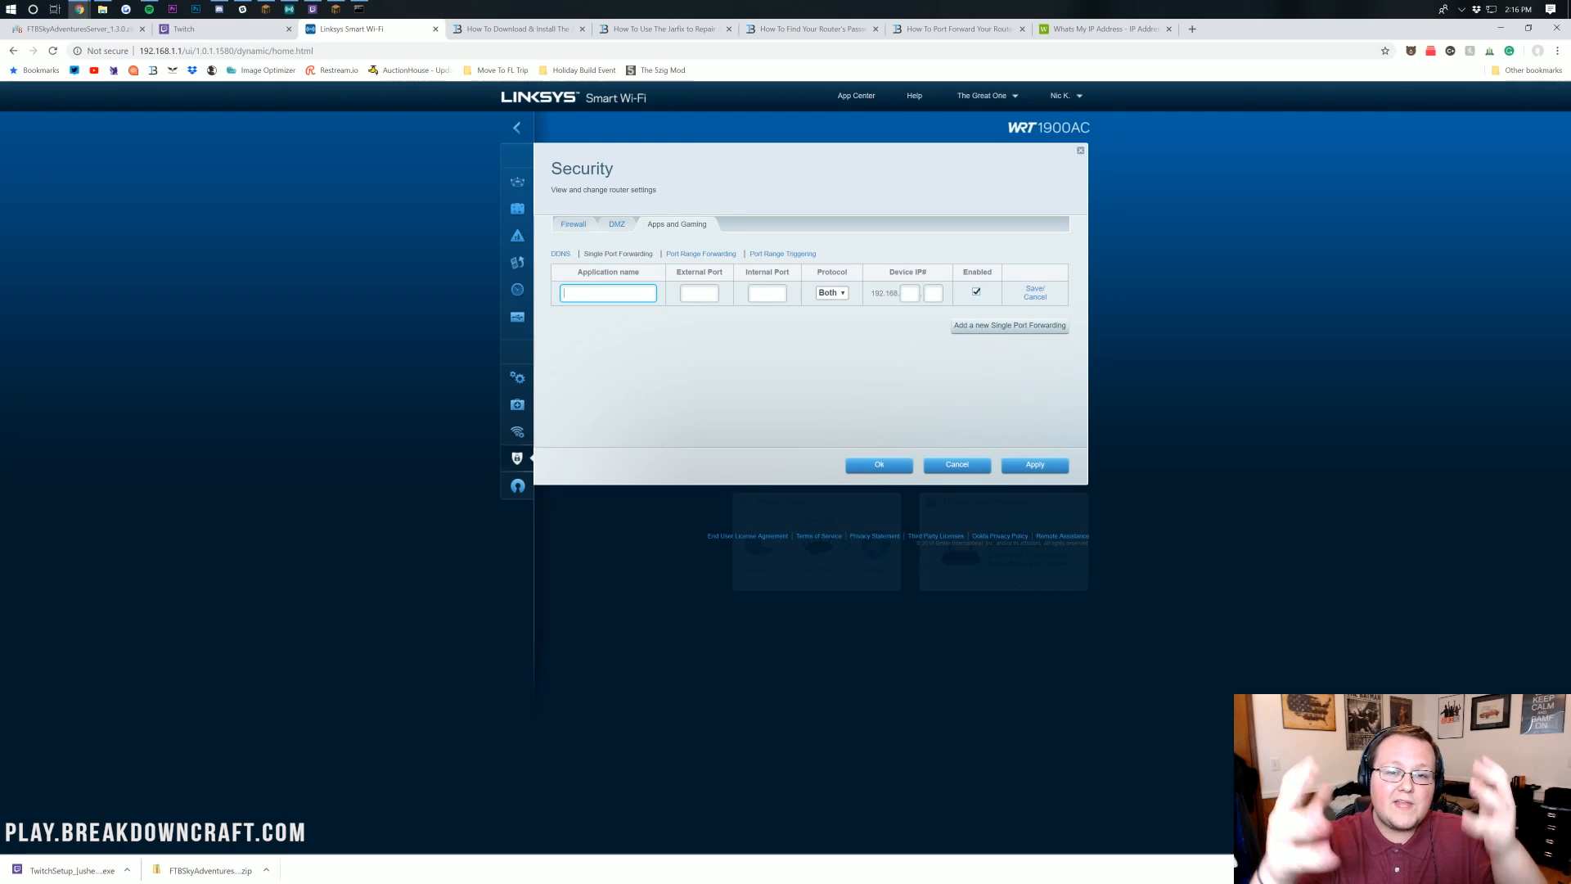
pyautogui.write('Minecr')
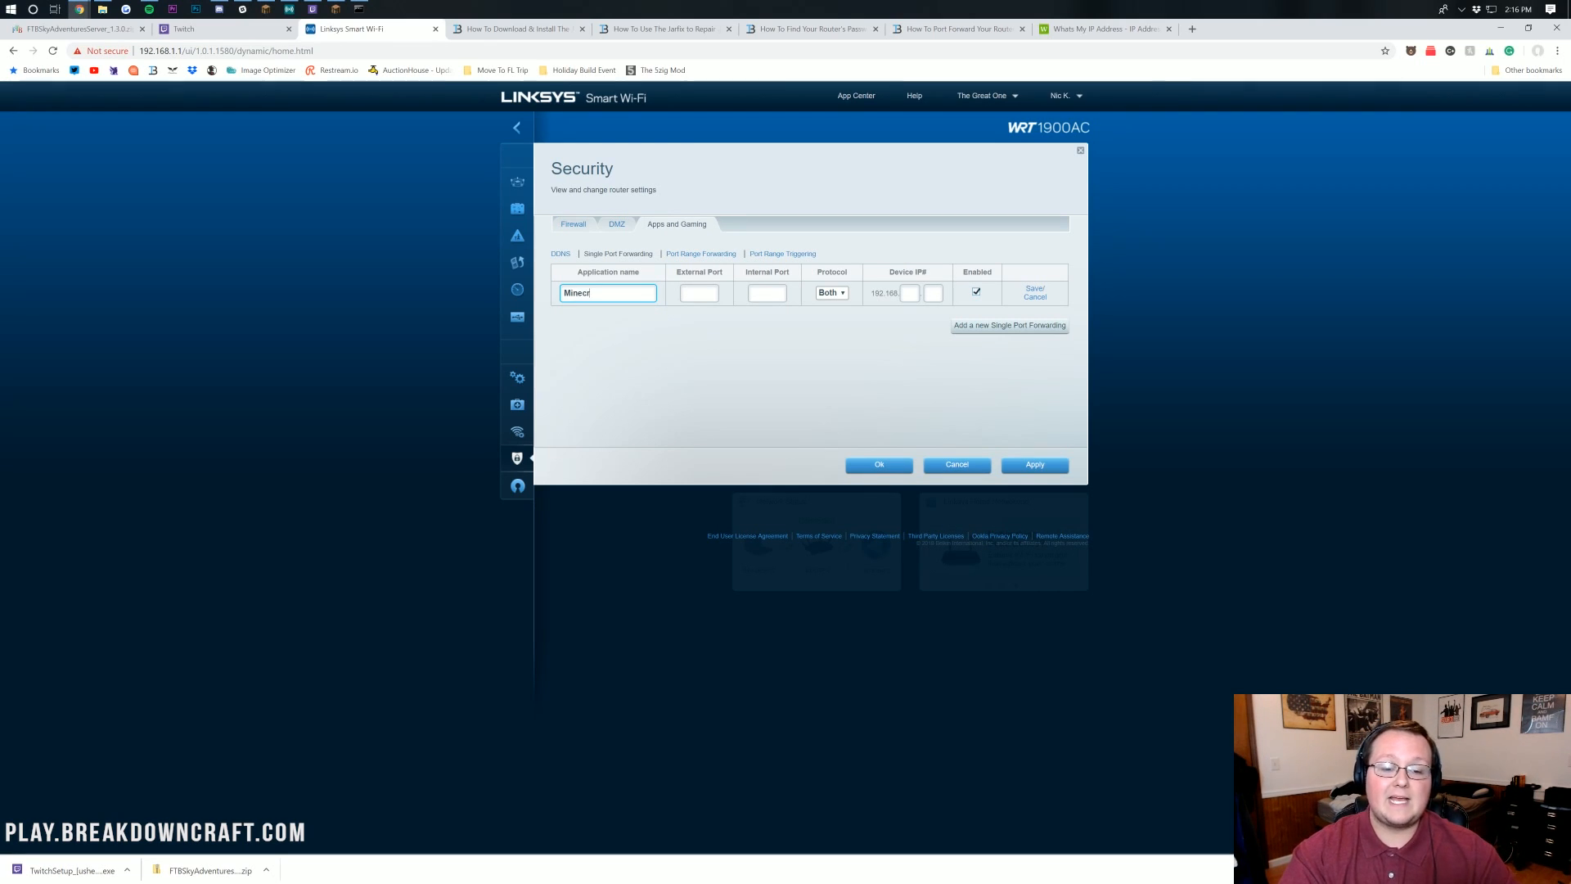
pyautogui.write('aft')
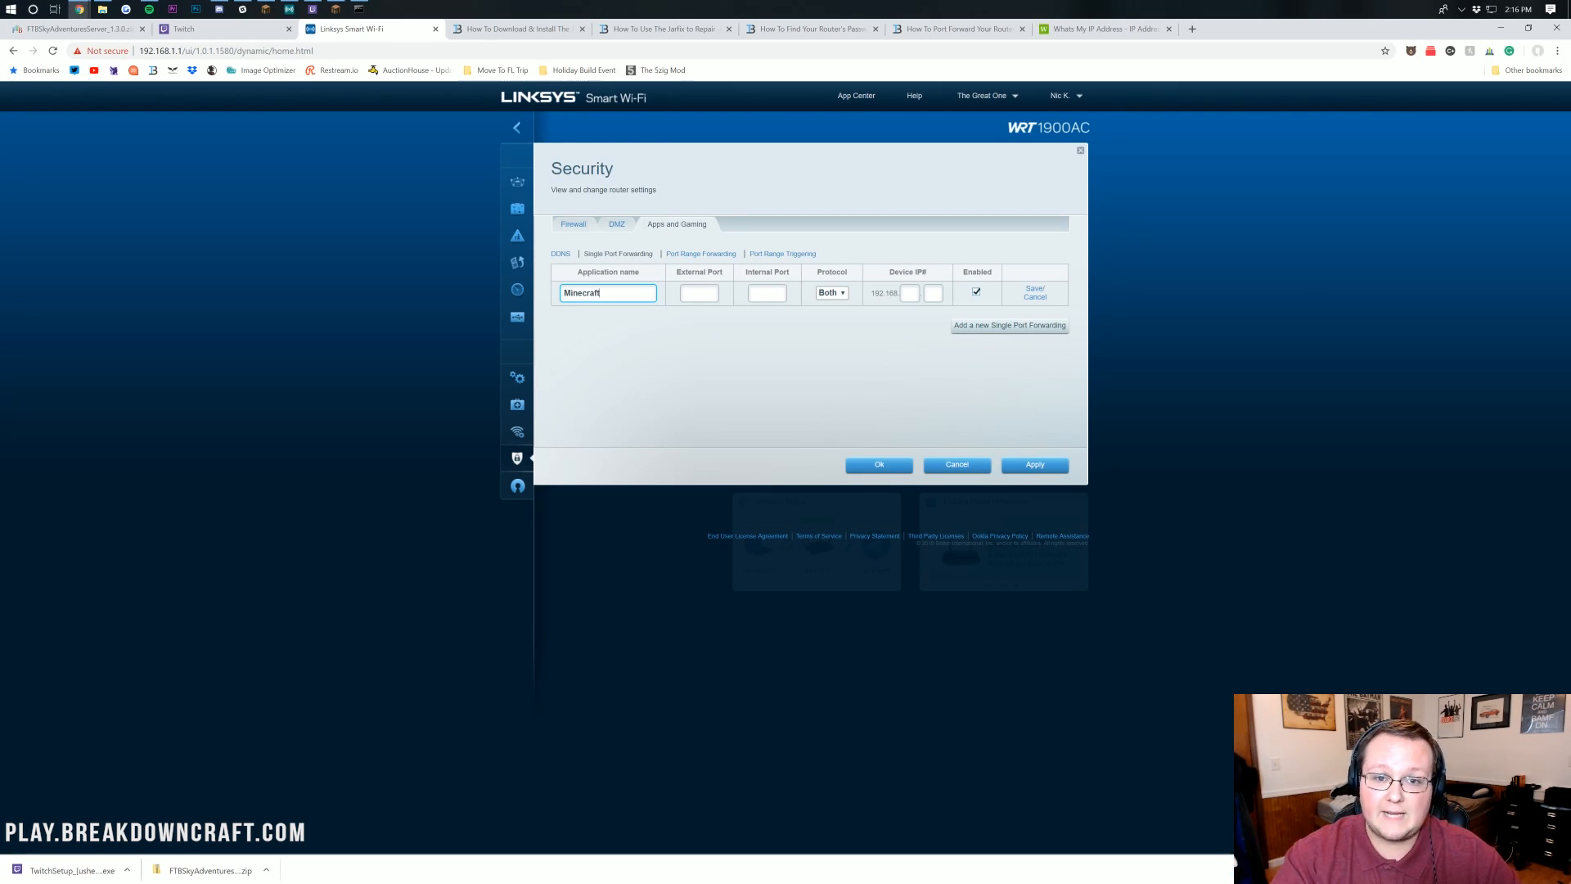
pyautogui.click(699, 293)
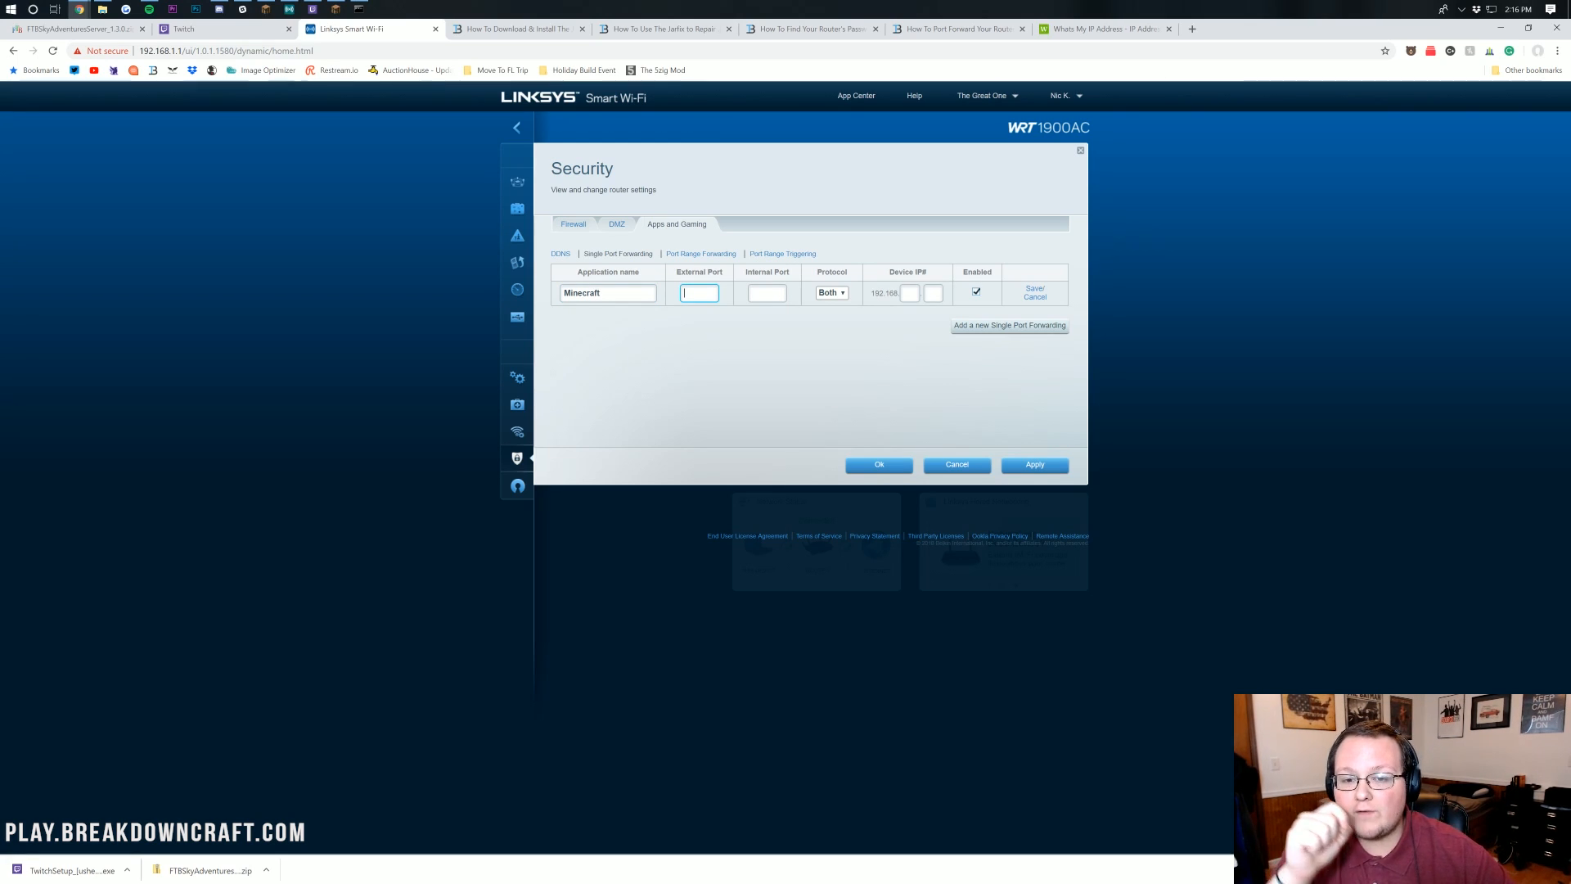
pyautogui.click(766, 292)
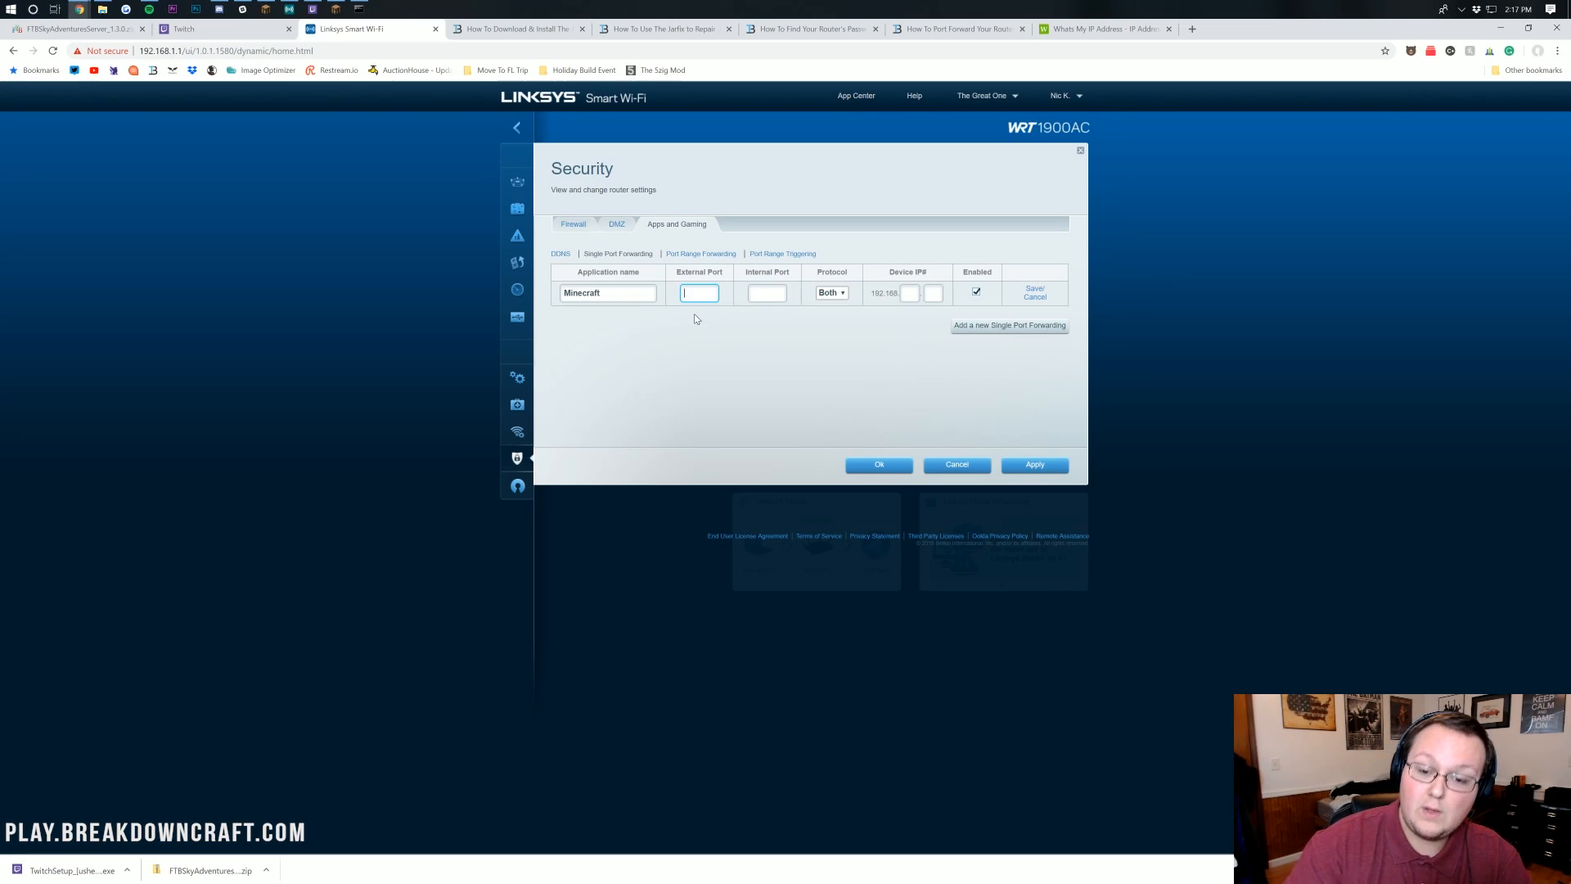
pyautogui.write('25567')
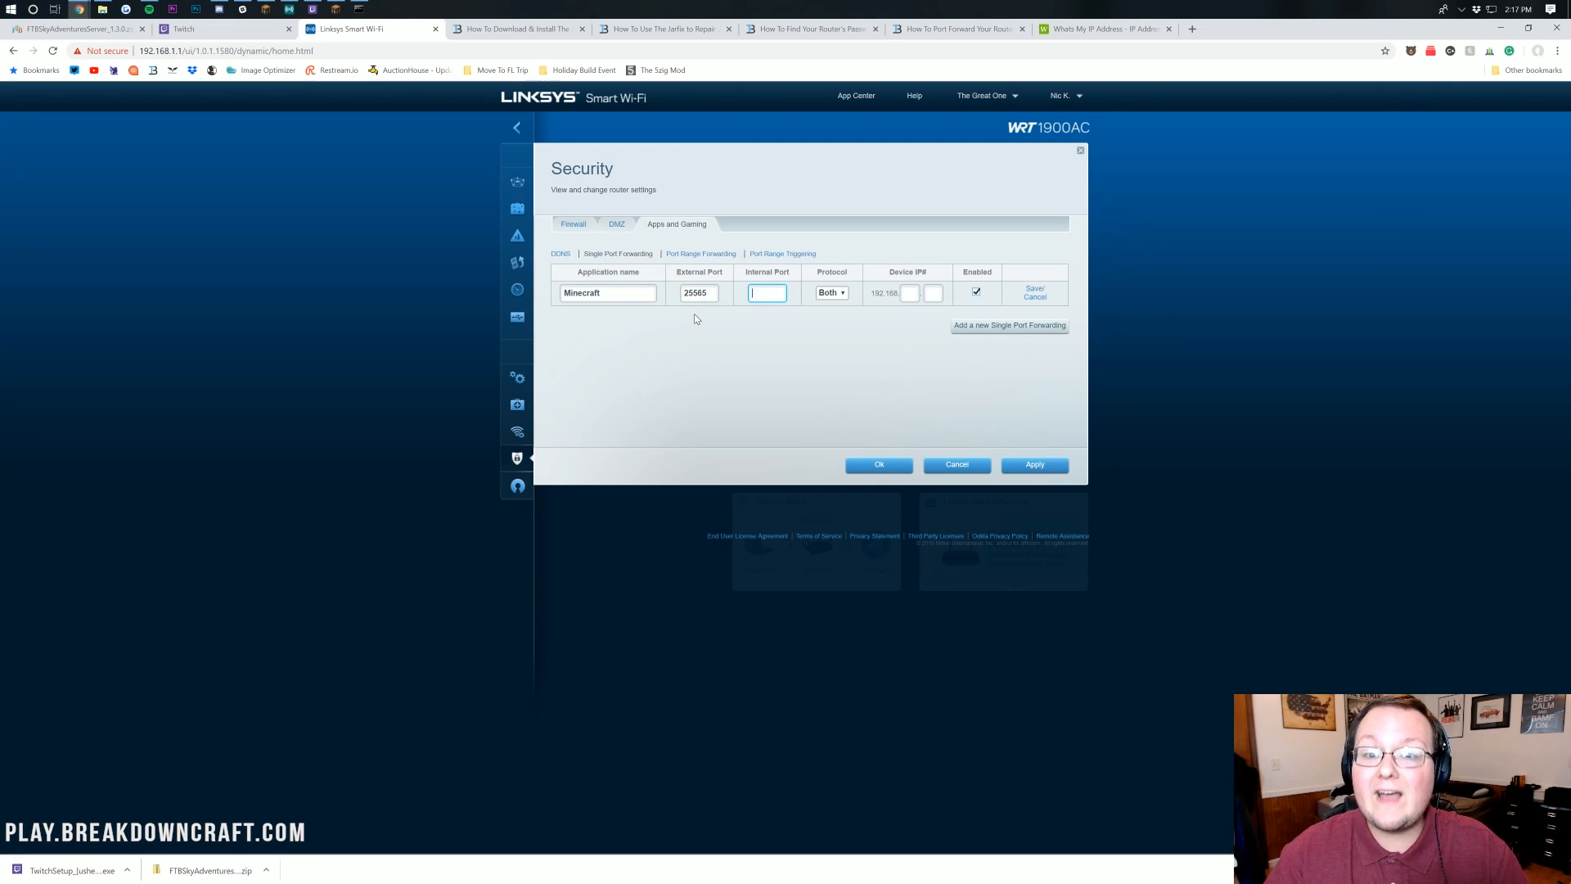
pyautogui.write('25565')
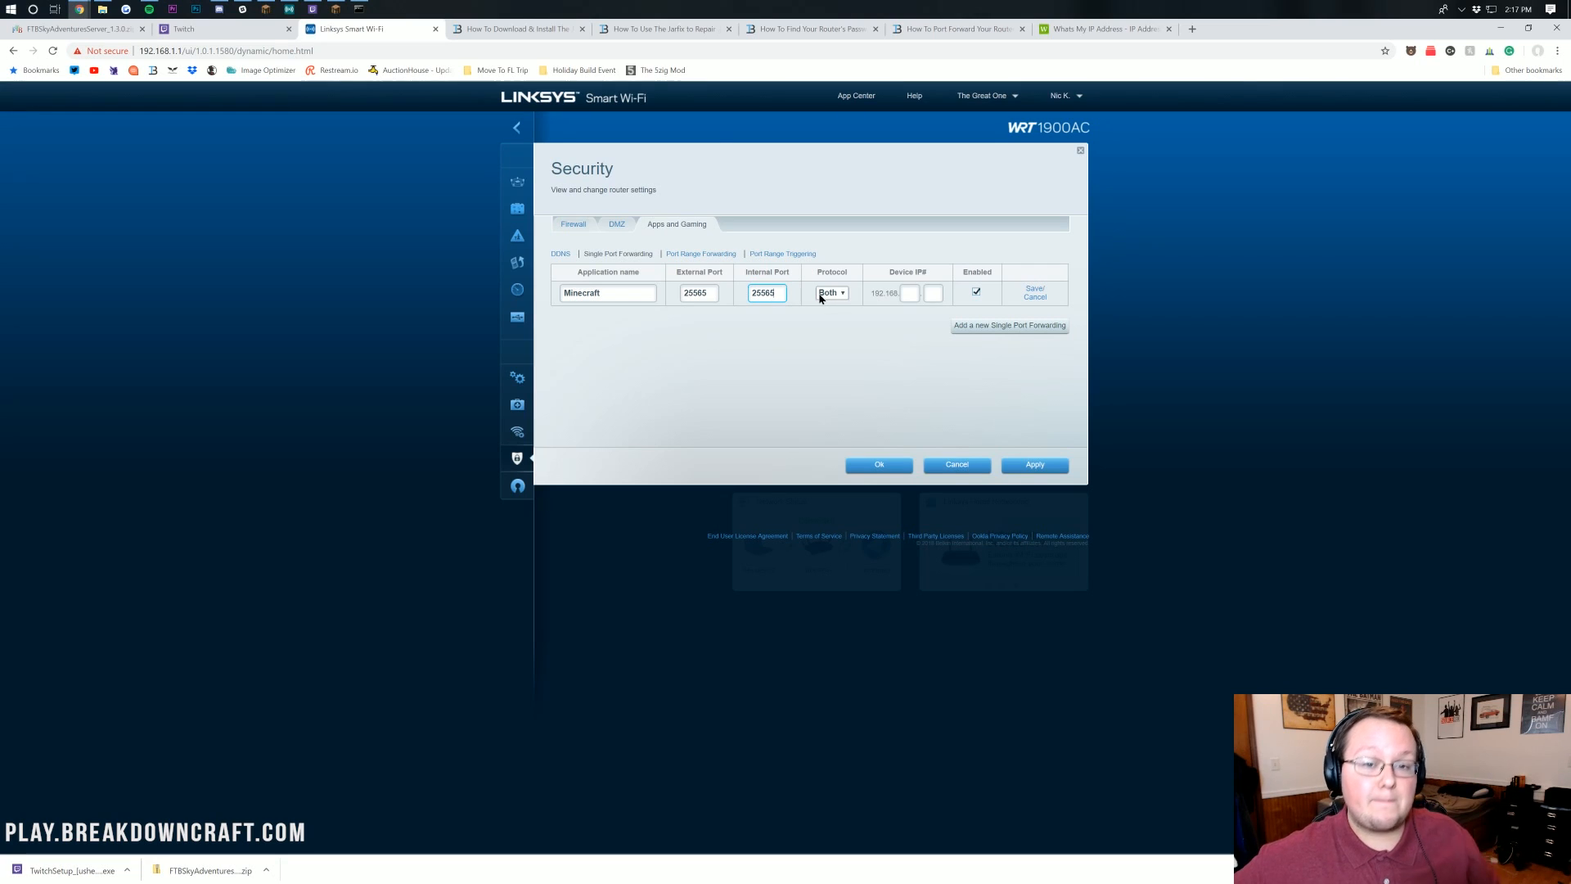
pyautogui.click(832, 292)
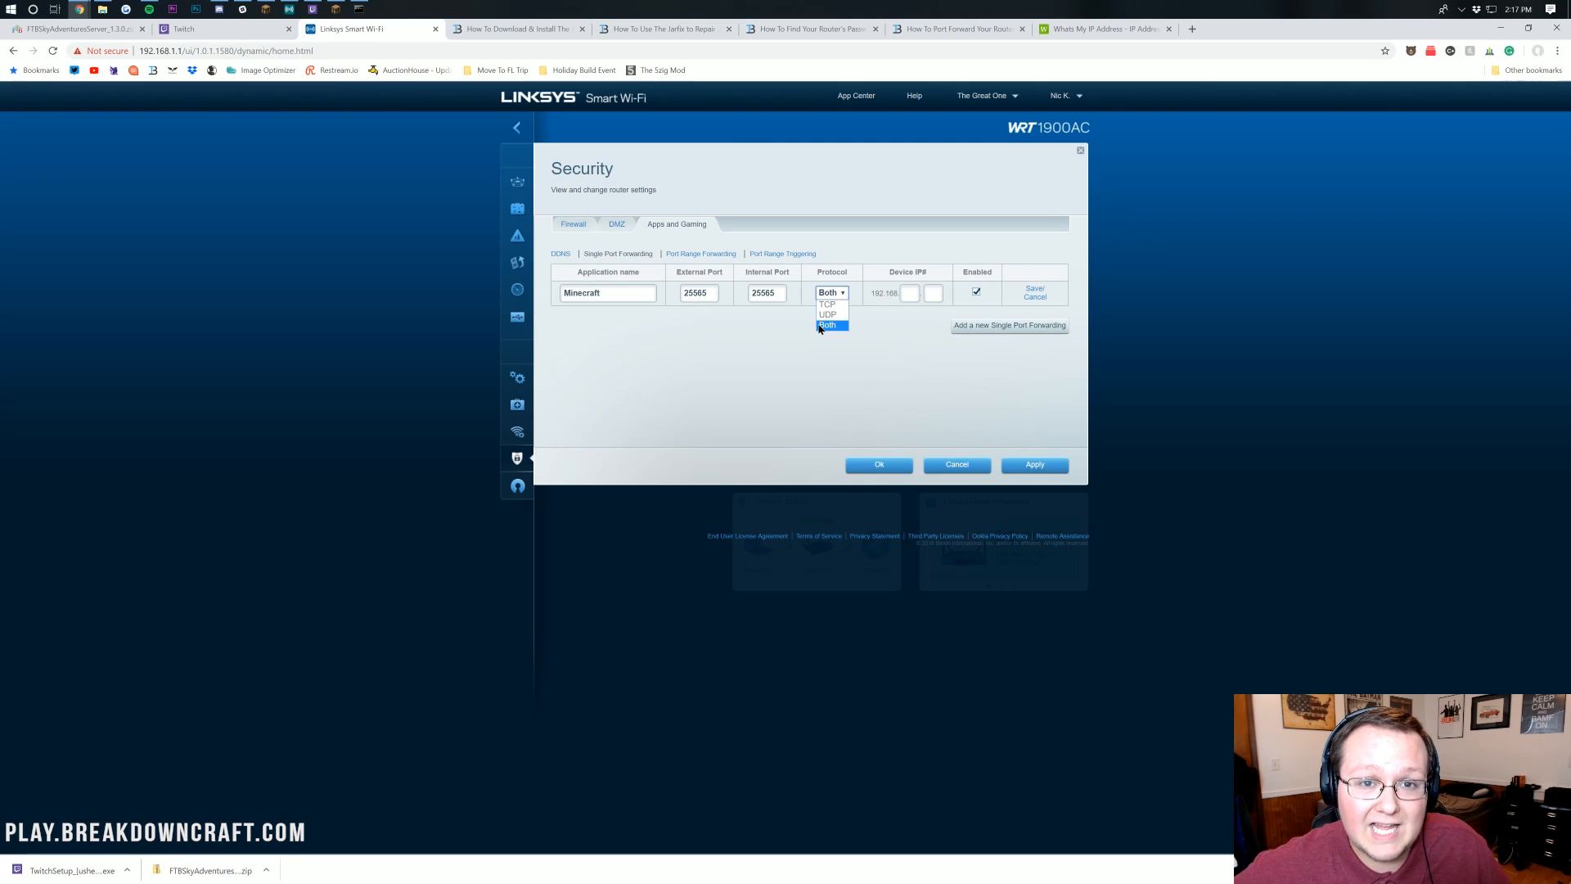
pyautogui.click(829, 324)
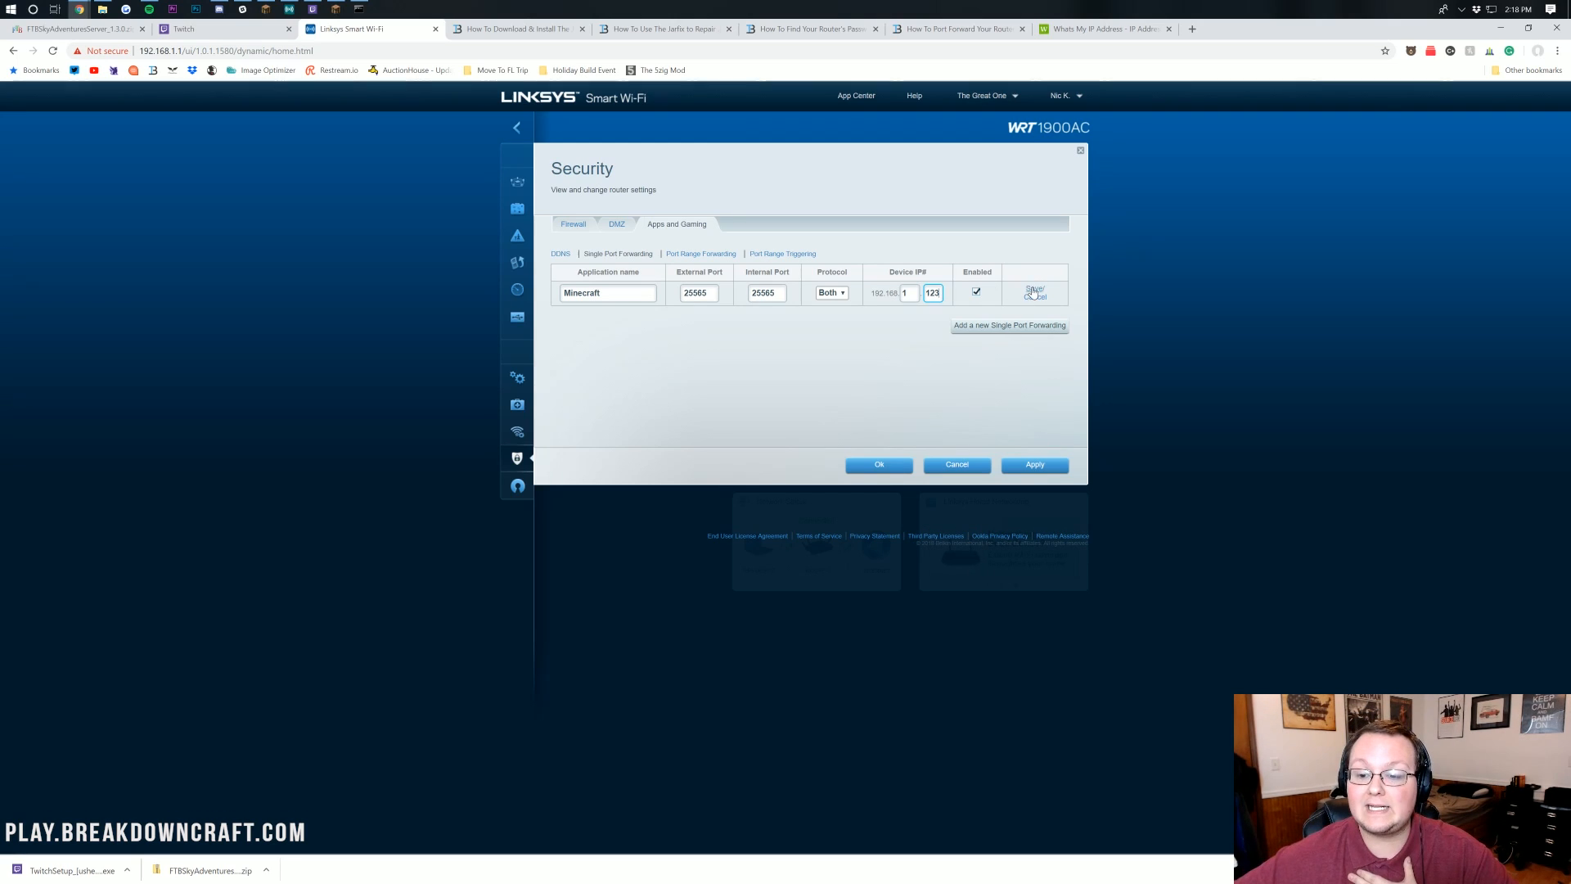
pyautogui.click(1034, 463)
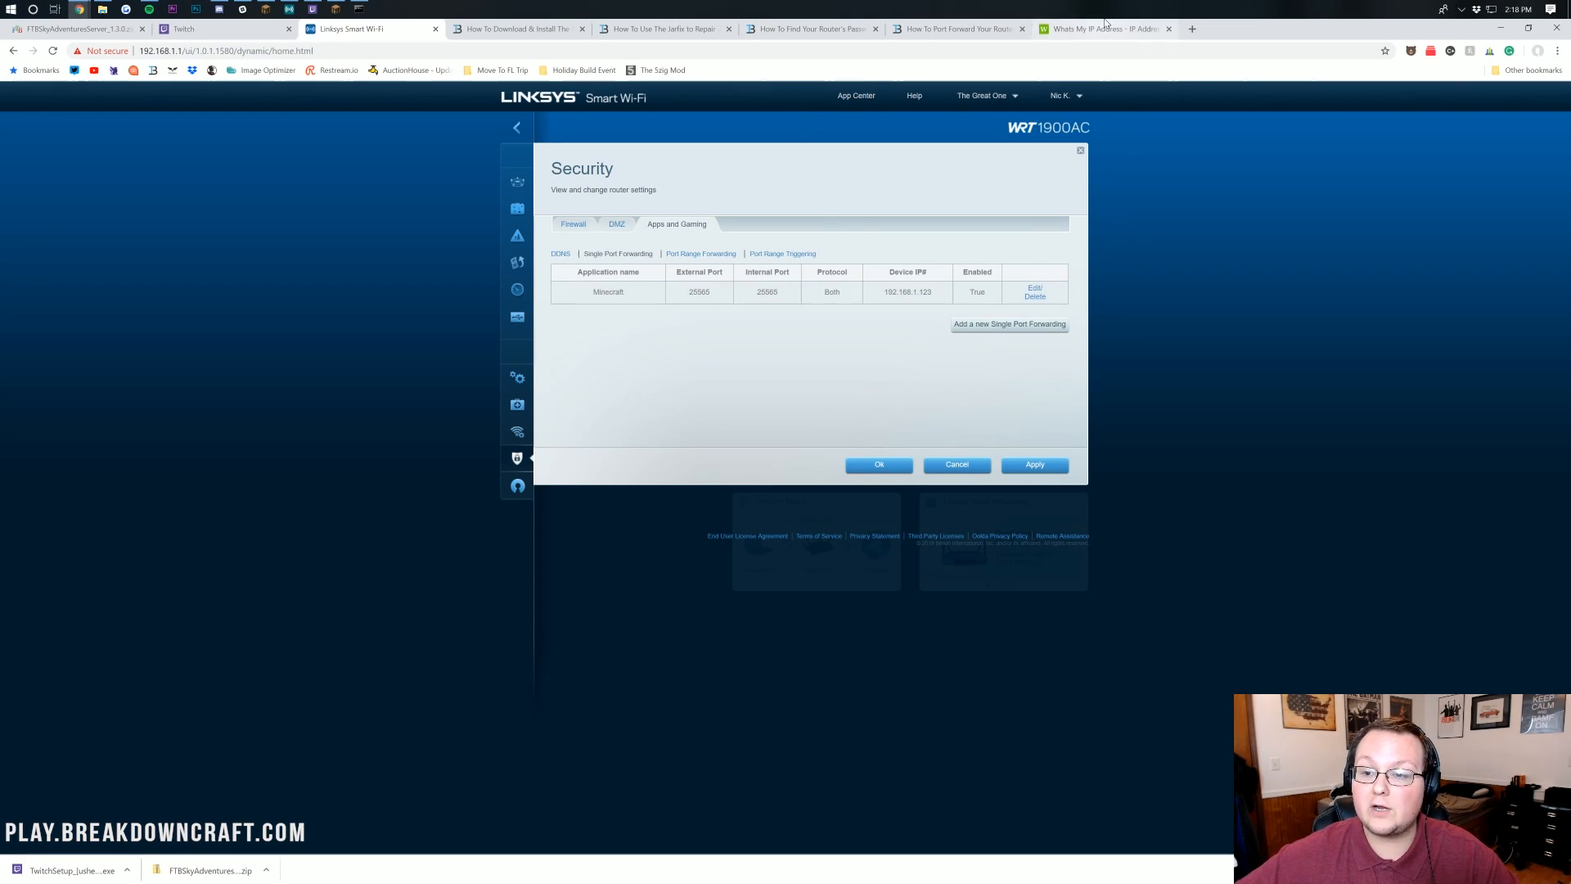
pyautogui.moveTo(1129, 65)
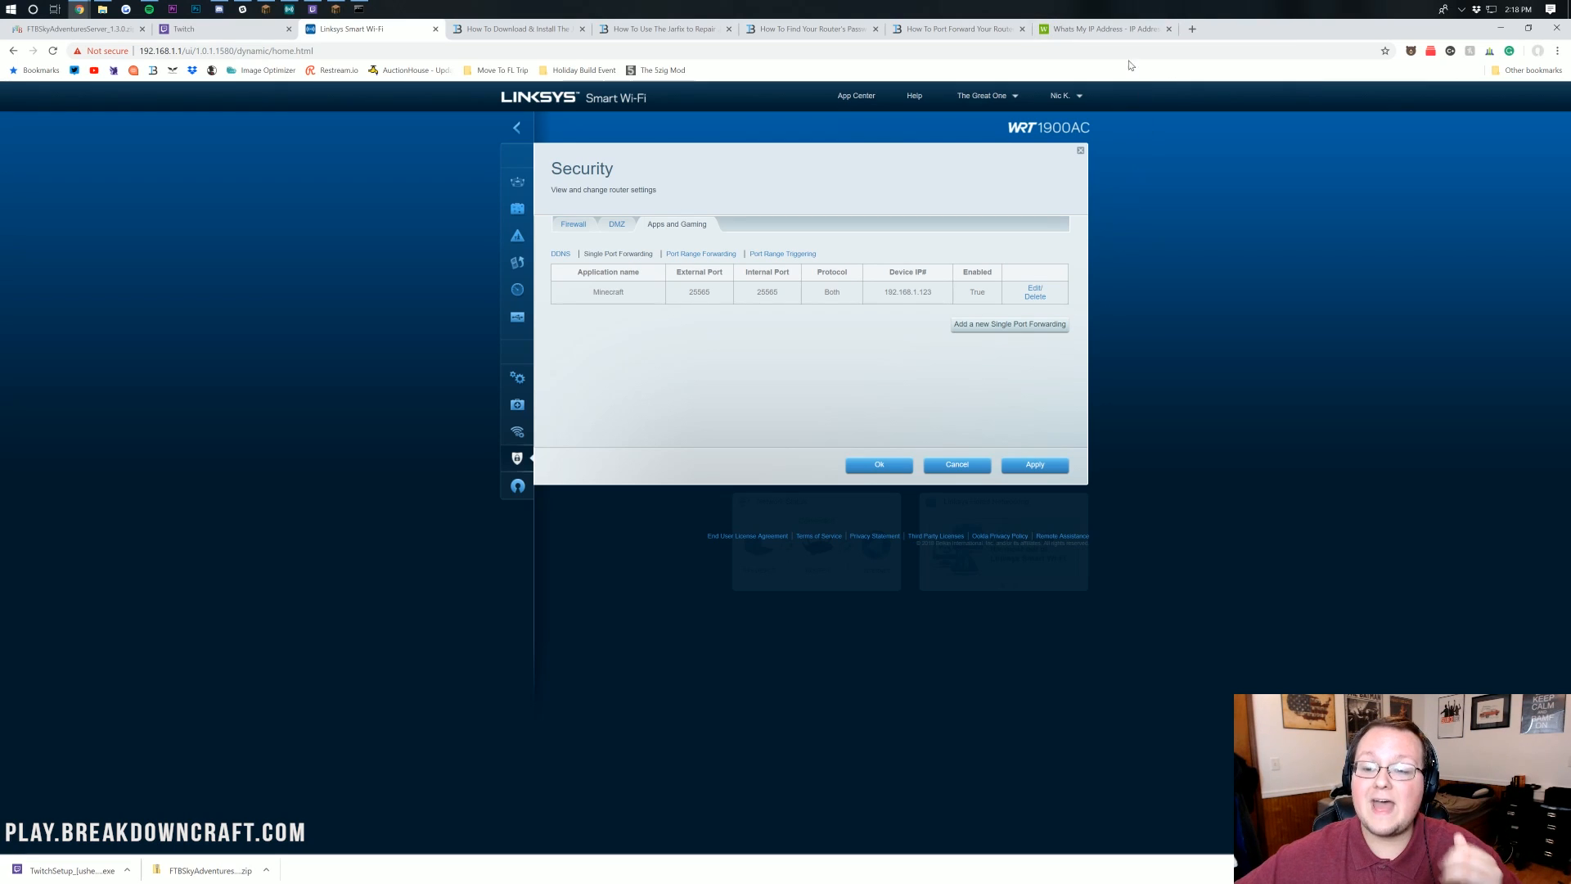
# Look up the public IP ending in 128 on WhatsMyIP and hide Chrome
pyautogui.click(1102, 28)
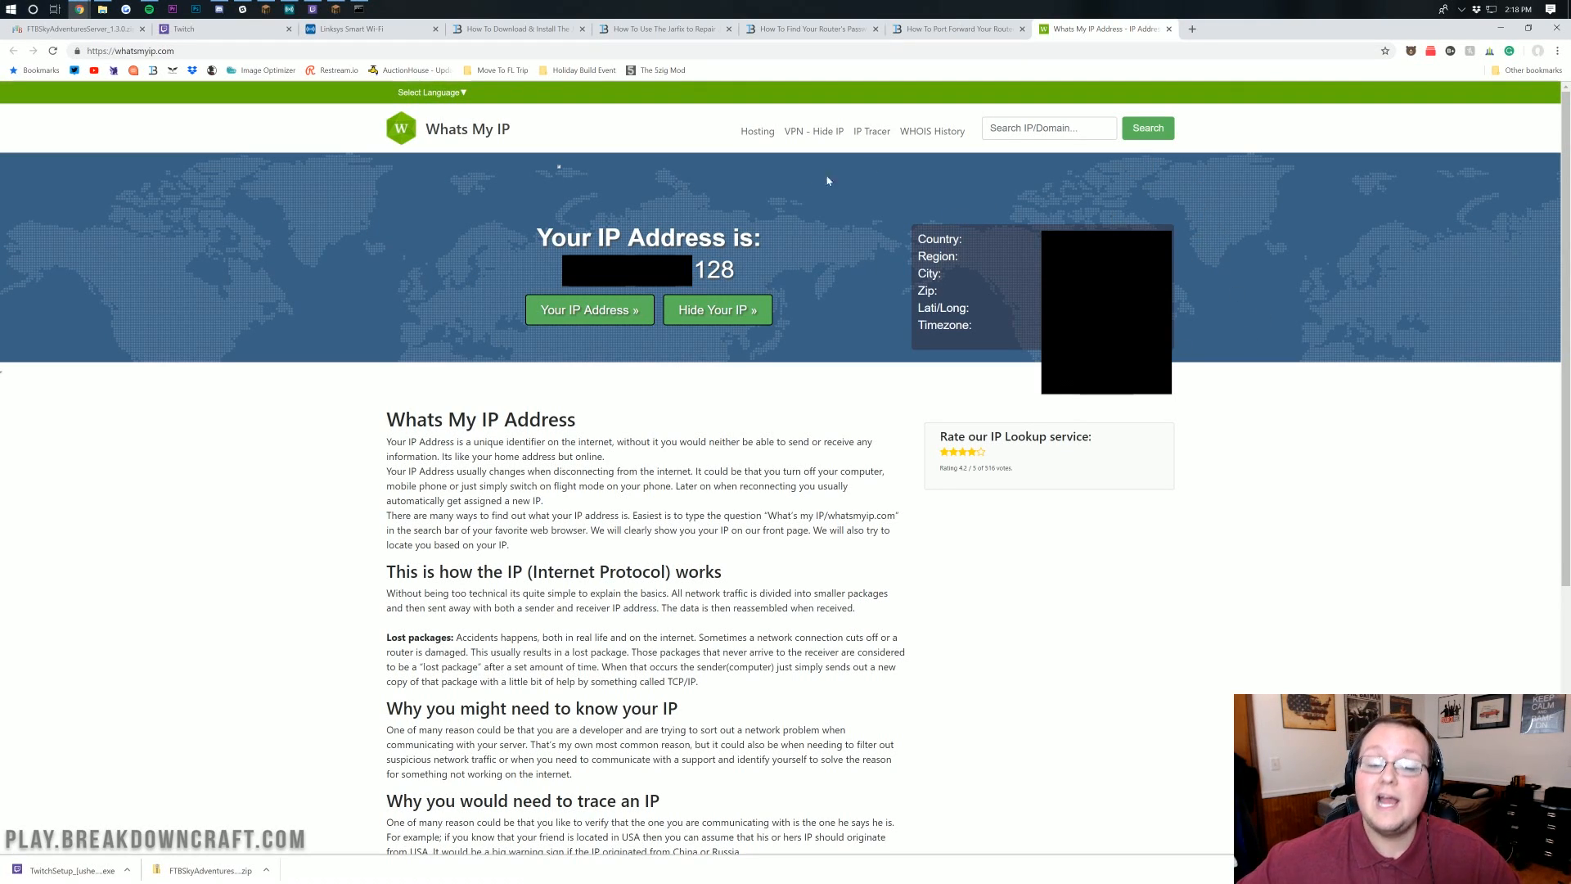
pyautogui.moveTo(841, 269)
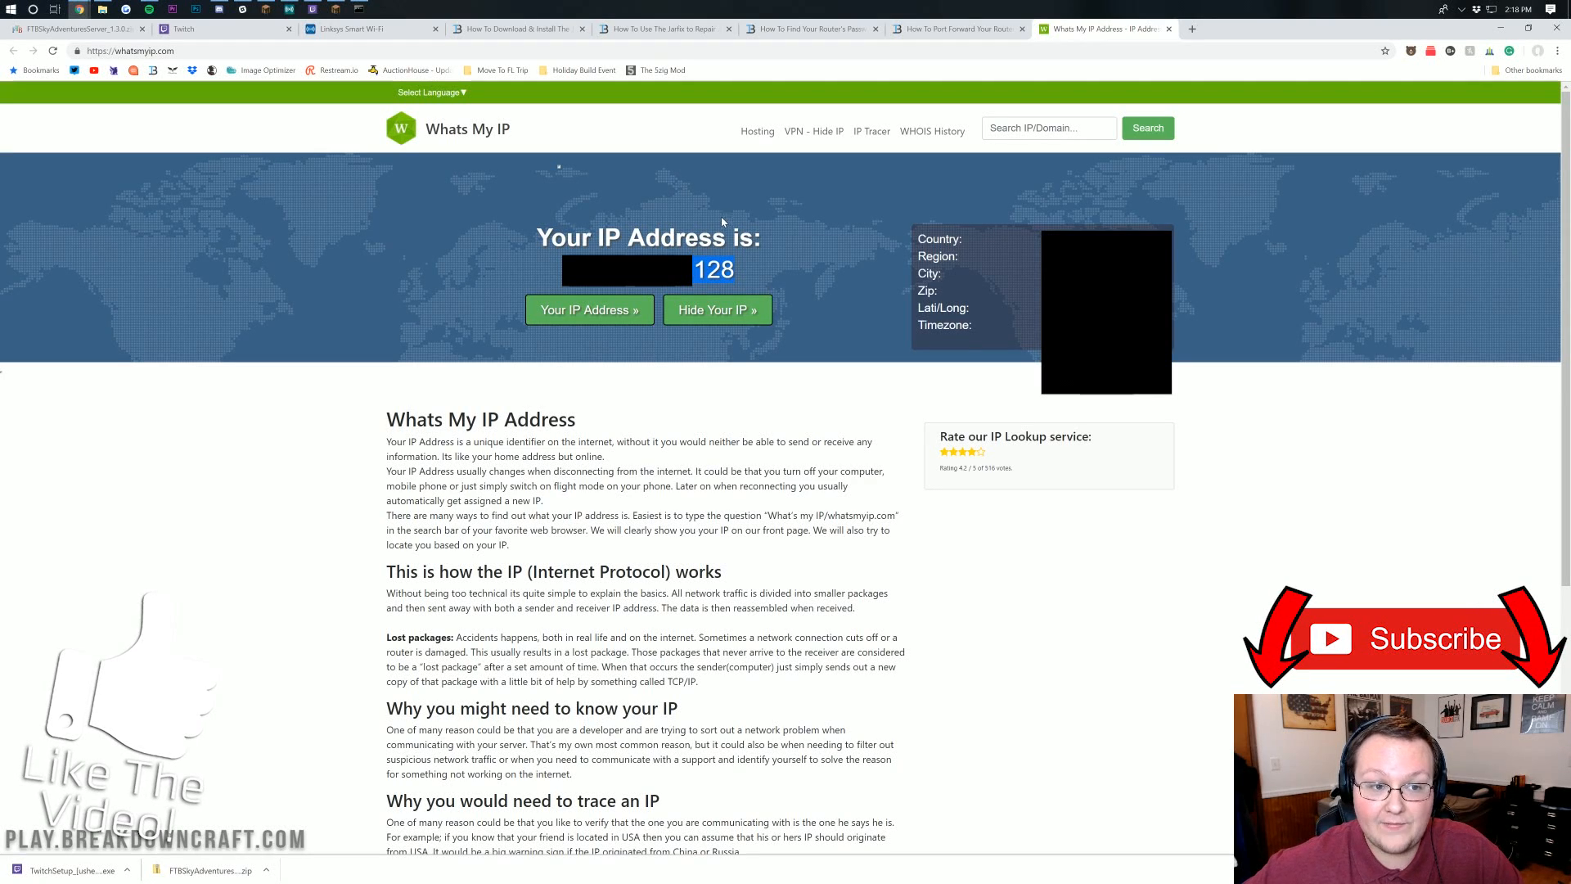
pyautogui.moveTo(586, 216)
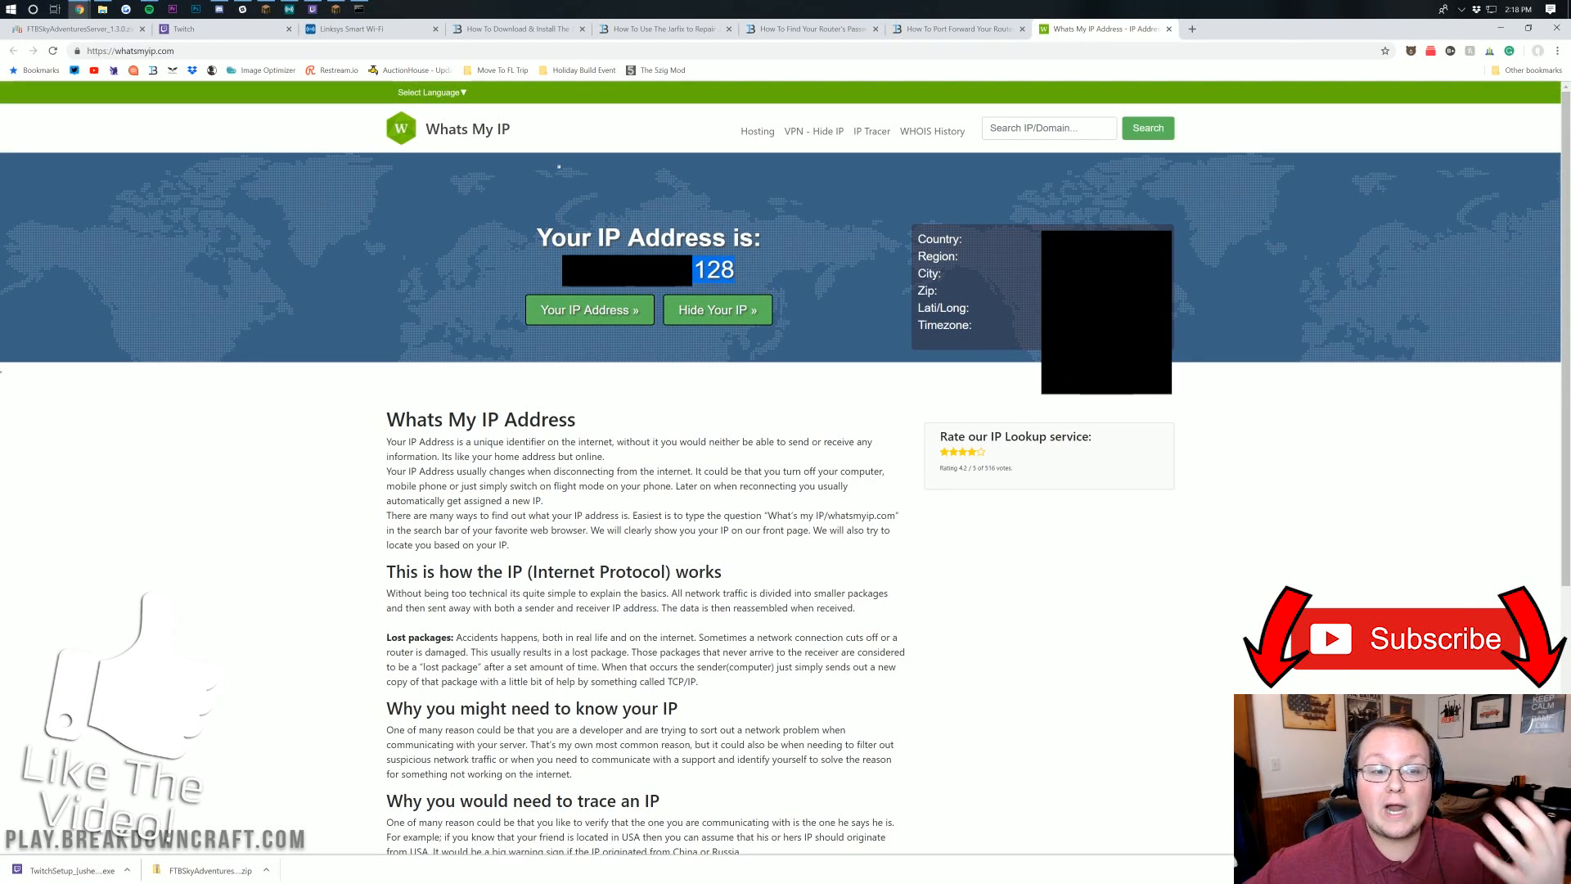
pyautogui.click(371, 28)
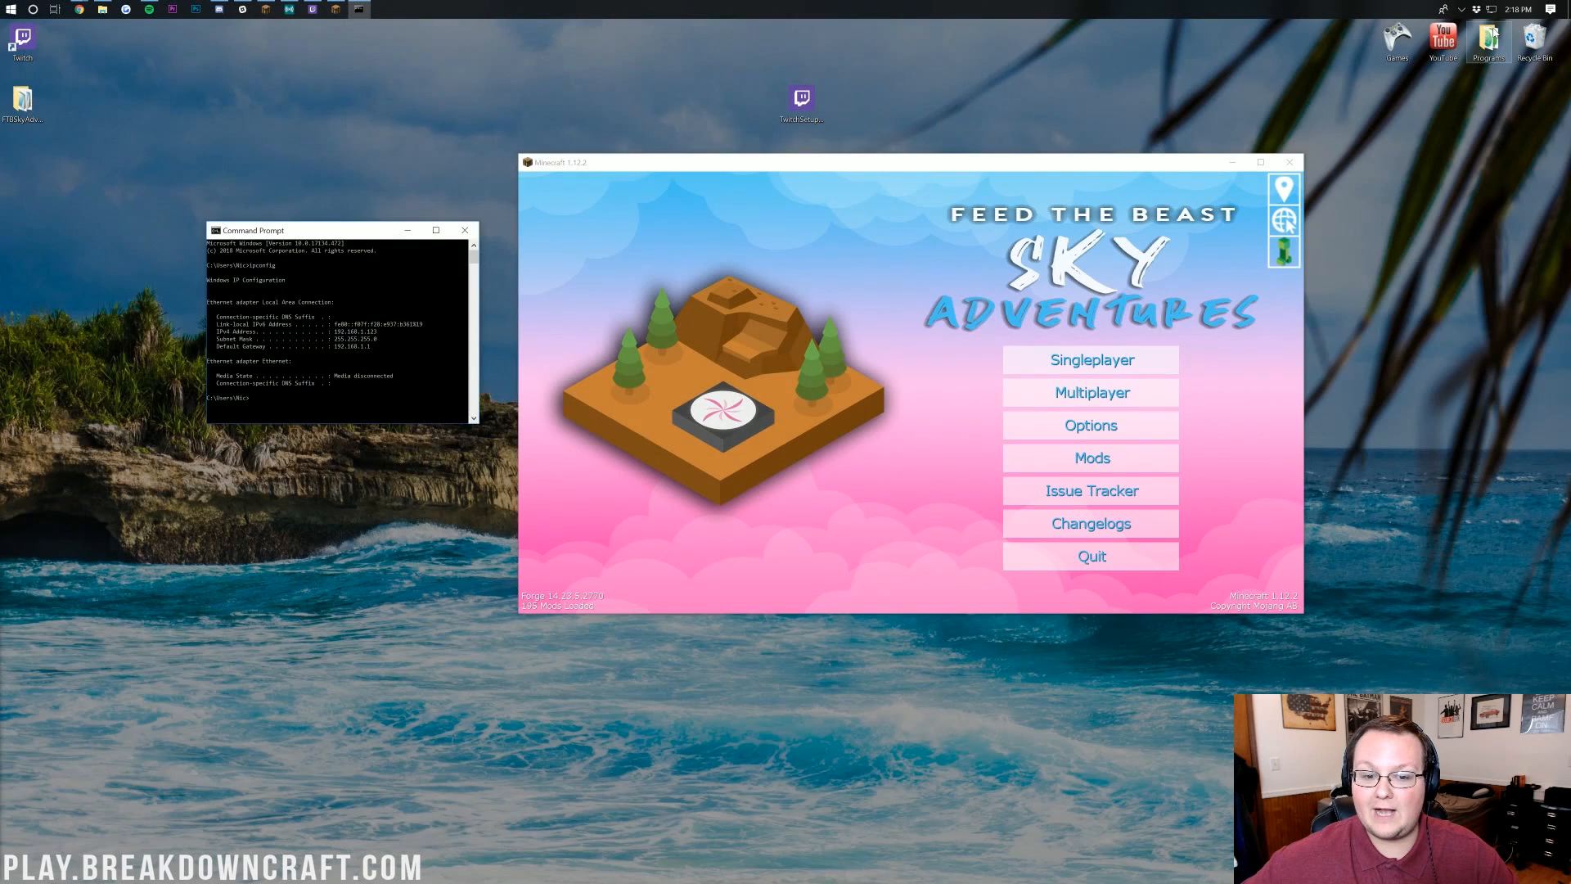
pyautogui.moveTo(230, 85)
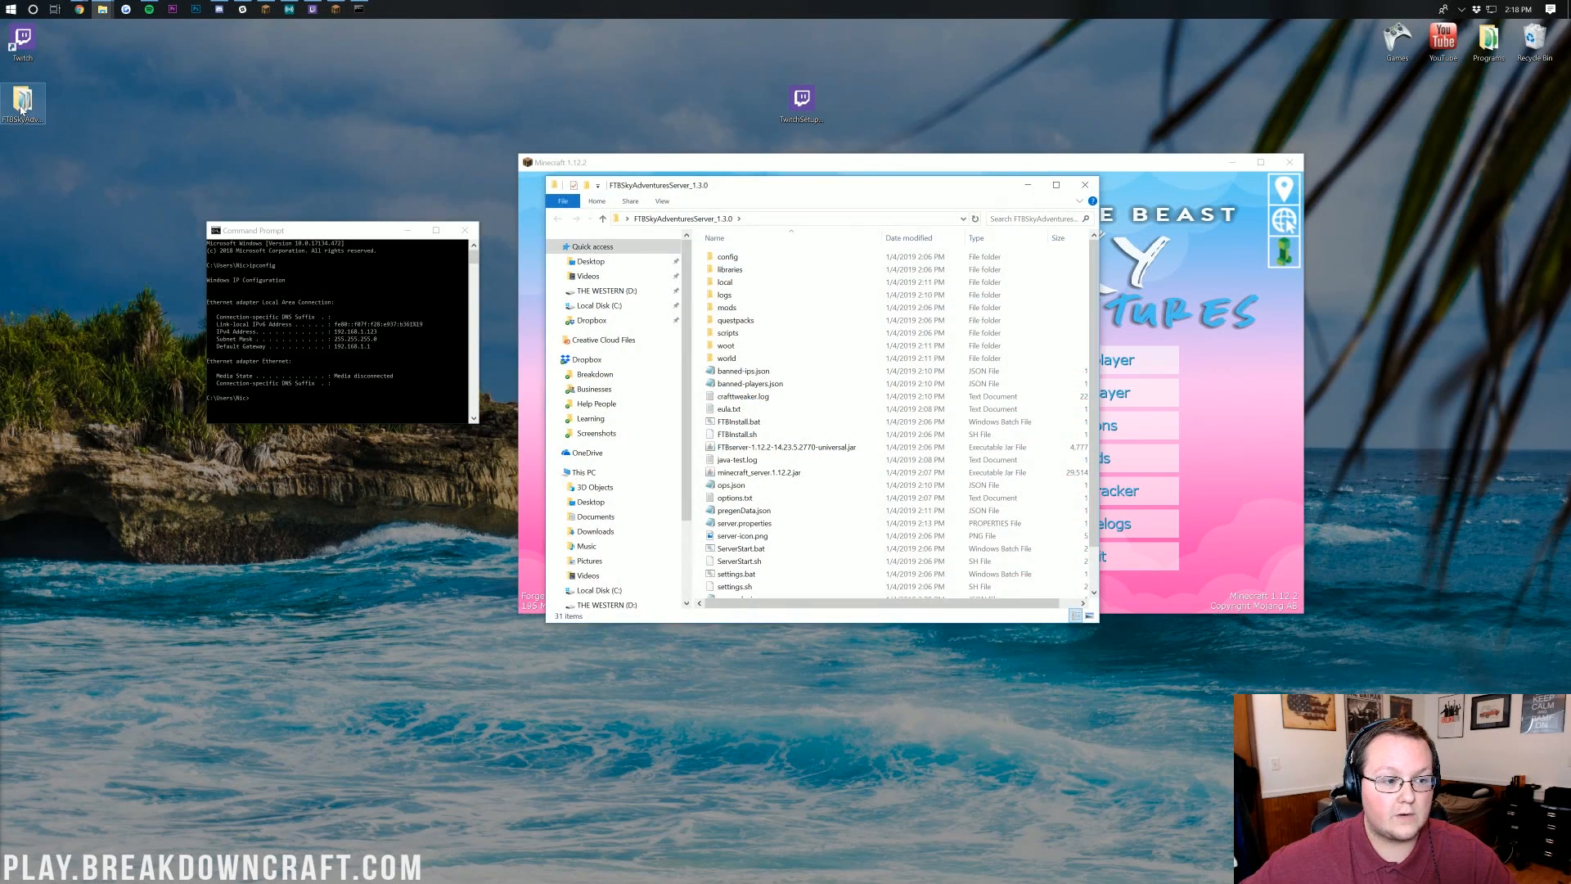
# Launch ServerStart.bat from the FTBSkyAdventuresServer folder and close the old ipconfig prompt
pyautogui.click(736, 458)
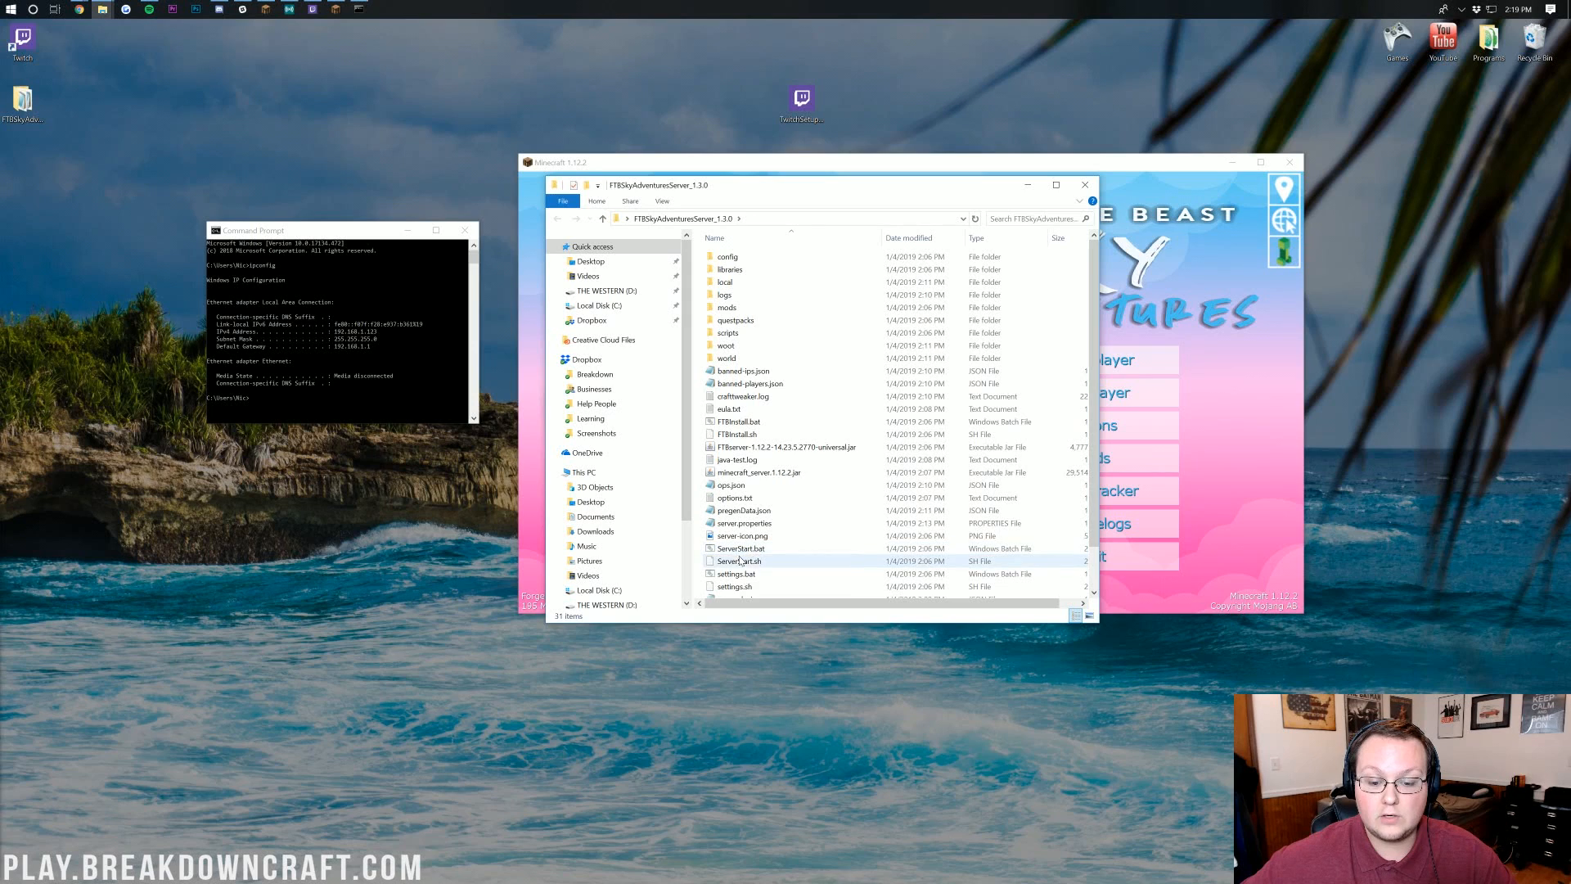
pyautogui.doubleClick(740, 548)
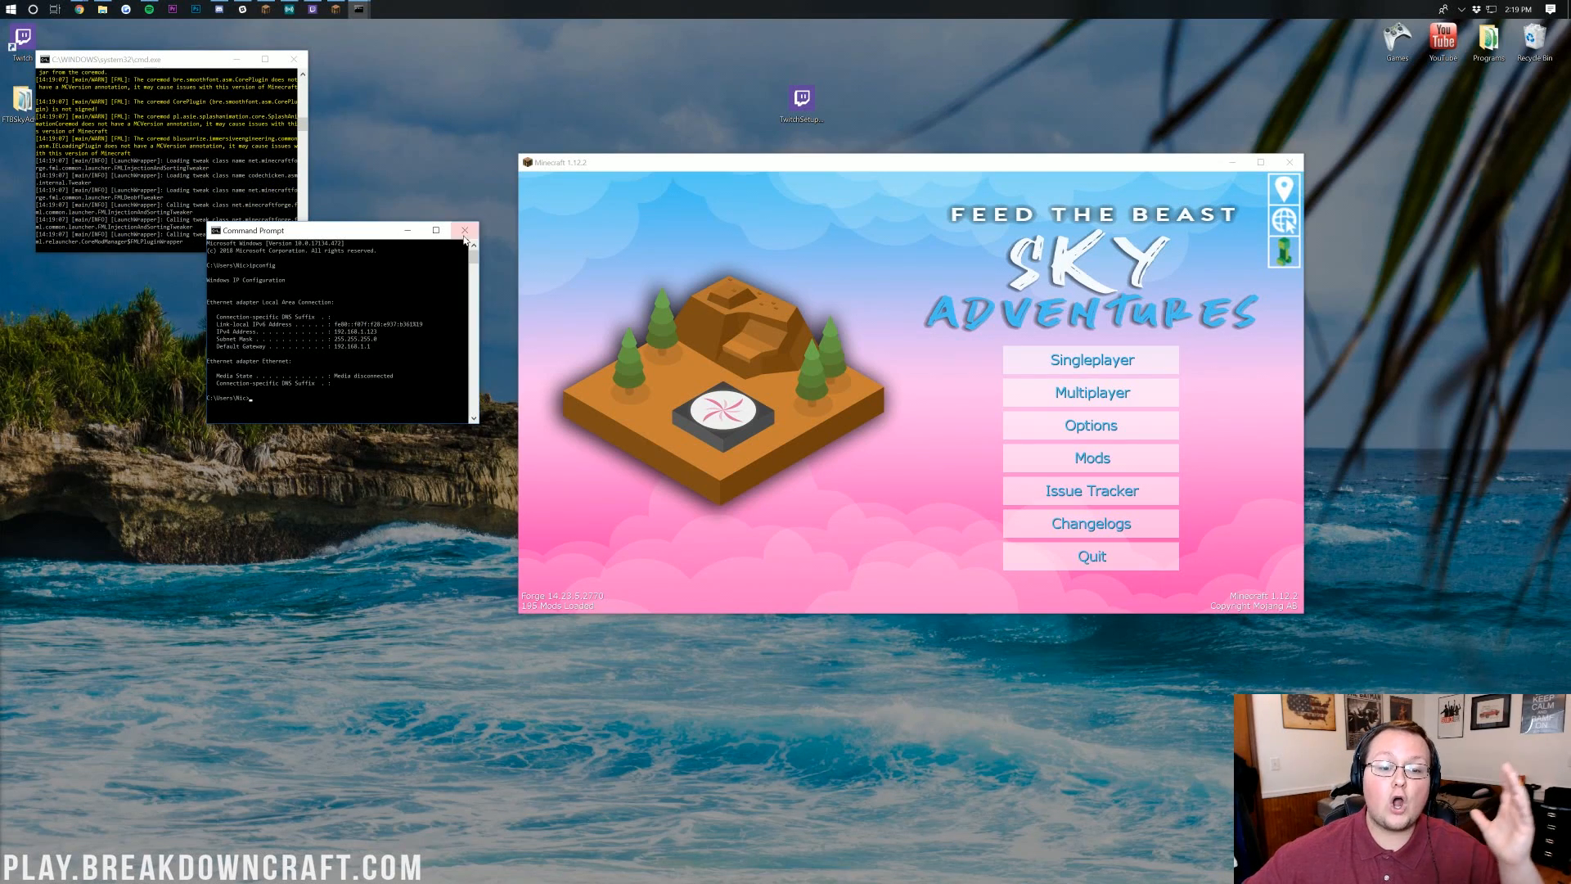
pyautogui.click(463, 231)
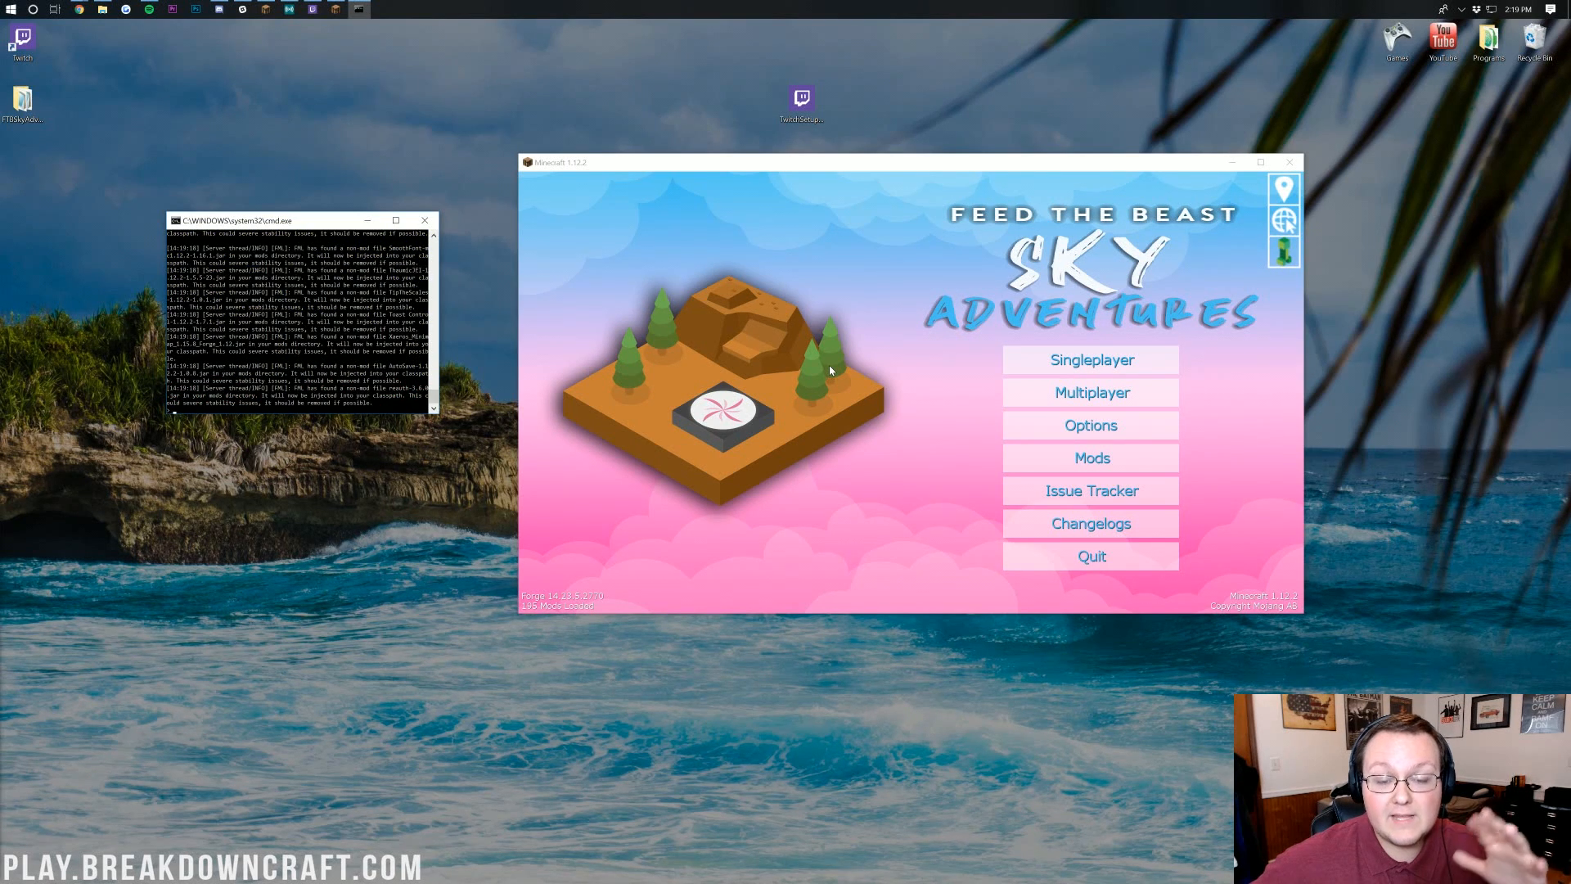
pyautogui.moveTo(665, 349)
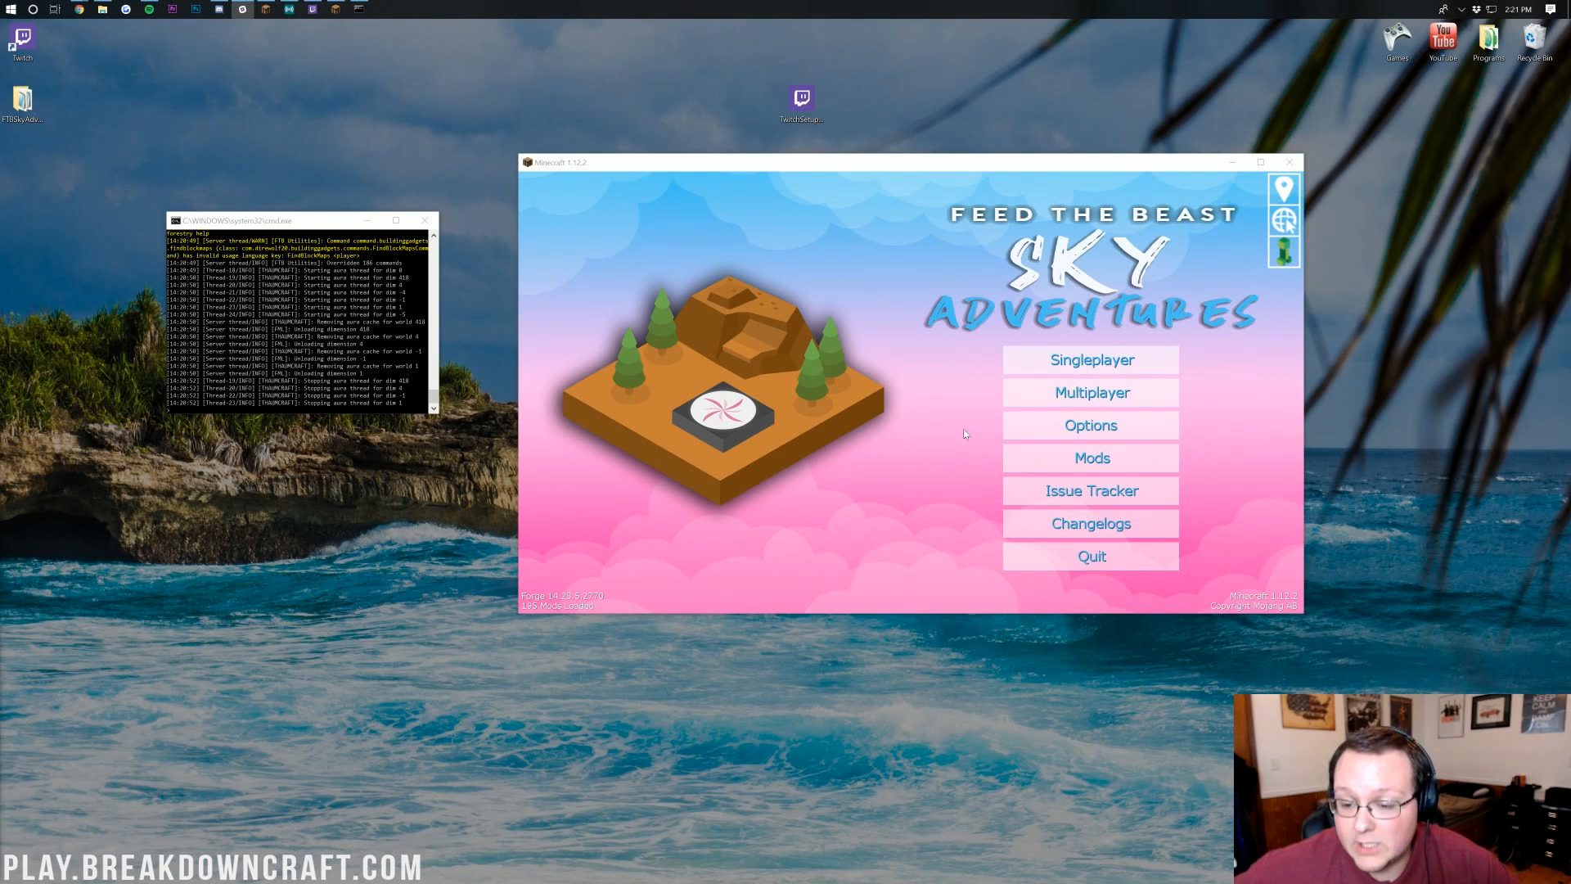
# Join the server via Multiplayer Direct Connect at the public address starting with 128
pyautogui.click(1090, 391)
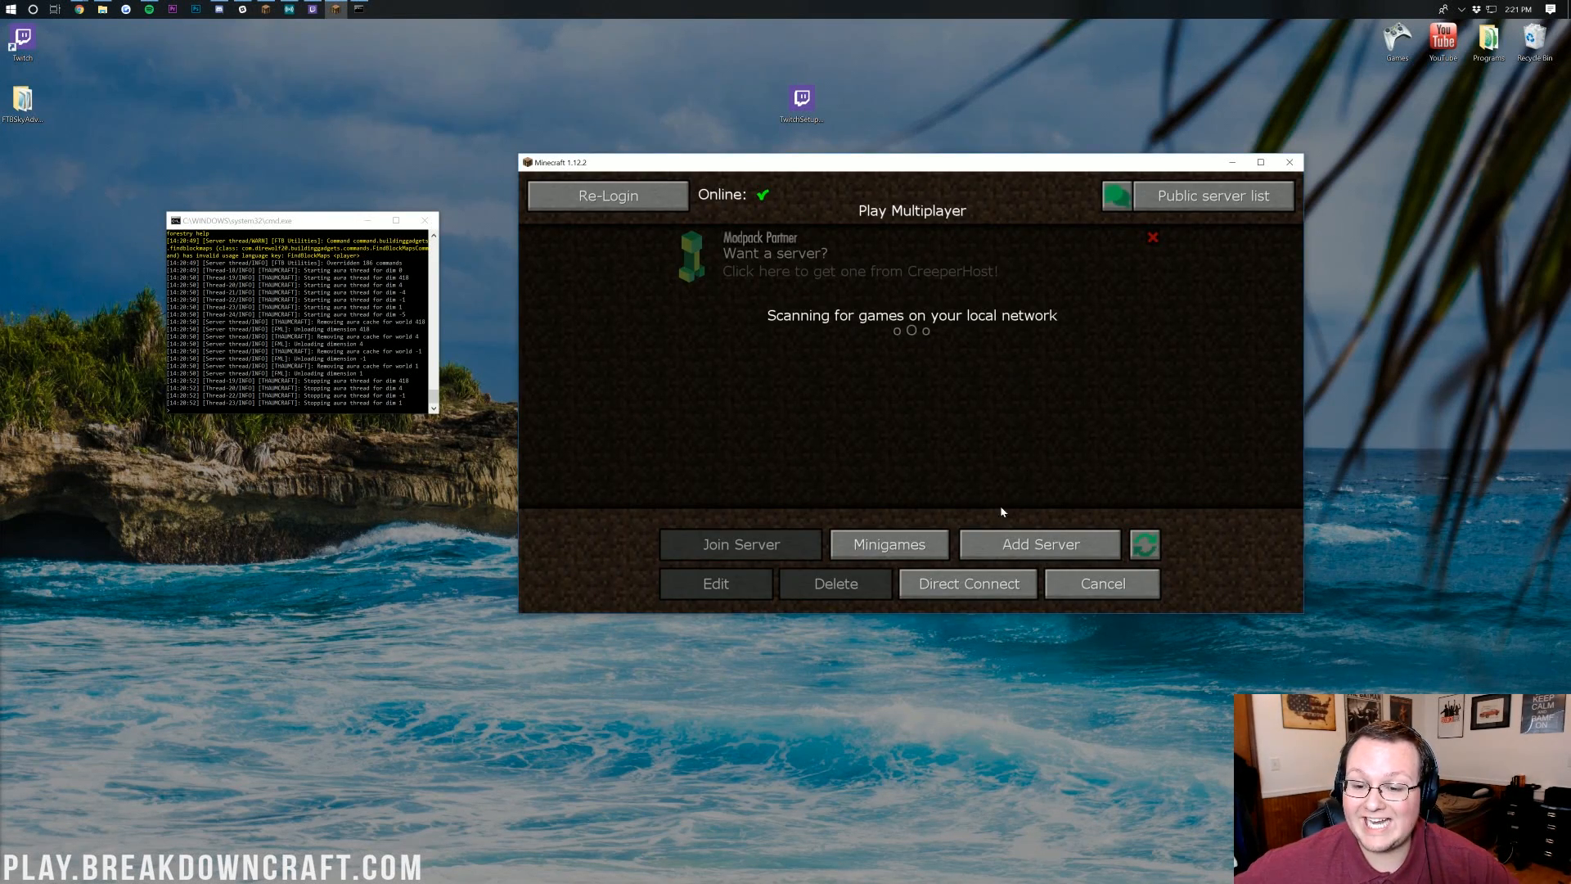
pyautogui.moveTo(968, 583)
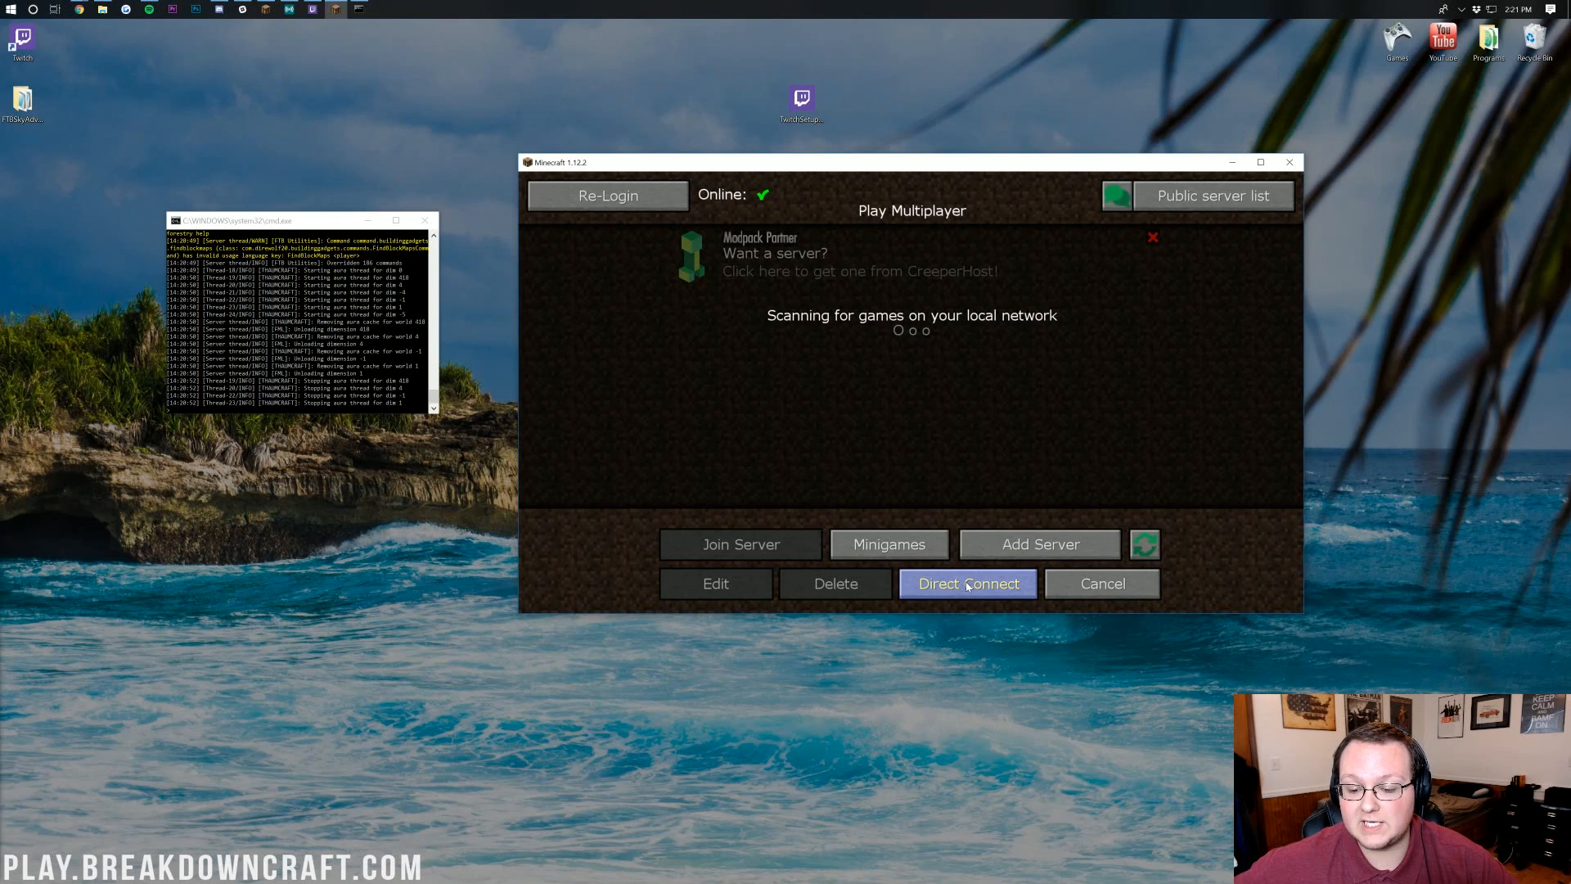
pyautogui.click(968, 583)
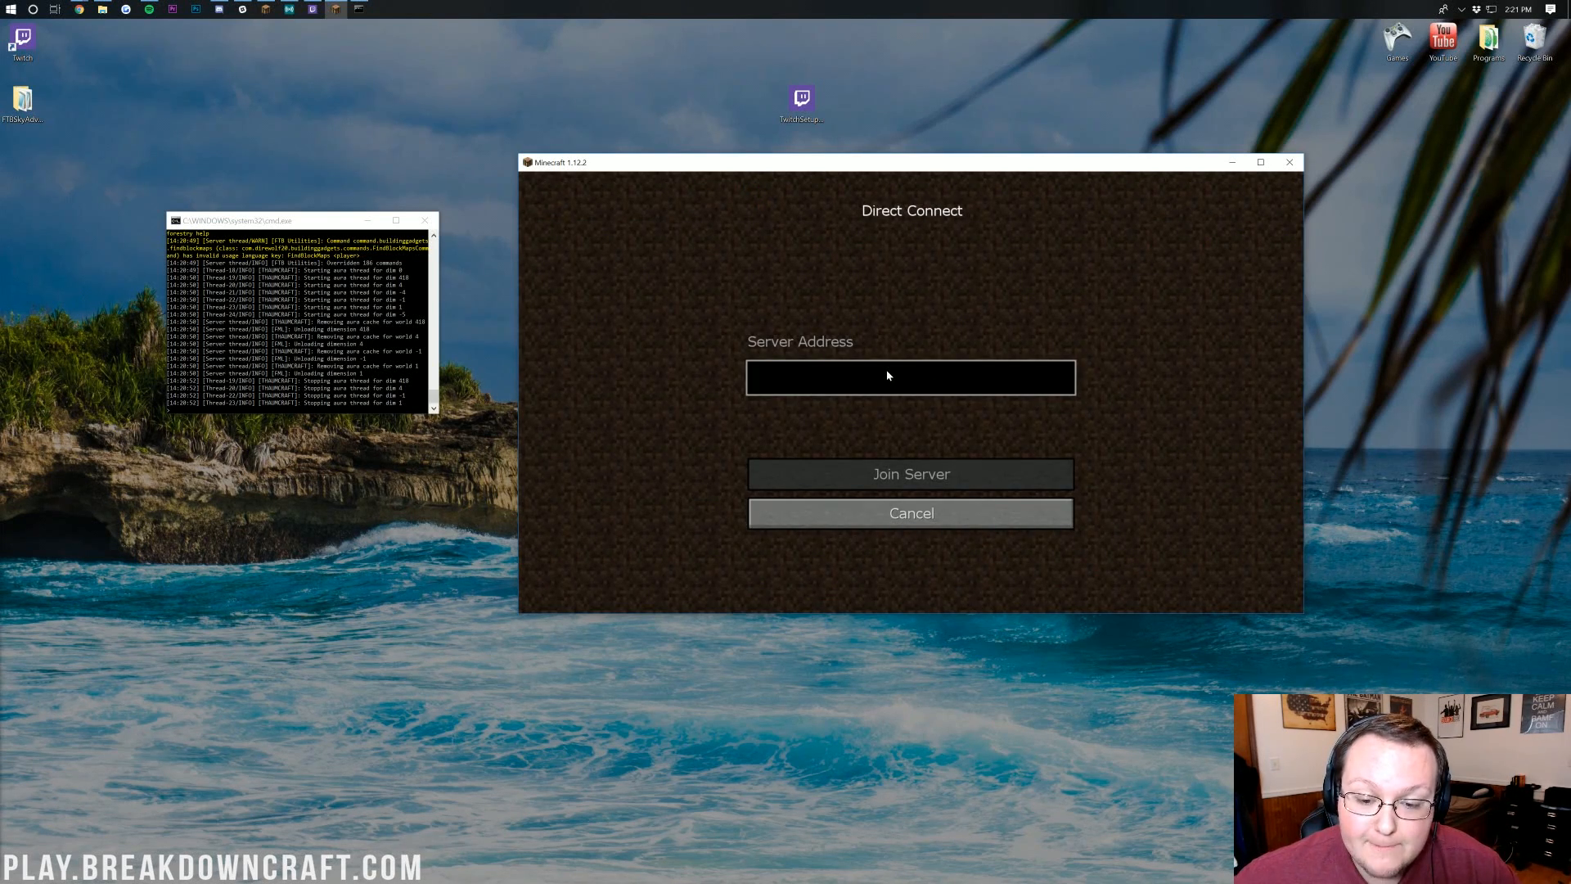
pyautogui.write('128')
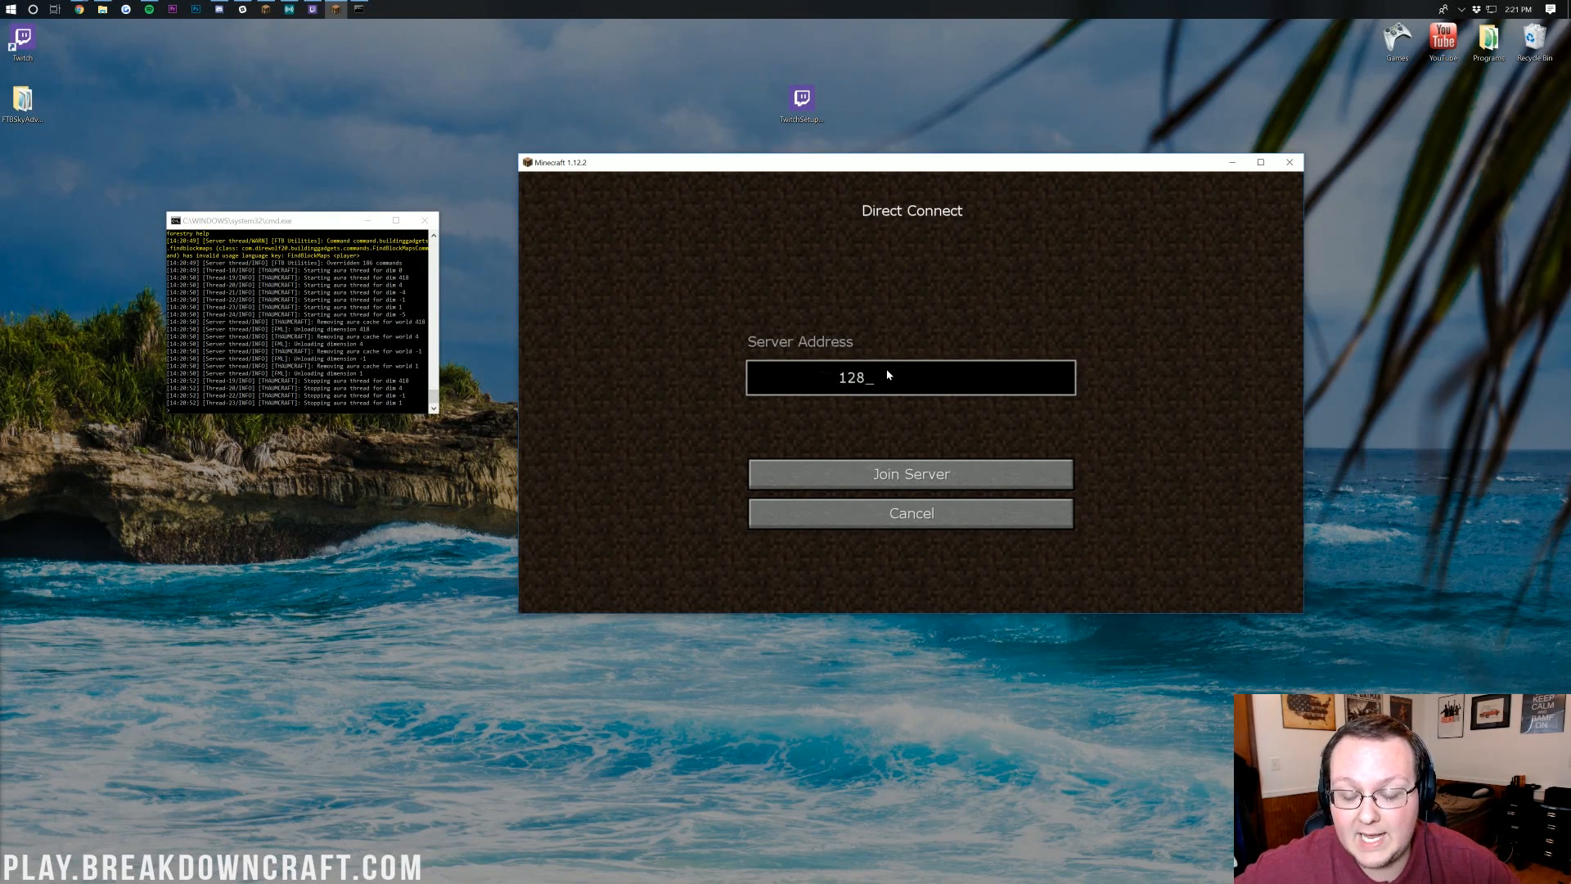
pyautogui.click(910, 473)
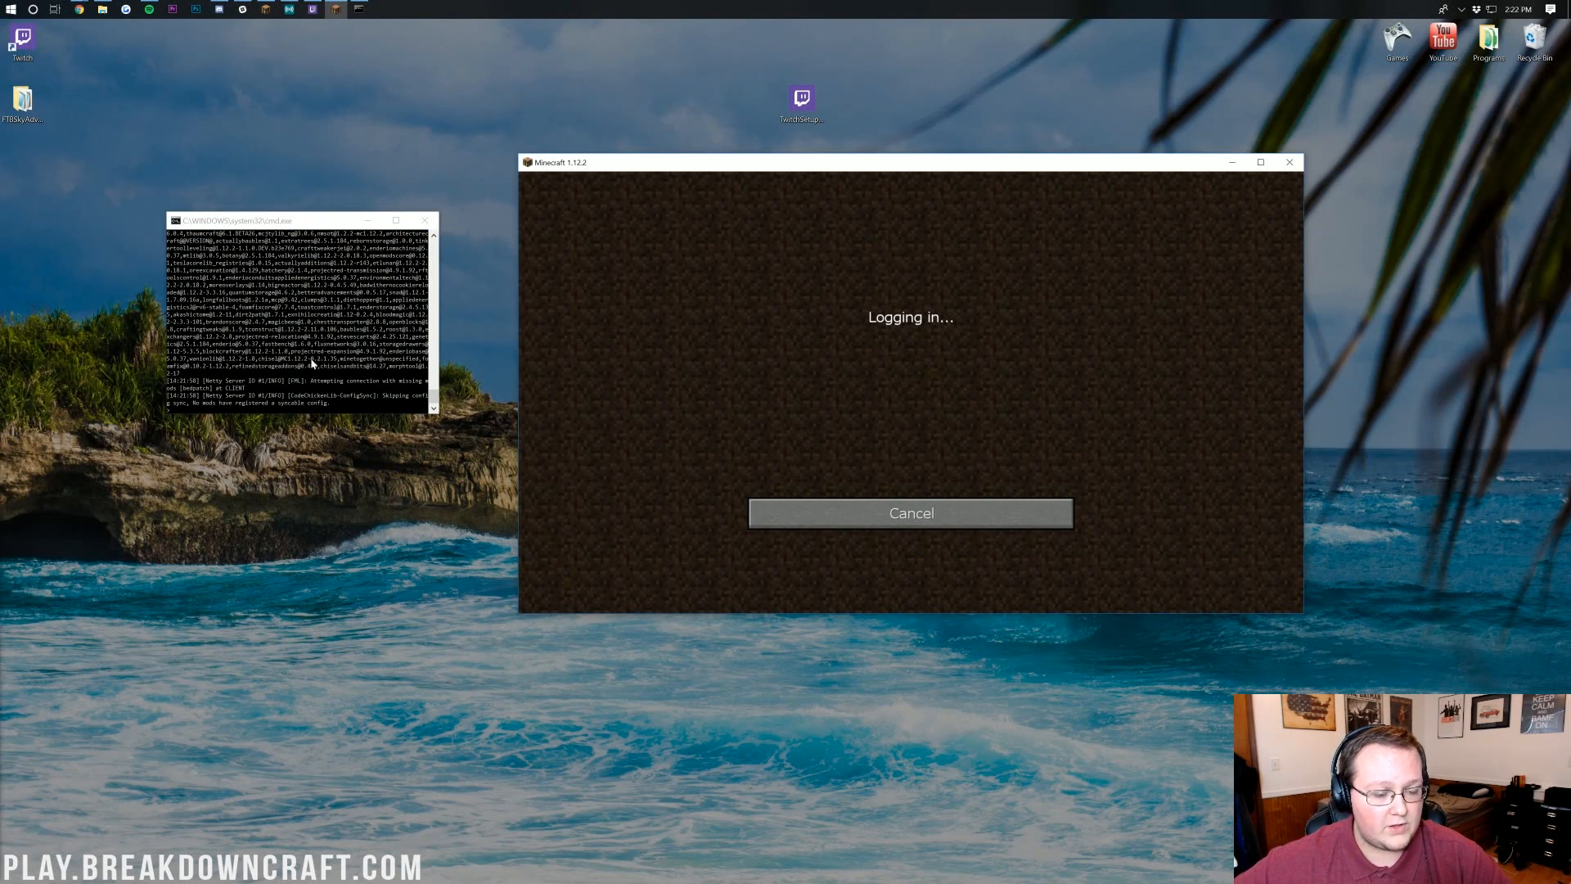
pyautogui.moveTo(912, 335)
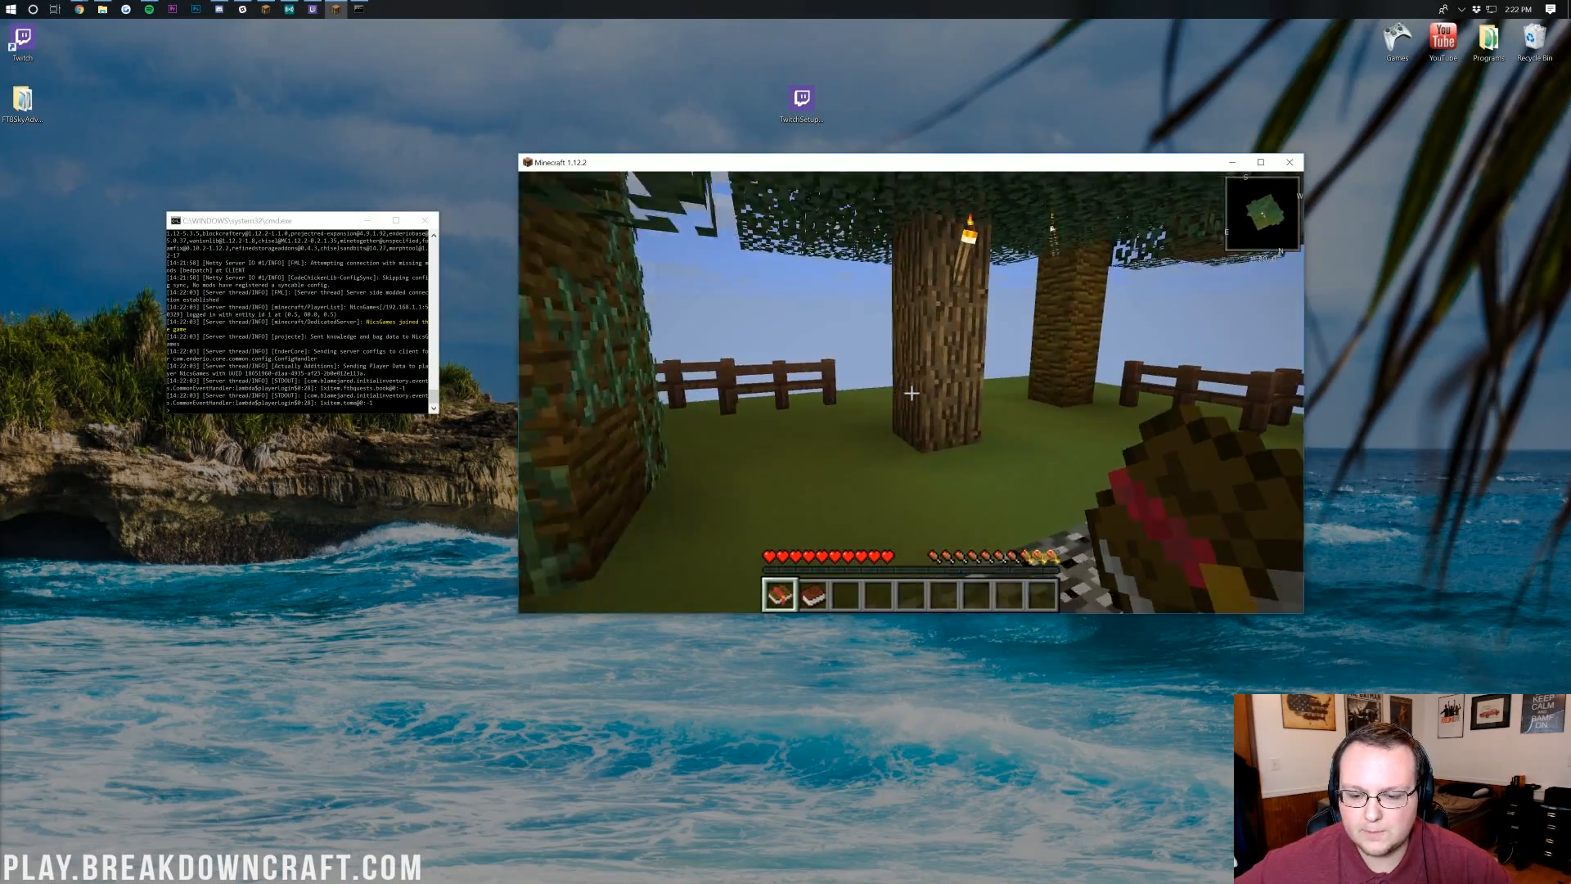
pyautogui.moveTo(910, 393)
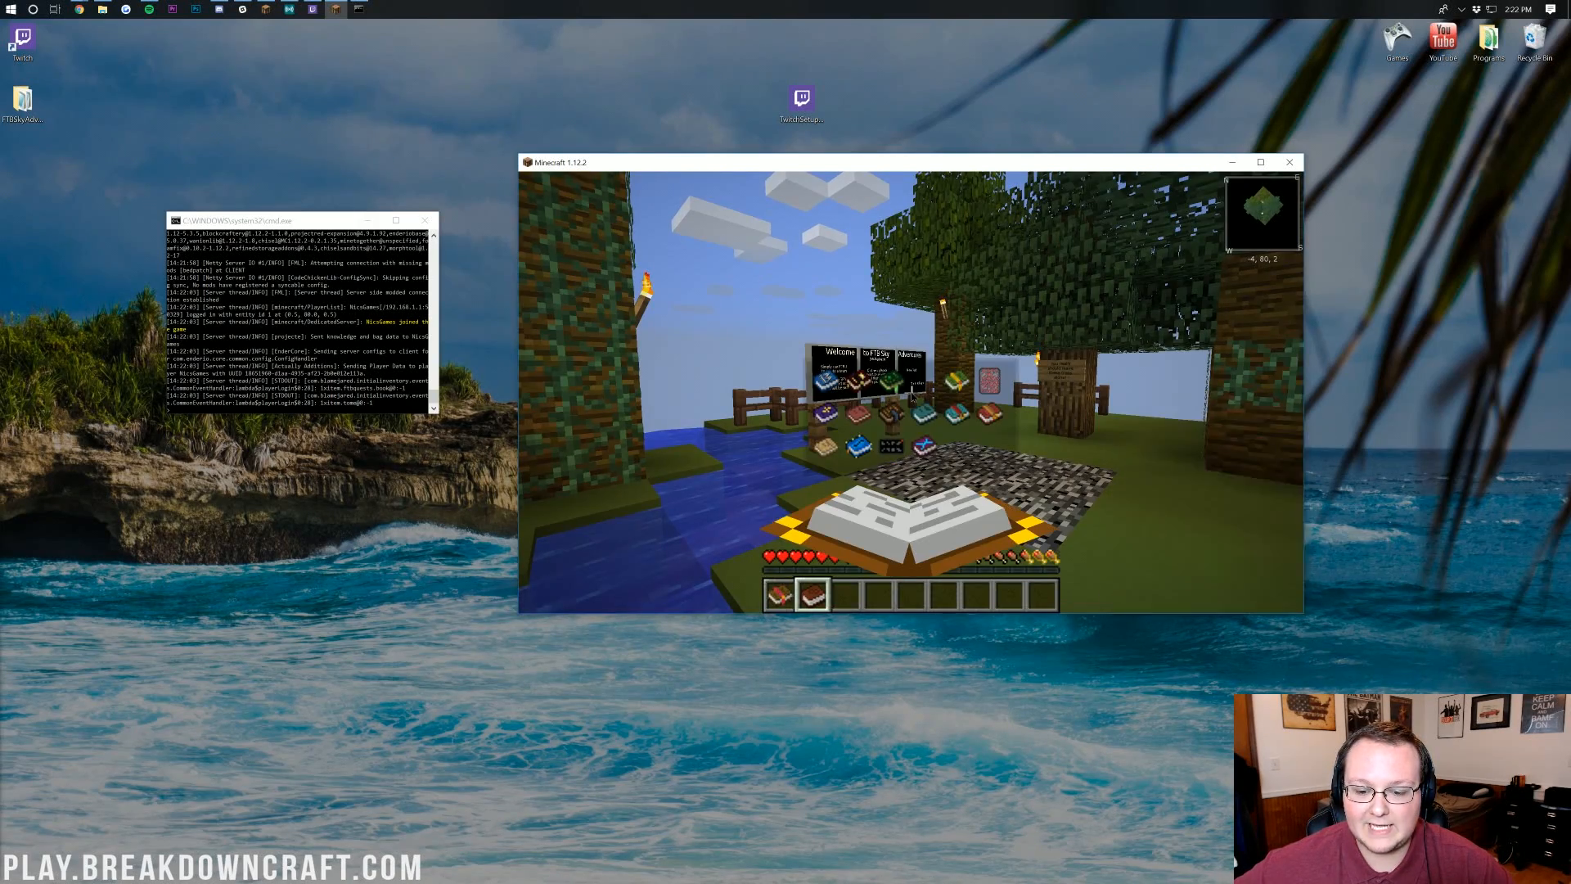
pyautogui.moveTo(831, 381)
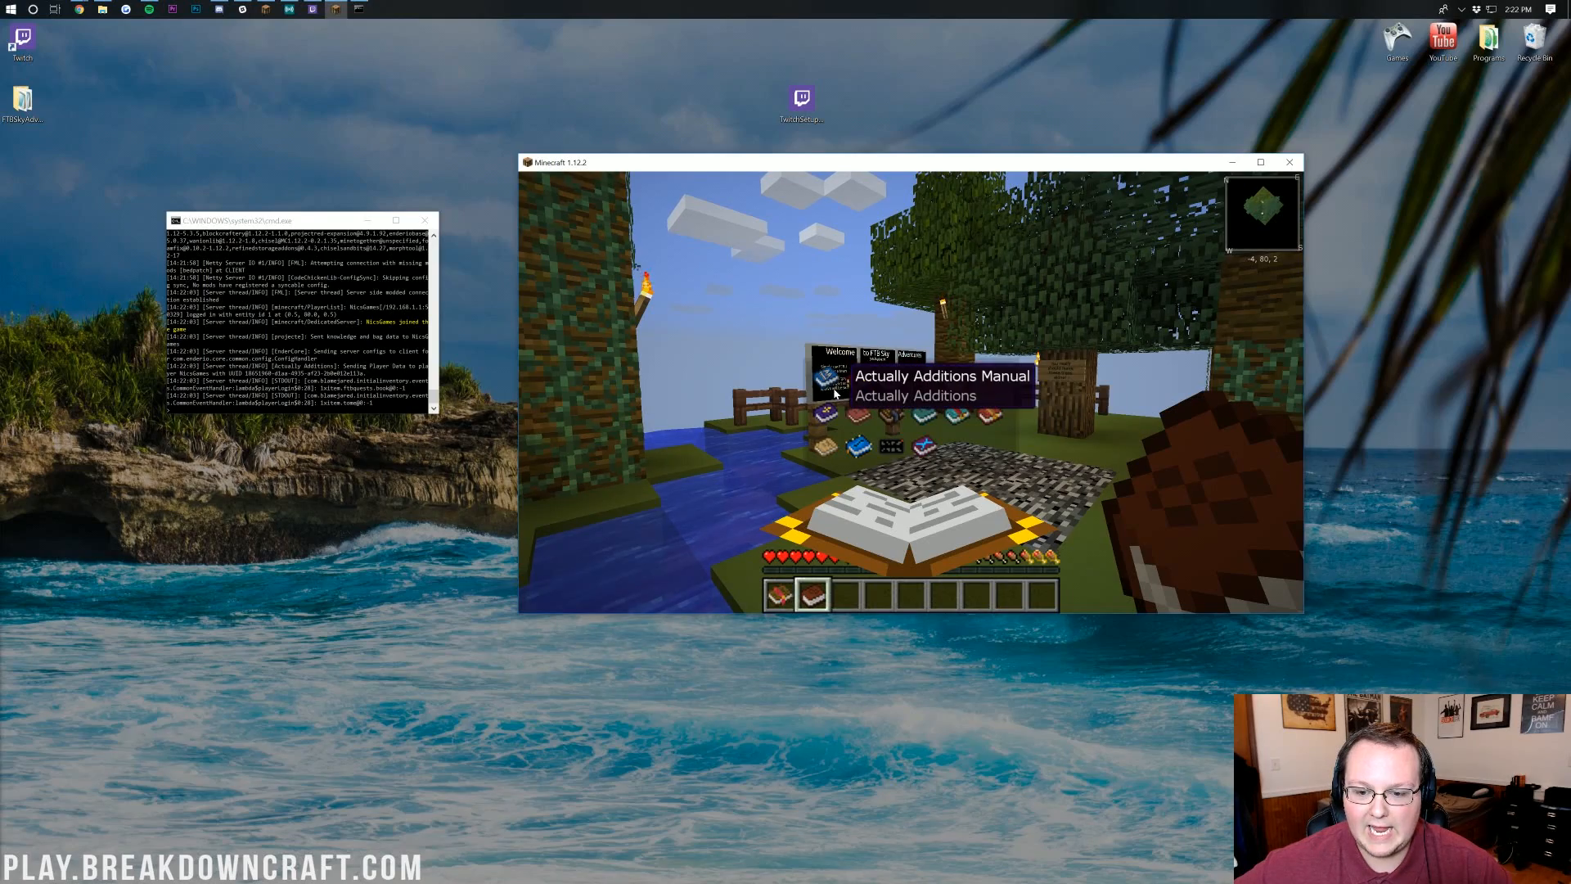